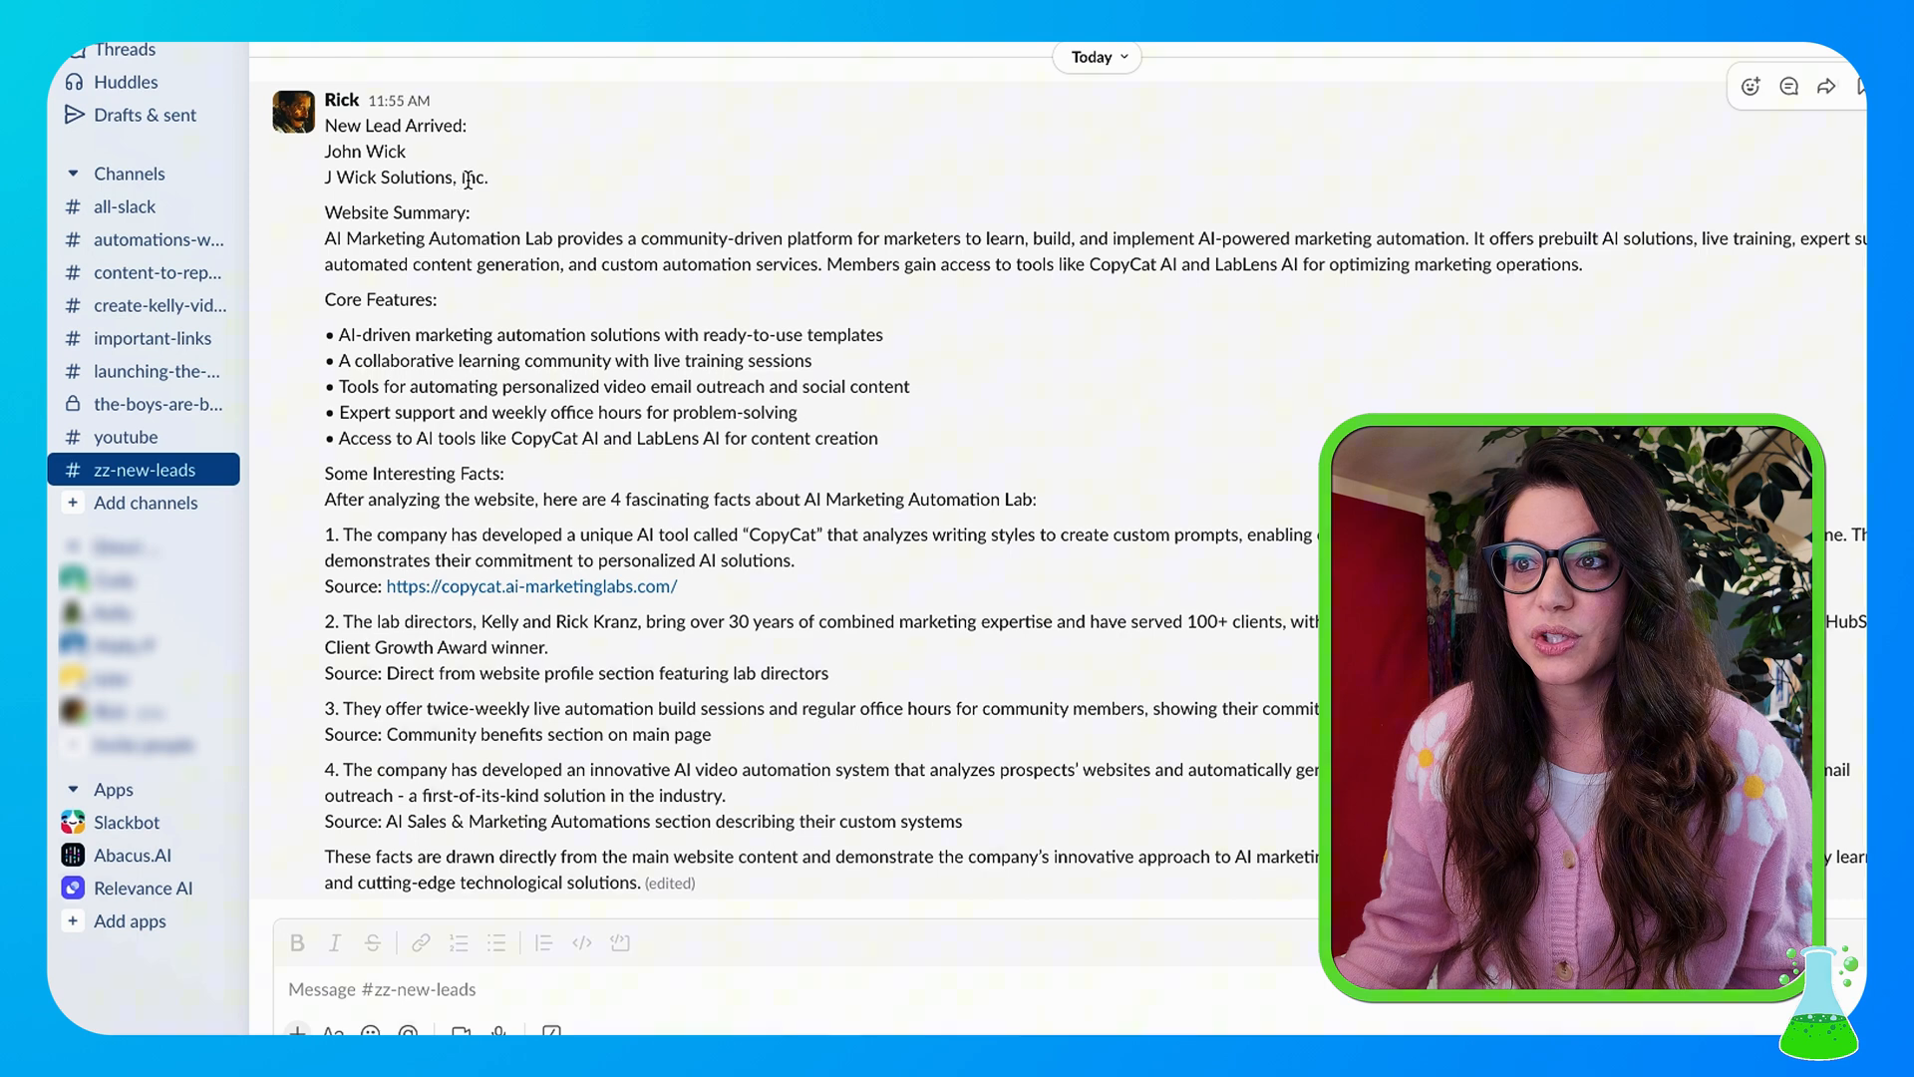
# - Highlight the sample lead's website summary, then search the app list for 'sales gohi' without adding anything
pyautogui.doubleClick(355, 212)
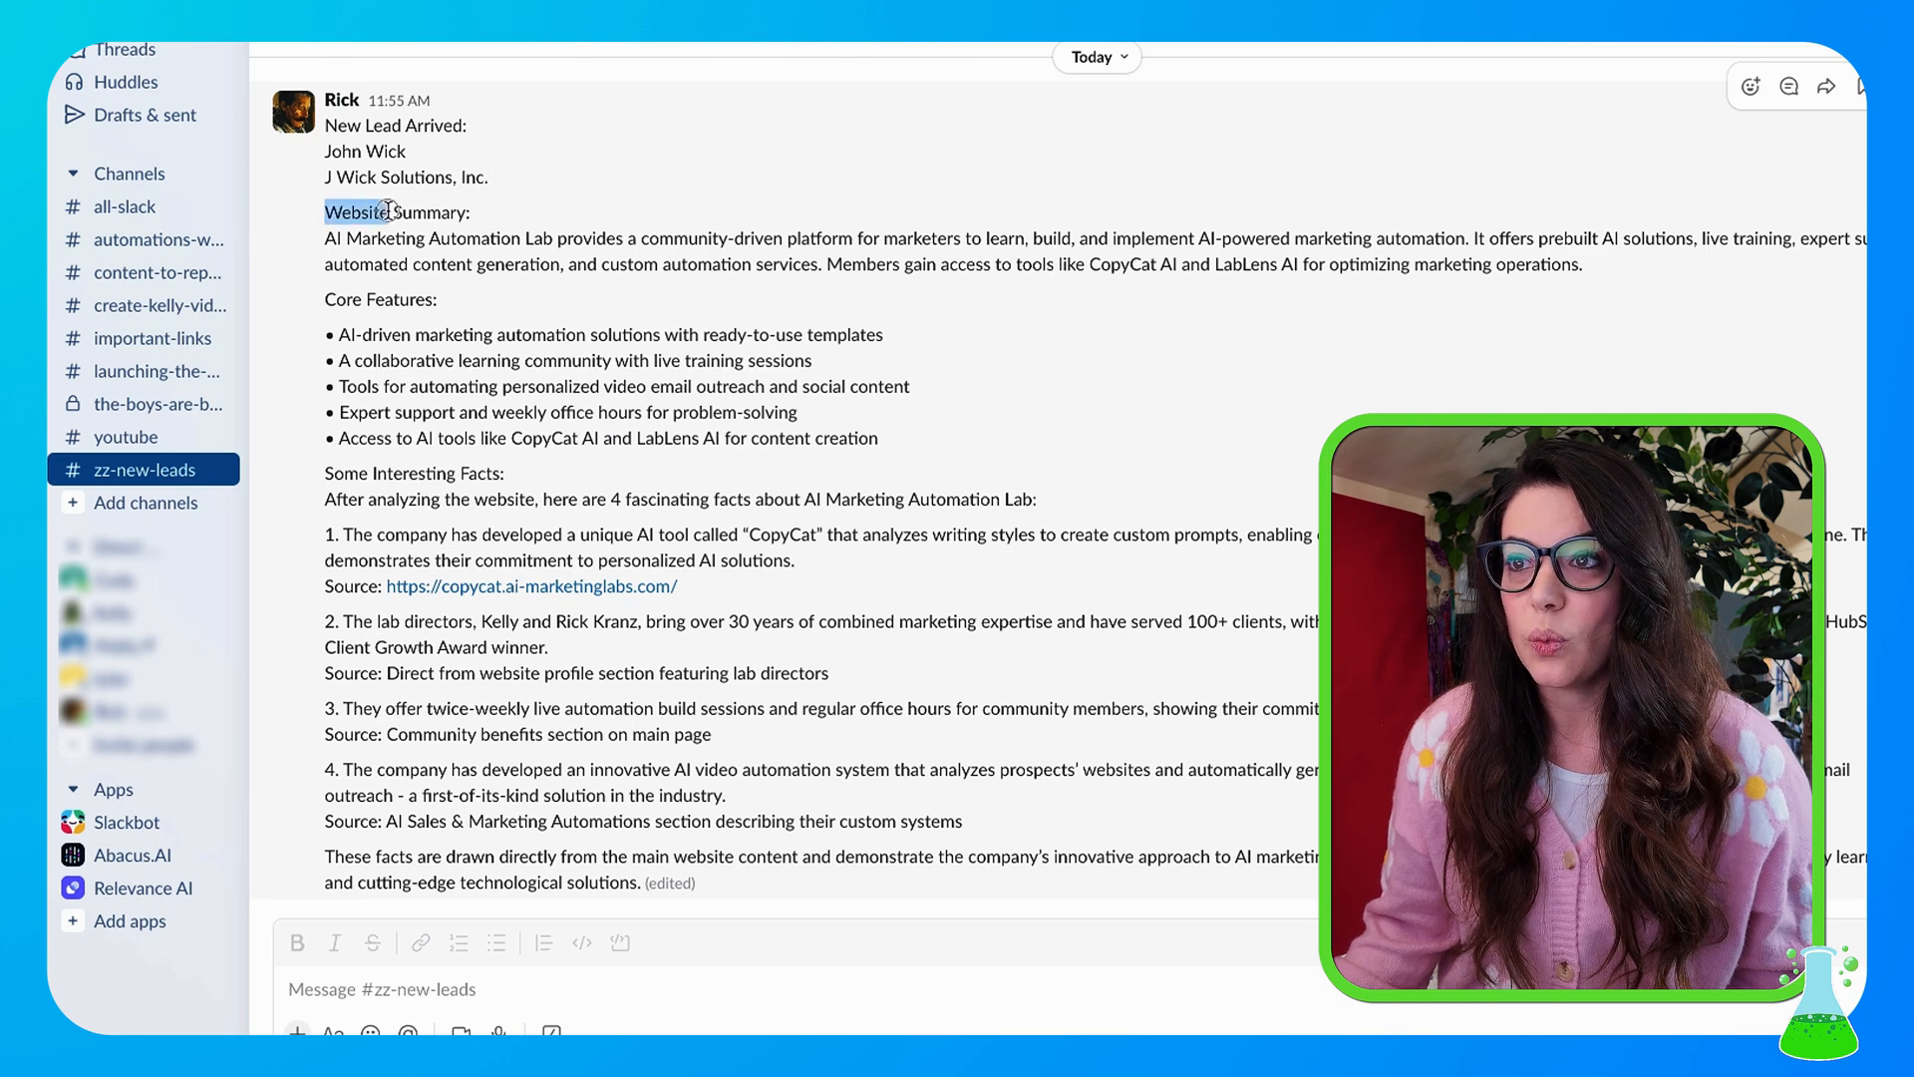
pyautogui.moveTo(361, 211); pyautogui.dragTo(1599, 264)
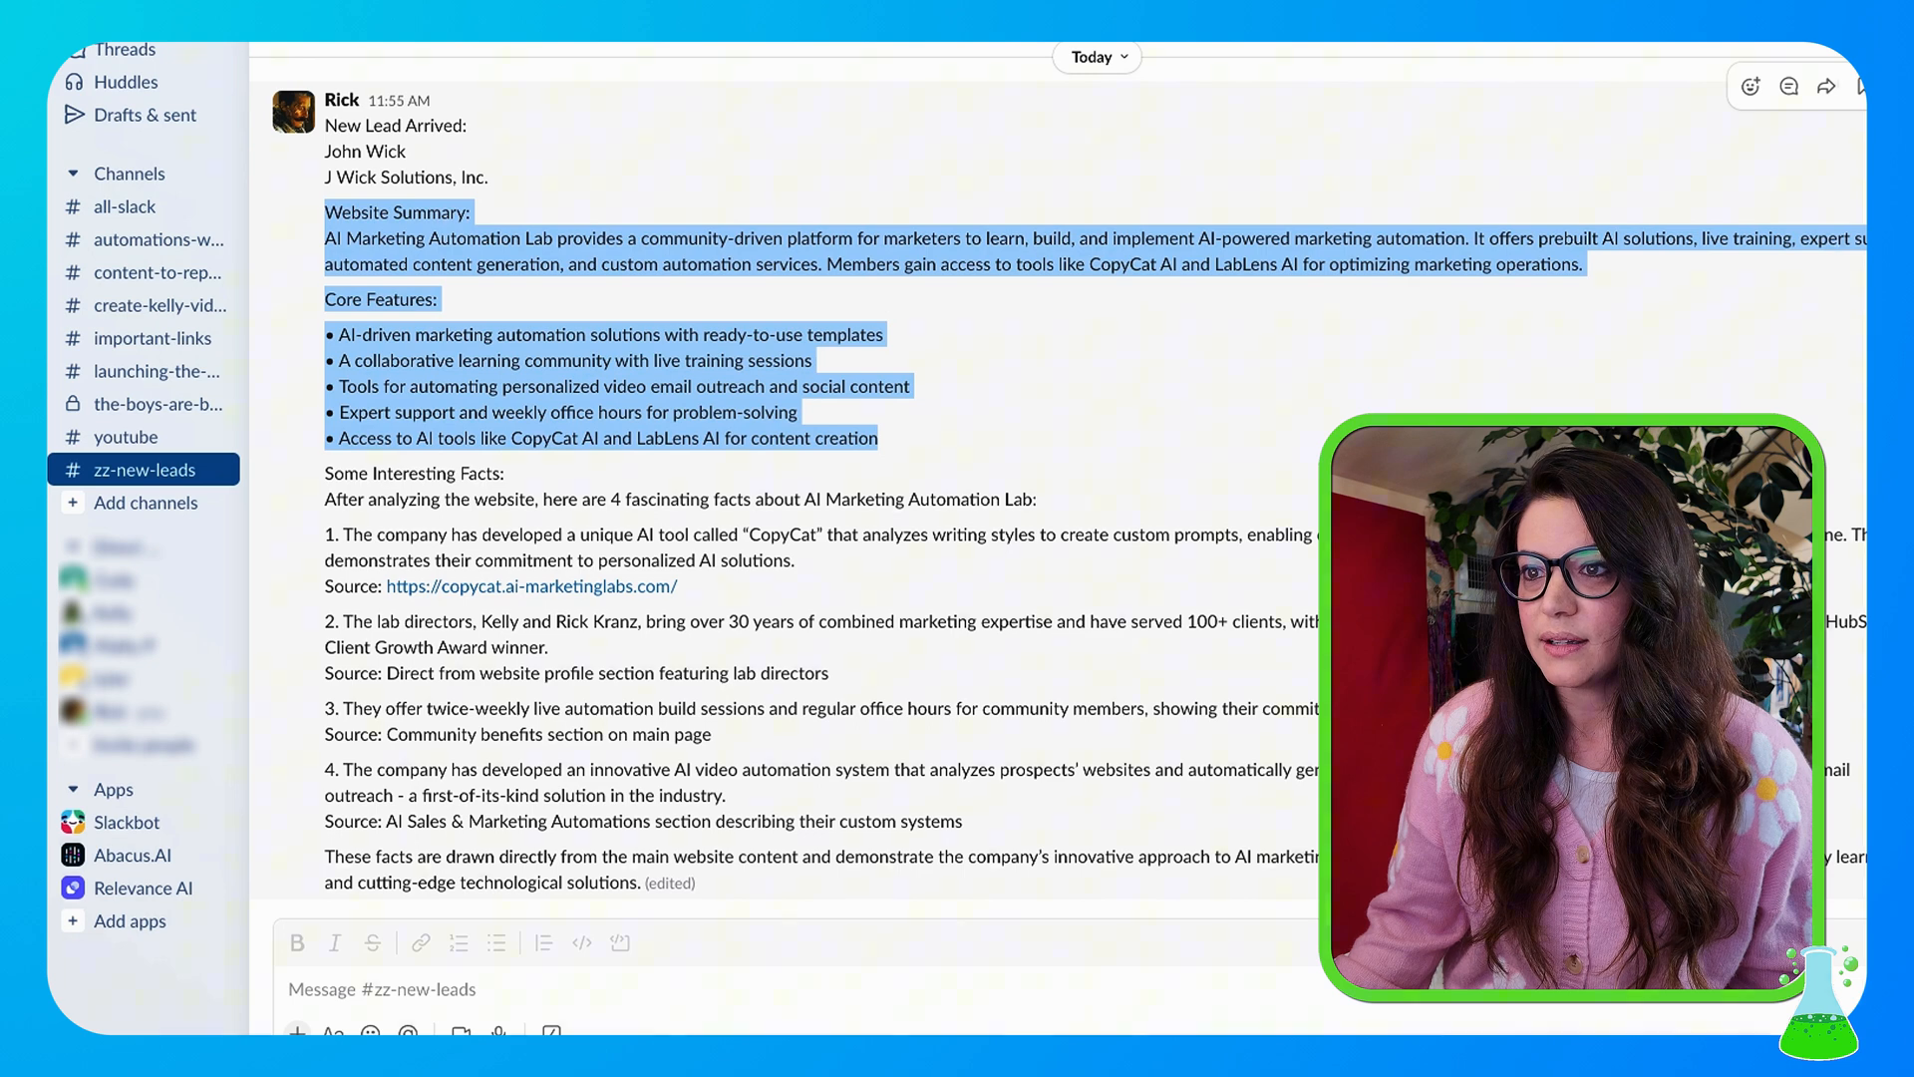
pyautogui.moveTo(995, 597)
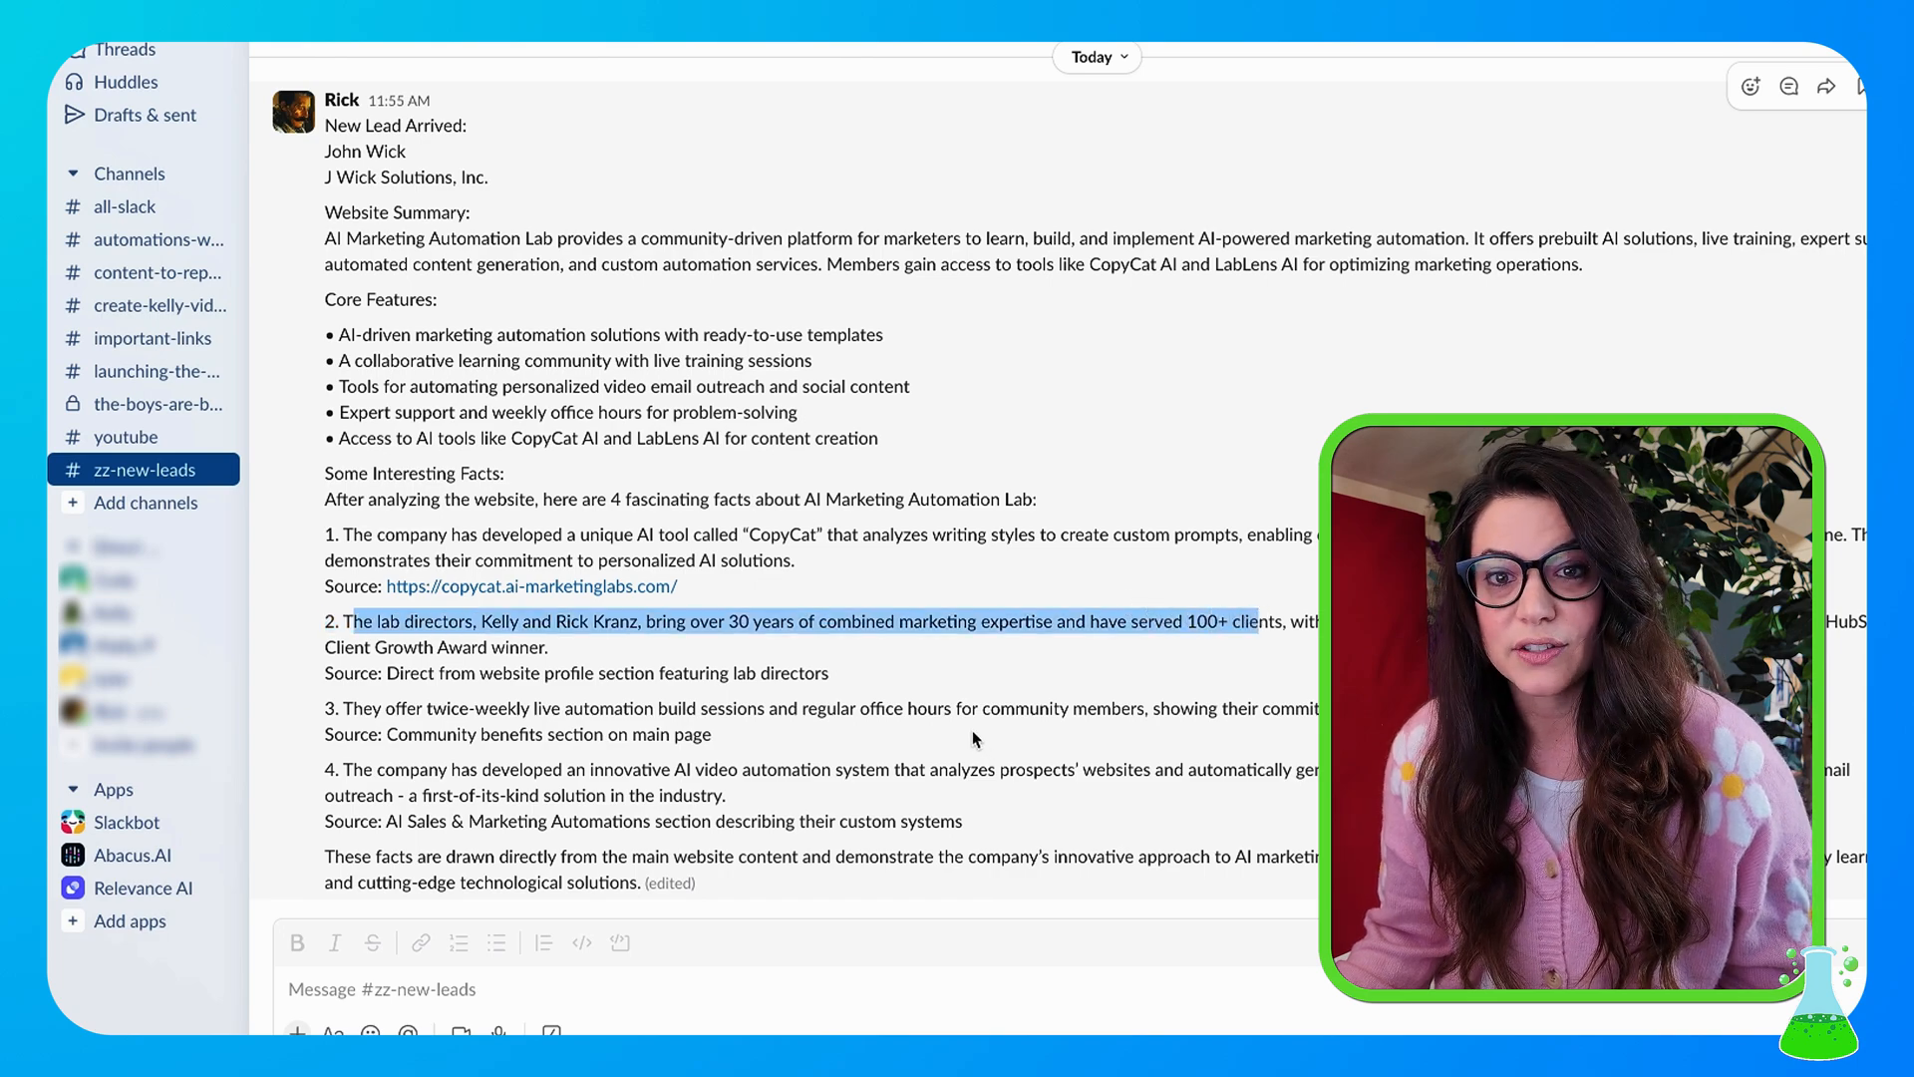
pyautogui.moveTo(835, 751)
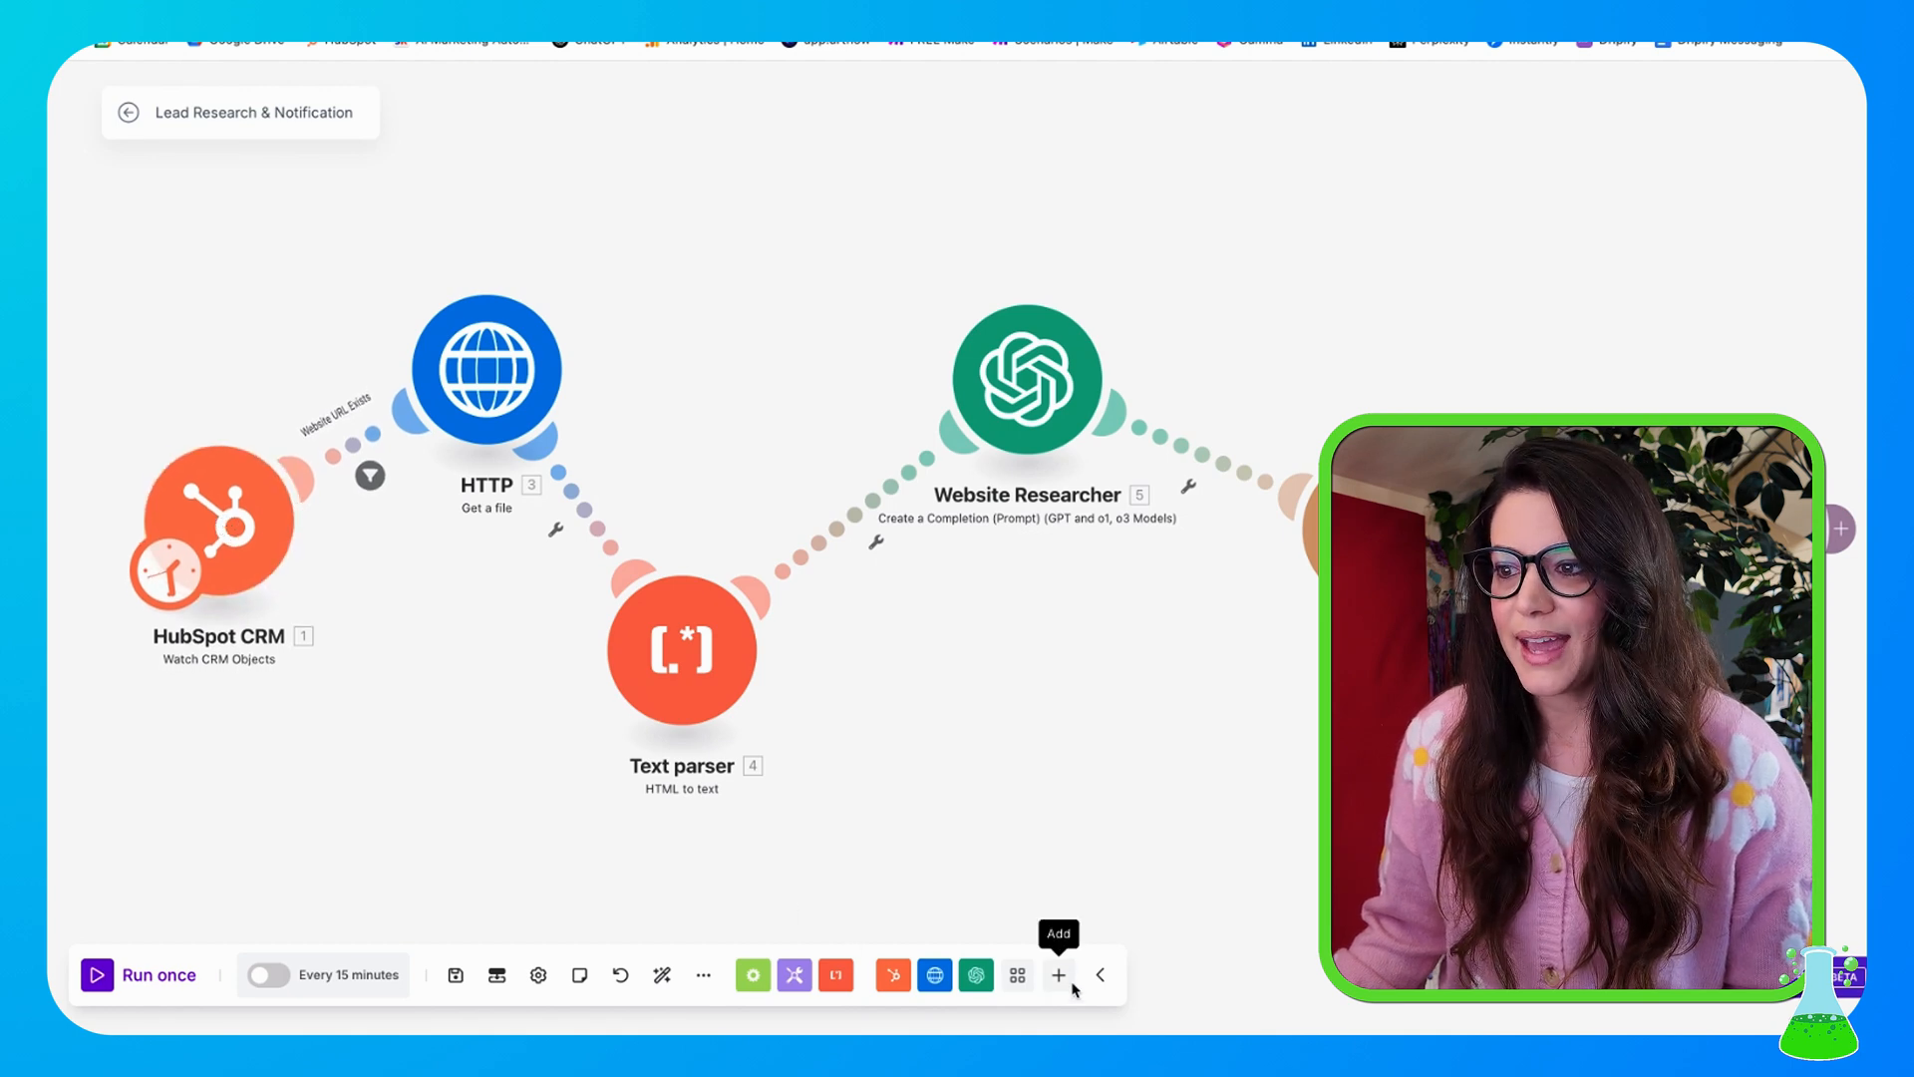
pyautogui.click(1015, 975)
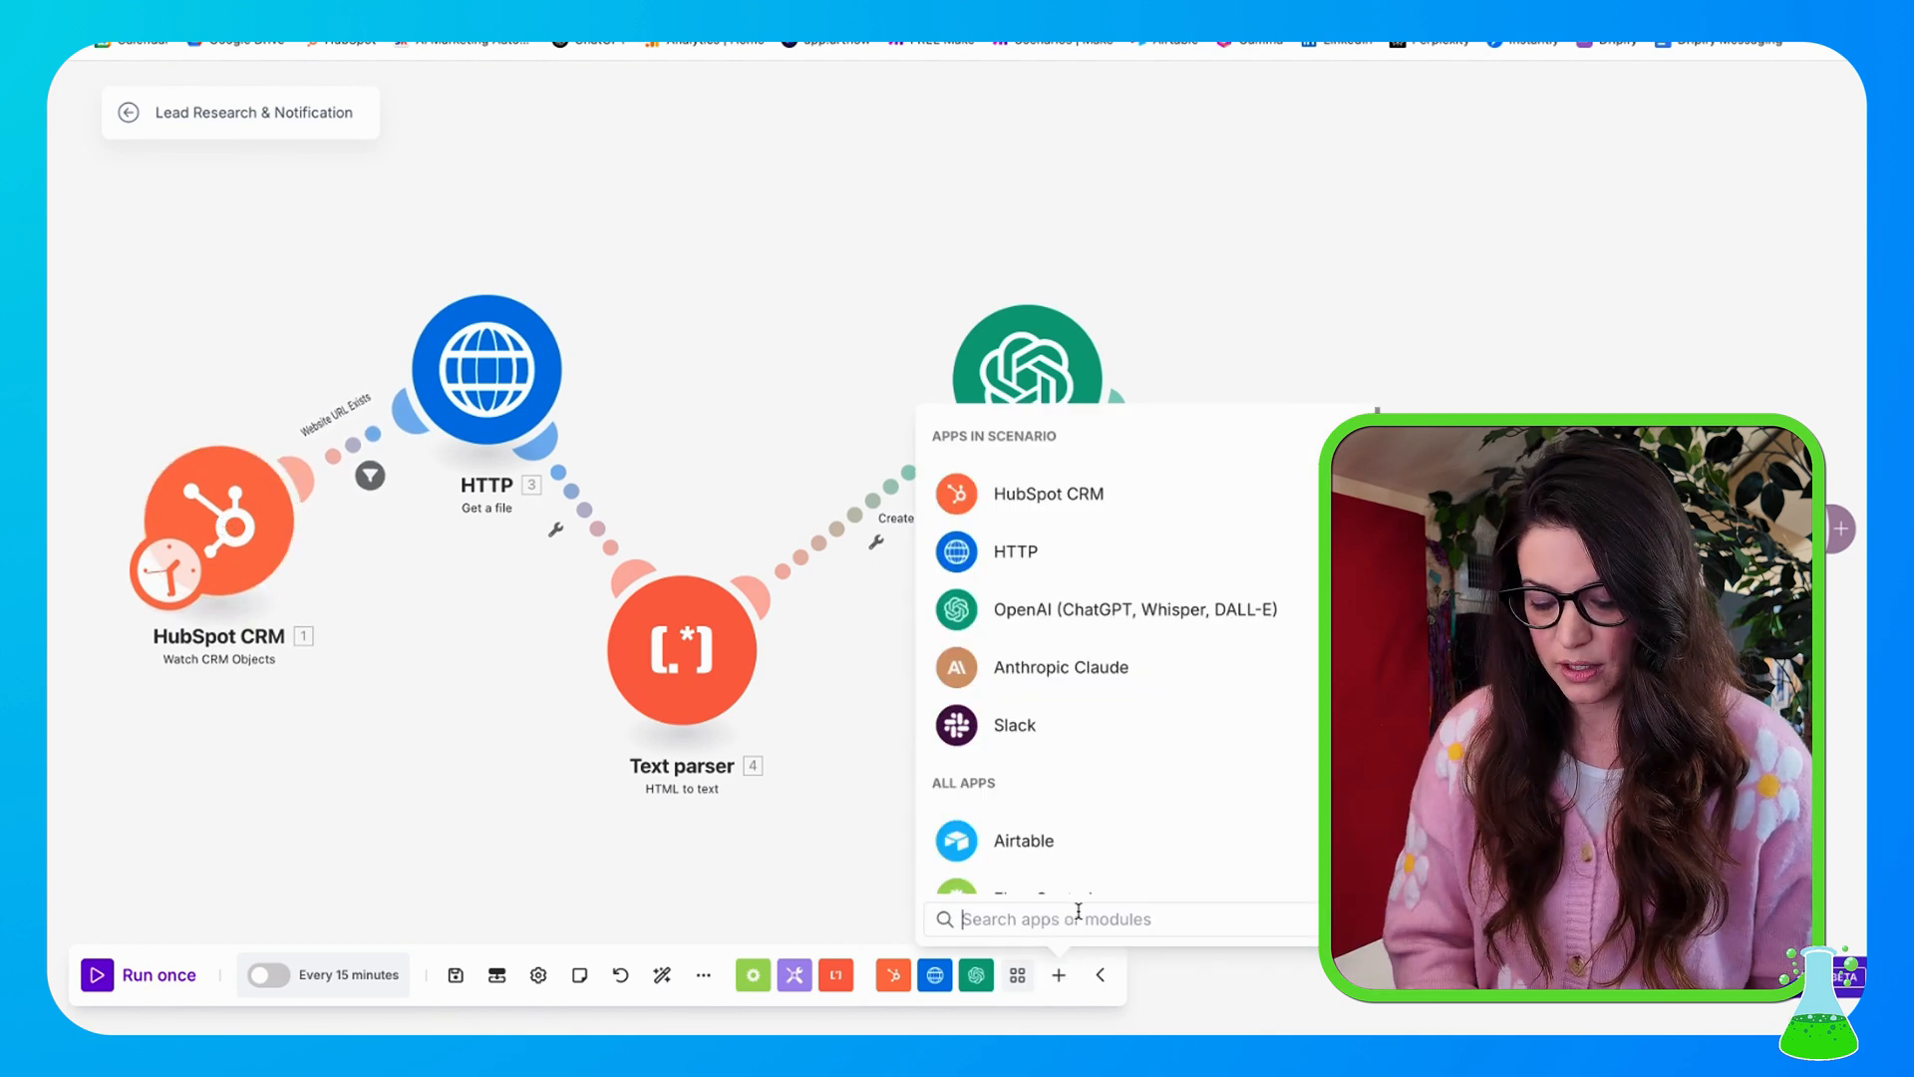
pyautogui.write('sales')
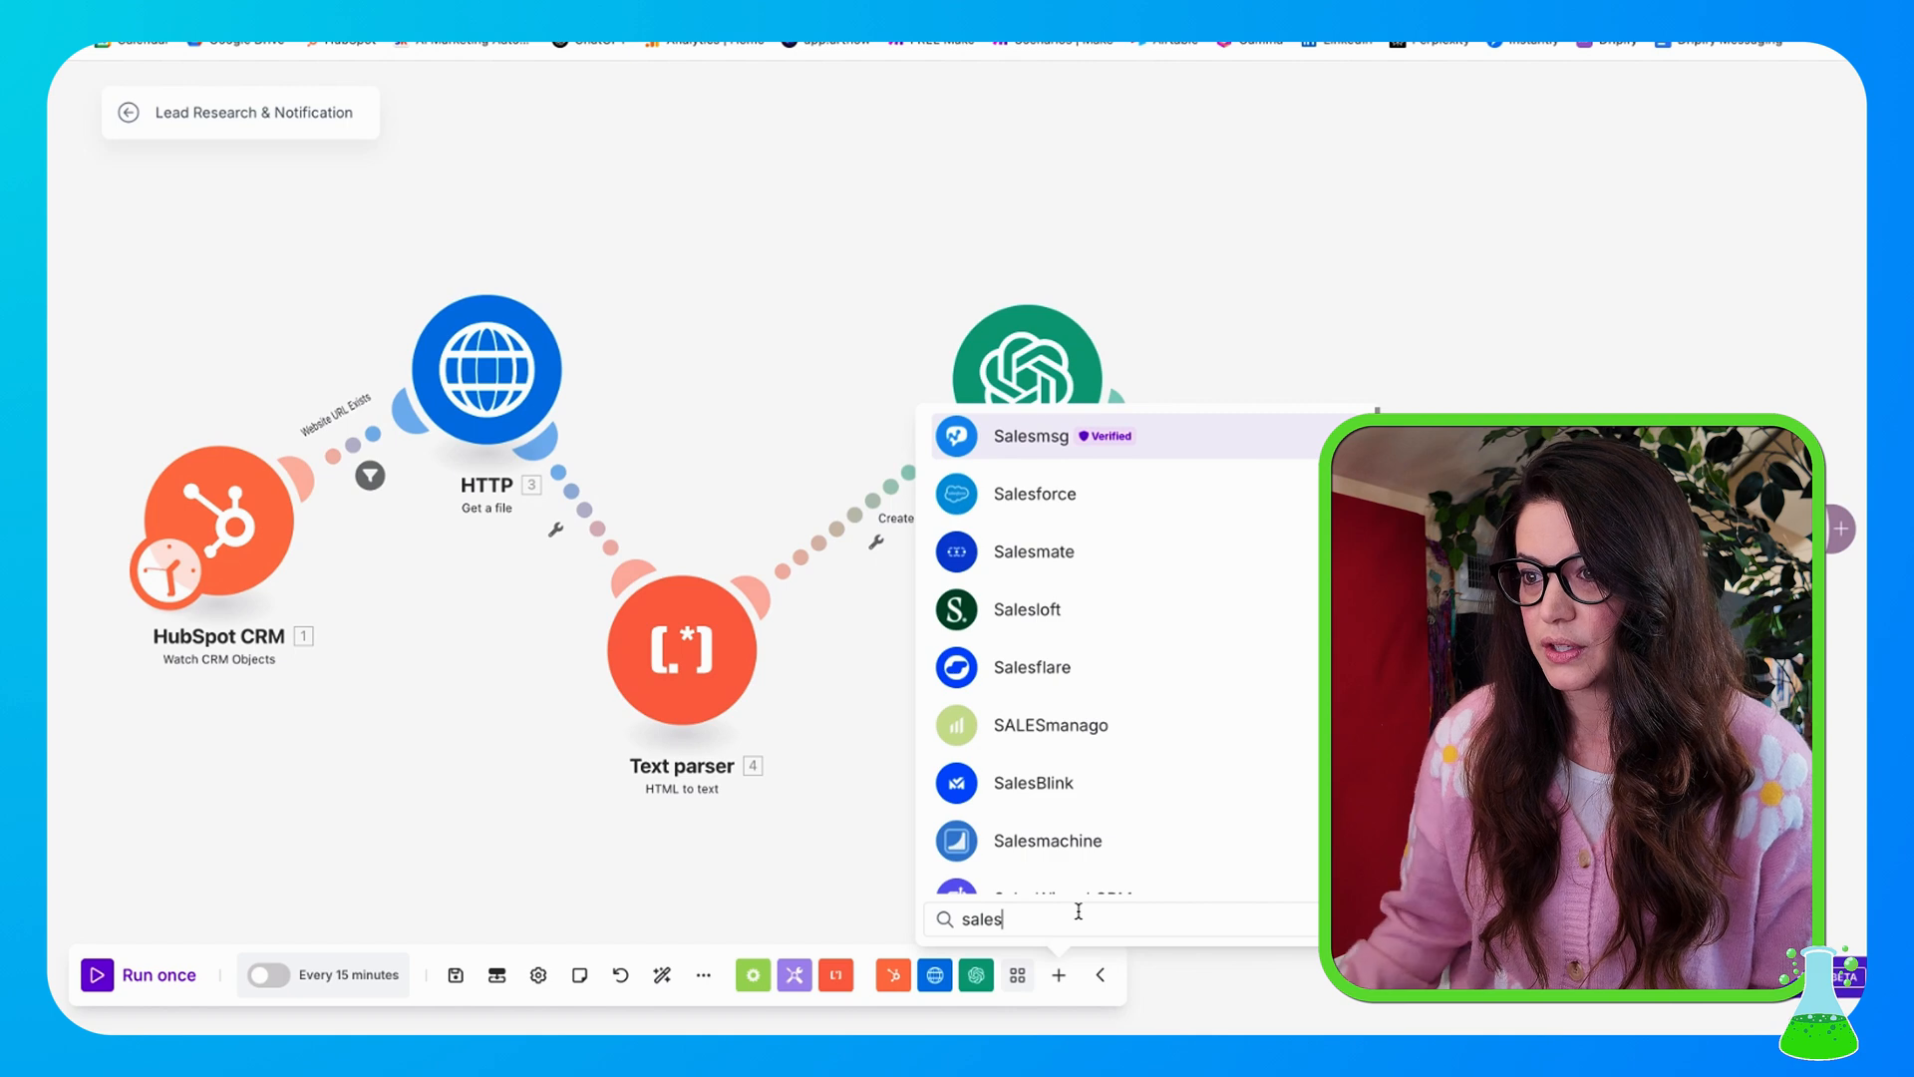
pyautogui.write('g')
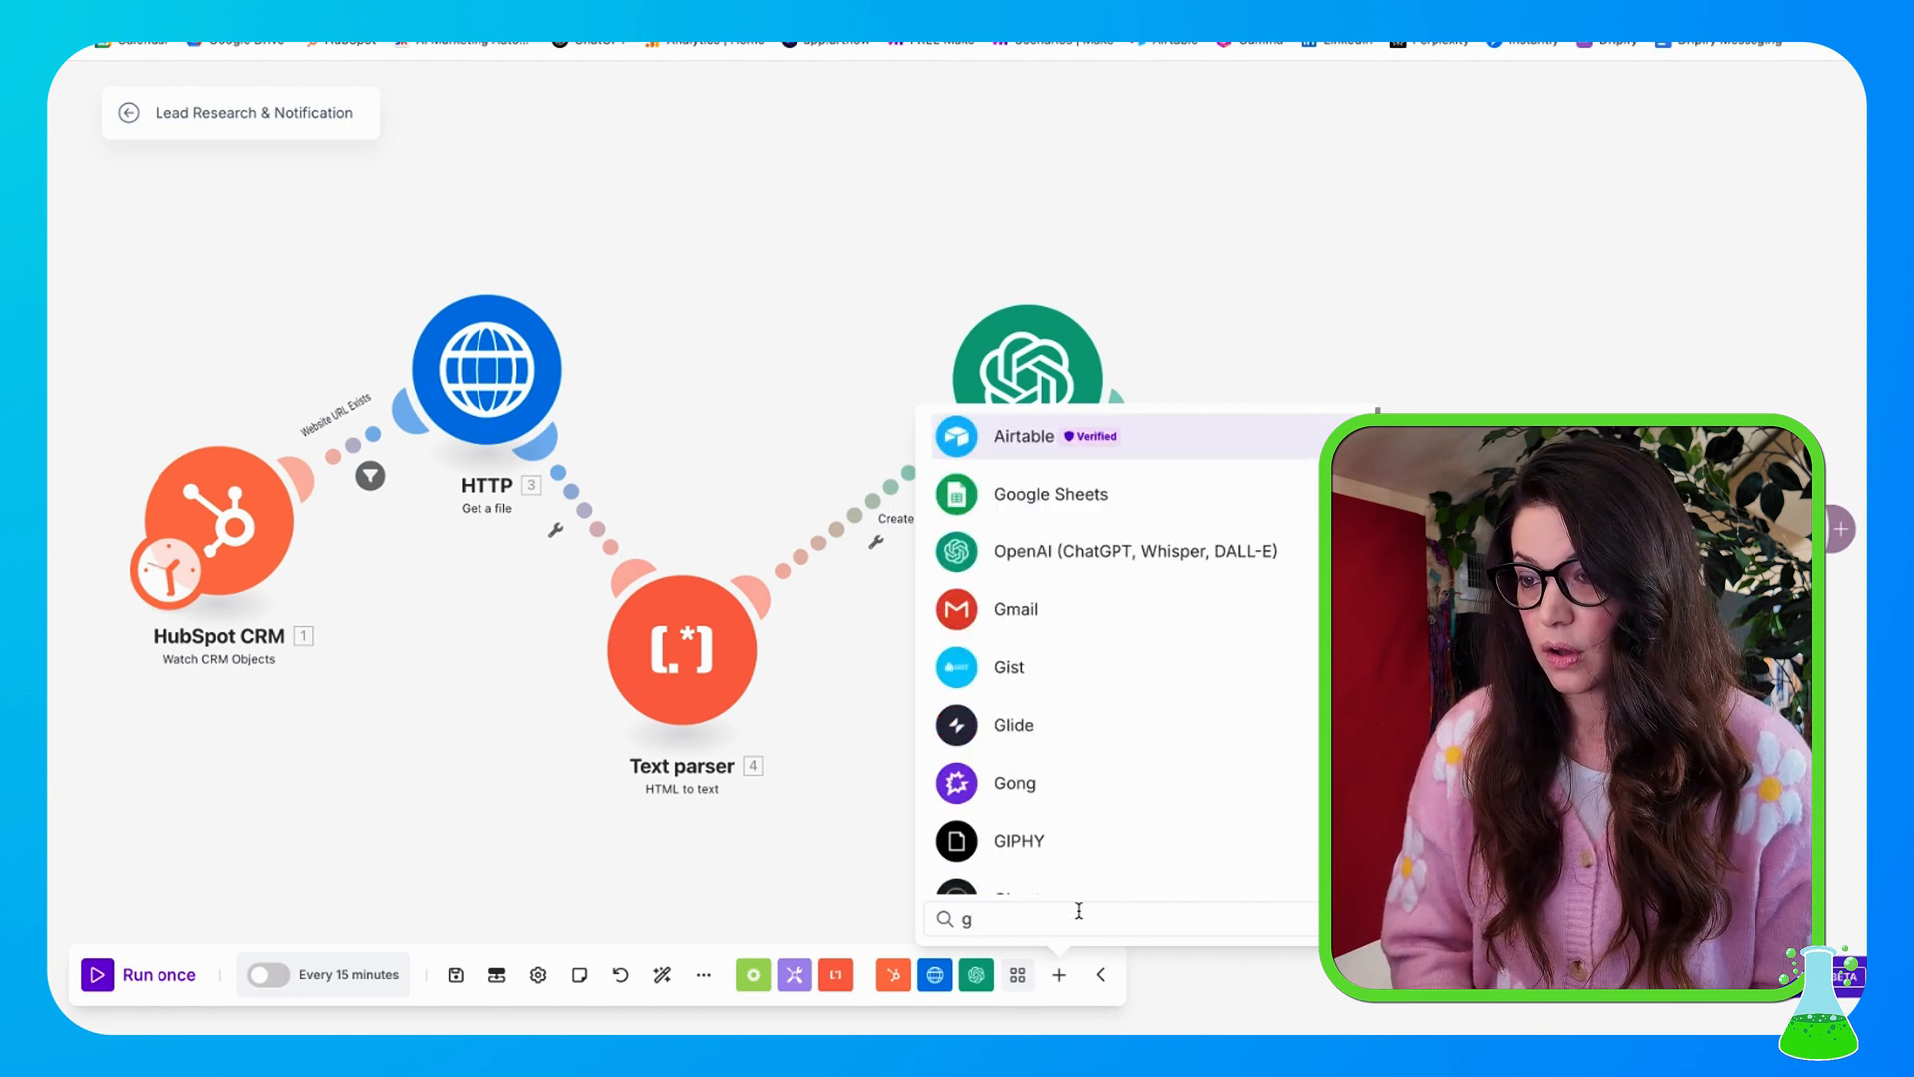
pyautogui.write('ohi')
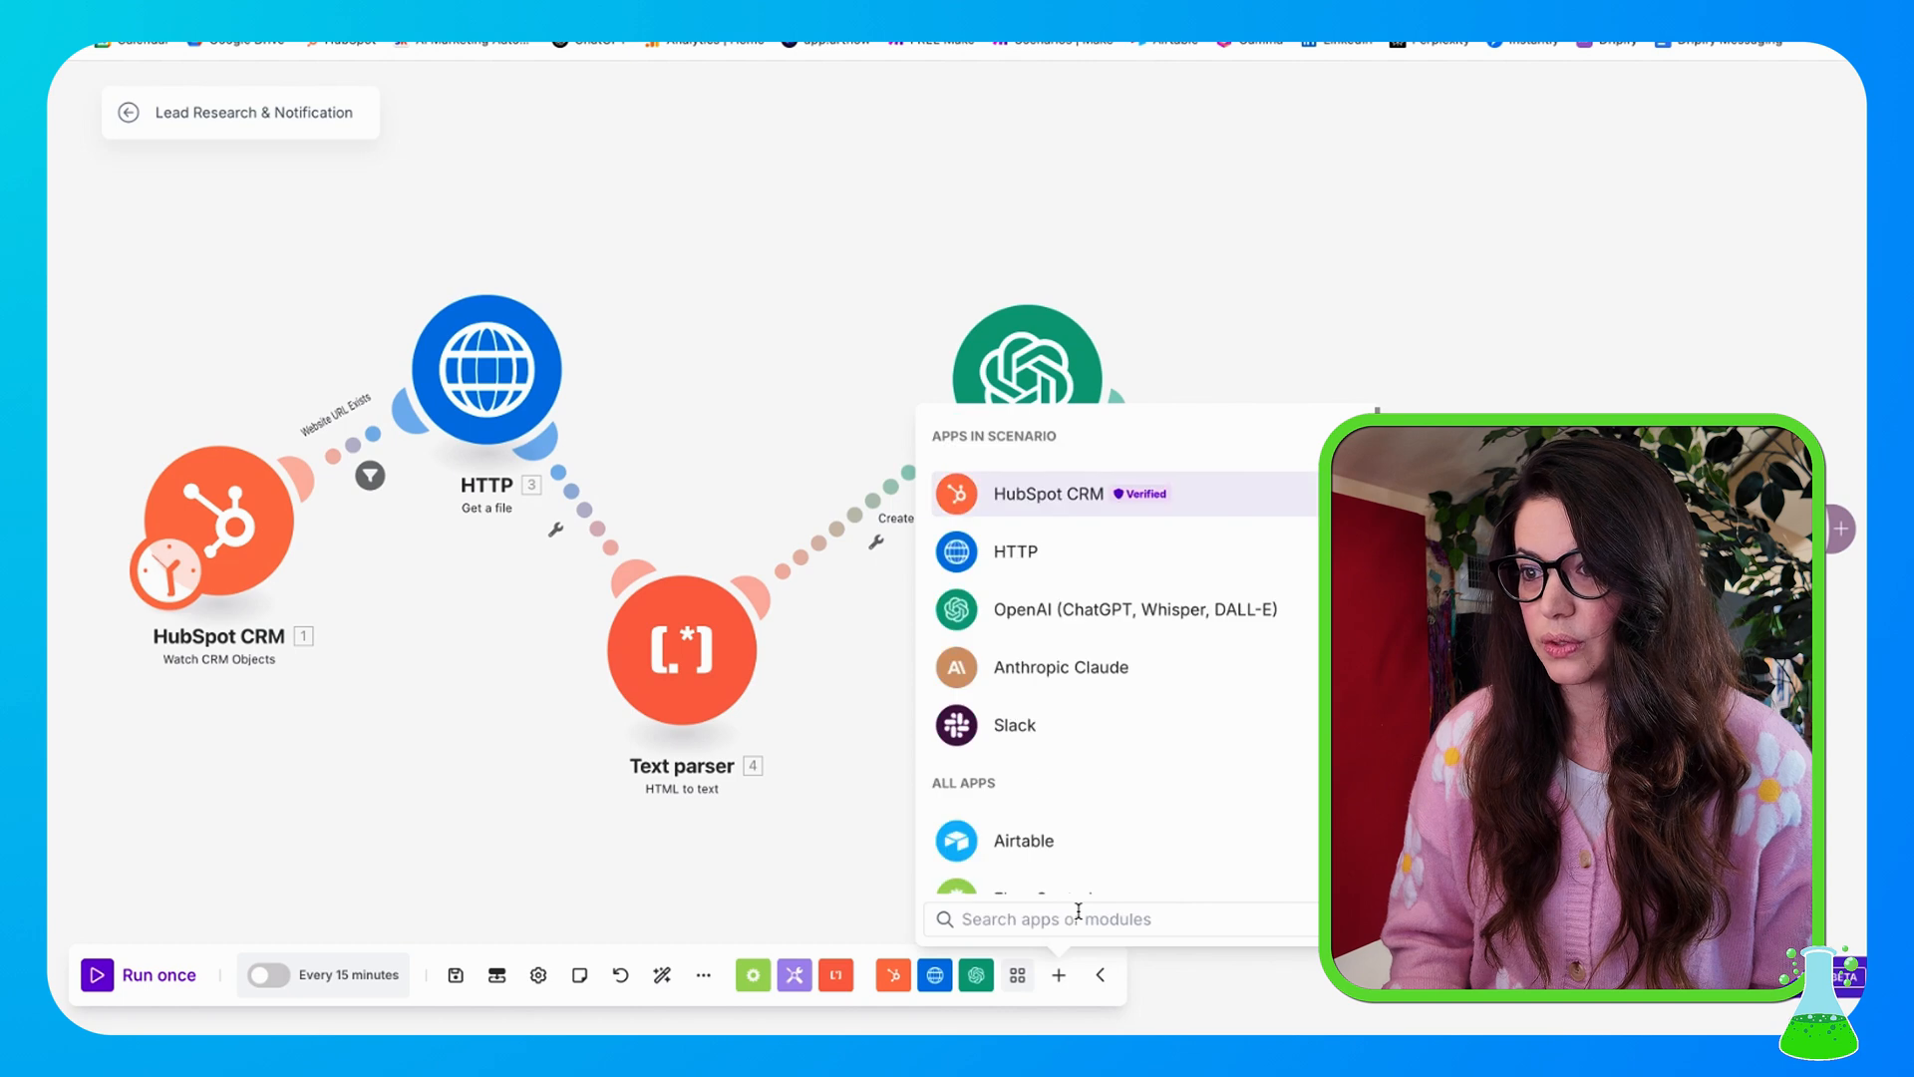
pyautogui.click(1046, 493)
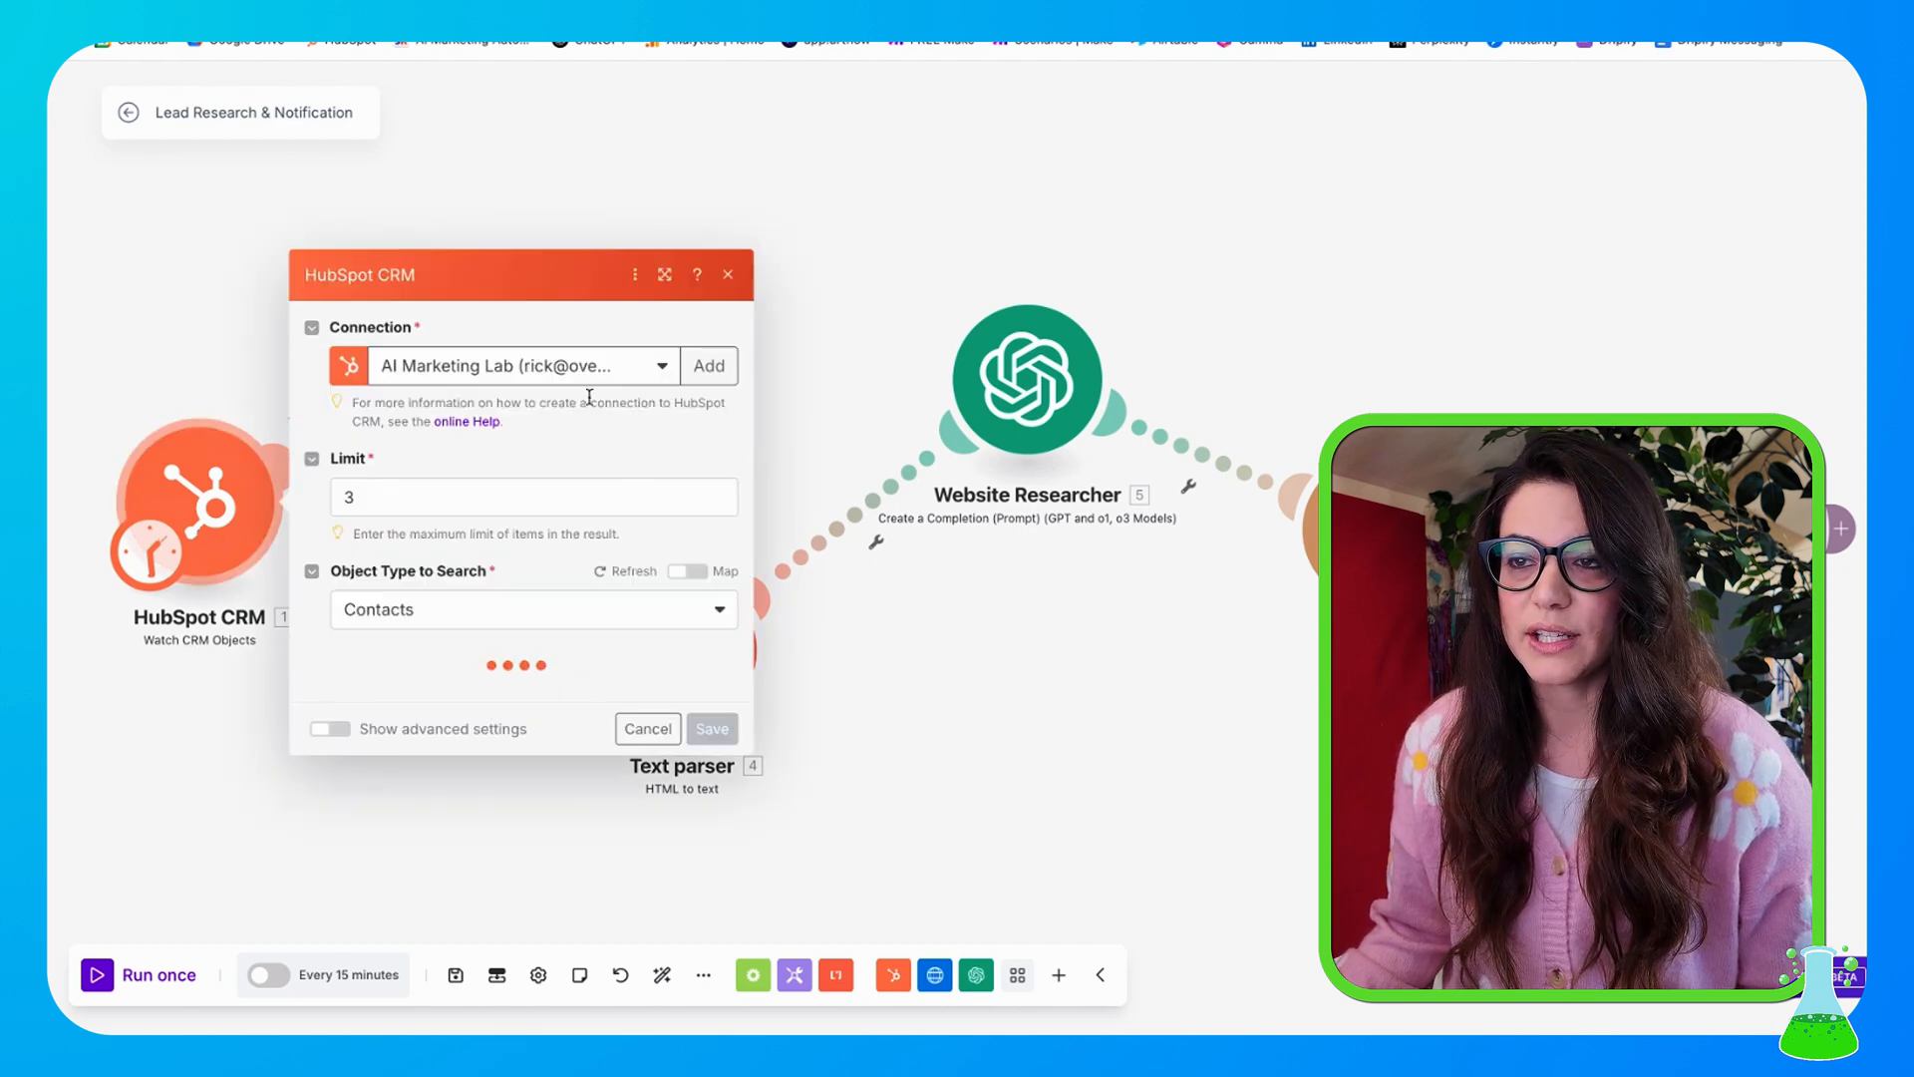
# - Review the HubSpot trigger's checked outputs (Email, First Name, Last Name, Website URL) and watch Created (New) contacts
pyautogui.click(524, 497)
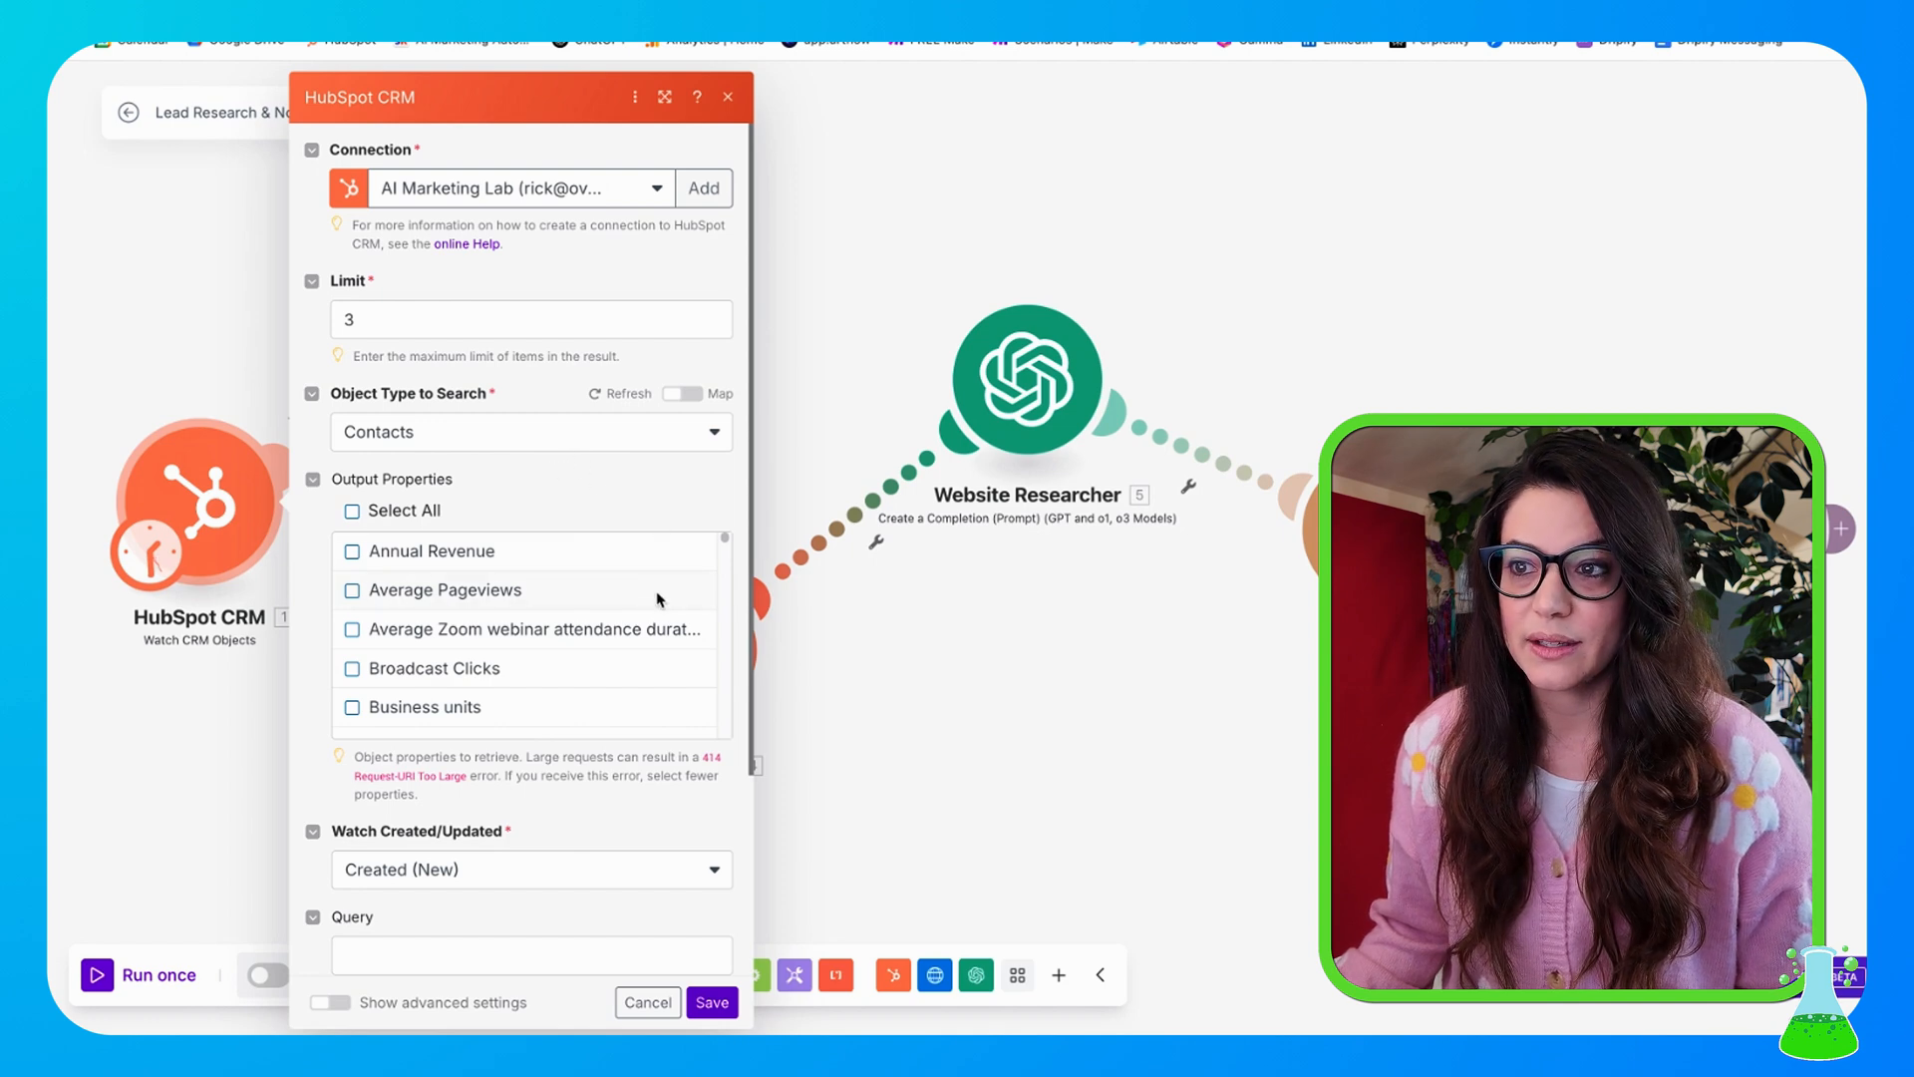
pyautogui.scroll(-3)
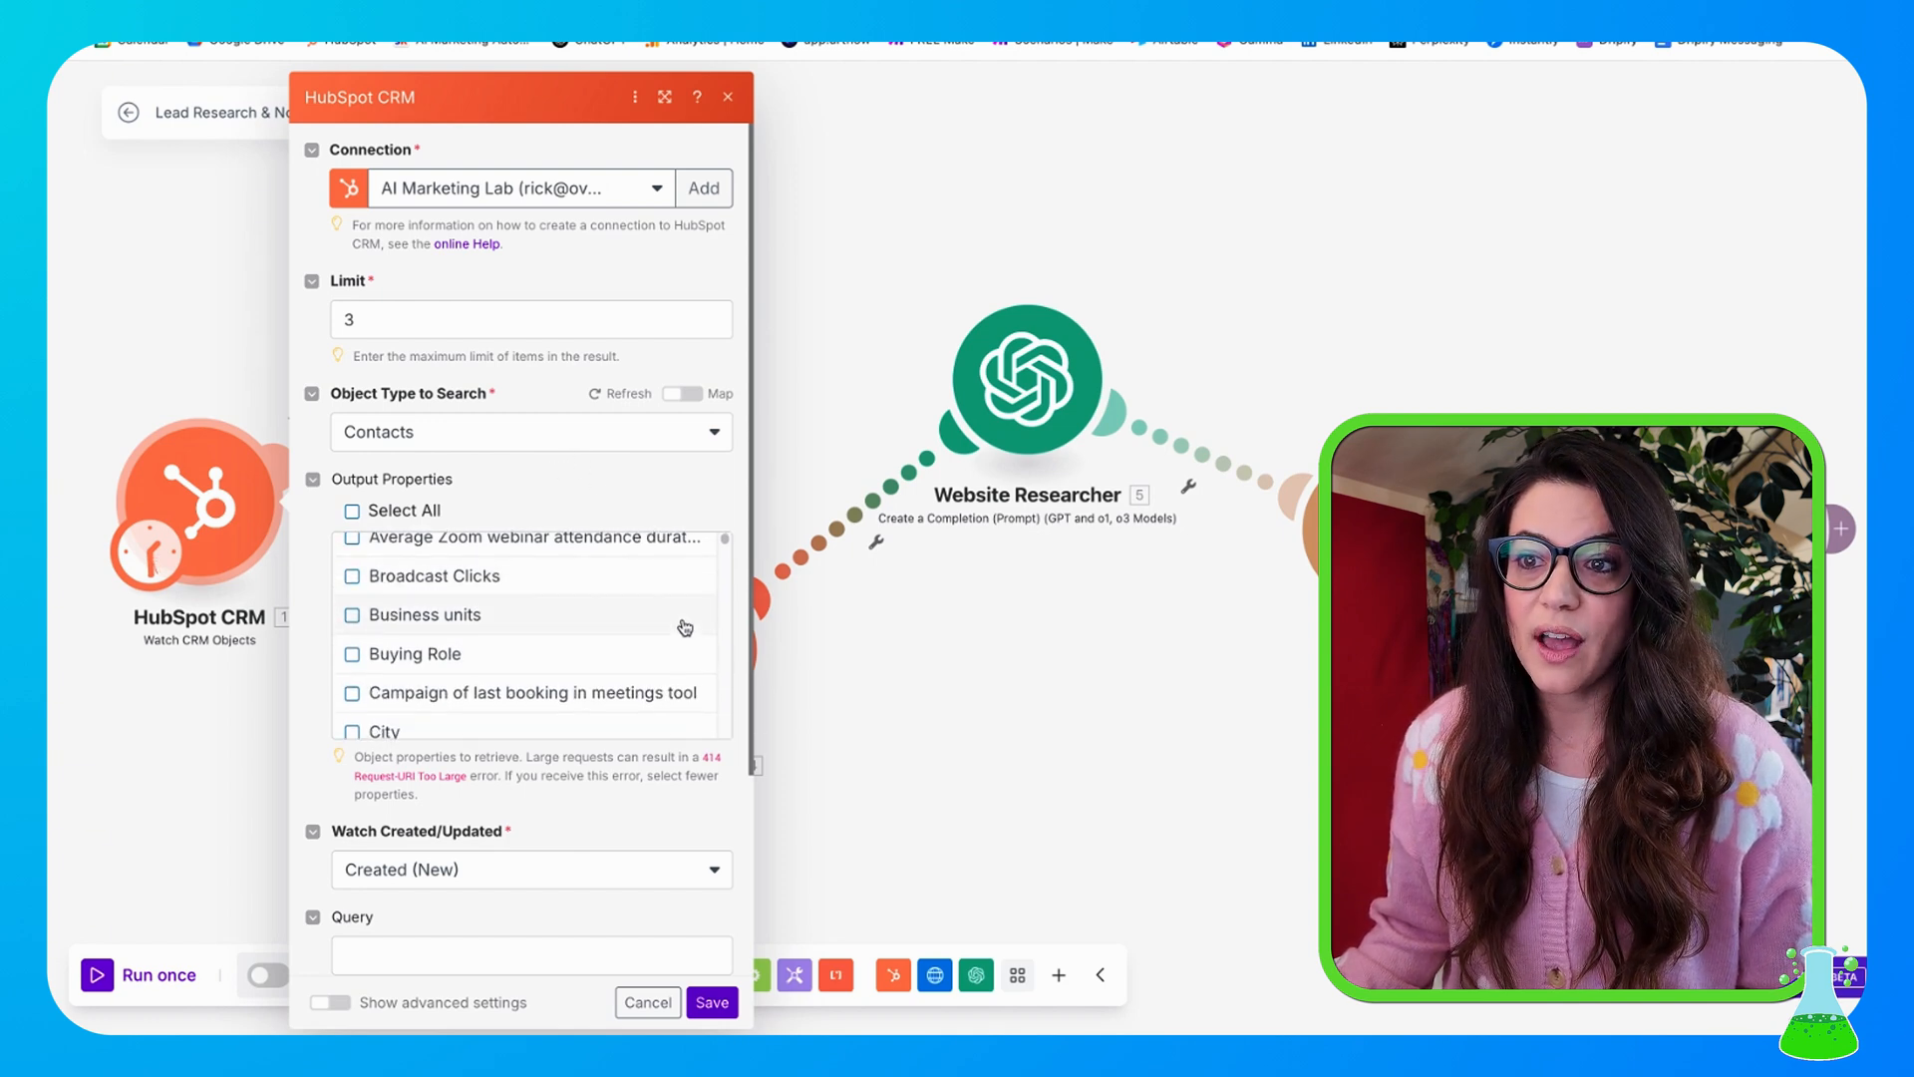
pyautogui.scroll(-3)
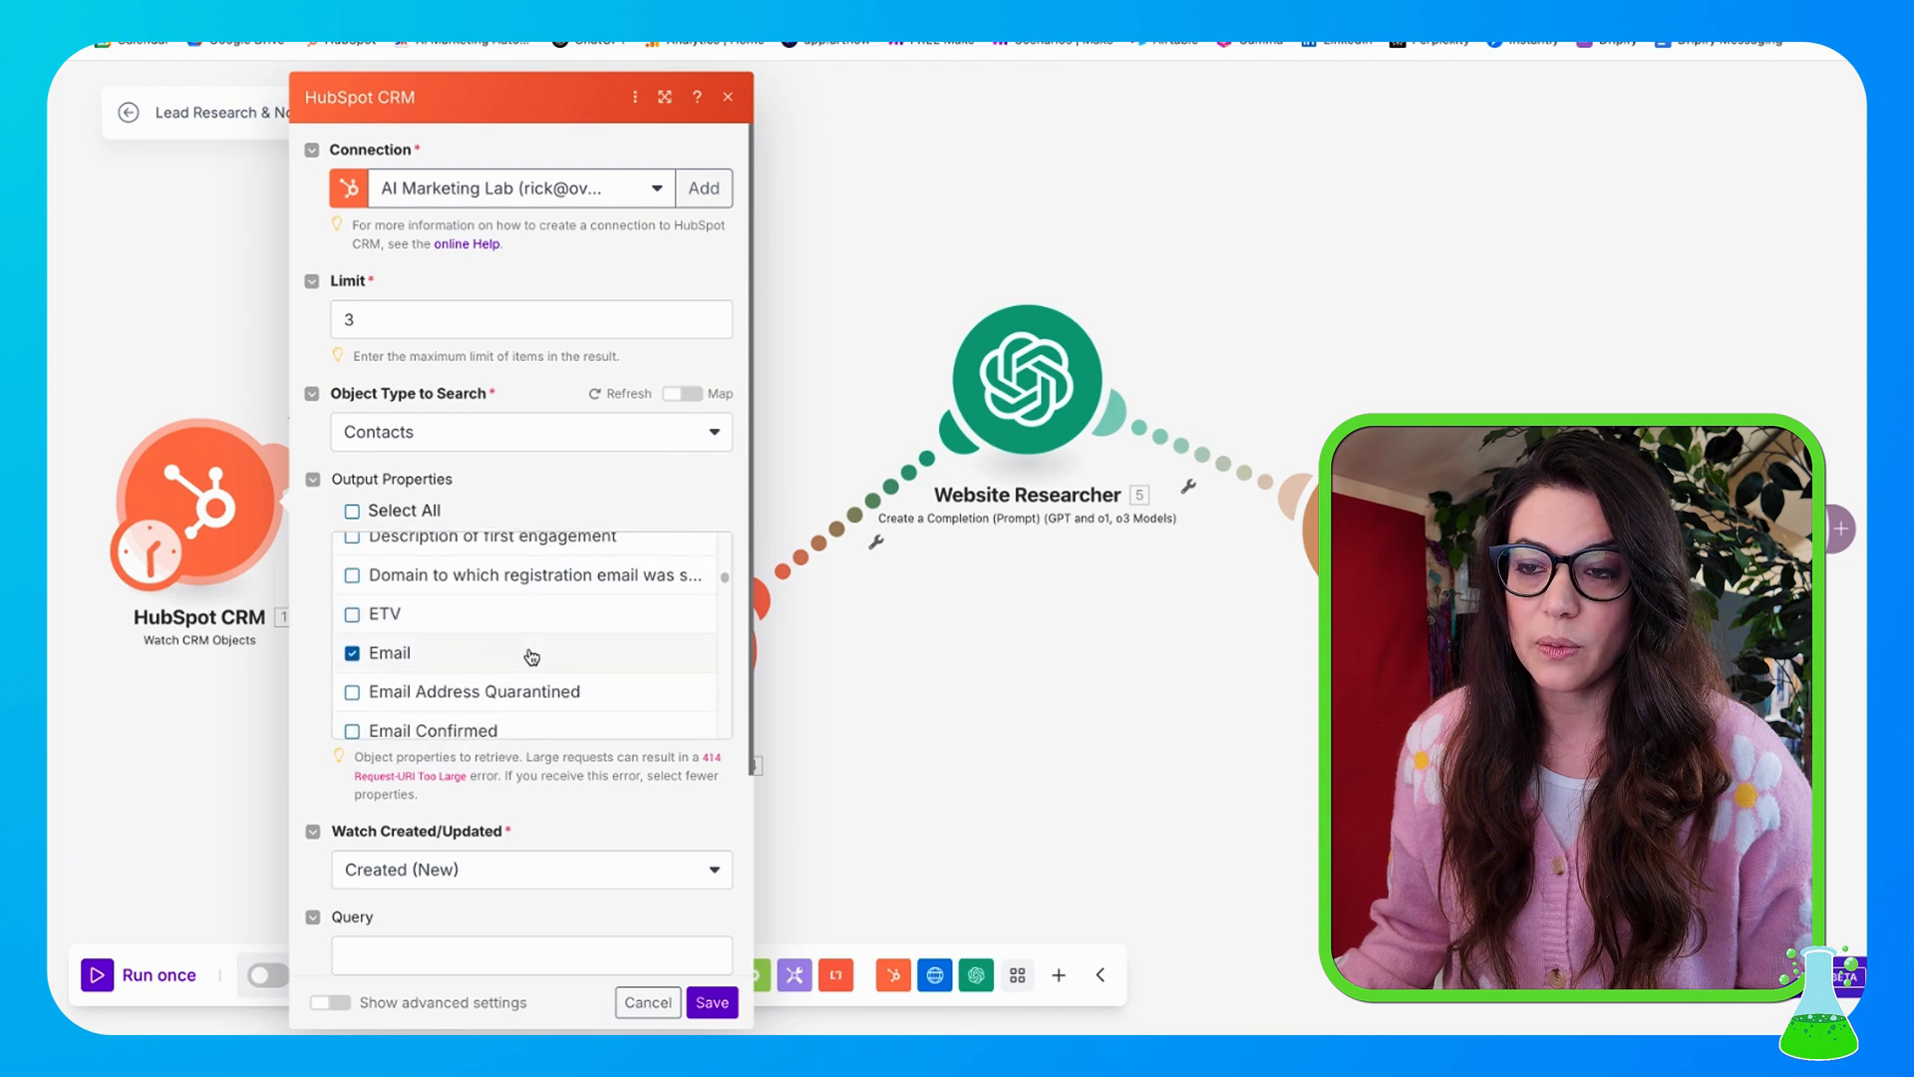
pyautogui.scroll(-3)
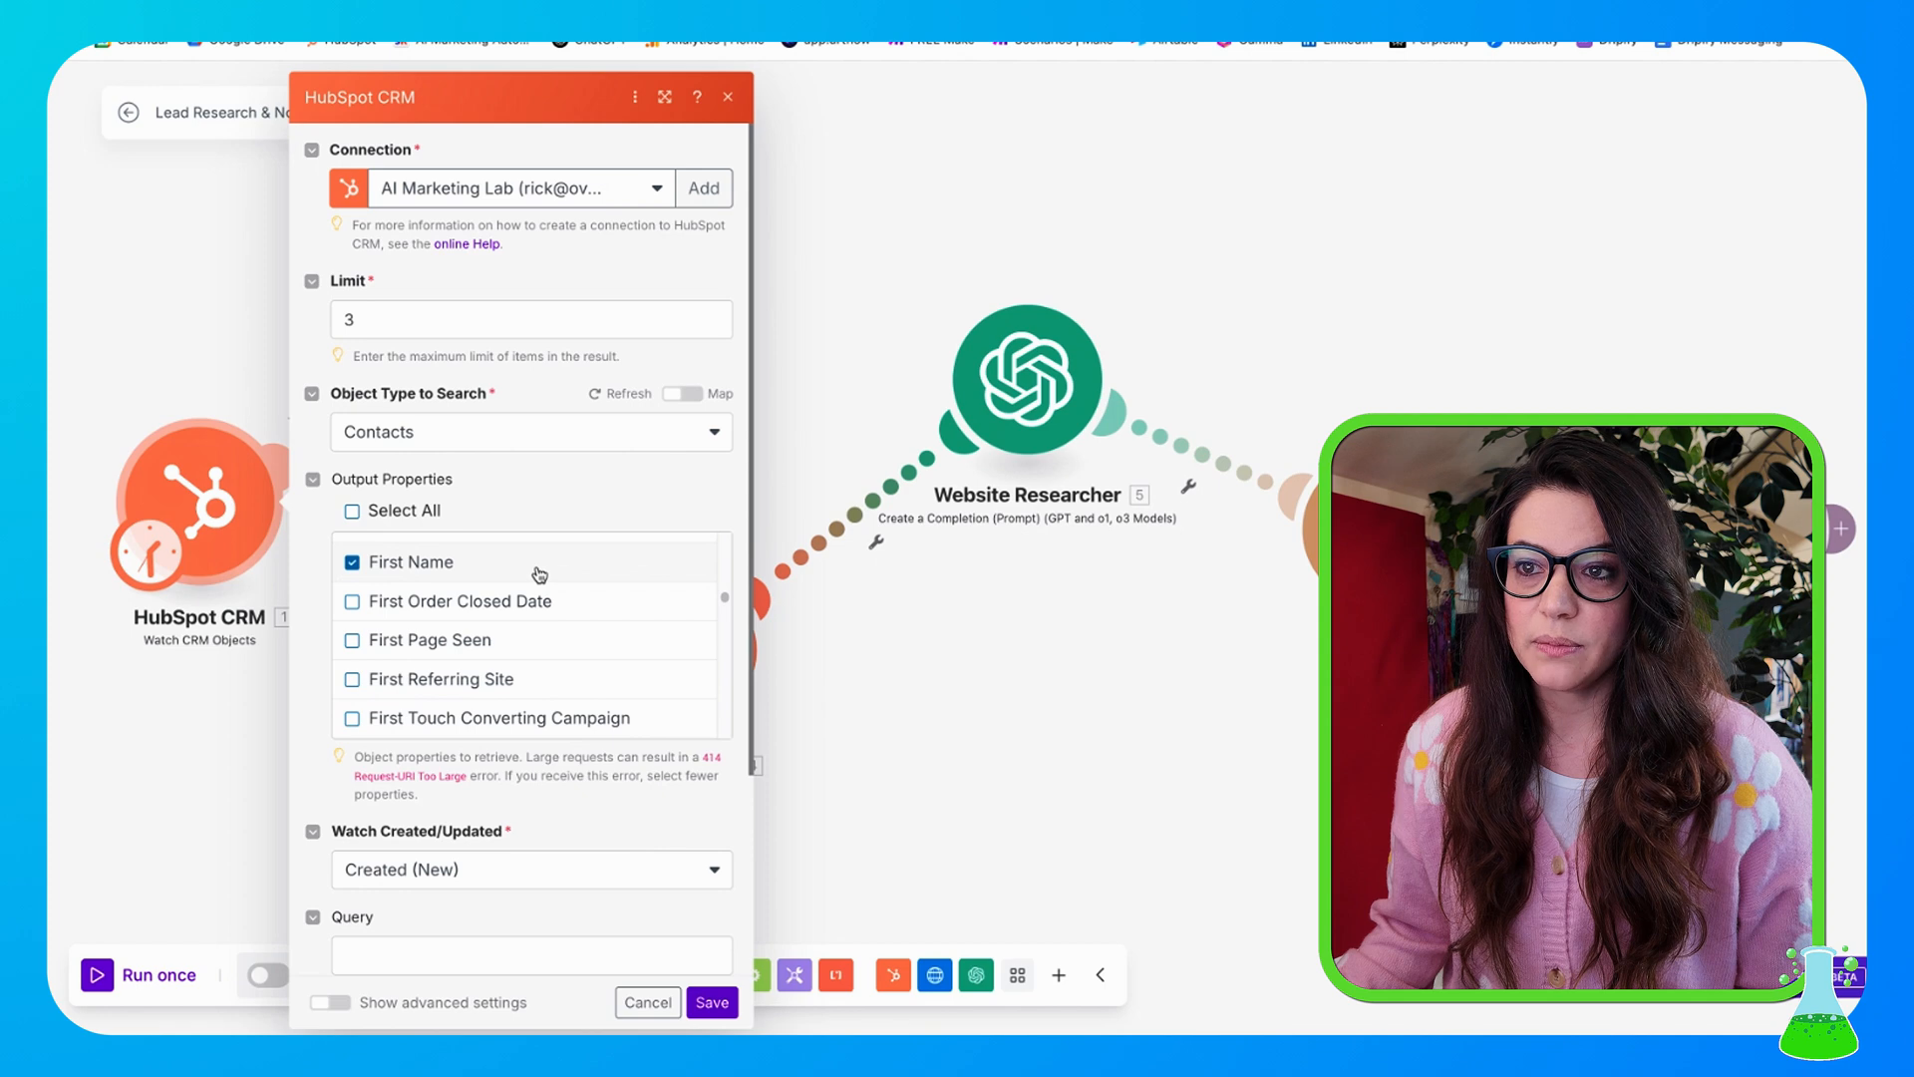
pyautogui.scroll(-3)
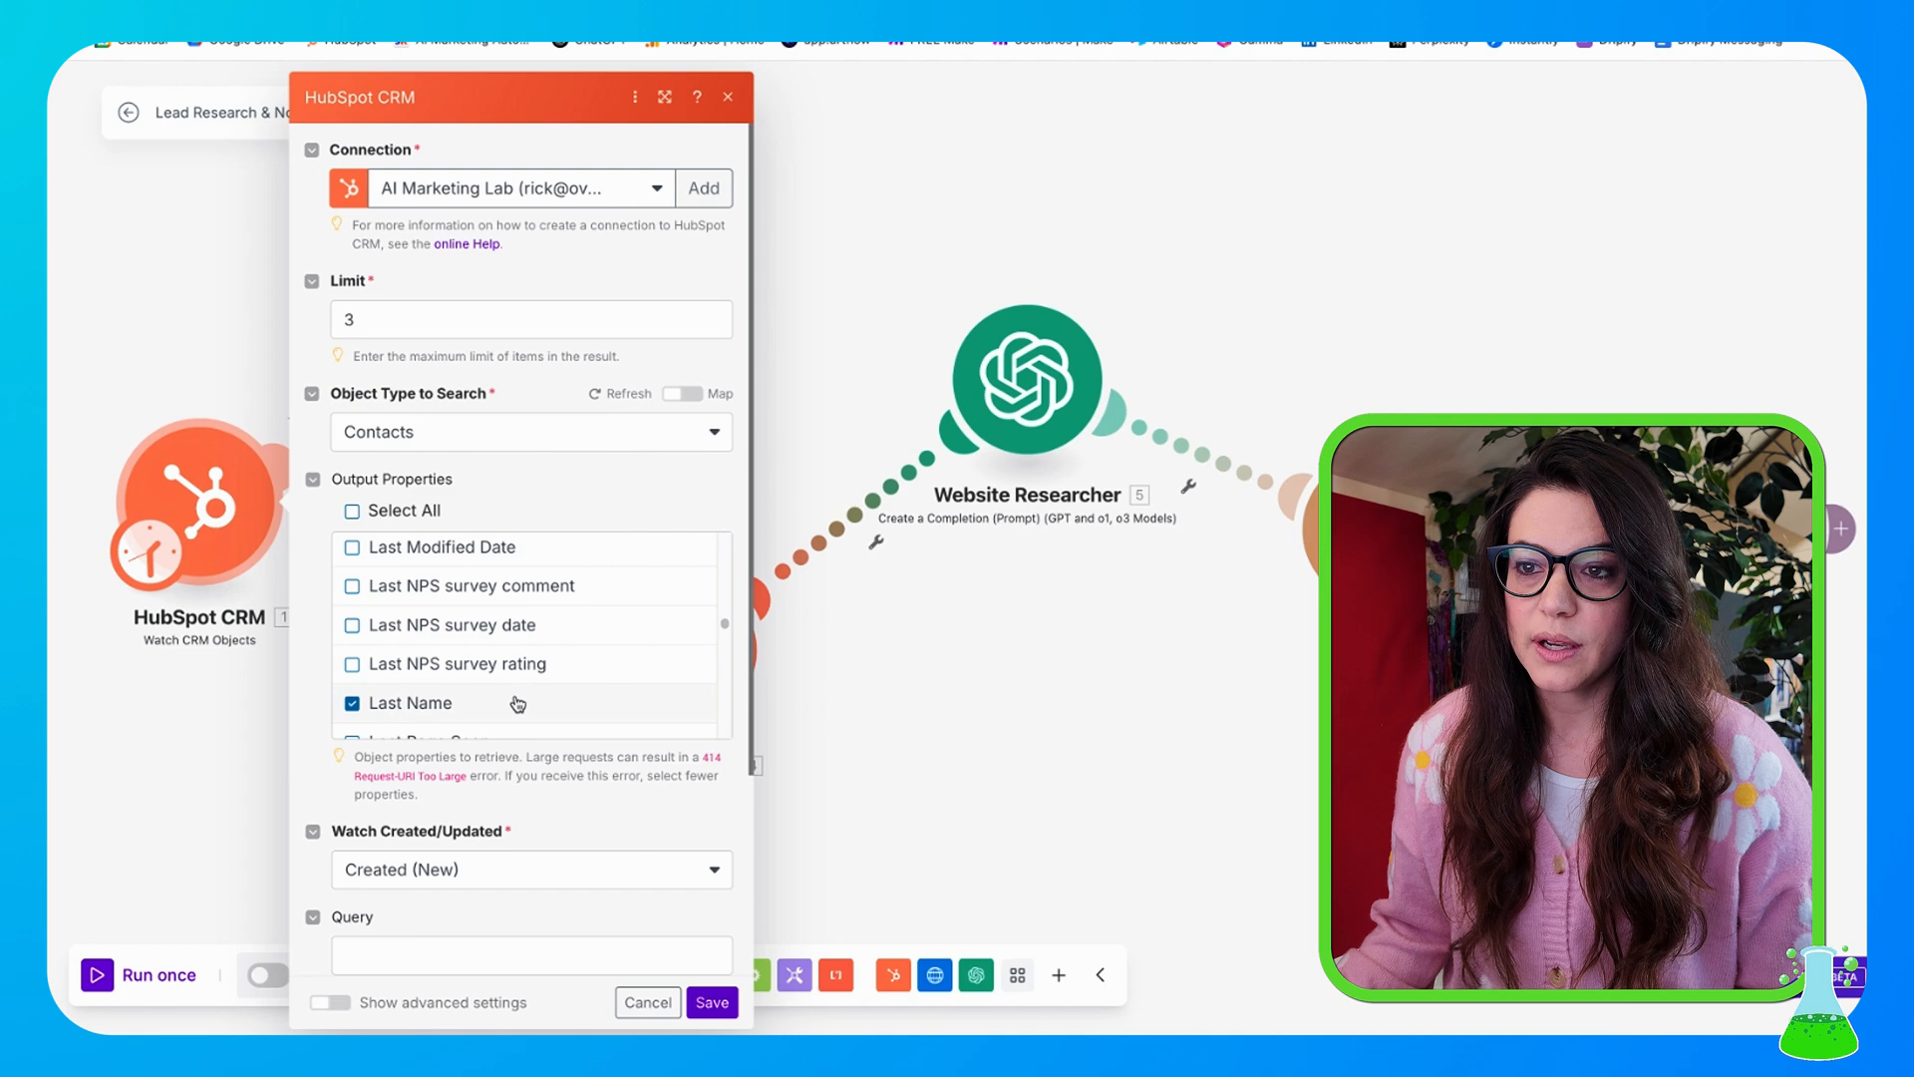
pyautogui.scroll(-3)
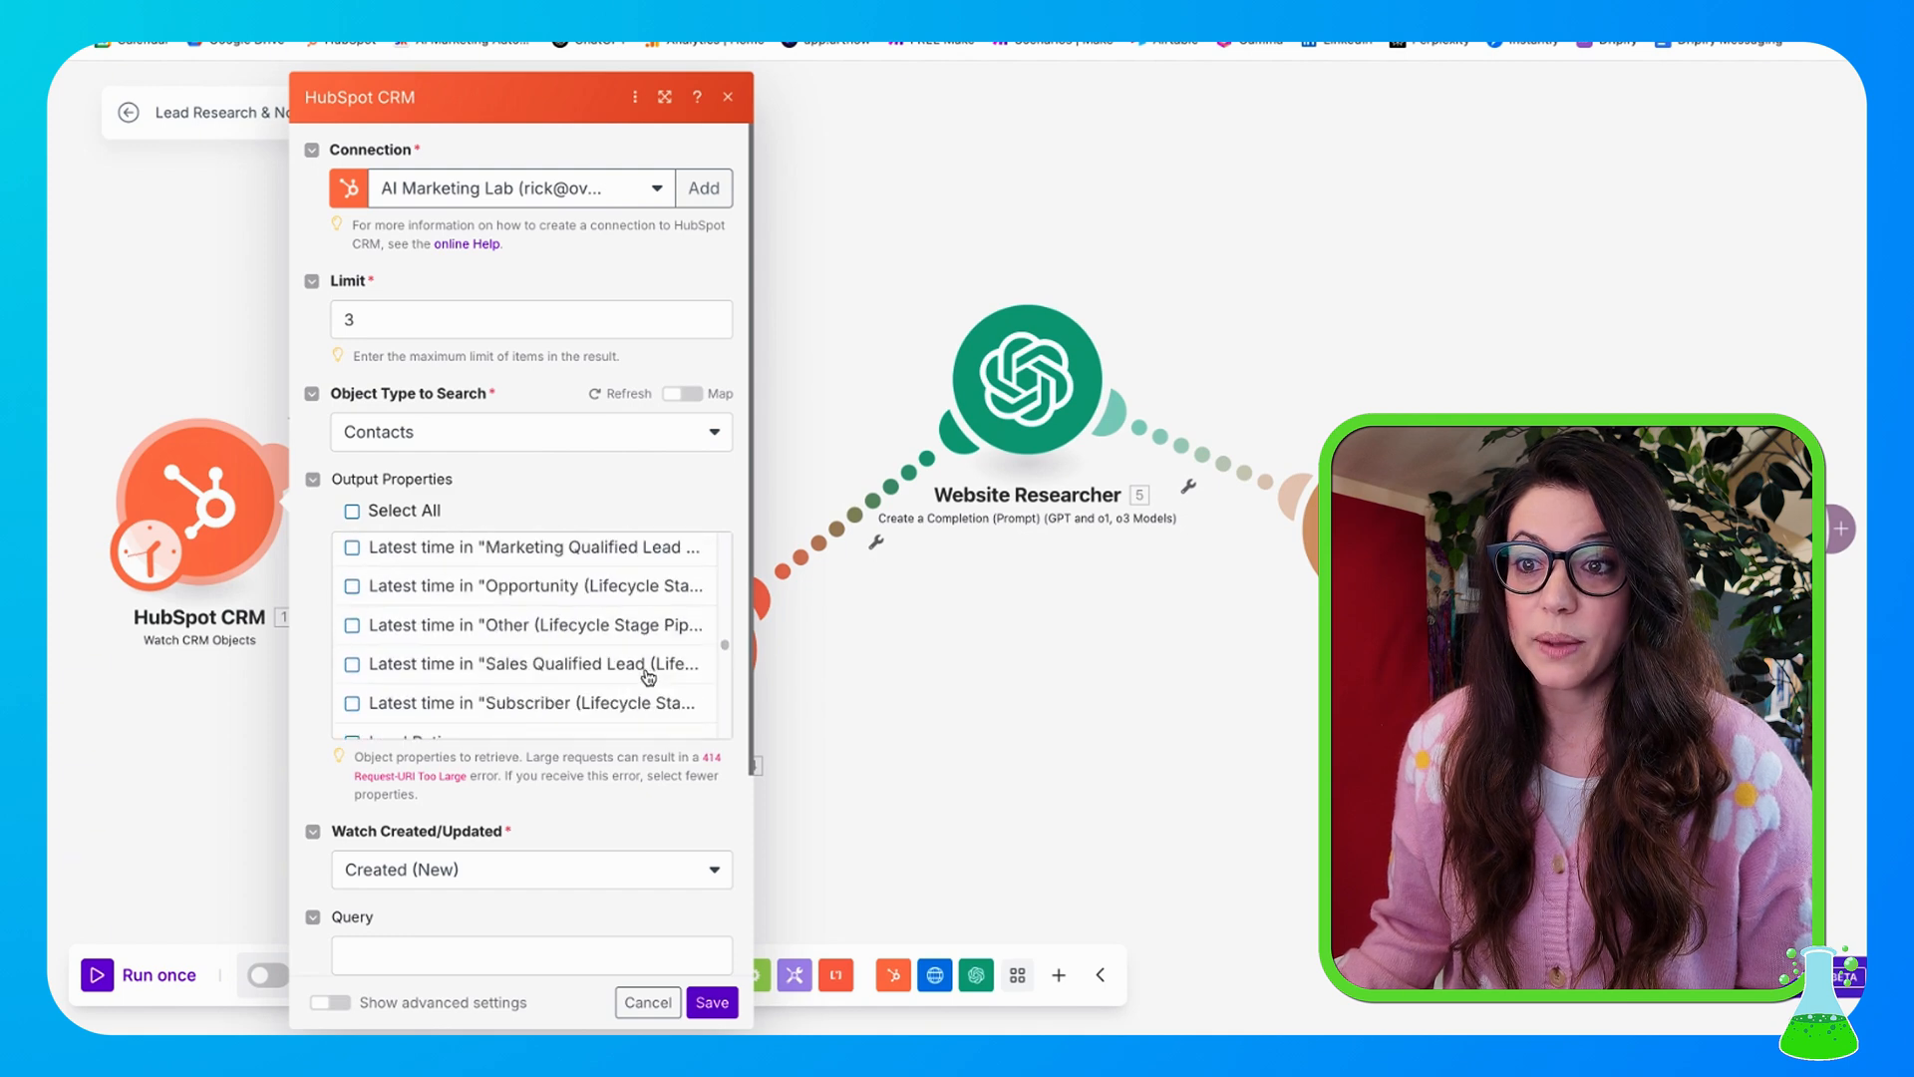
pyautogui.scroll(-3)
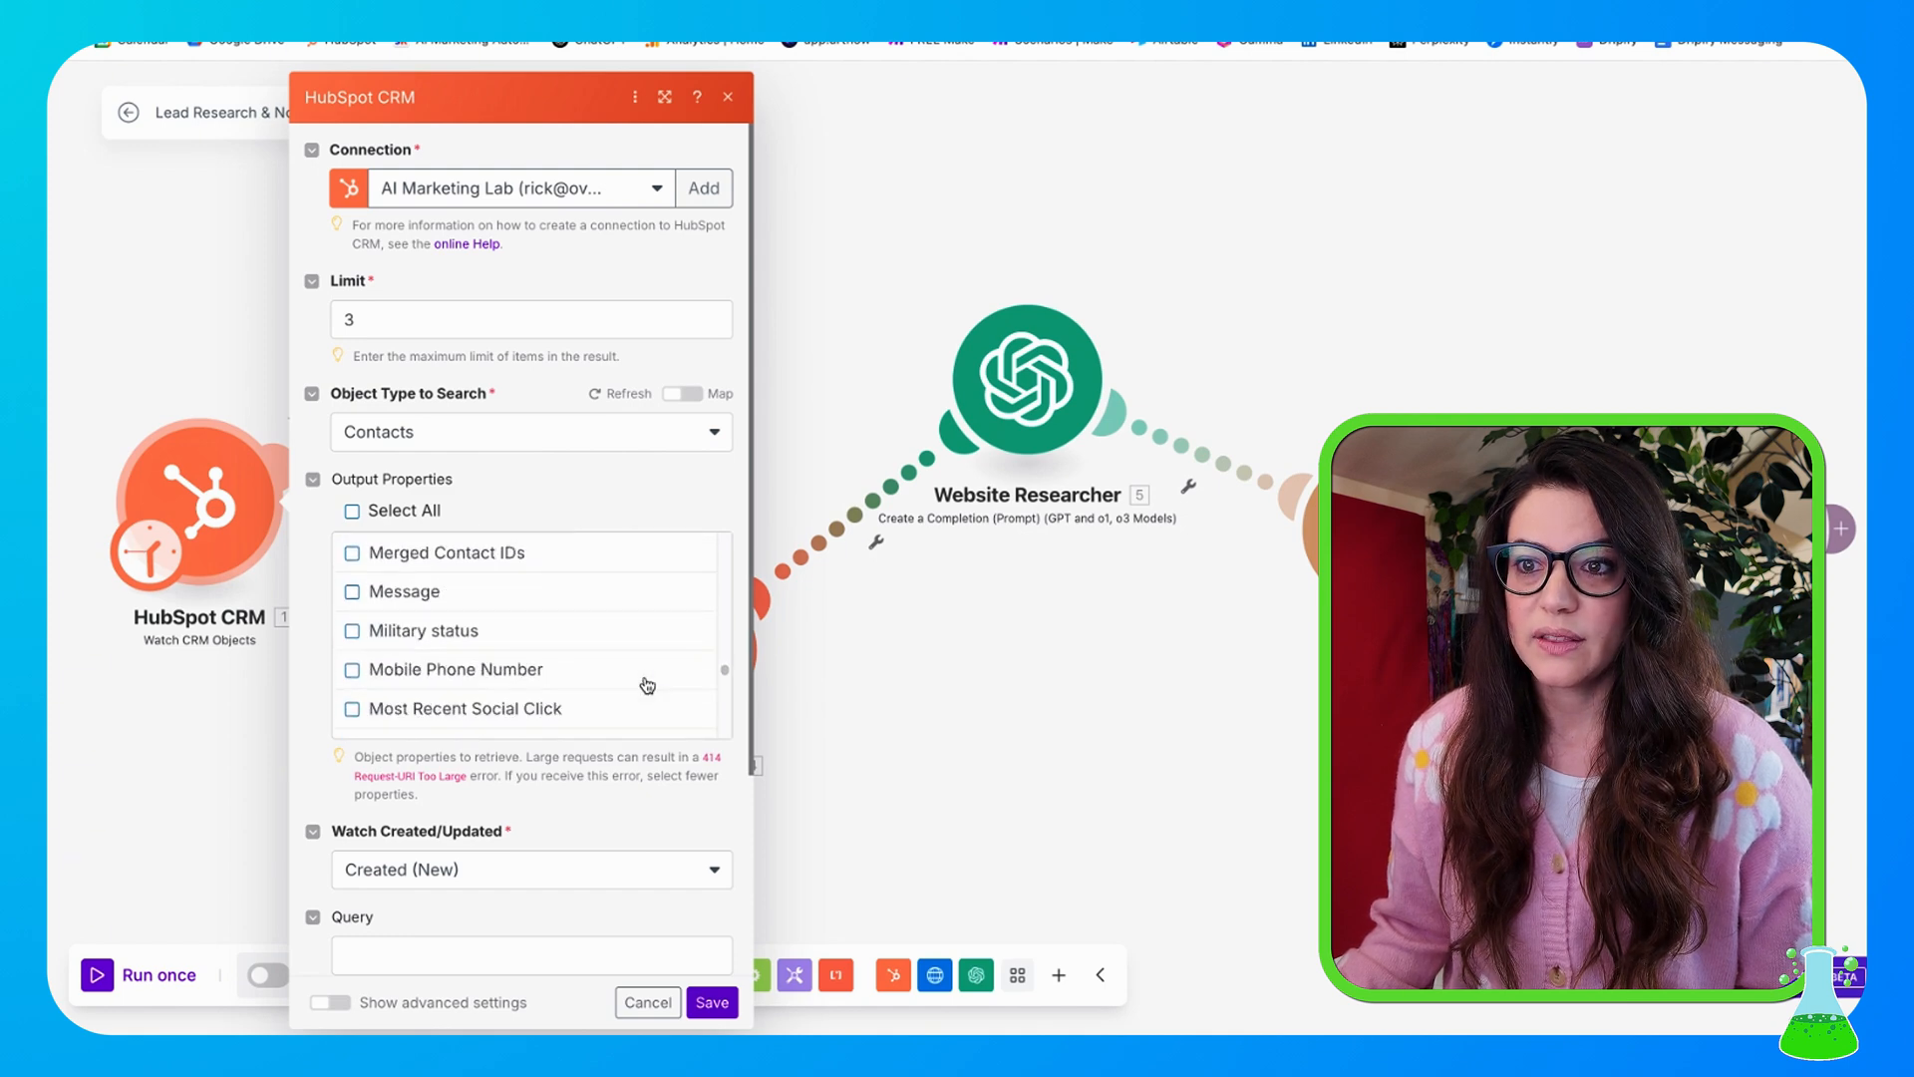
pyautogui.scroll(-3)
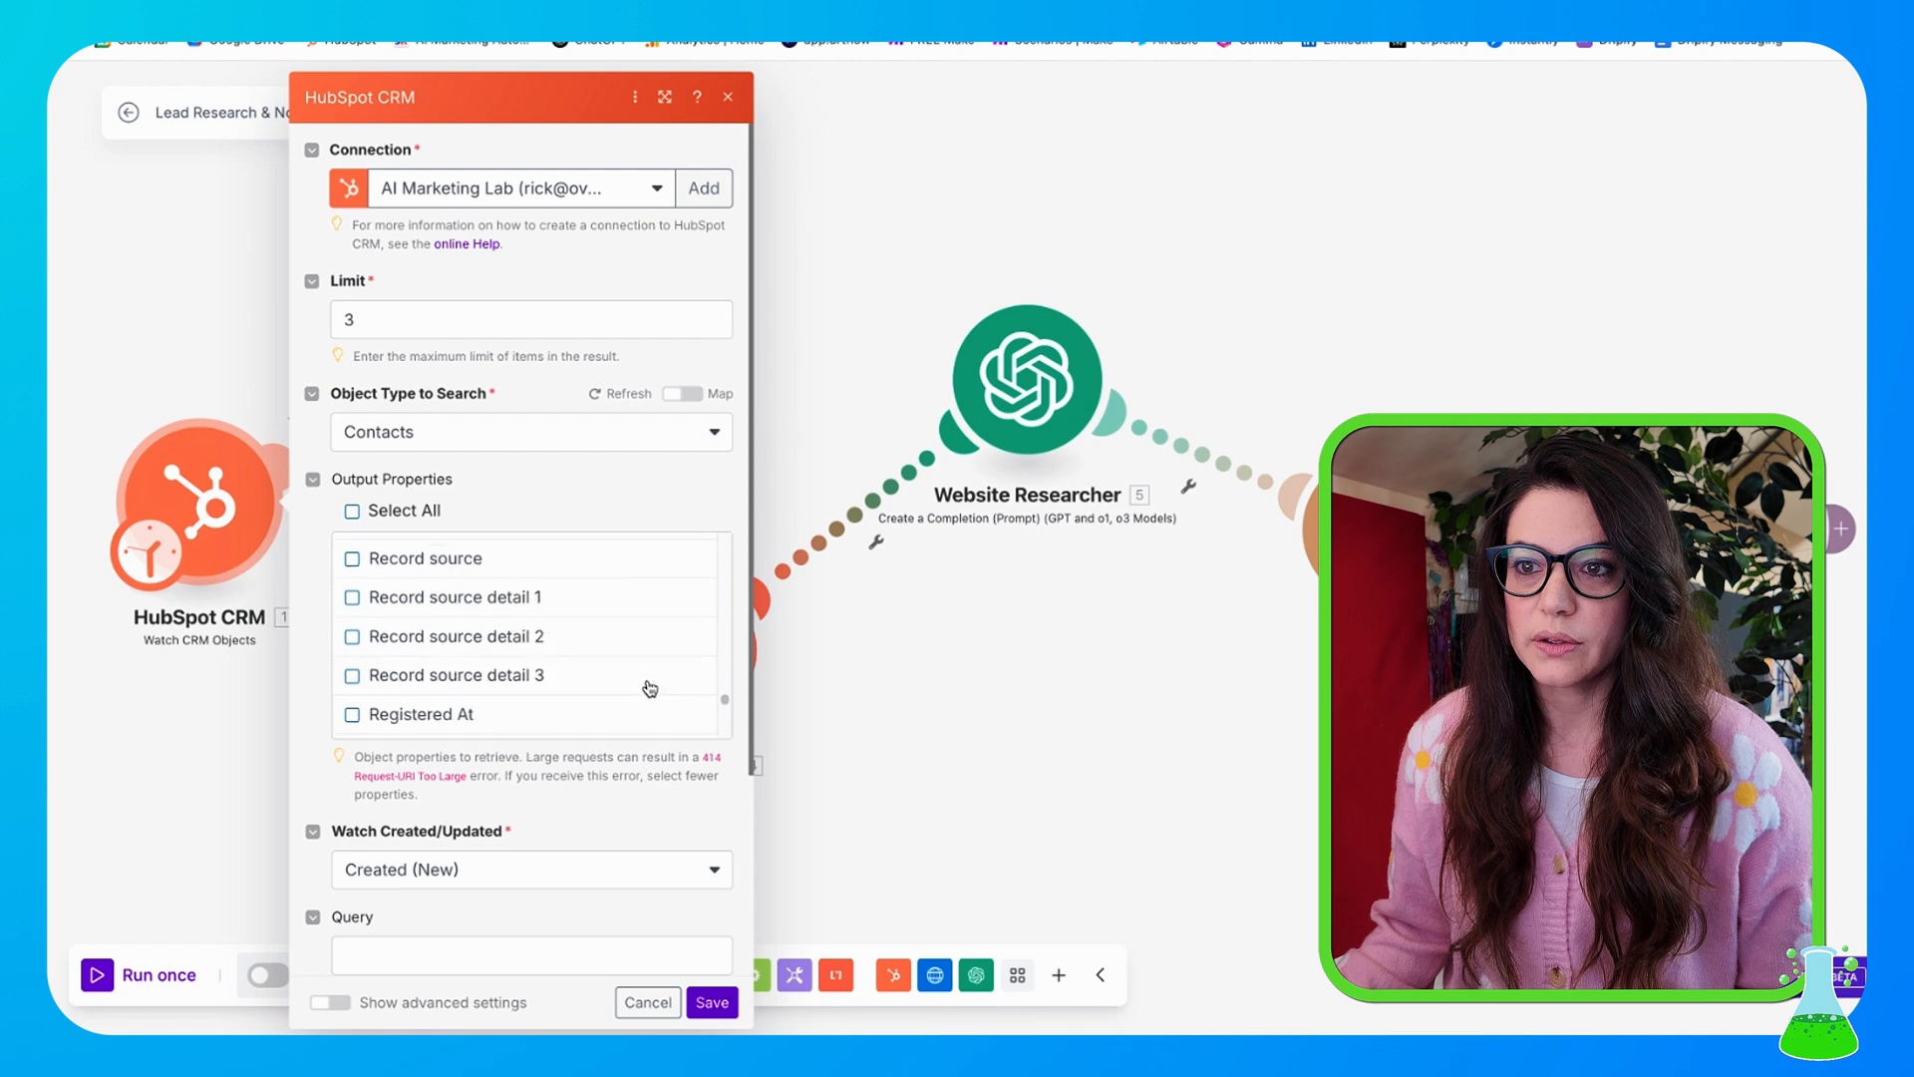
pyautogui.scroll(-3)
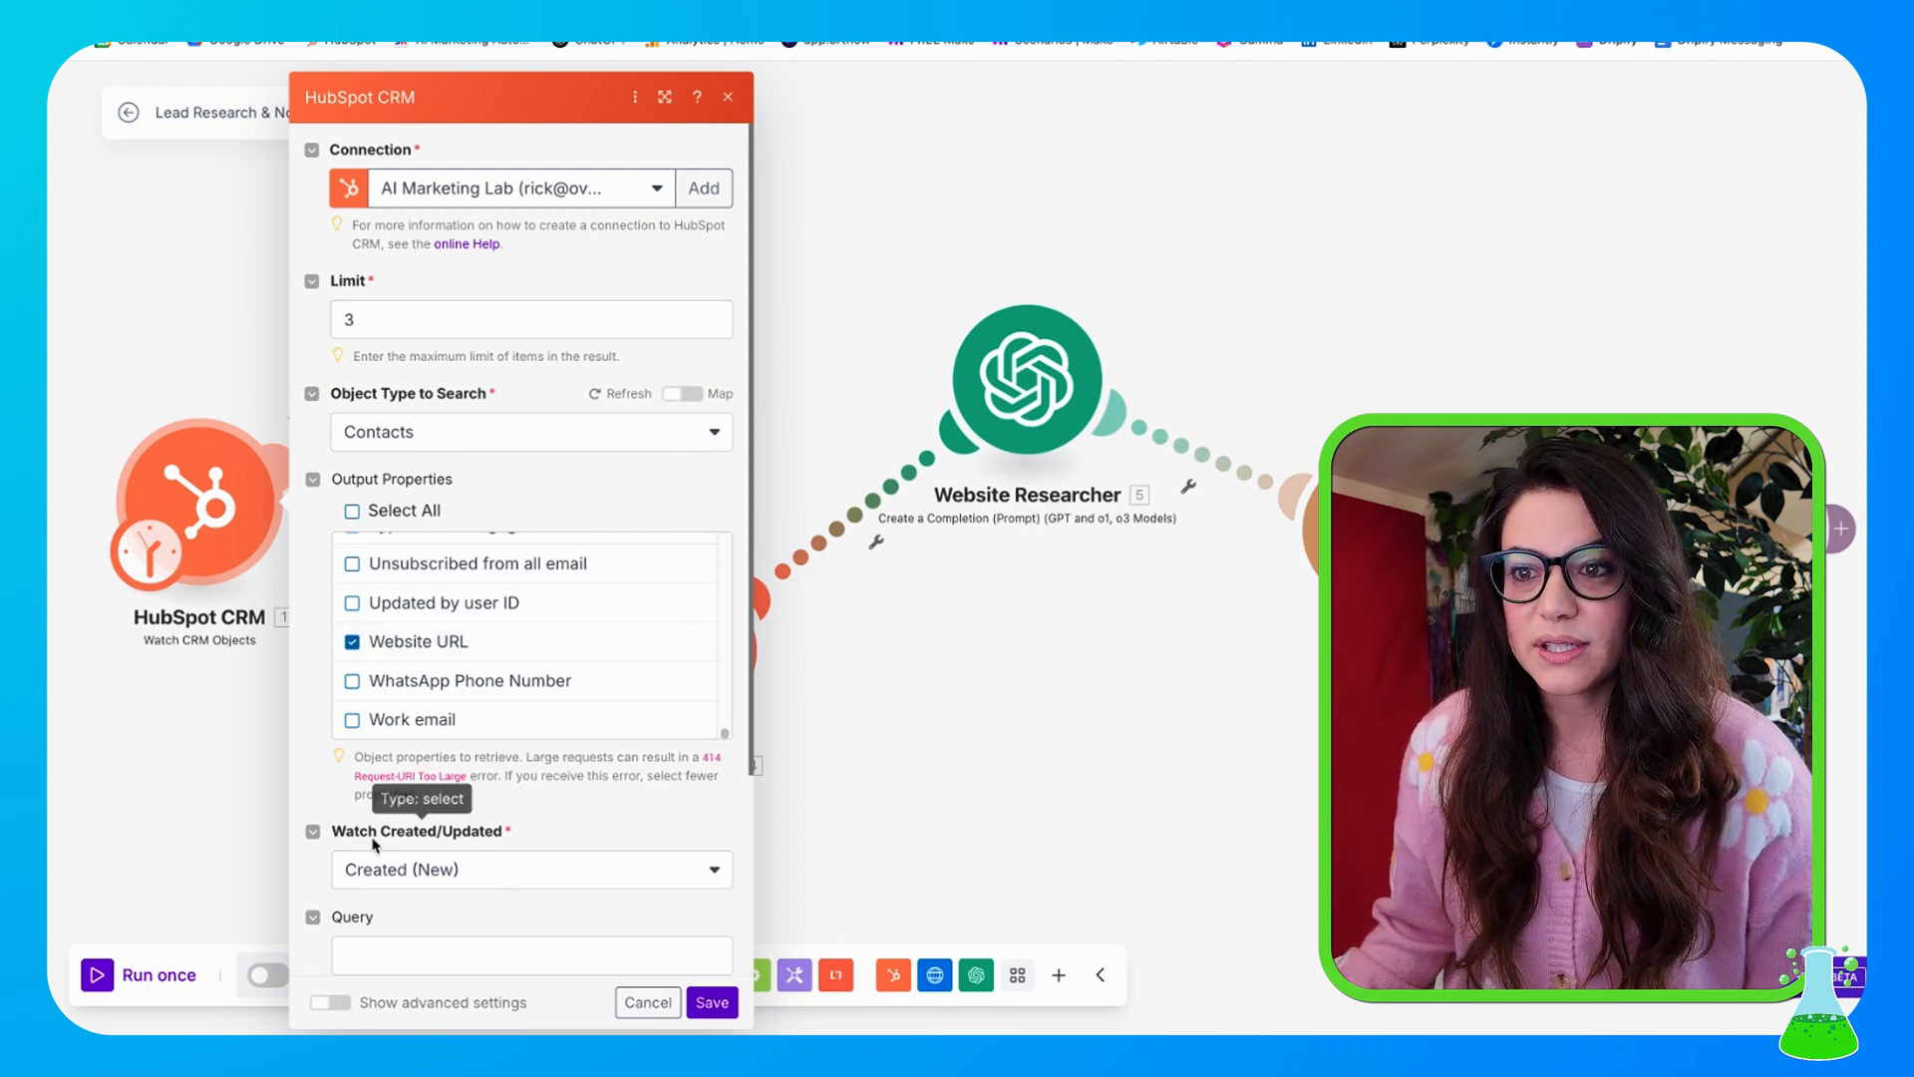
pyautogui.click(529, 869)
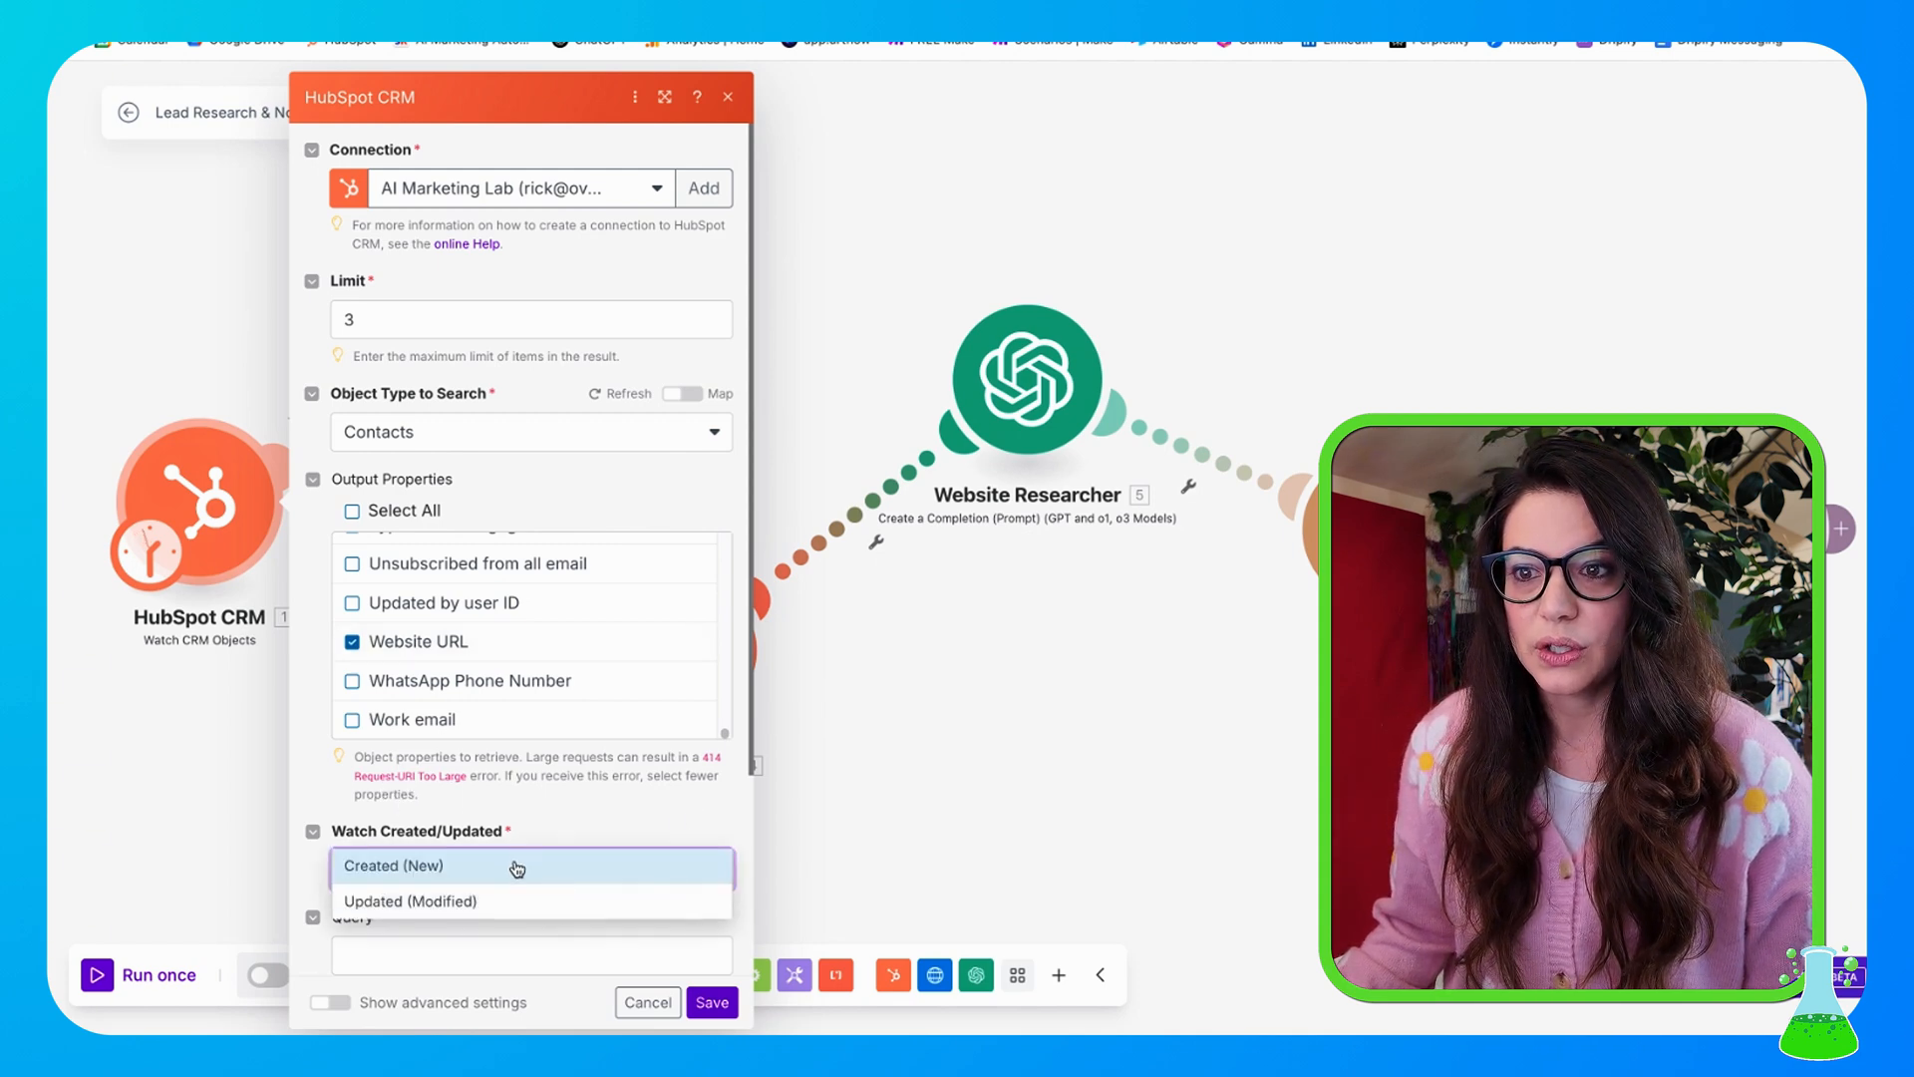
pyautogui.click(393, 863)
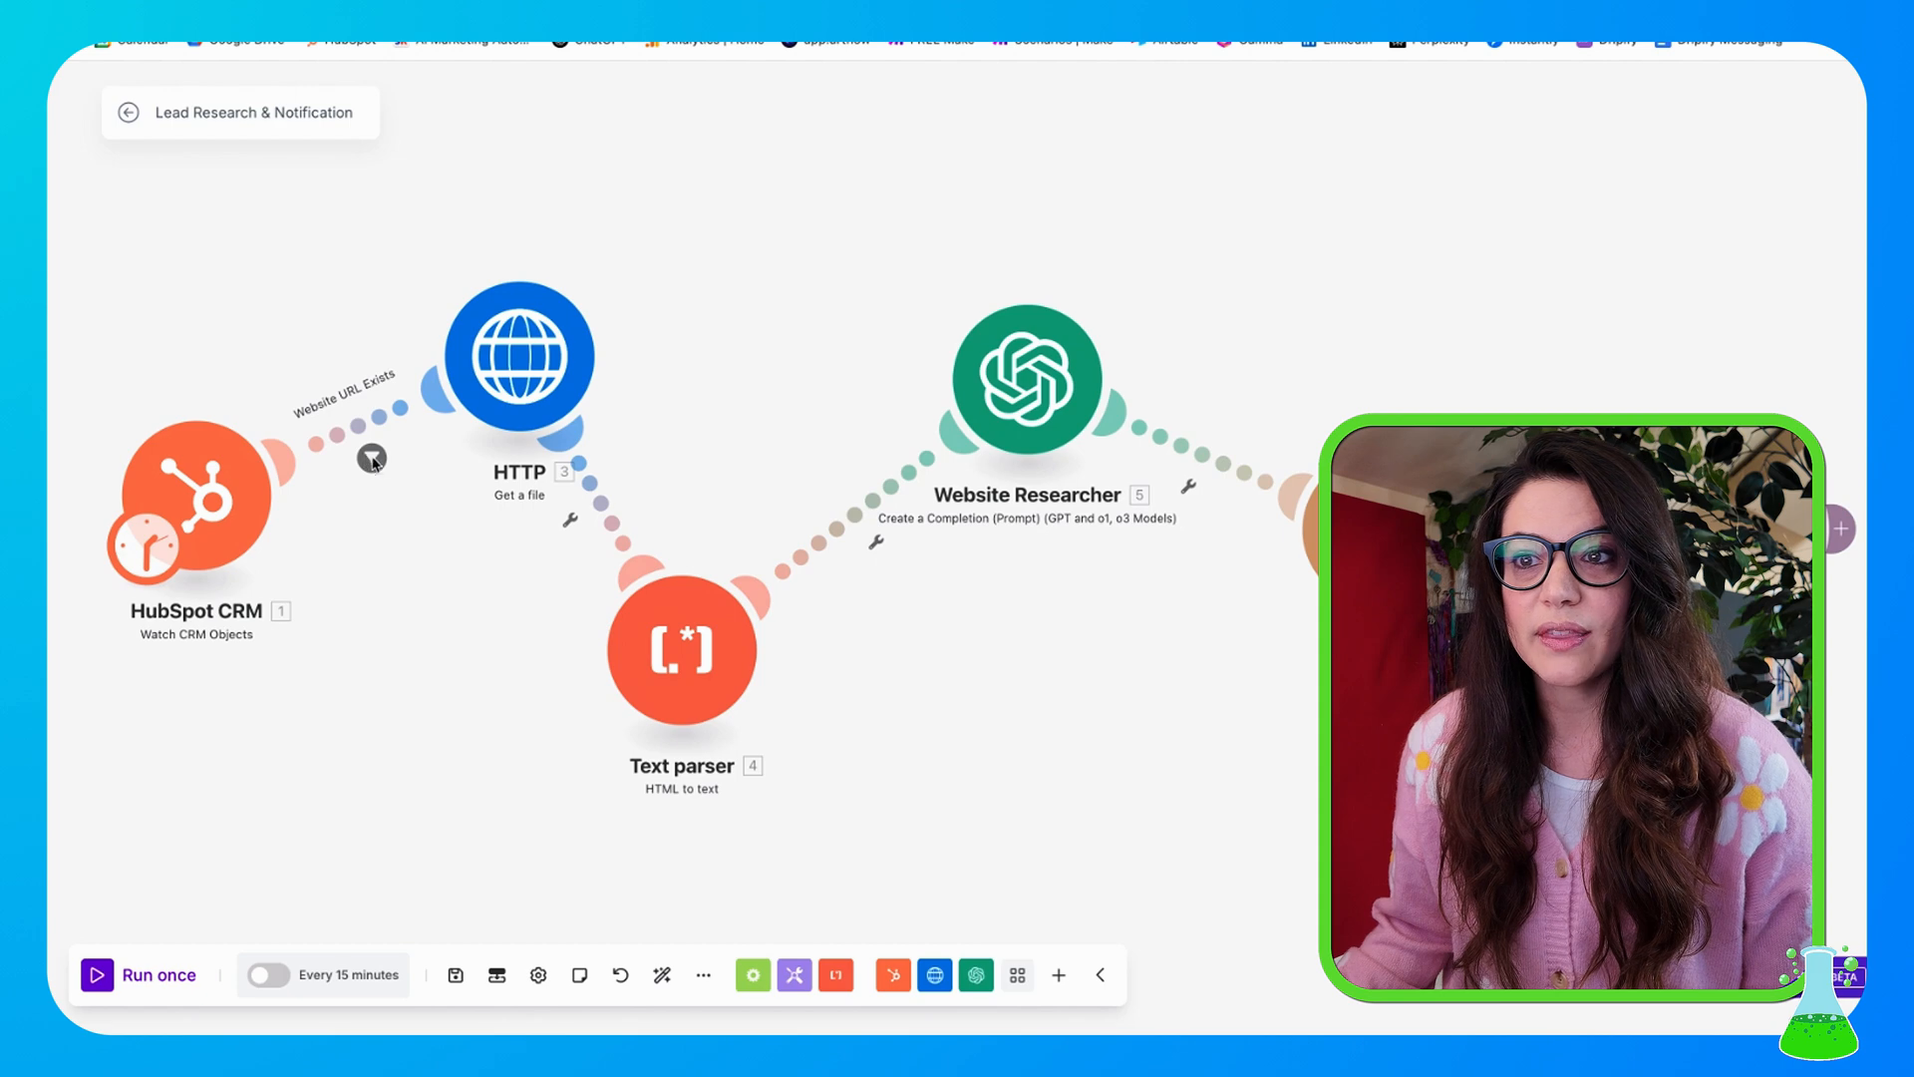
pyautogui.click(372, 459)
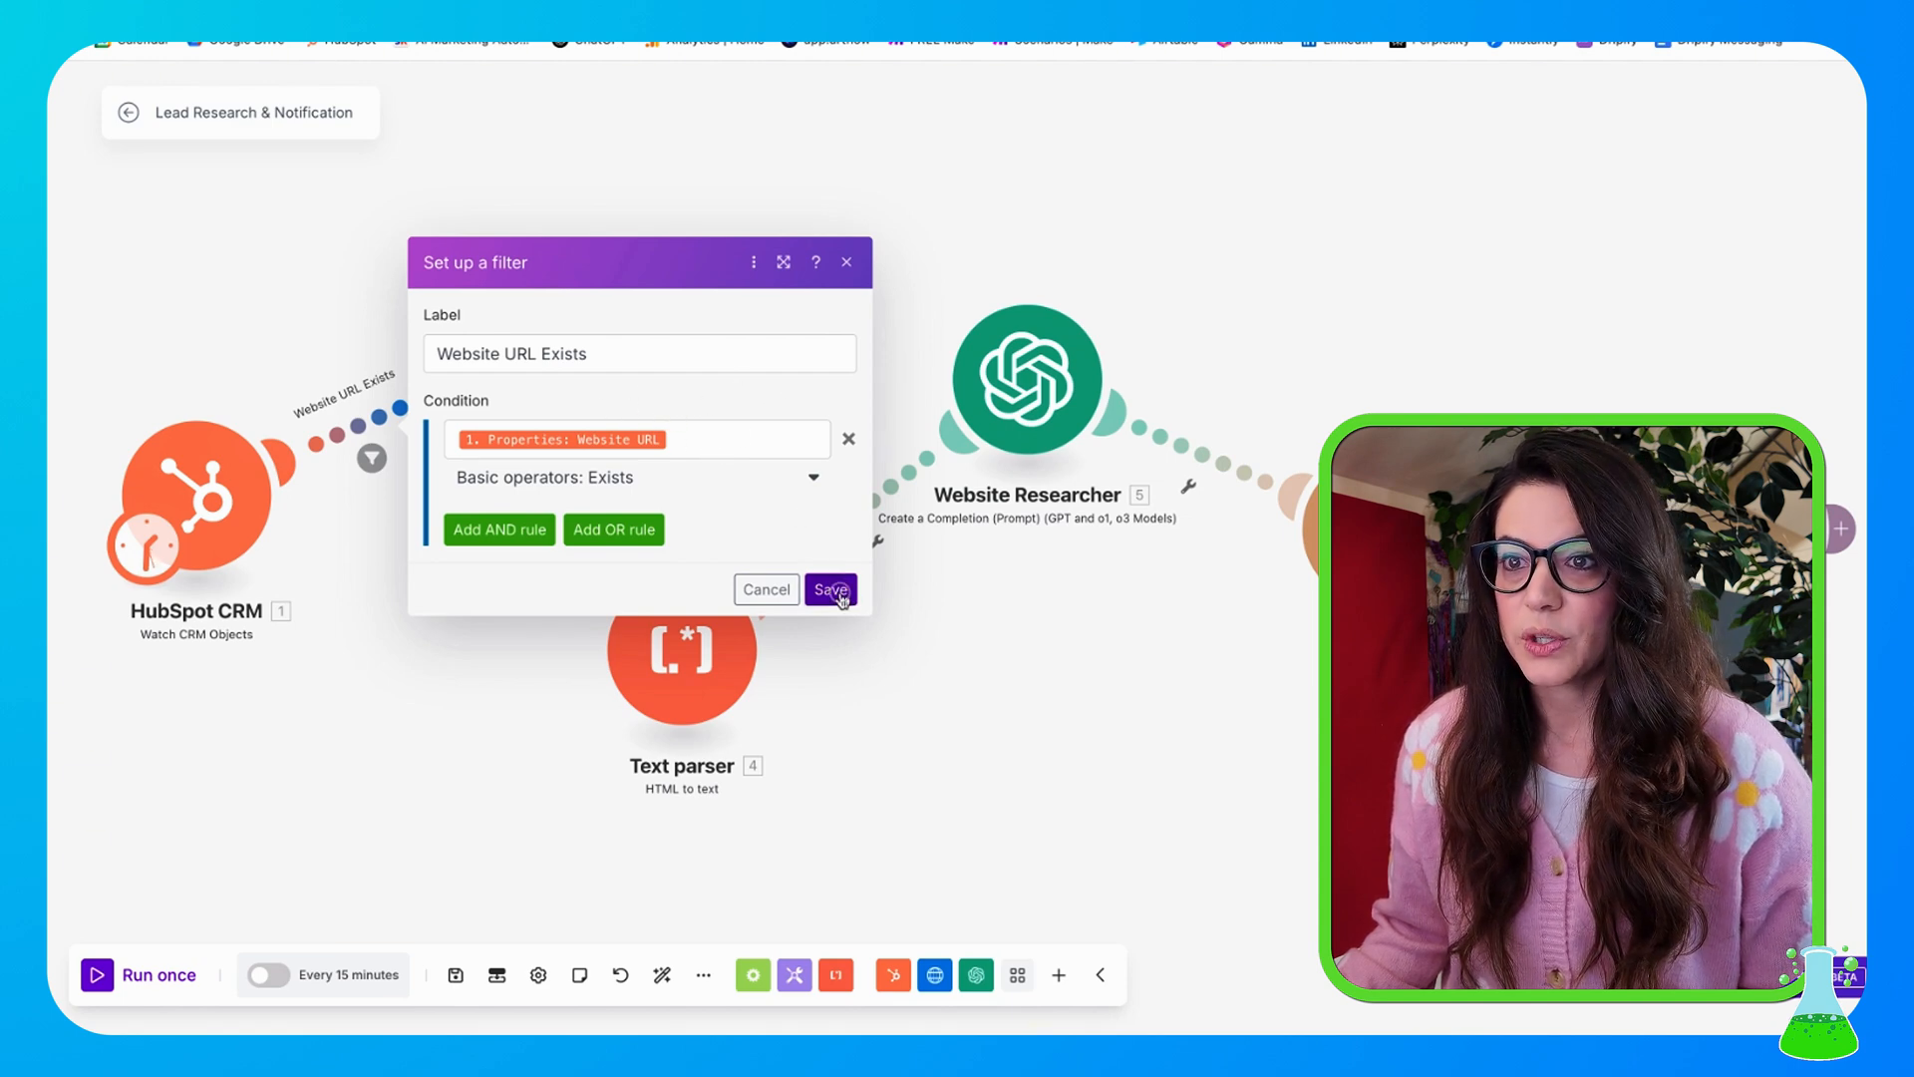
pyautogui.click(829, 590)
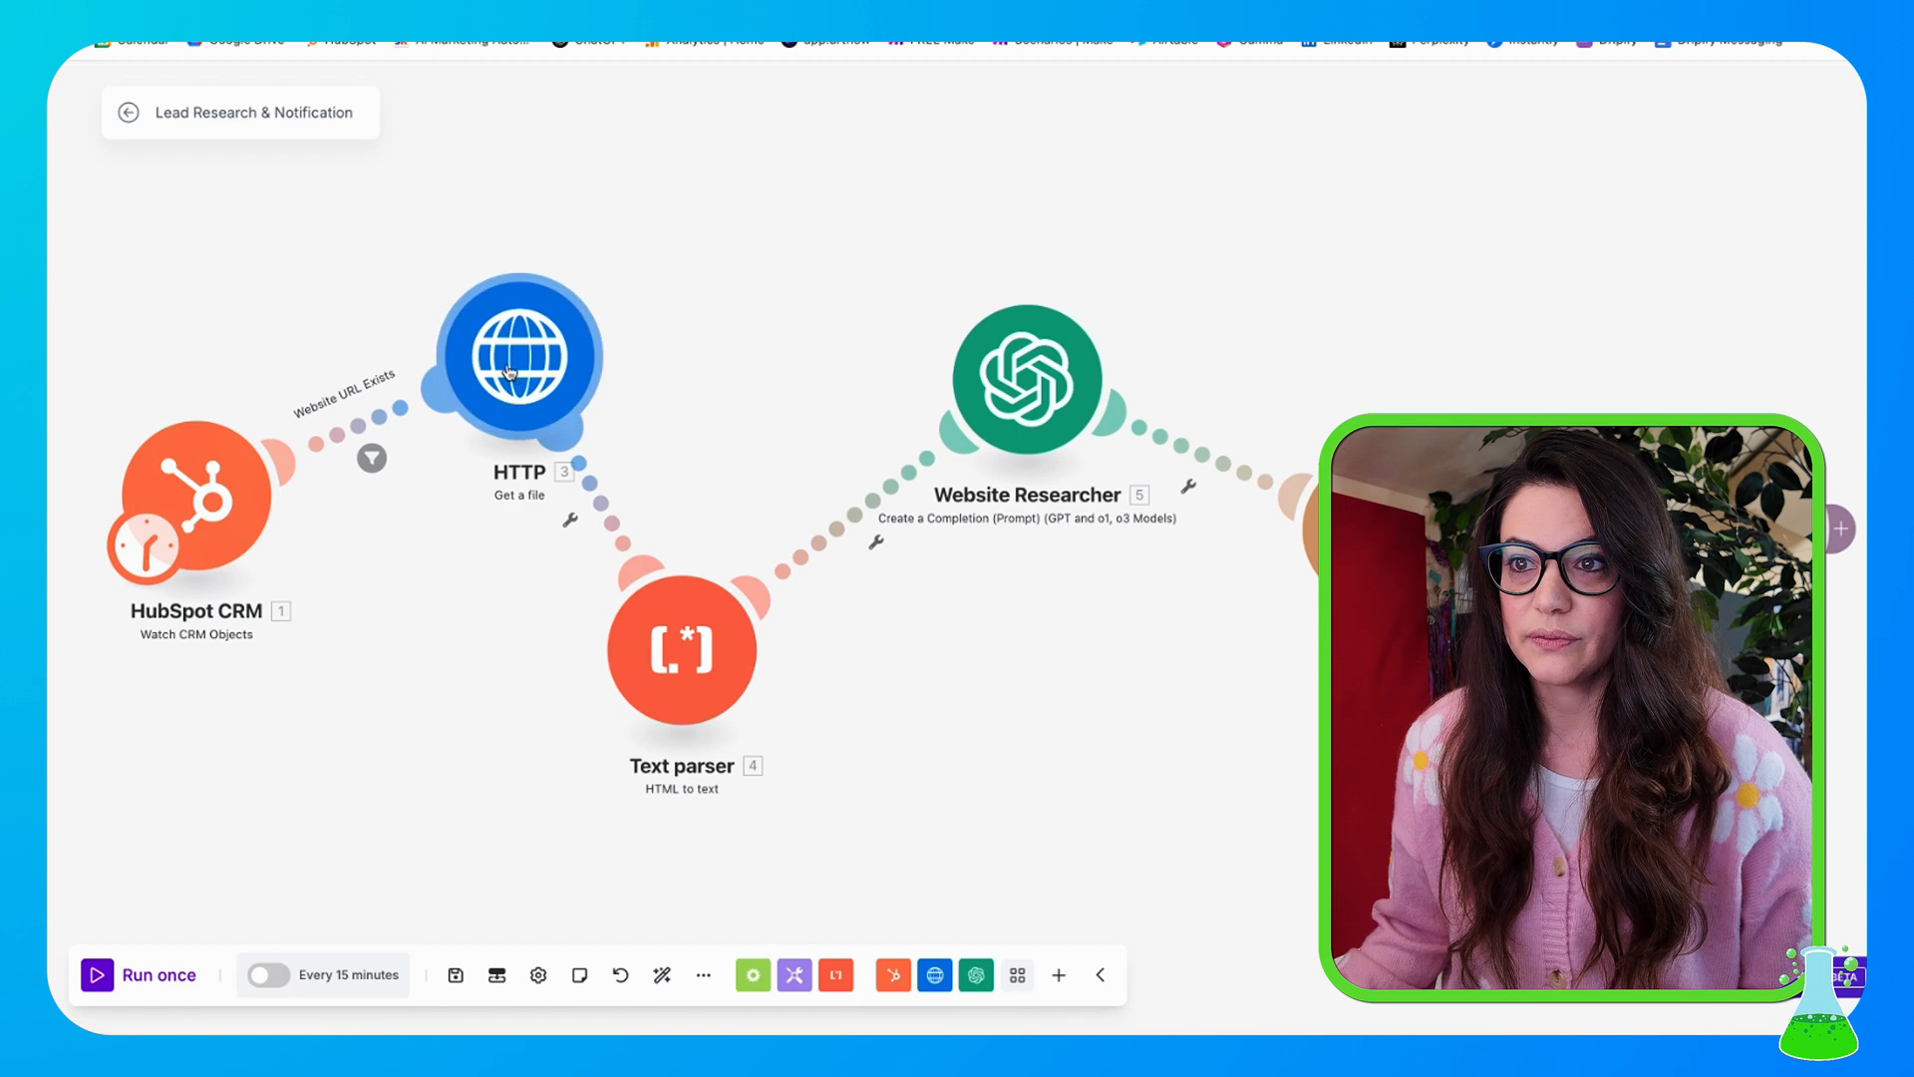
pyautogui.moveTo(517, 357); pyautogui.dragTo(556, 349)
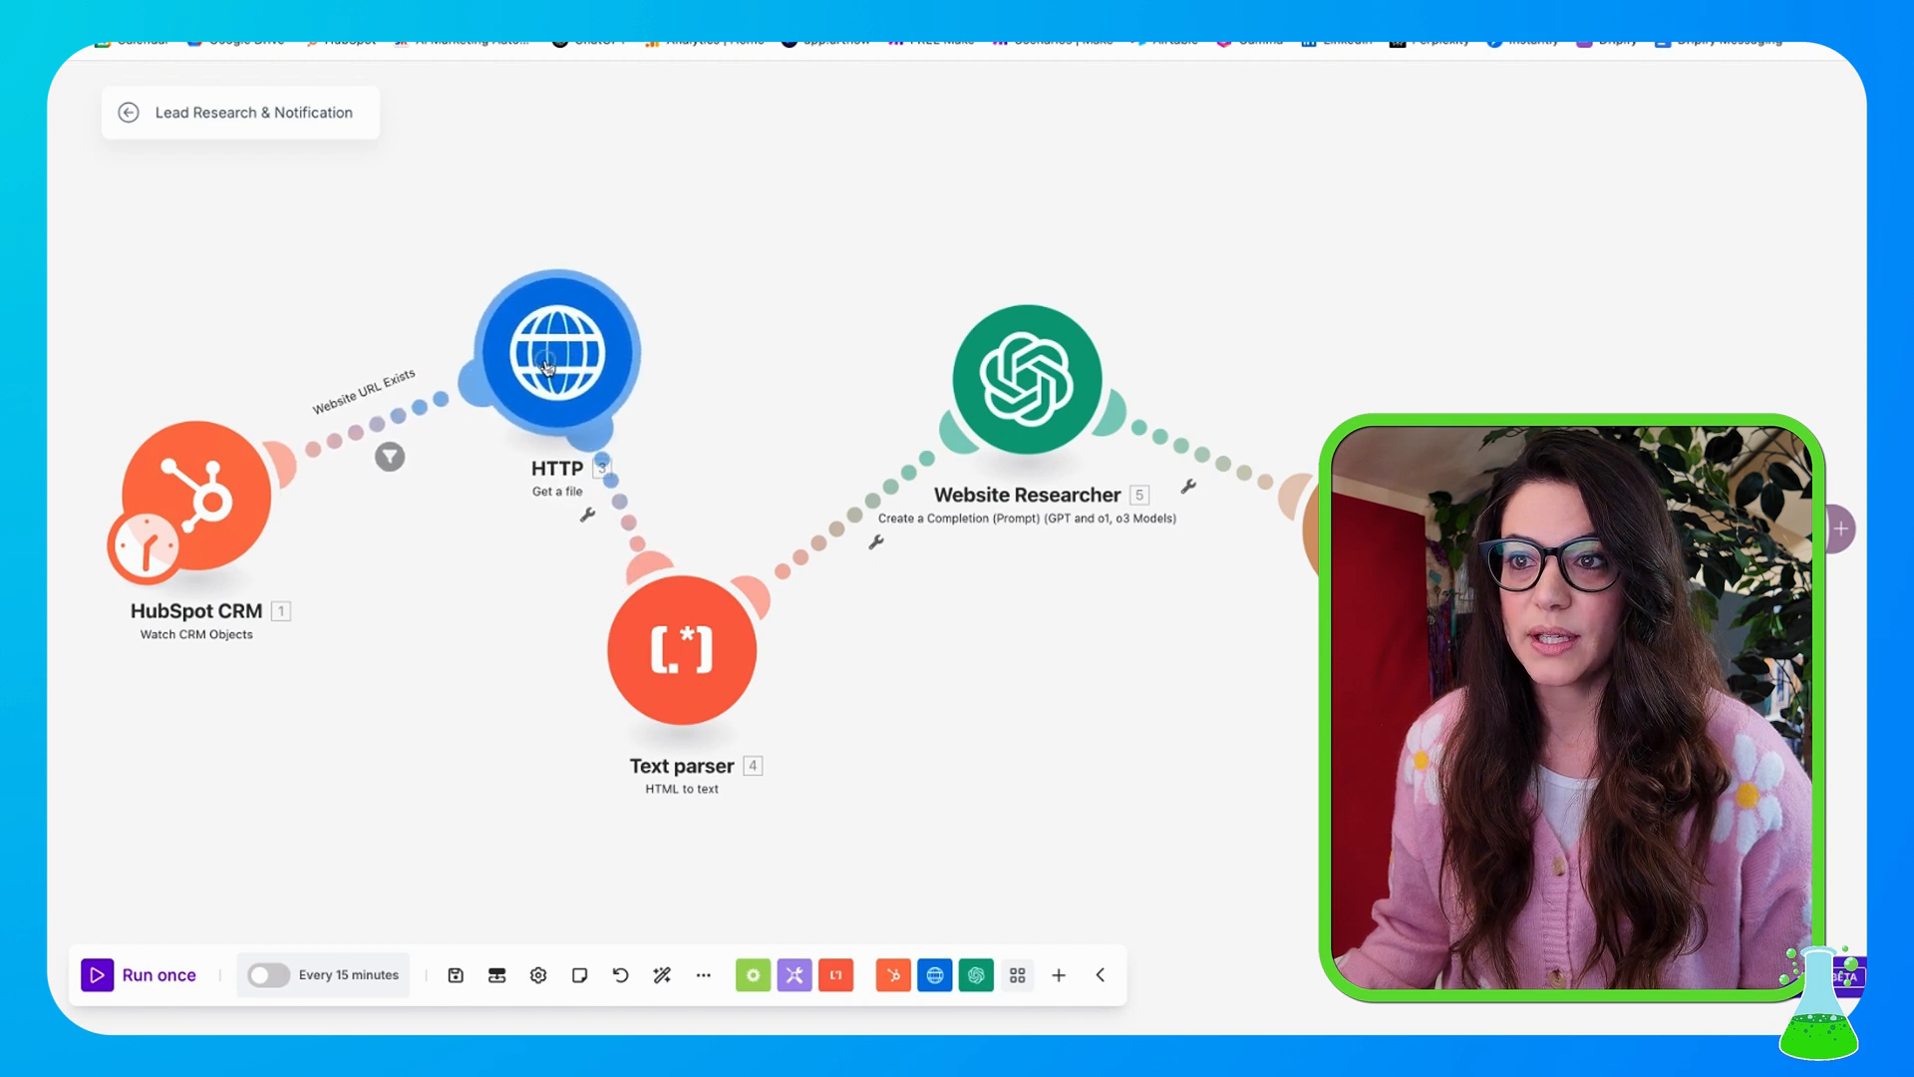
# - Confirm the HTTP step's URL maps the HubSpot Website URL property by searching 'pro' in the lead data
pyautogui.click(558, 353)
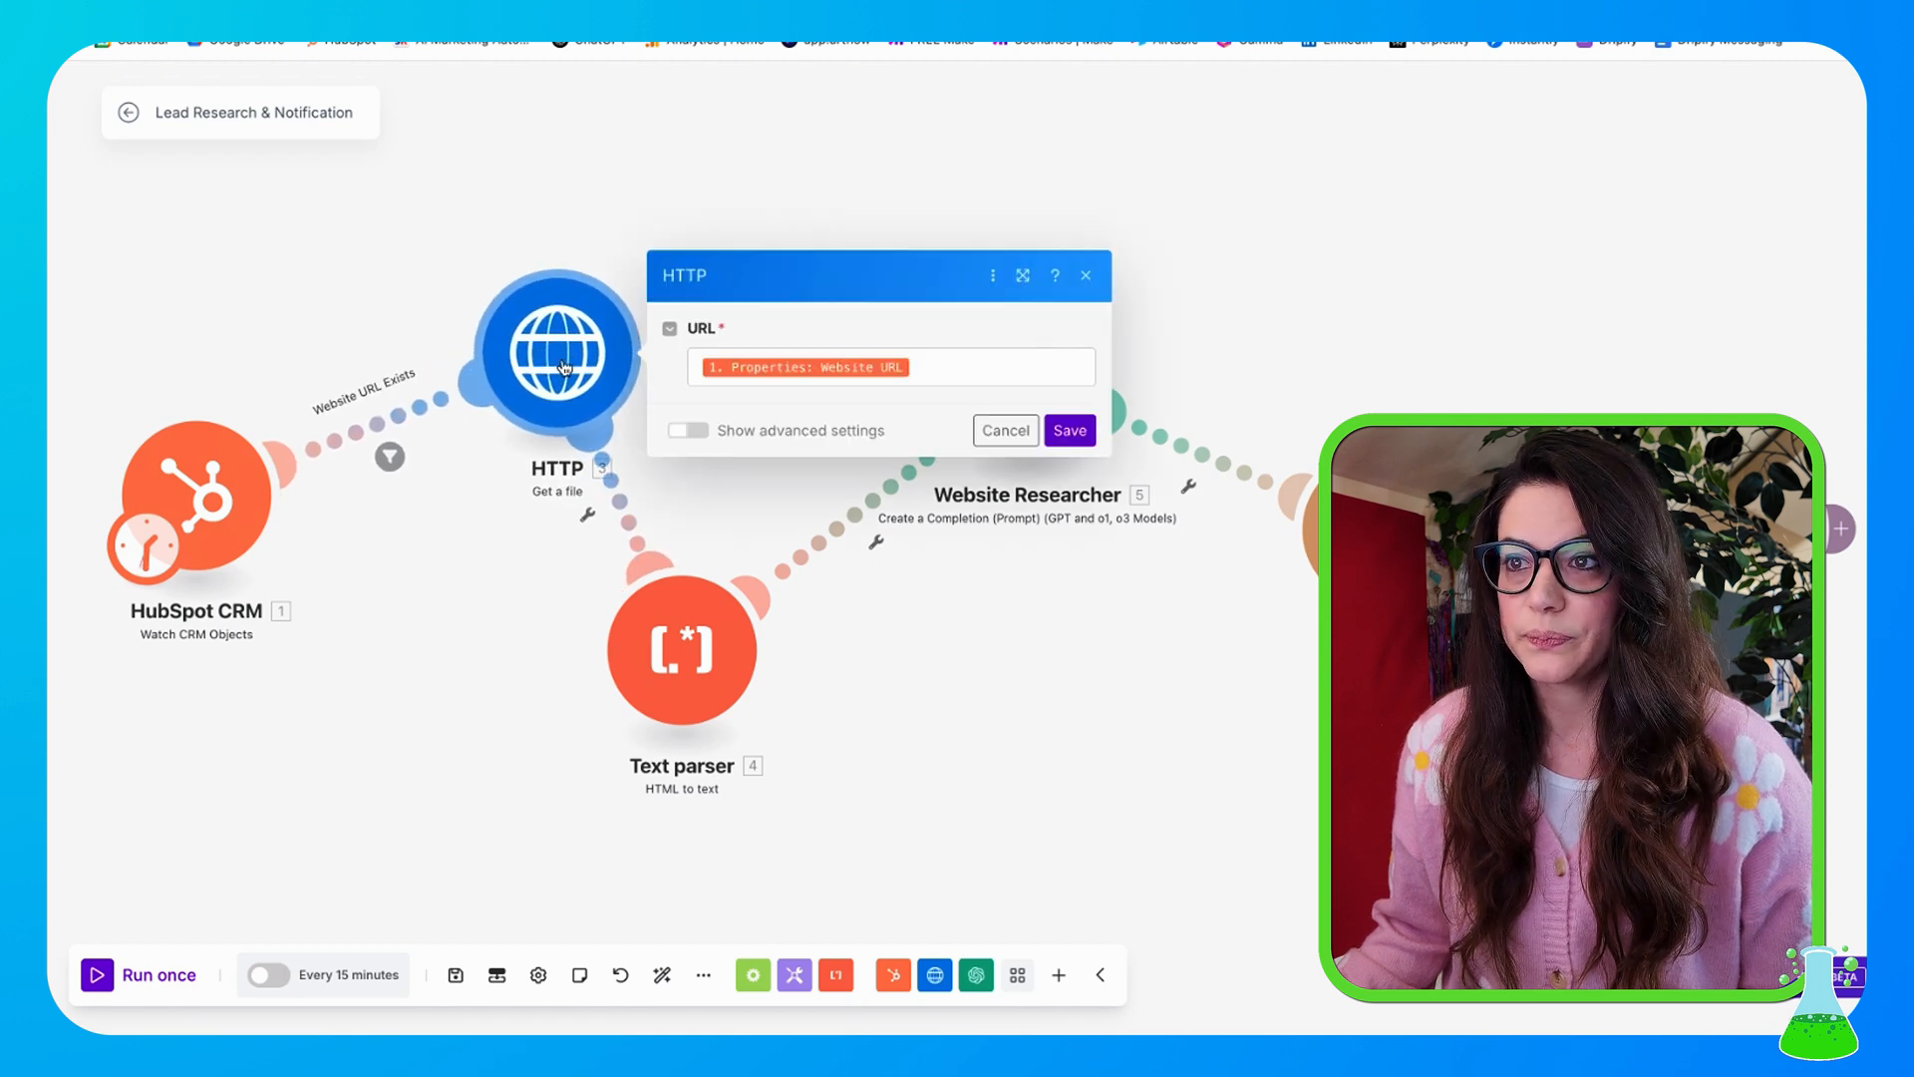
pyautogui.moveTo(801, 367)
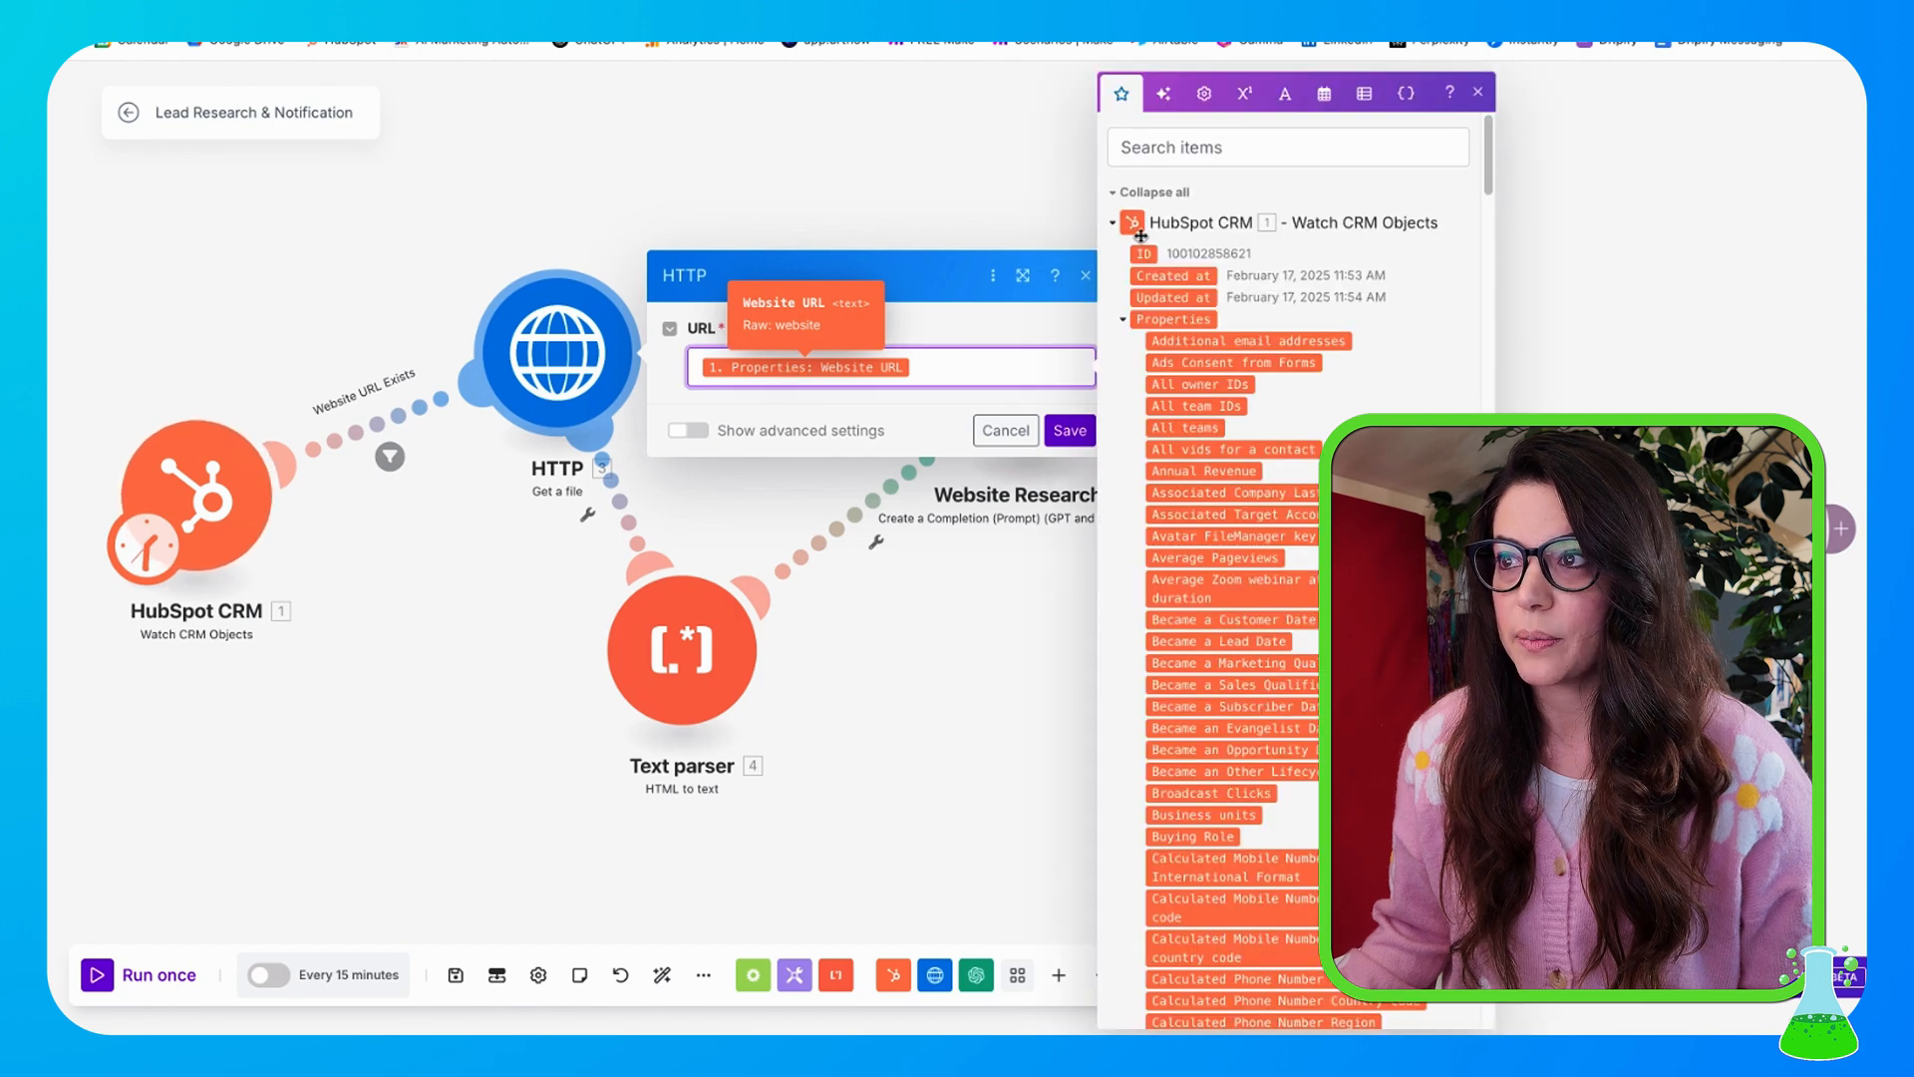
pyautogui.click(1285, 145)
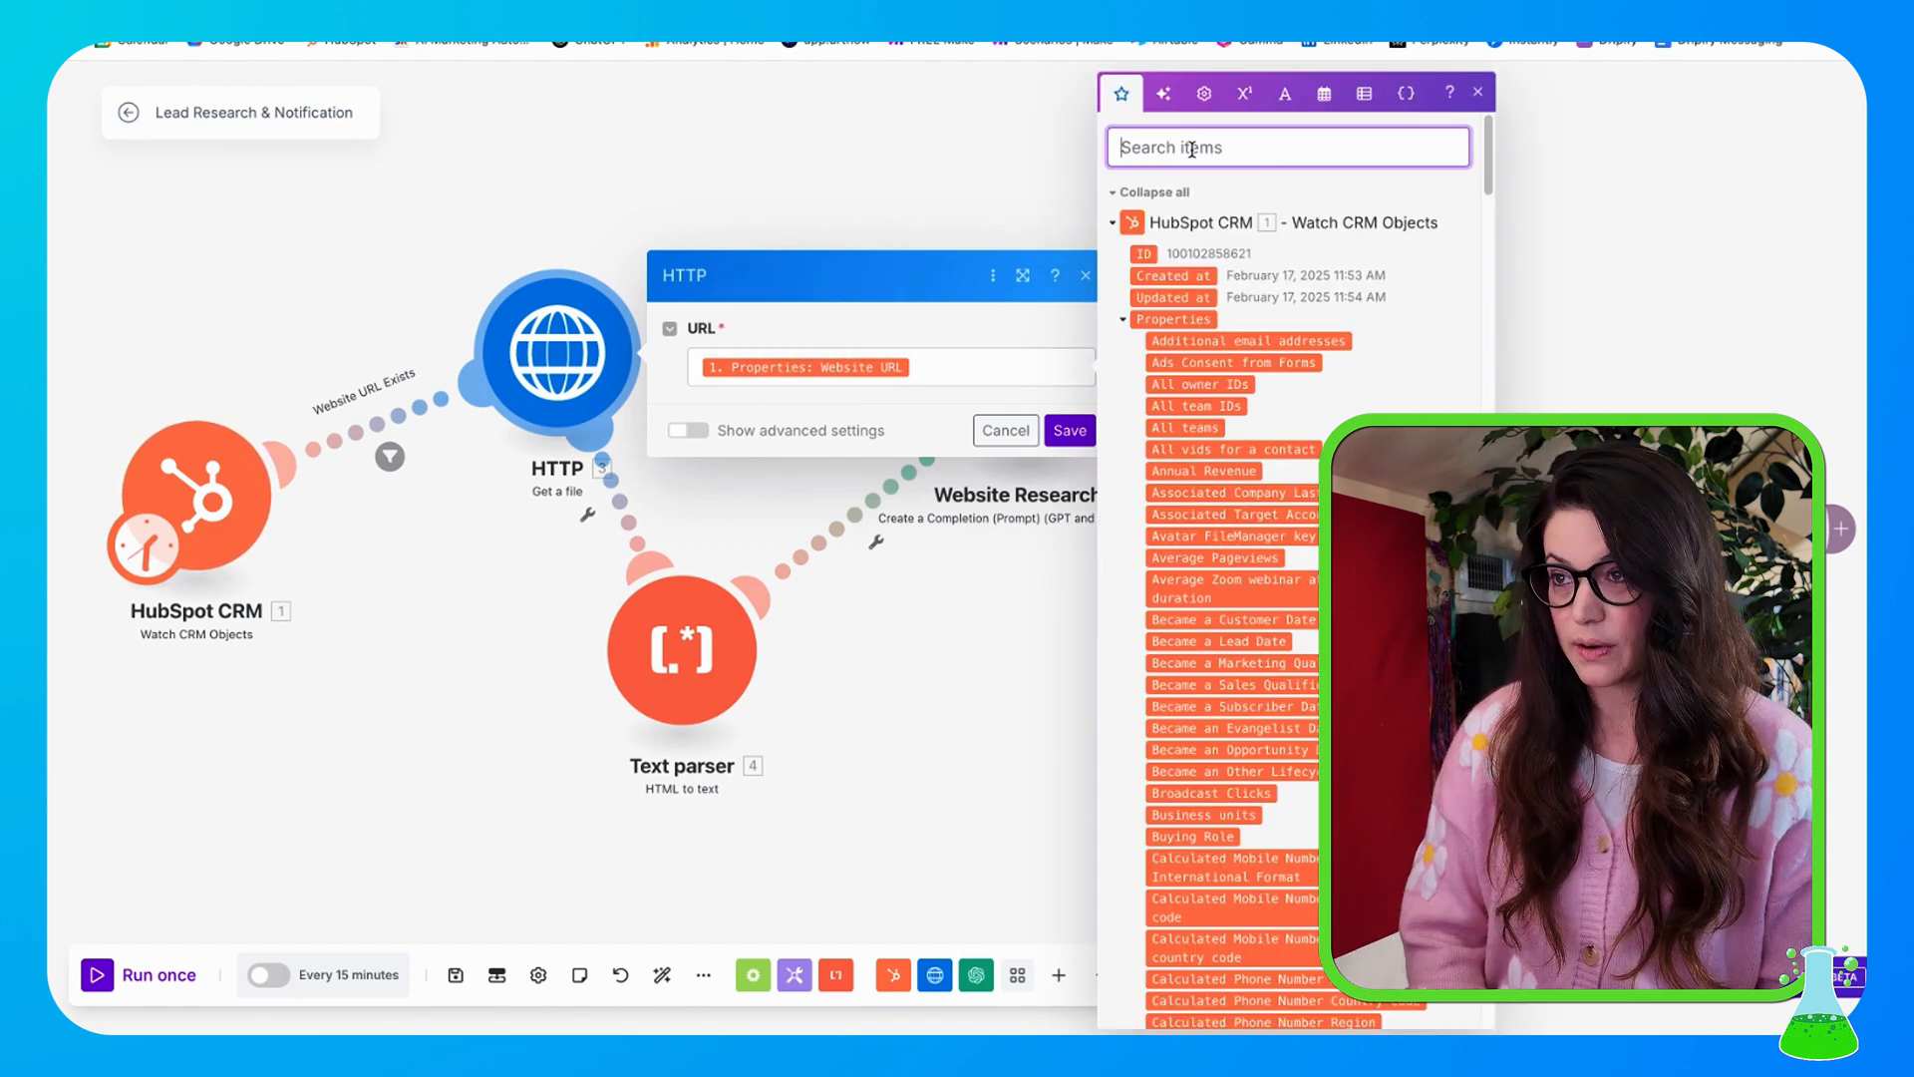
pyautogui.write('properties url')
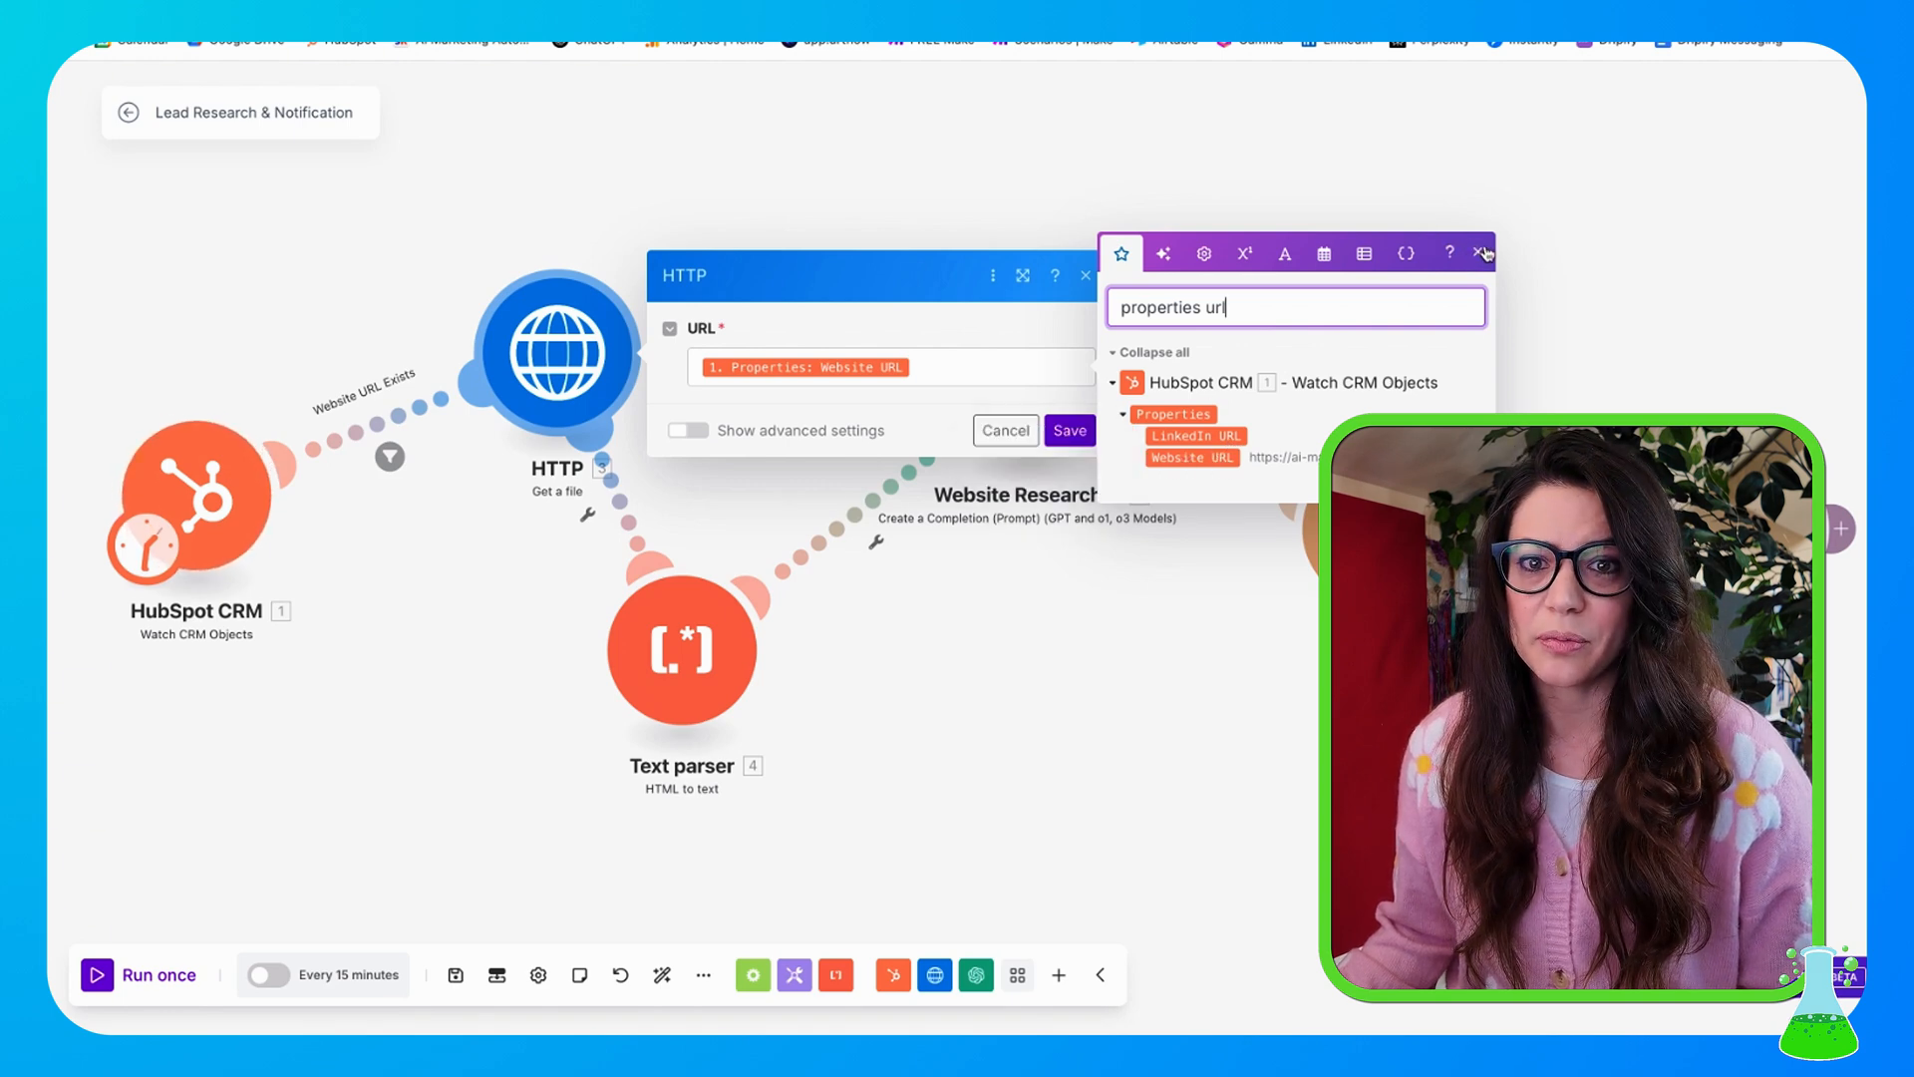
pyautogui.click(1483, 253)
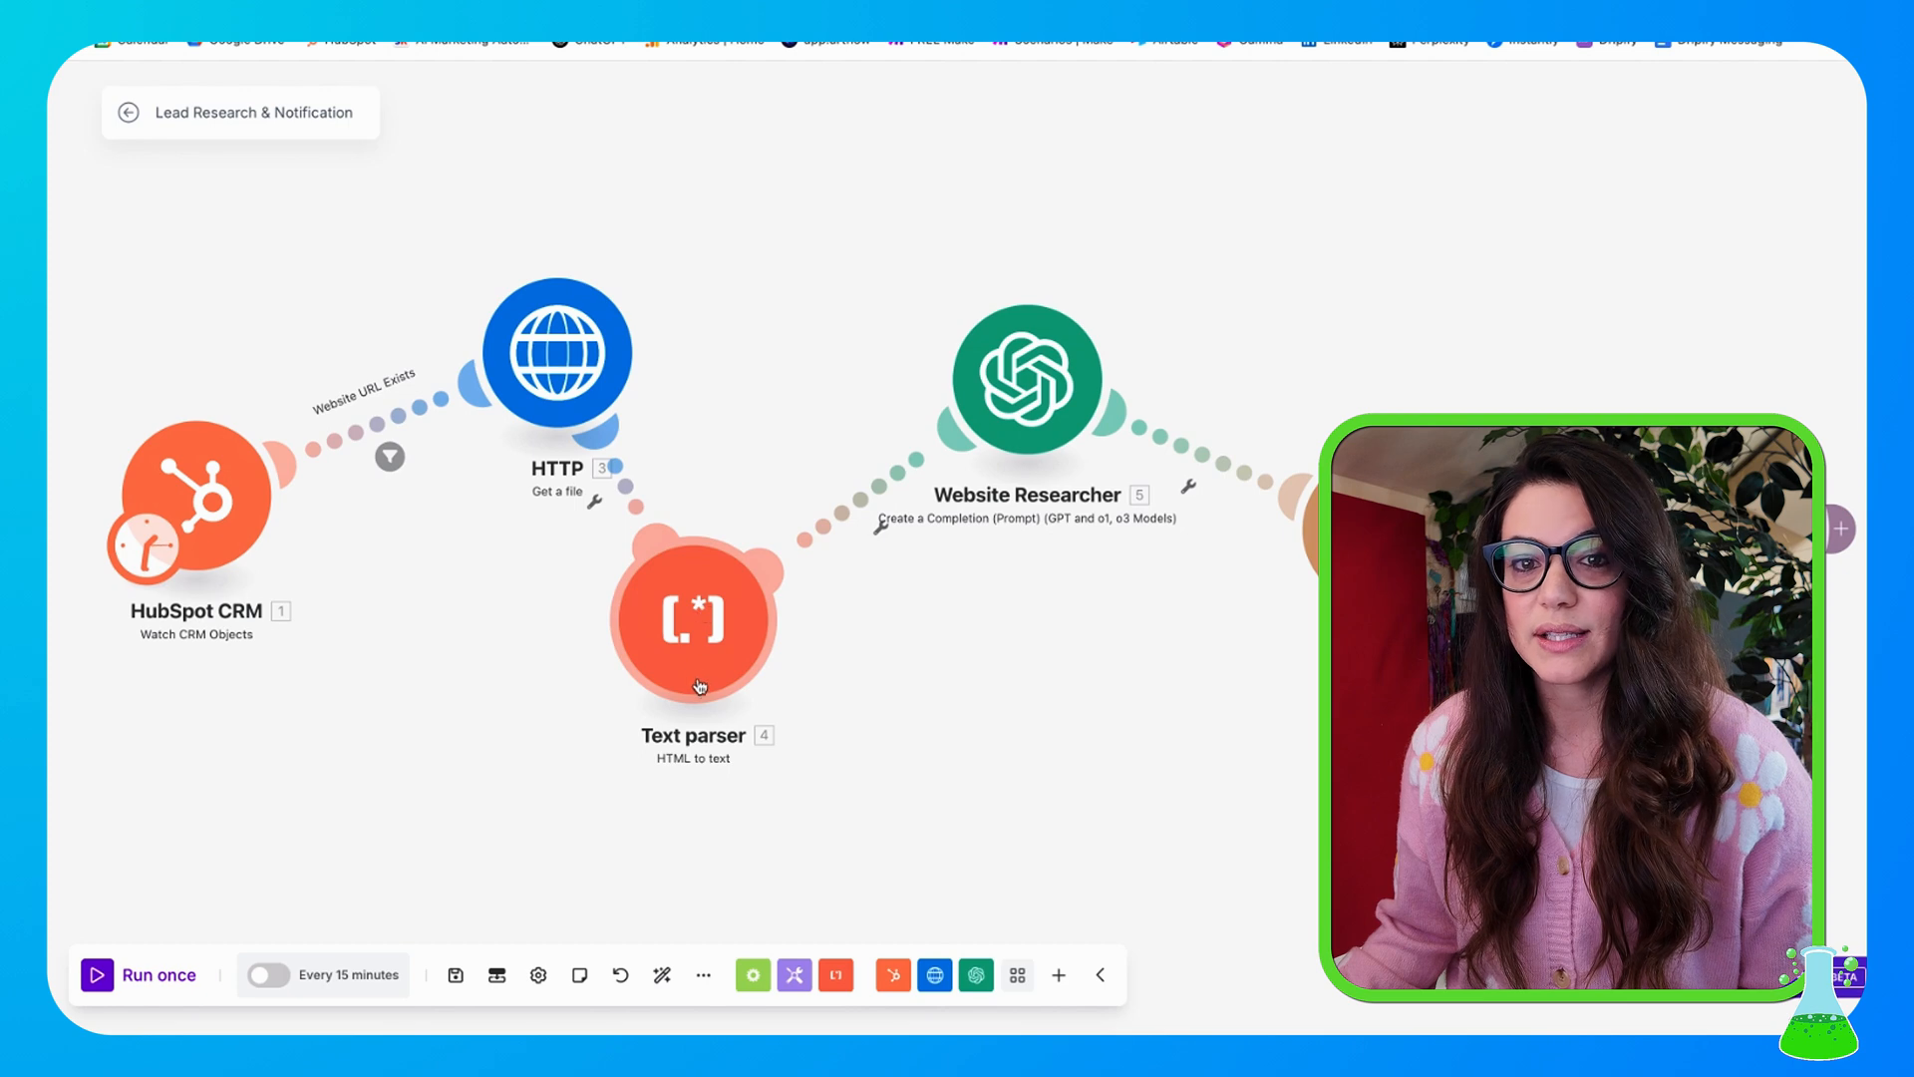
pyautogui.click(692, 618)
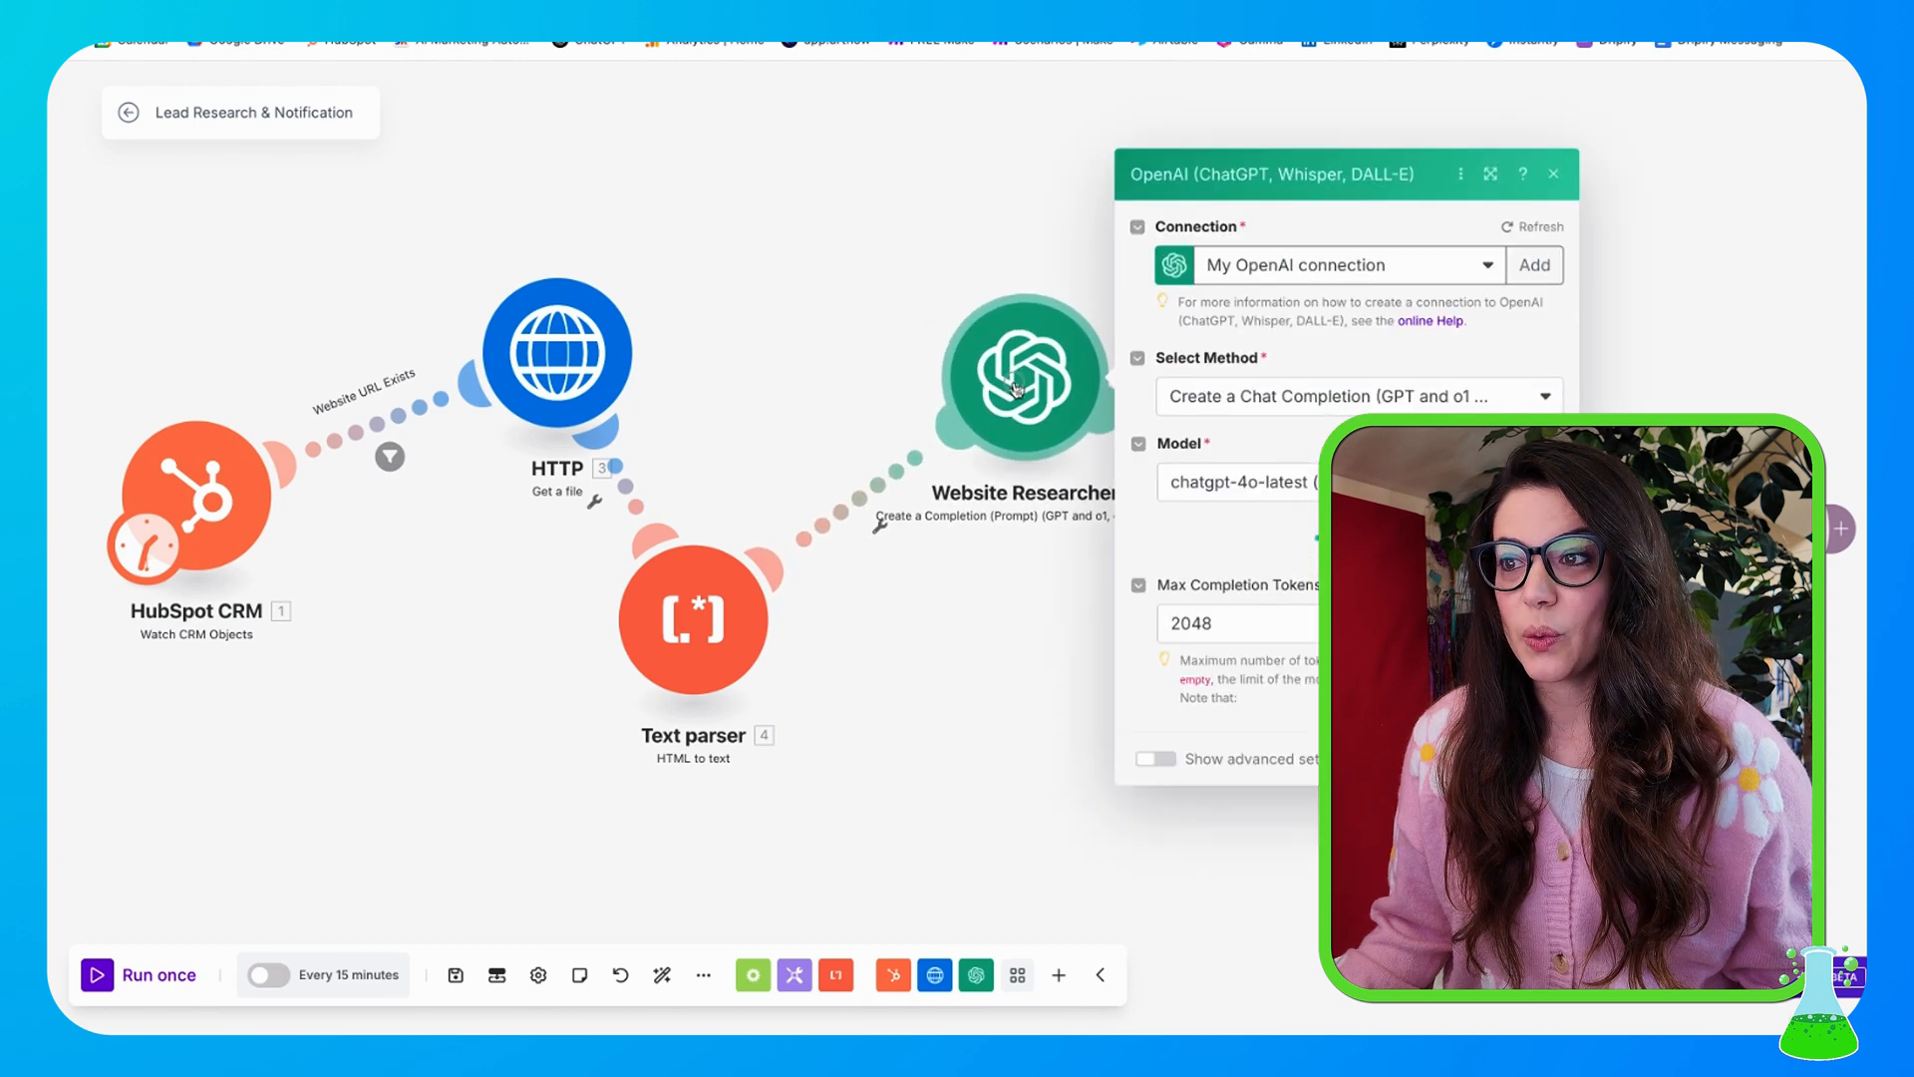
# - Keep chatgpt-4o-latest as the Website Researcher model and review its summary prompt mapping 4. Text
pyautogui.click(1552, 174)
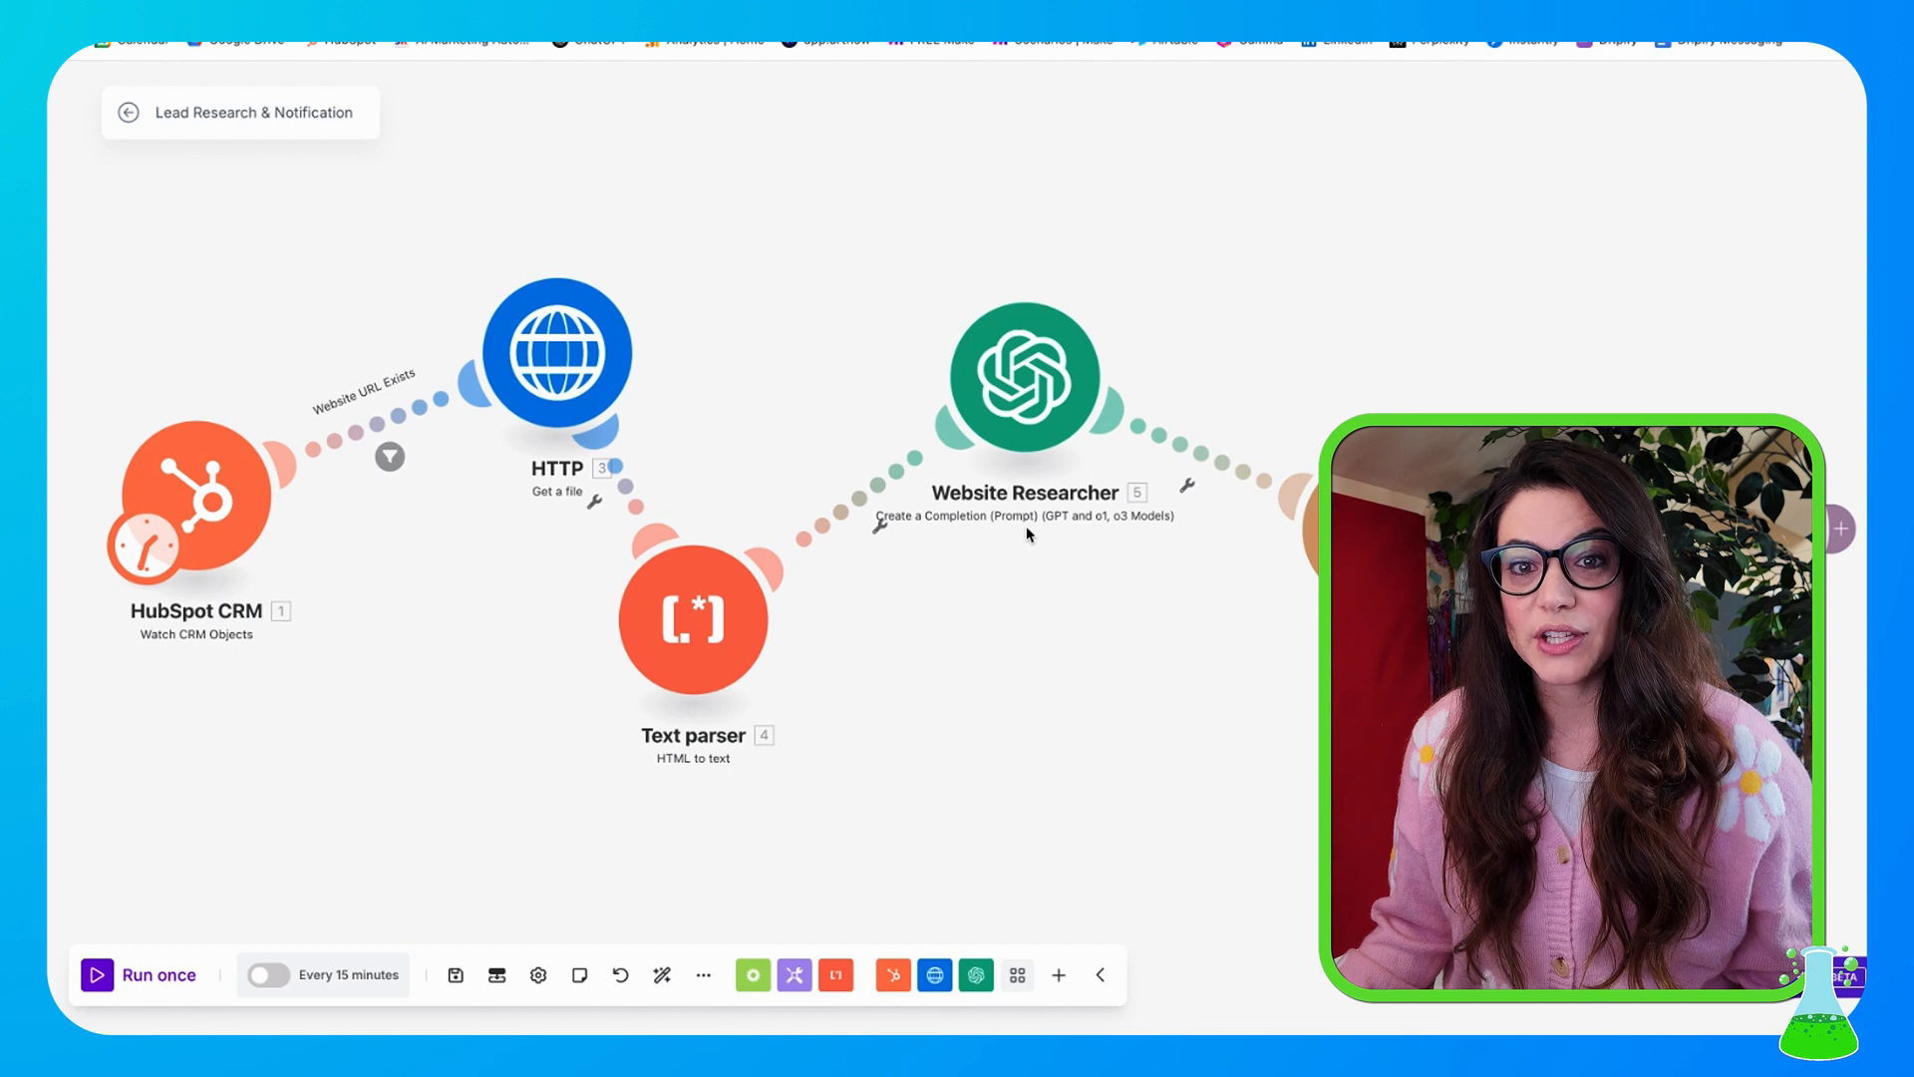
pyautogui.click(1025, 377)
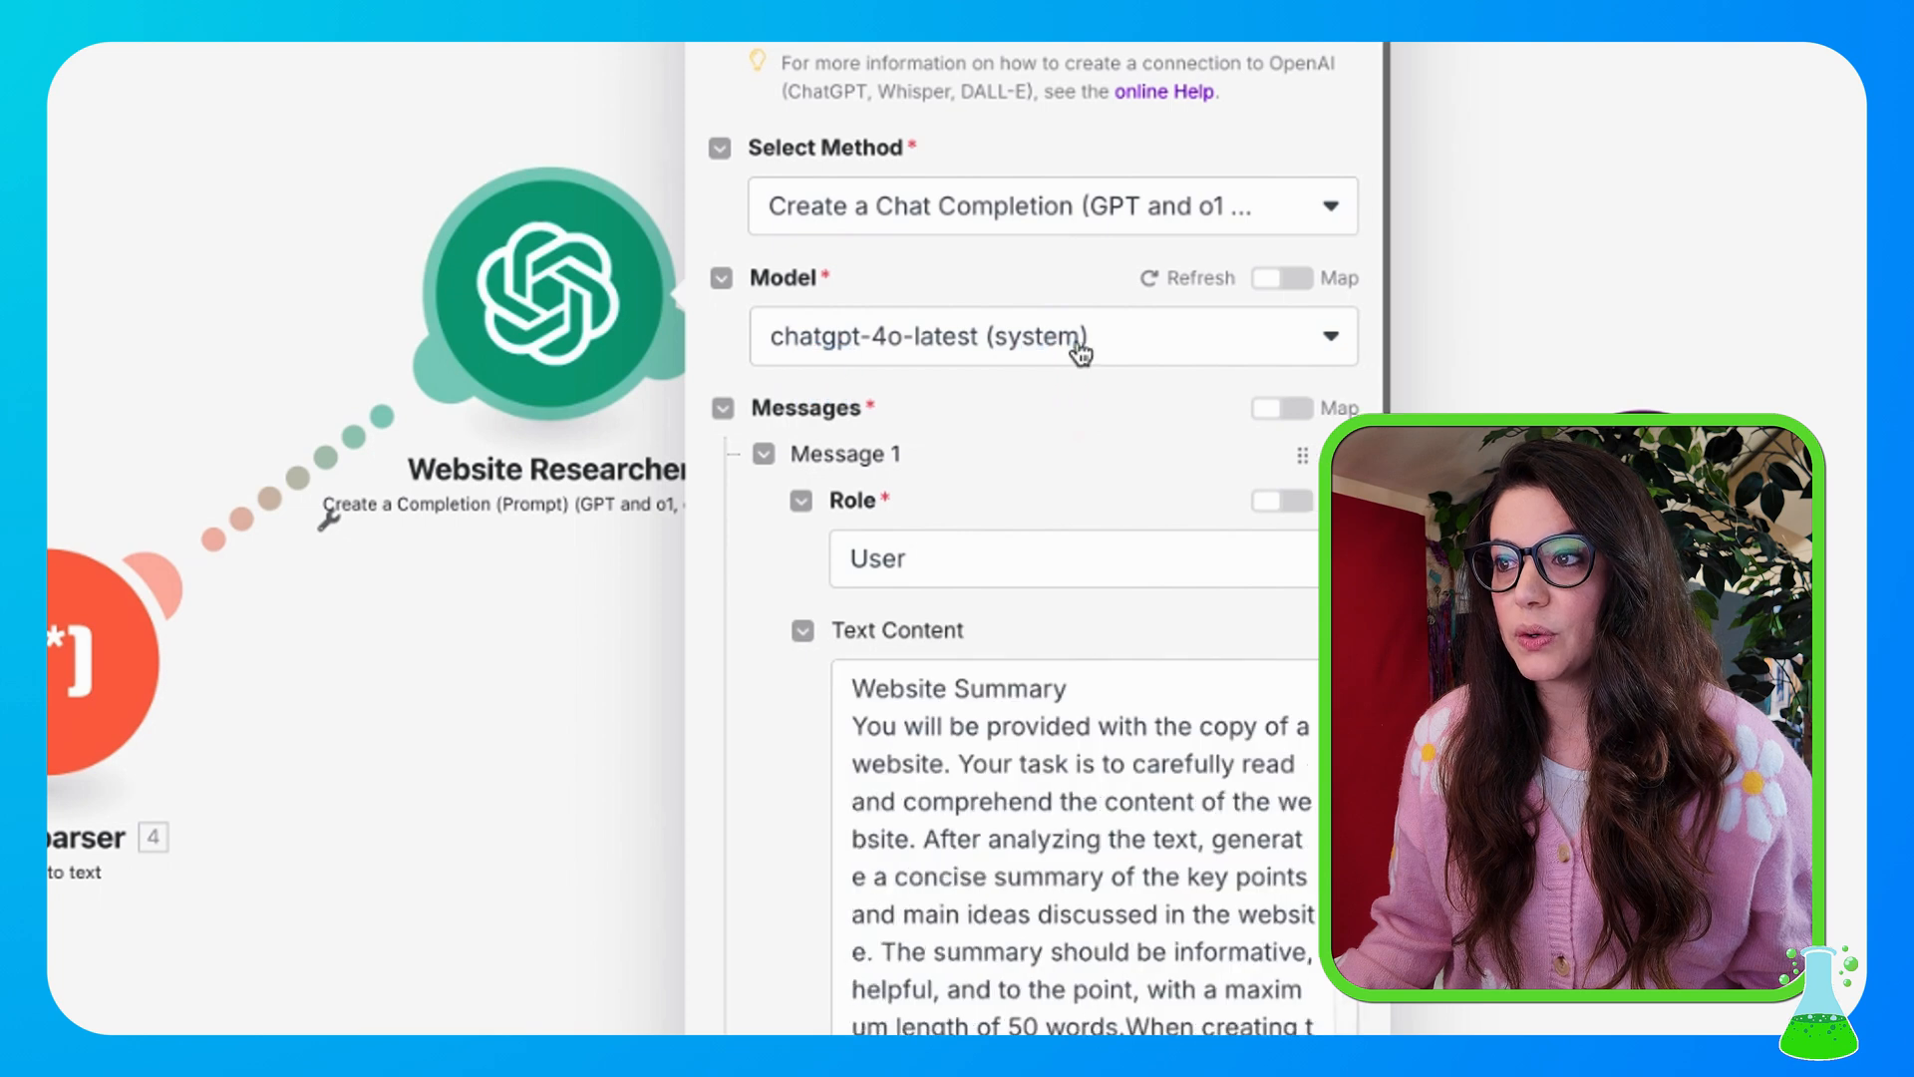
pyautogui.click(1051, 337)
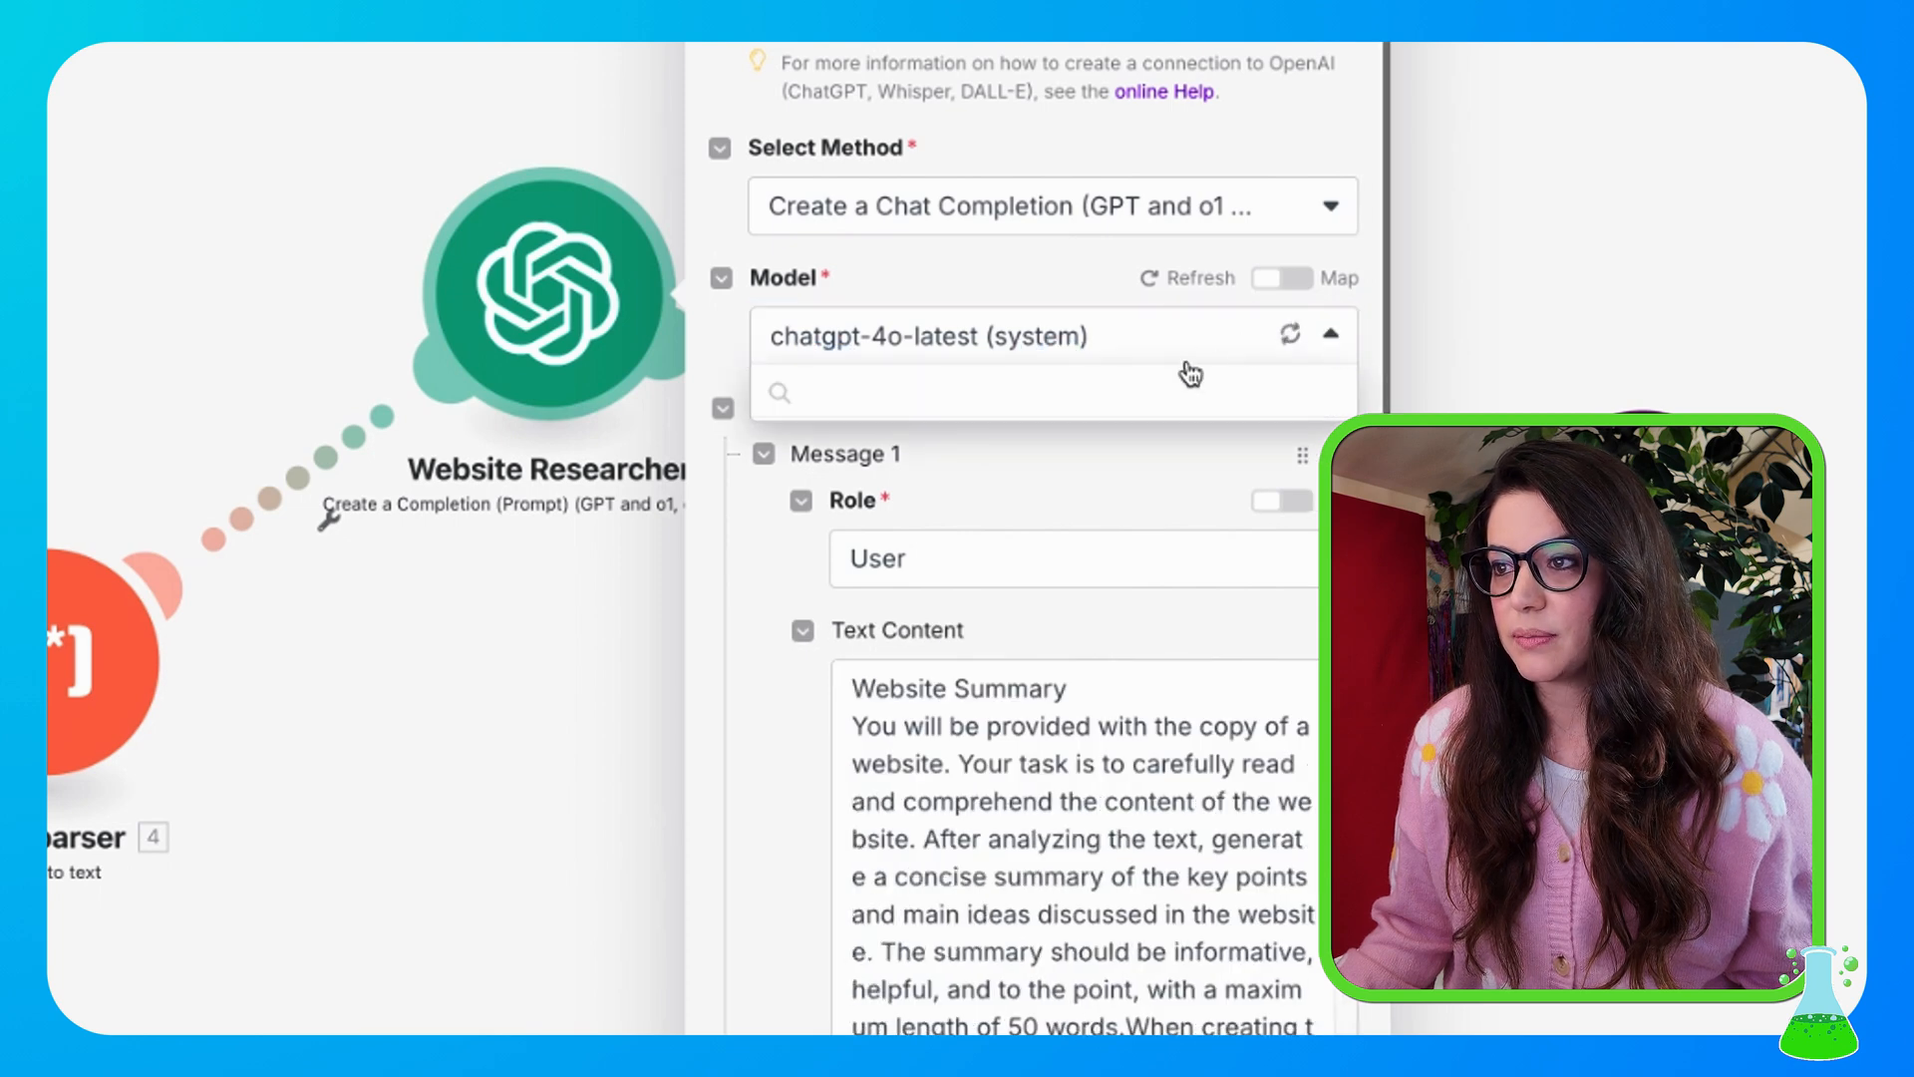
pyautogui.click(1053, 335)
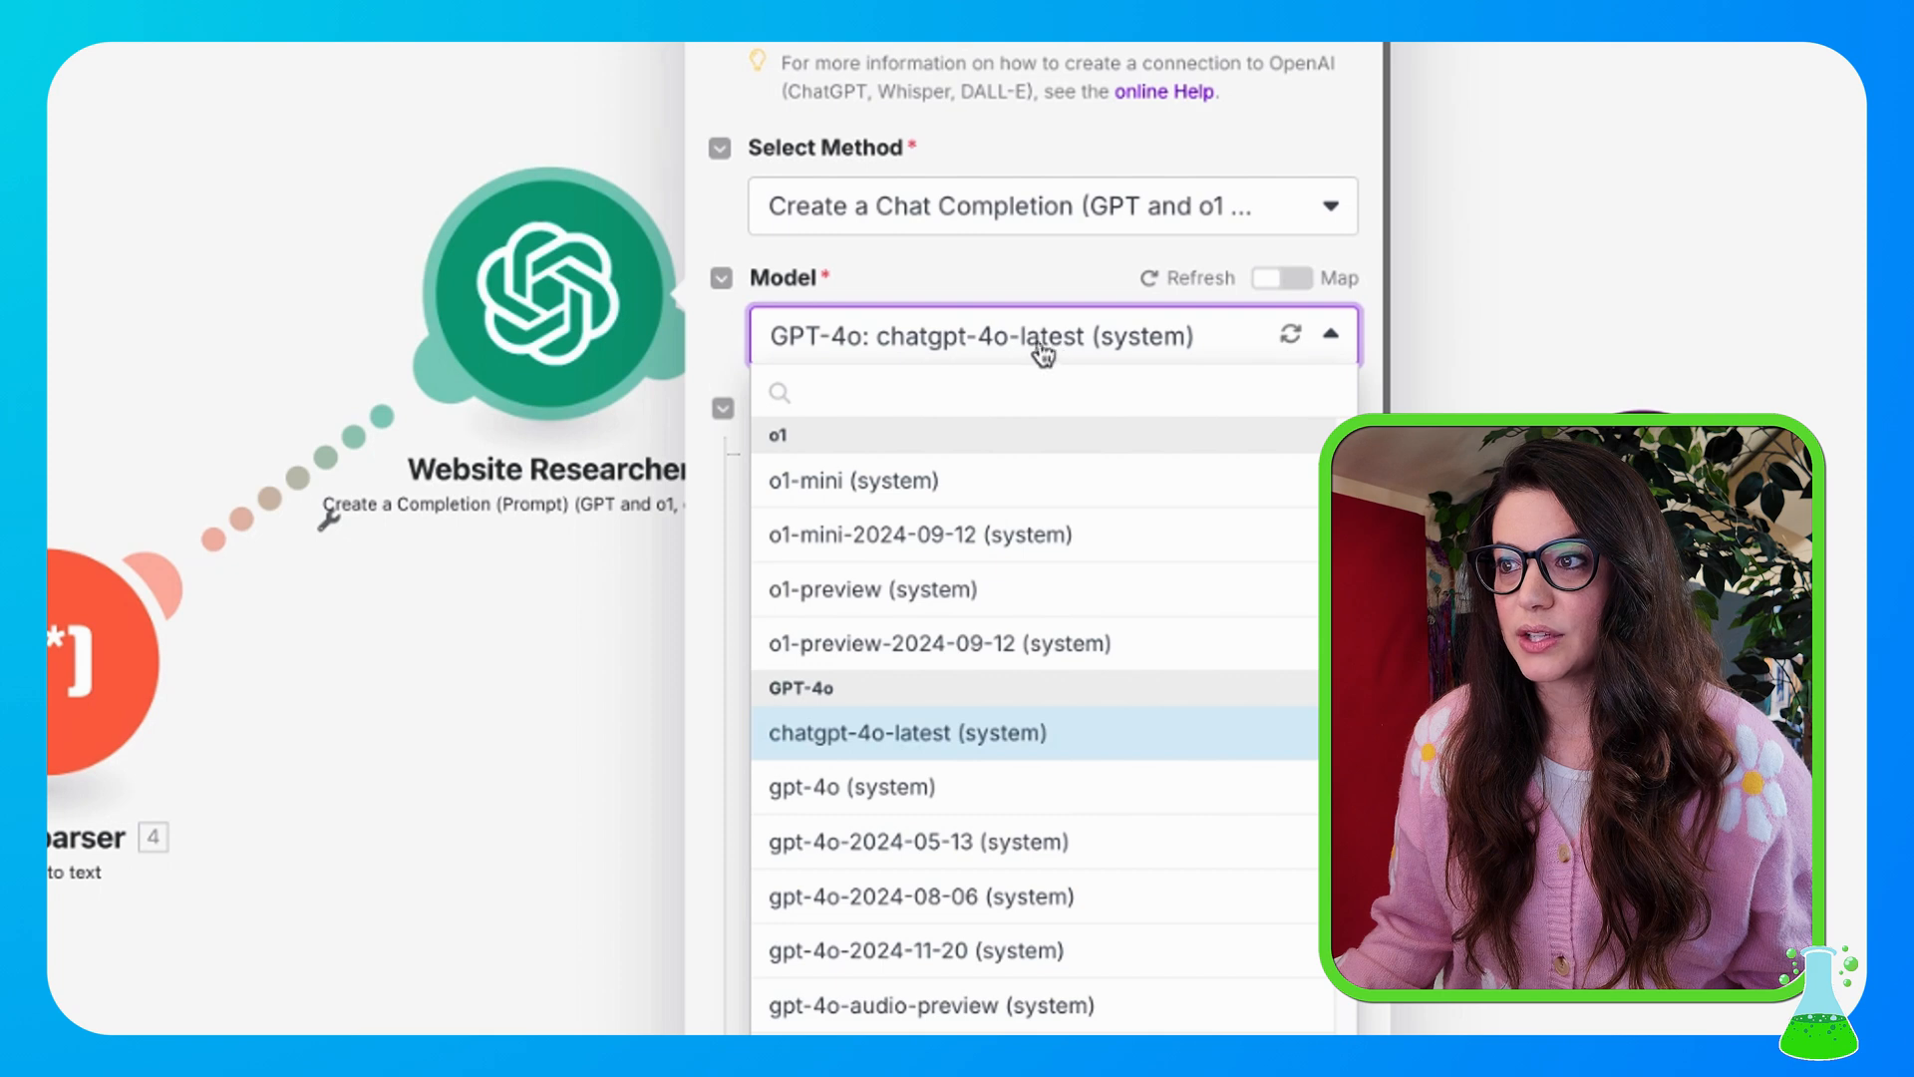
pyautogui.click(907, 732)
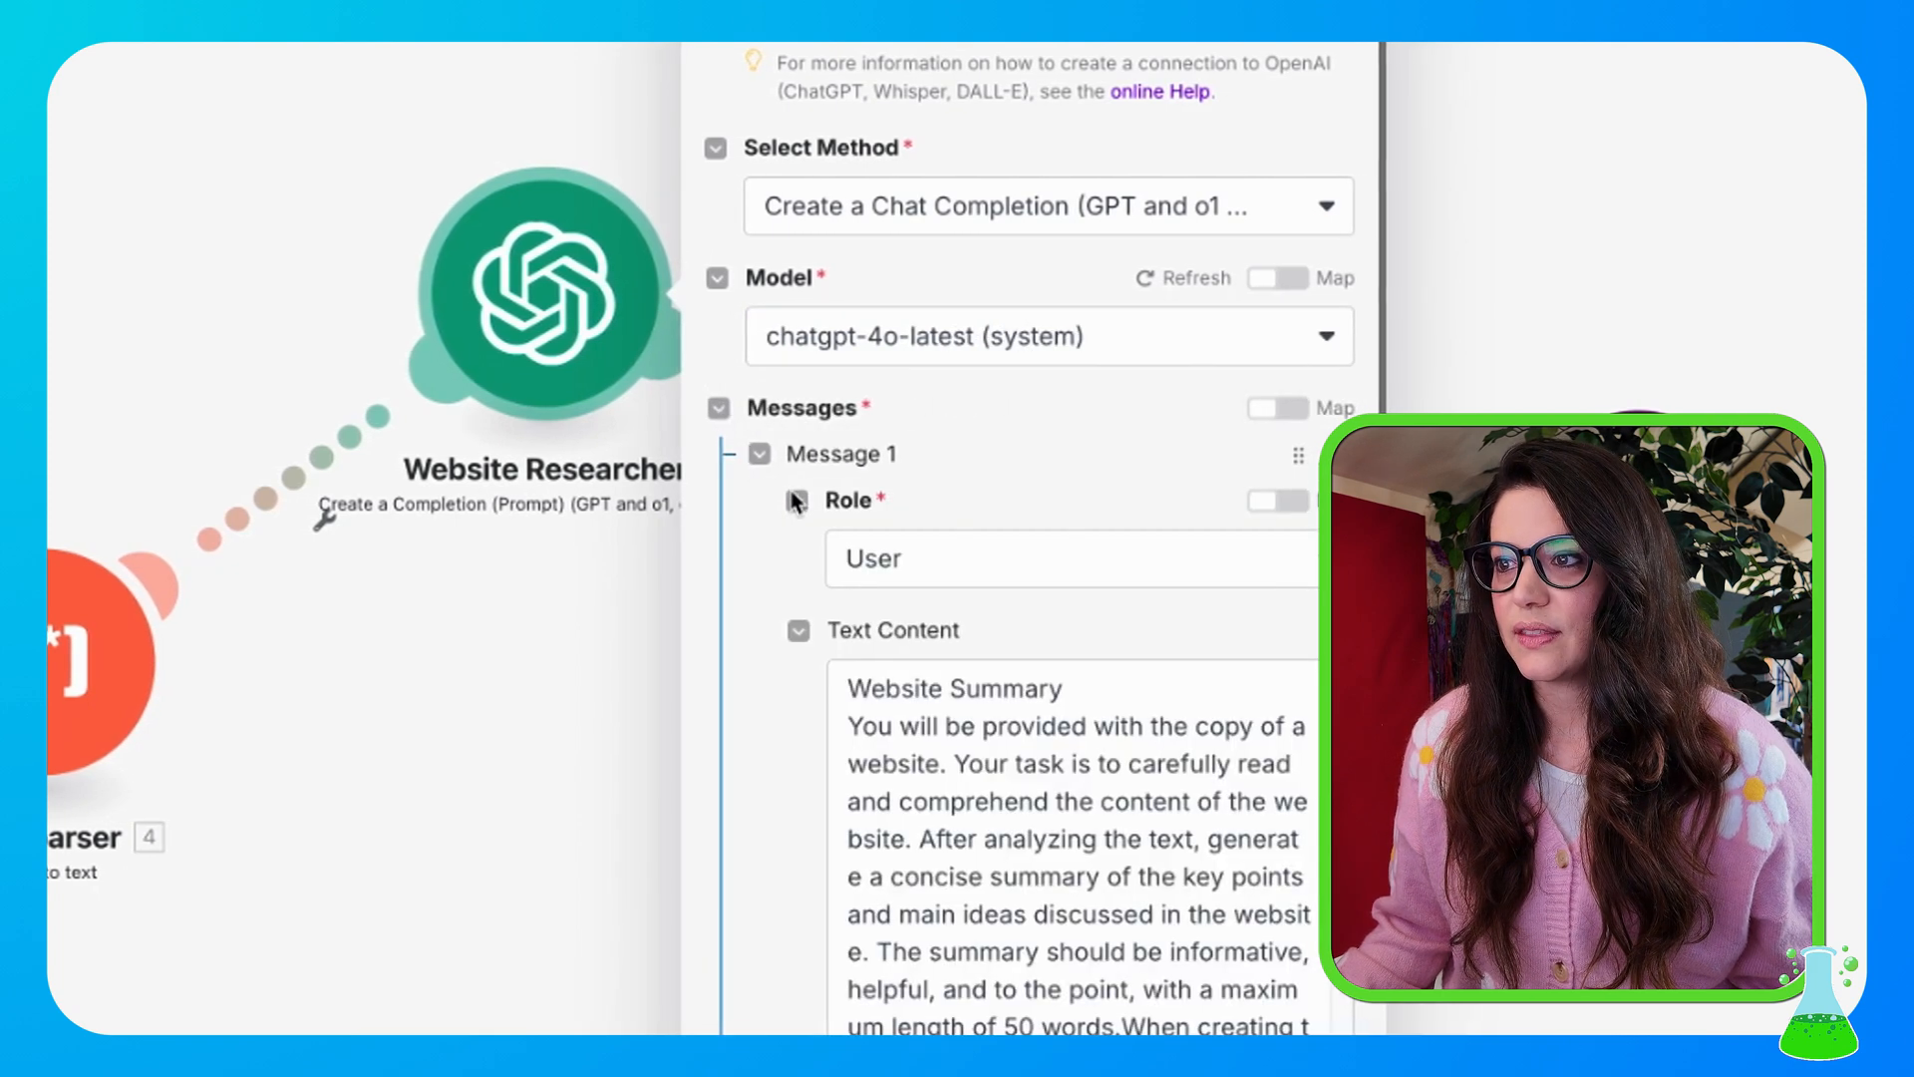
pyautogui.click(1050, 558)
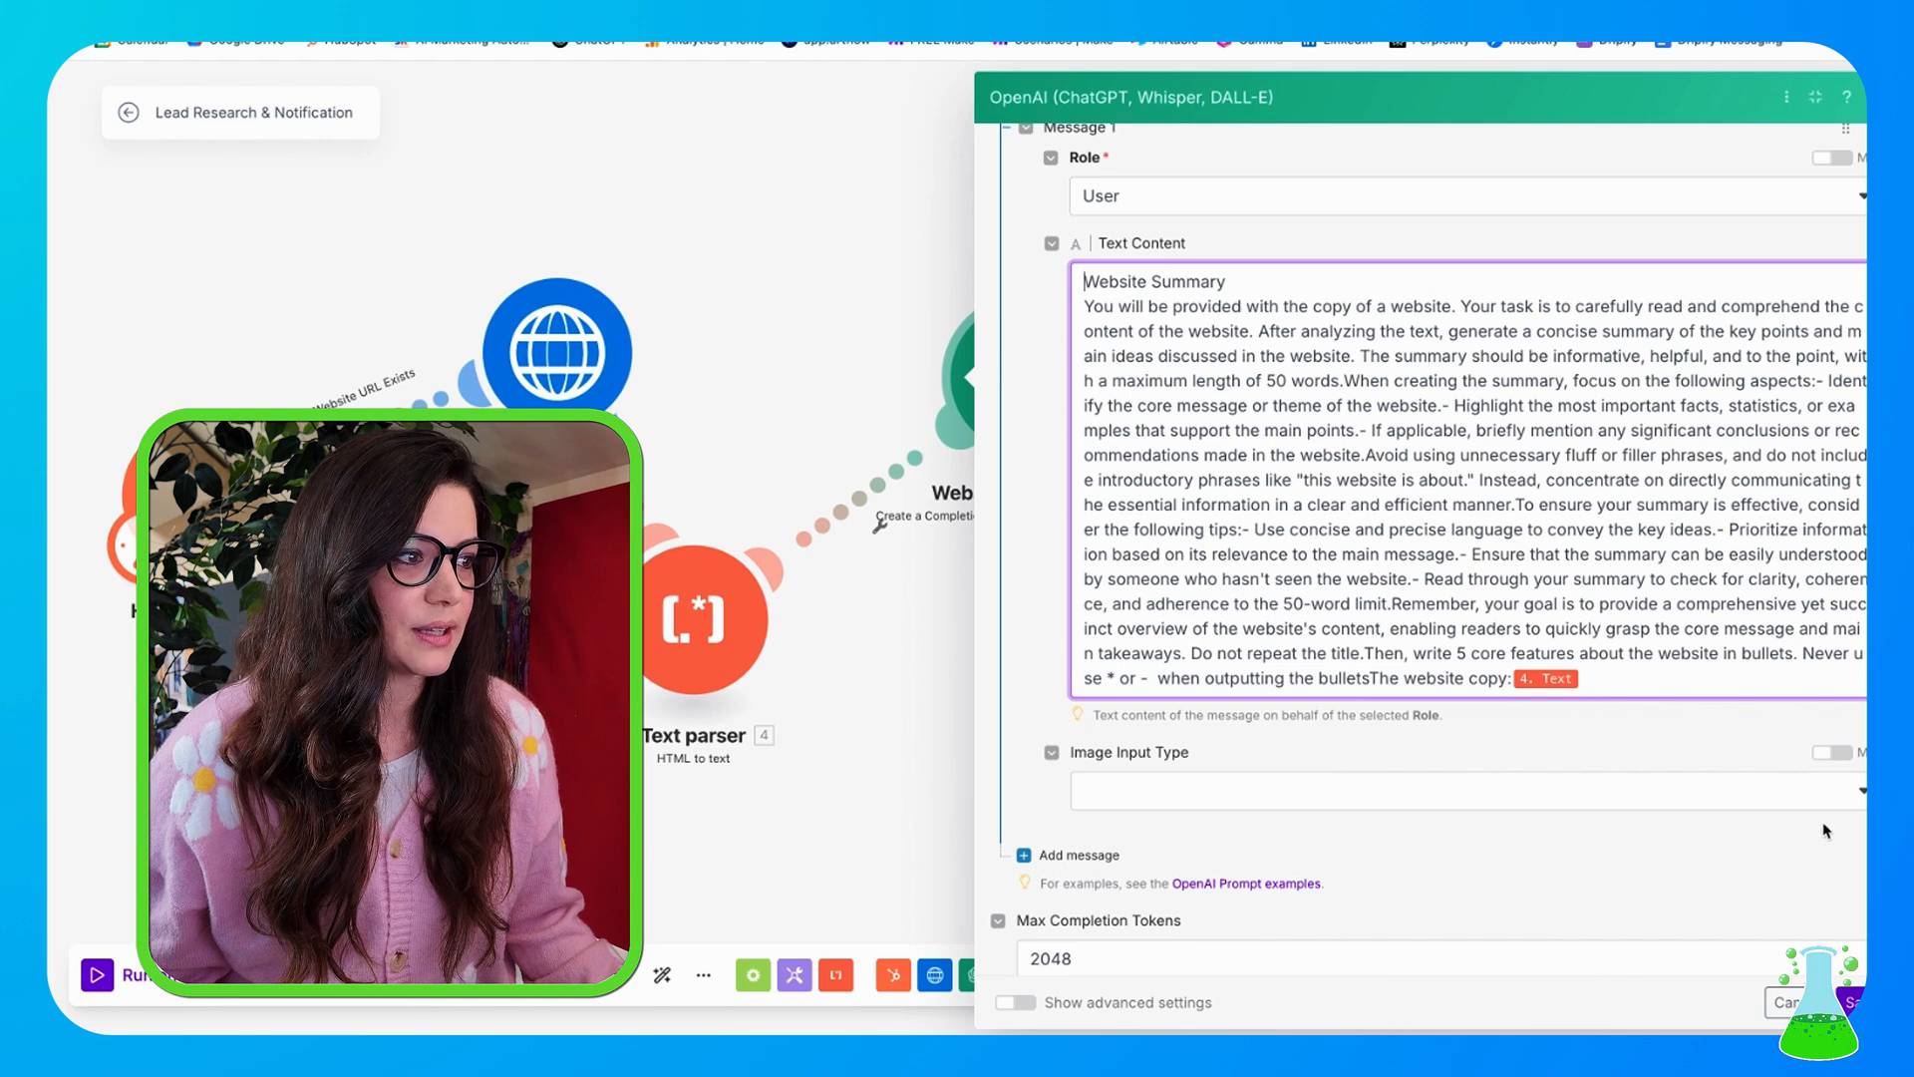
pyautogui.scroll(-3)
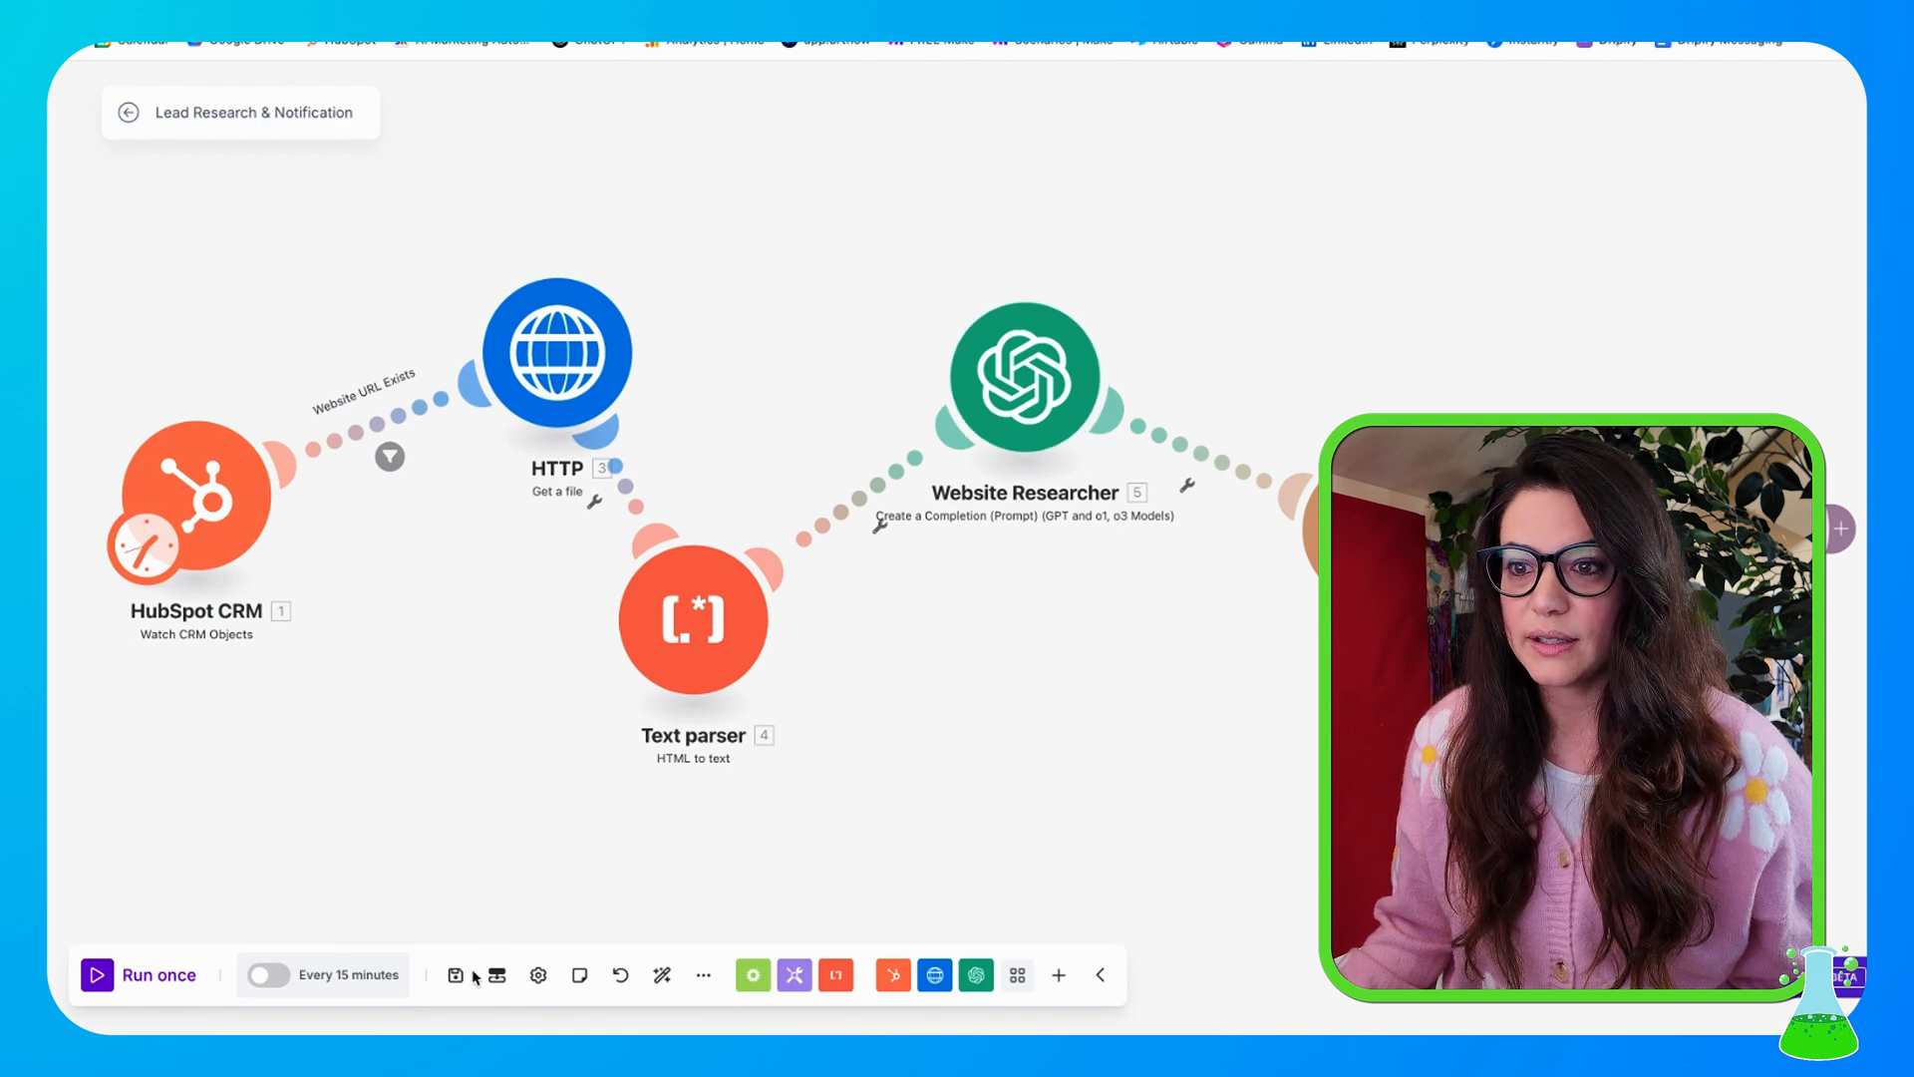
pyautogui.moveTo(427, 796)
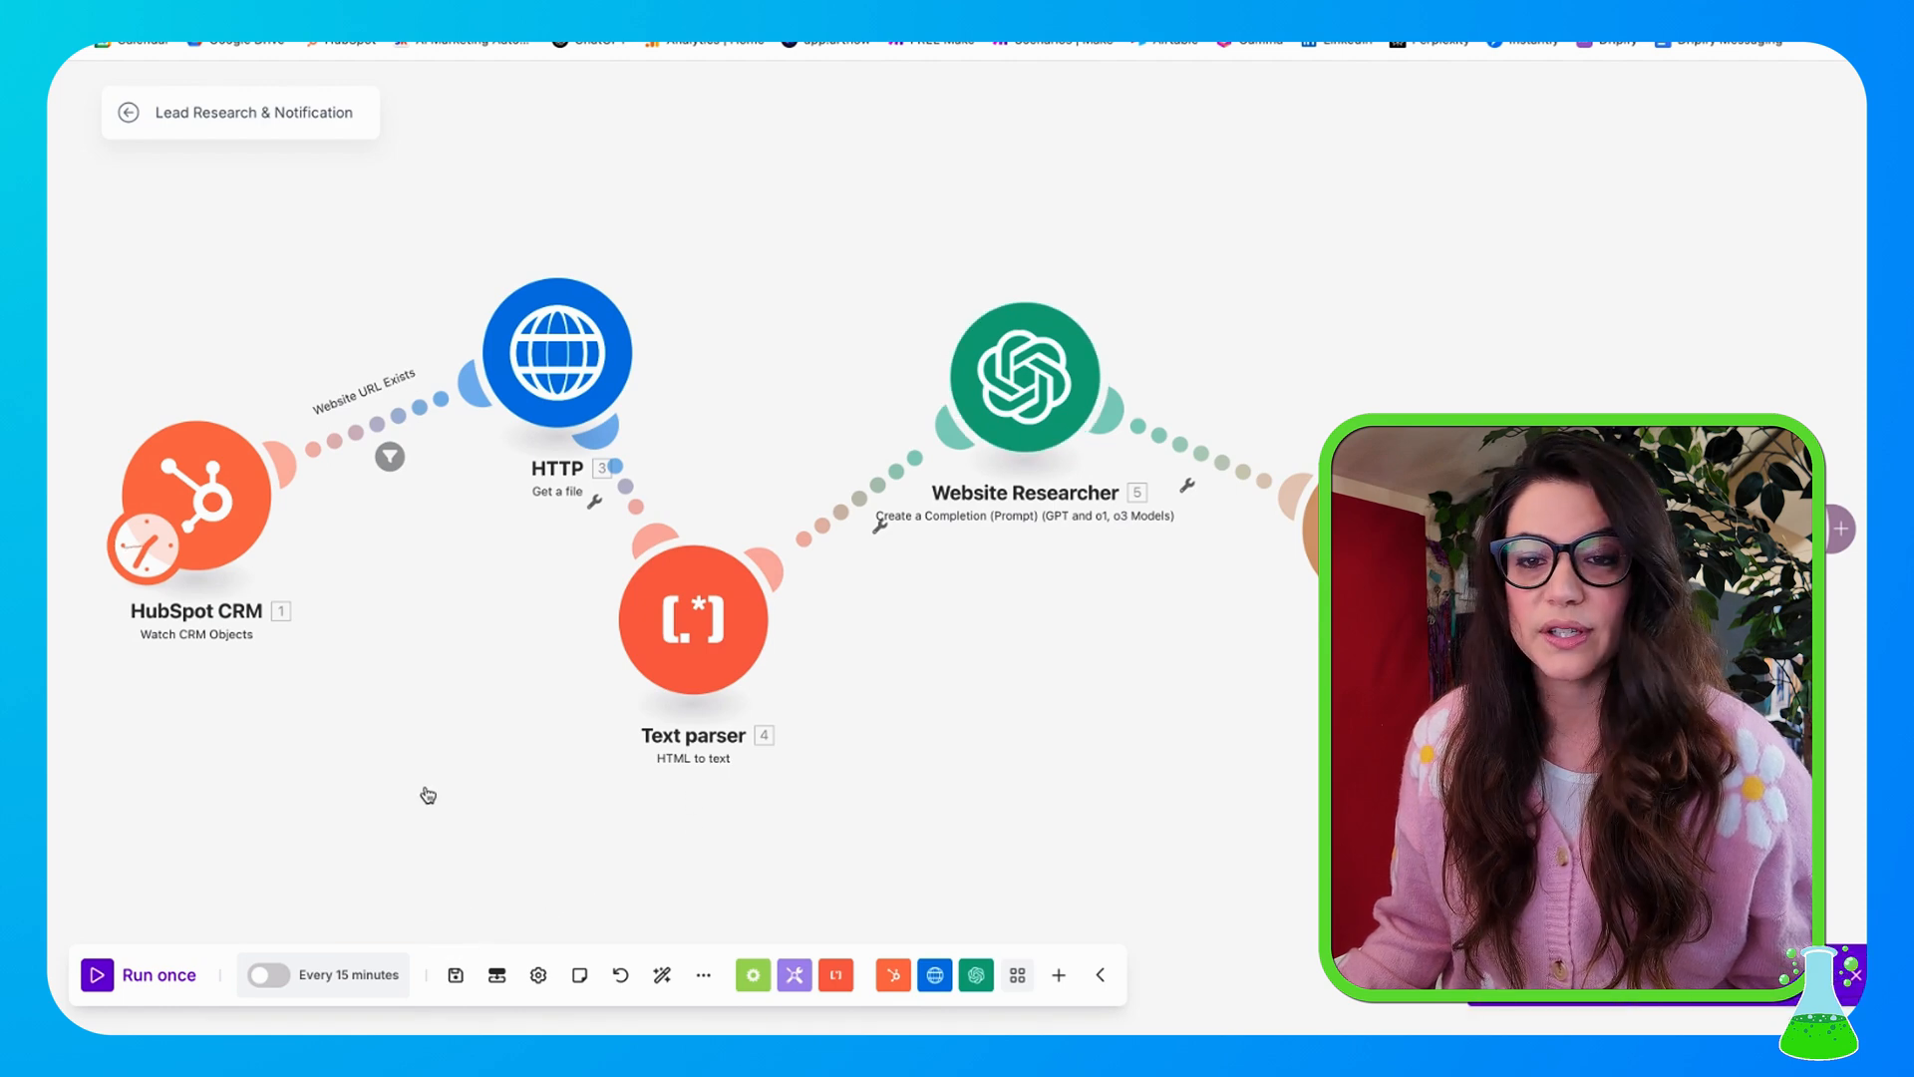
pyautogui.moveTo(802, 873)
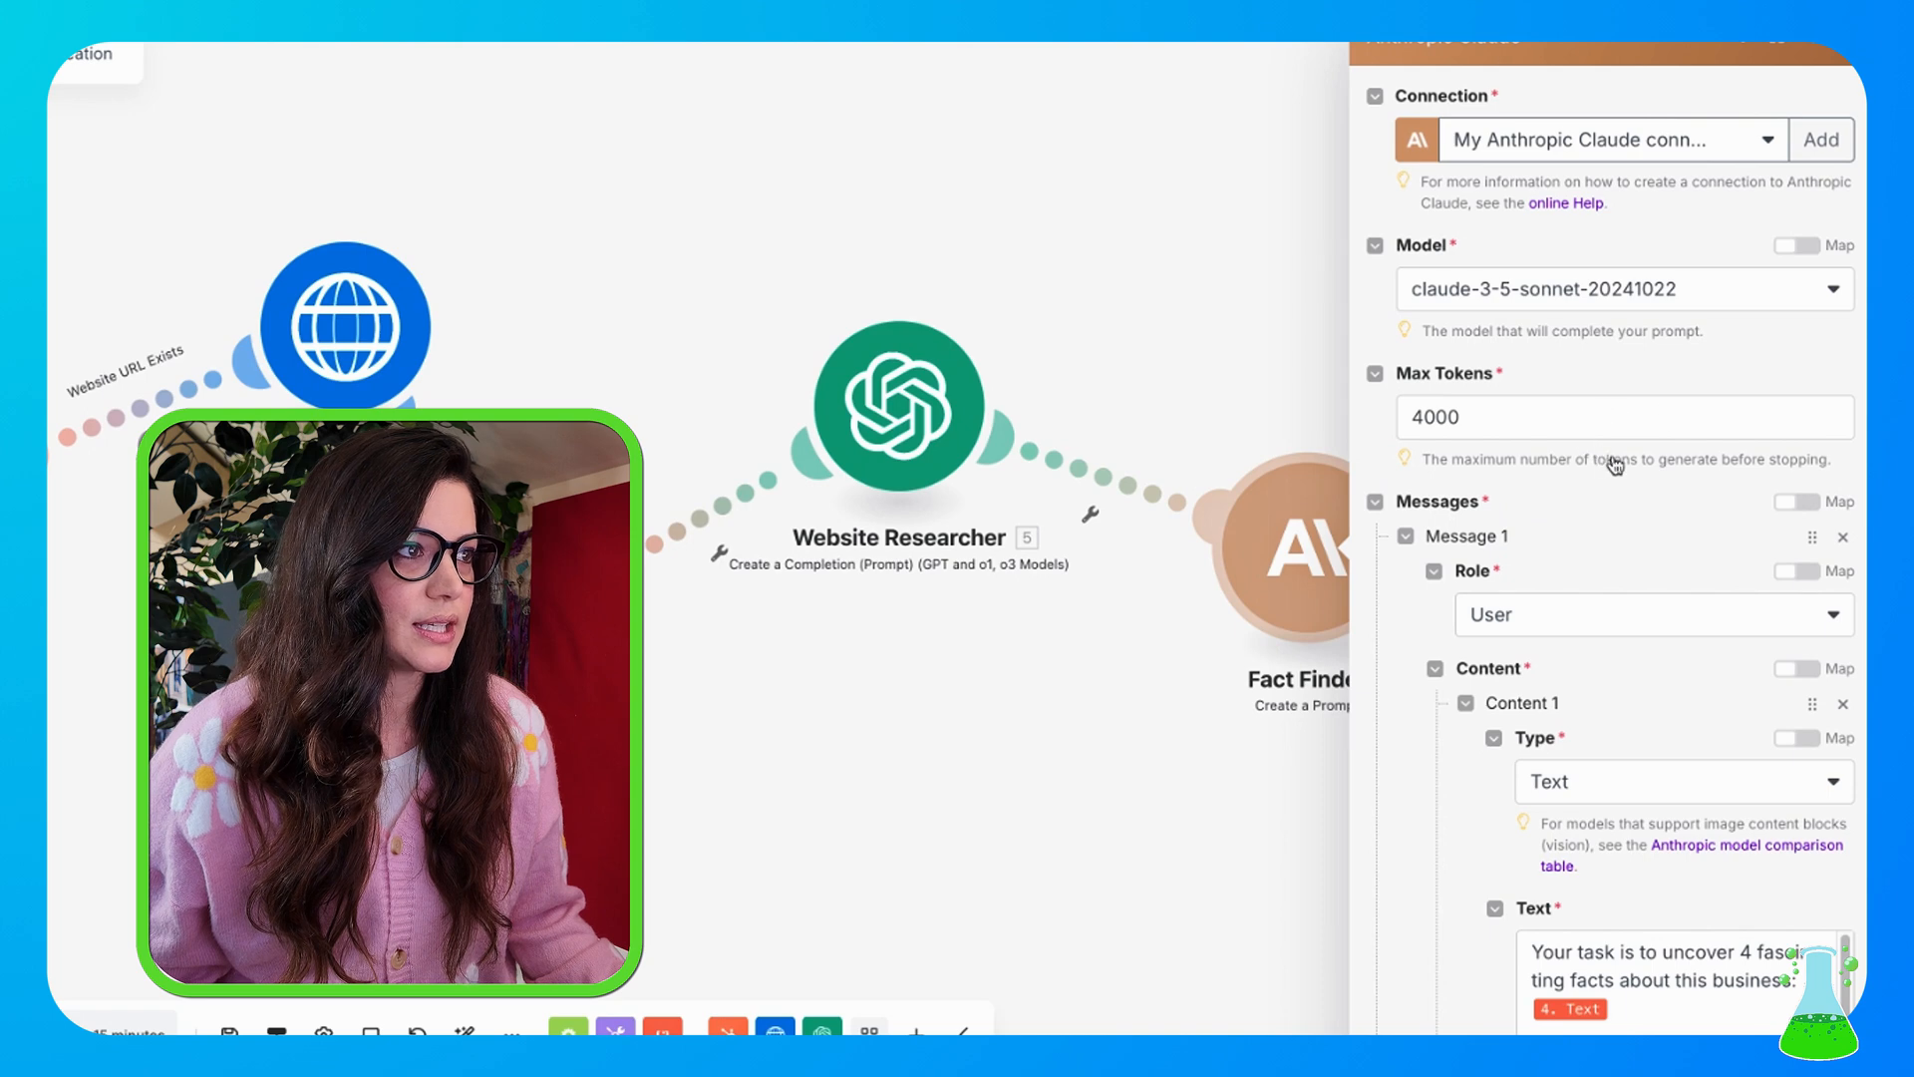
pyautogui.moveTo(1543, 301)
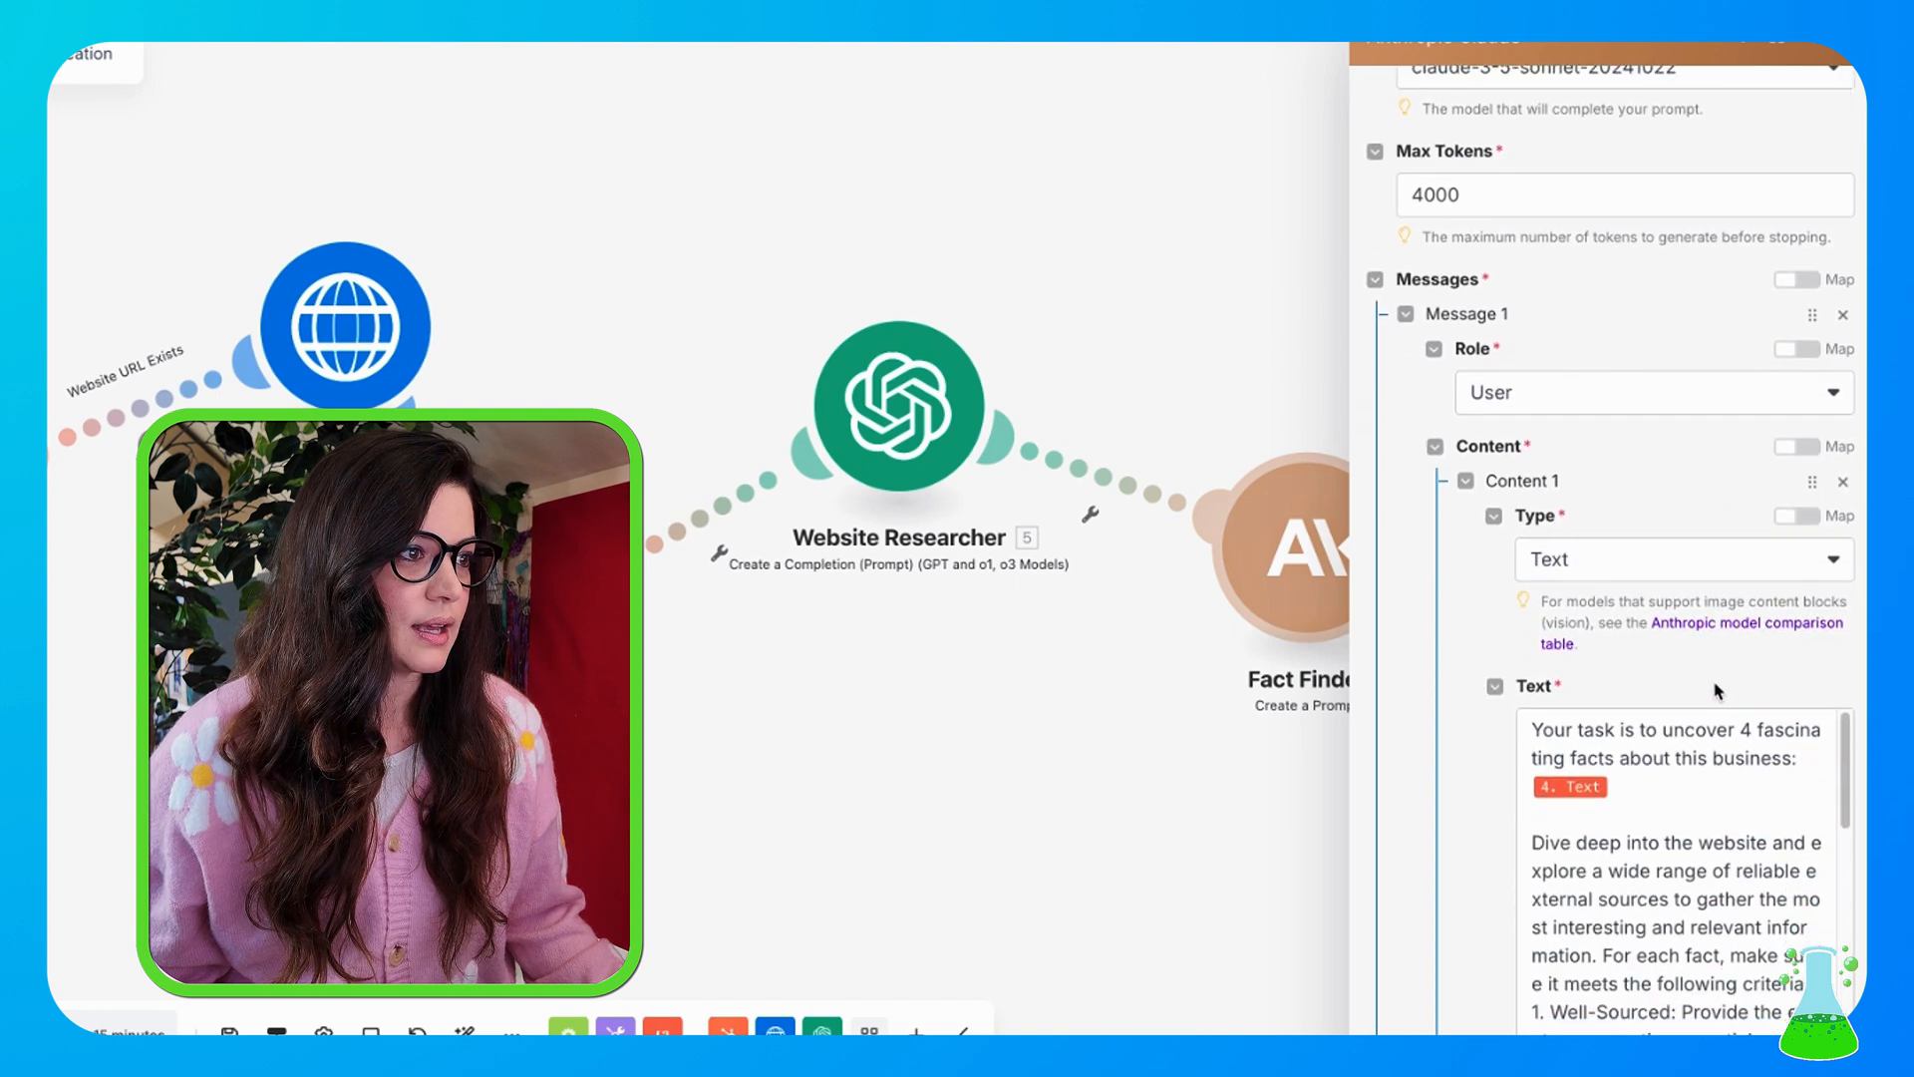
# - Review the Fact Finder Claude prompt for four facts from 4. Text and save the step
pyautogui.scroll(-3)
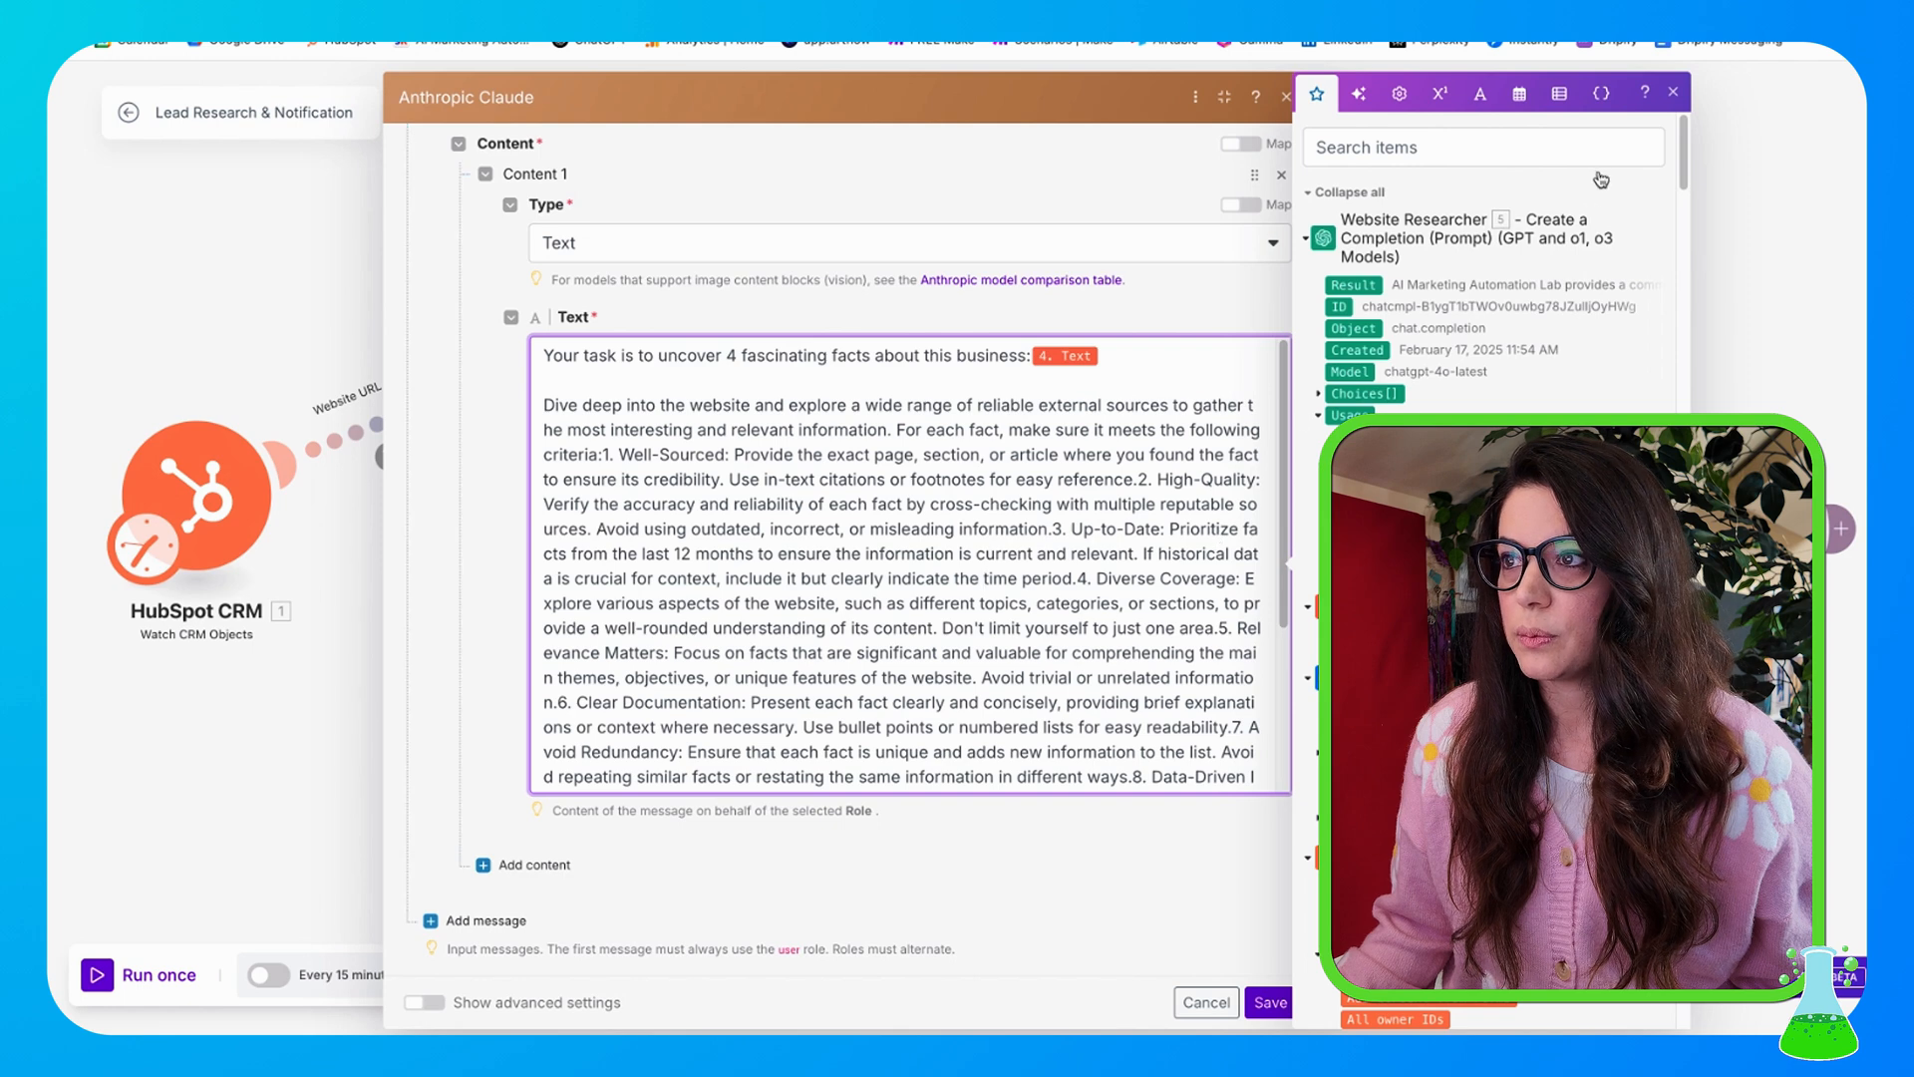
pyautogui.moveTo(1222, 952)
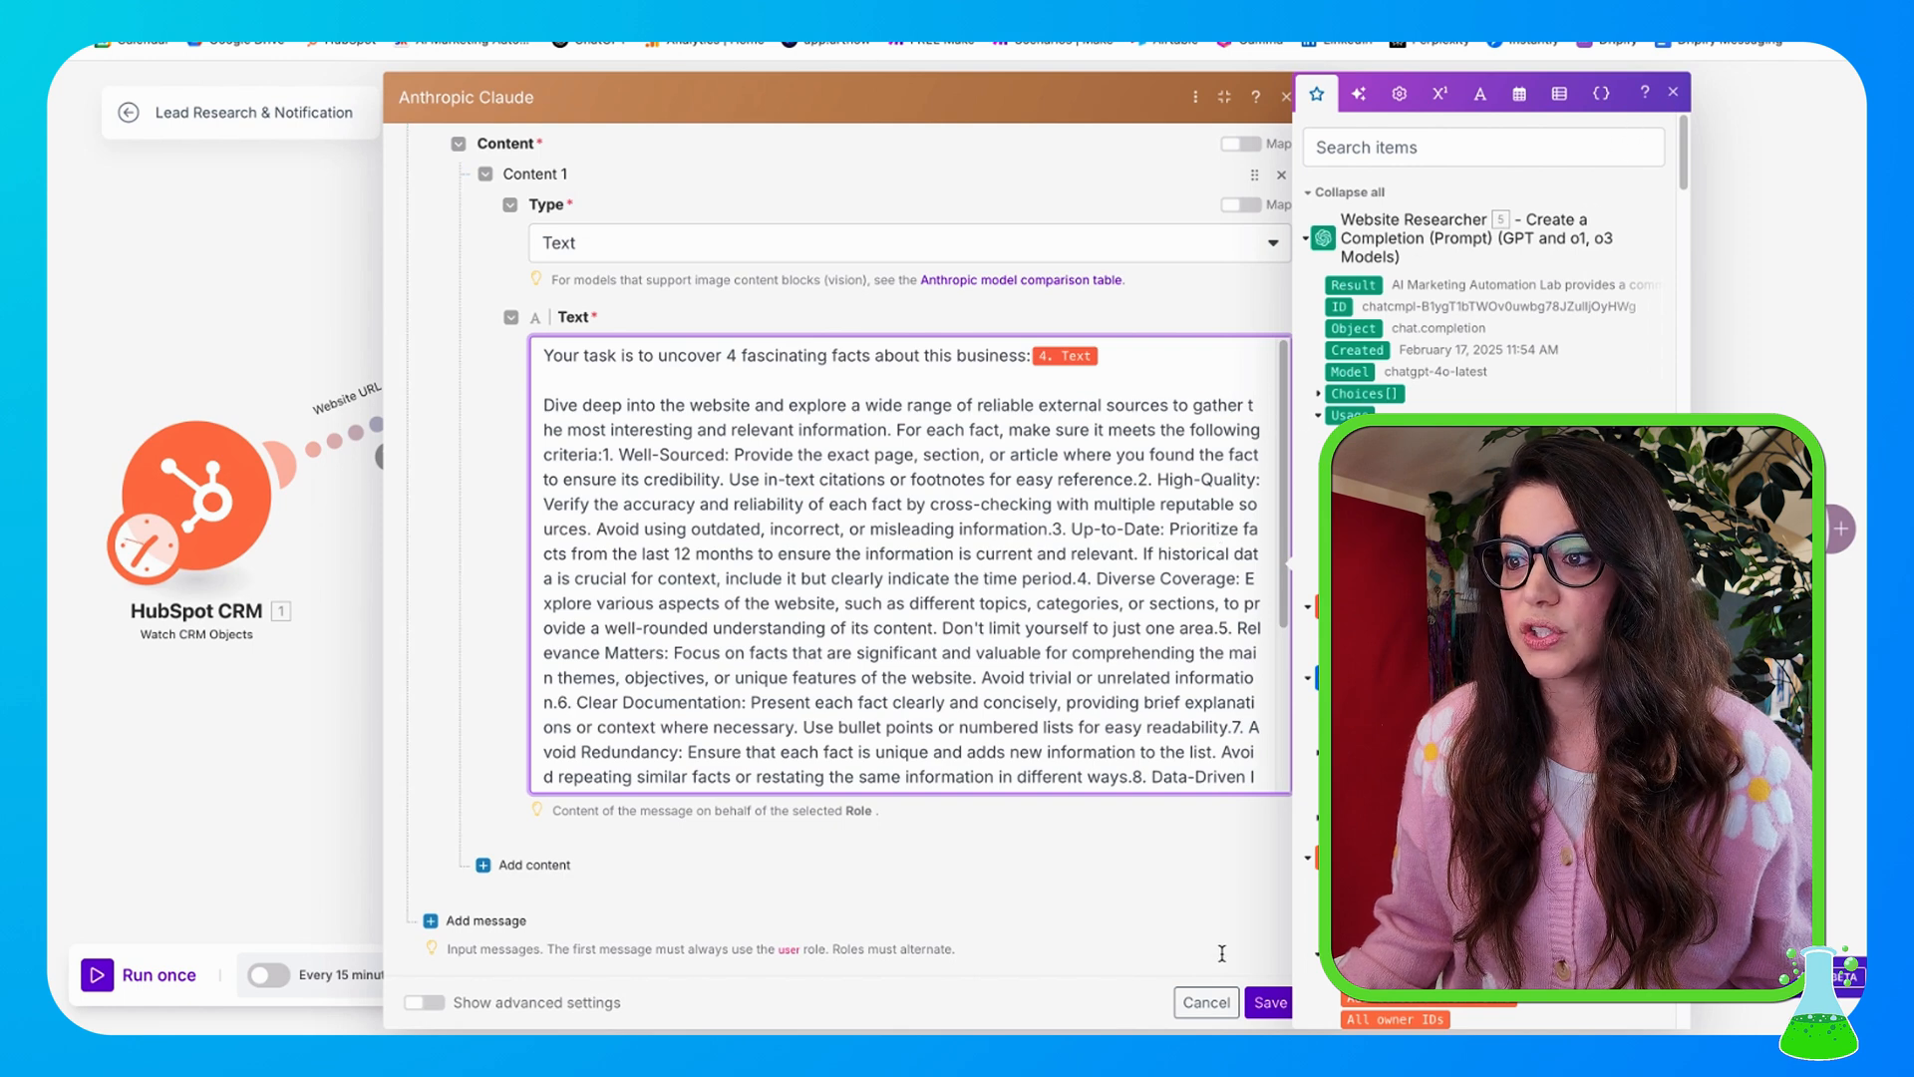
pyautogui.moveTo(1158, 849)
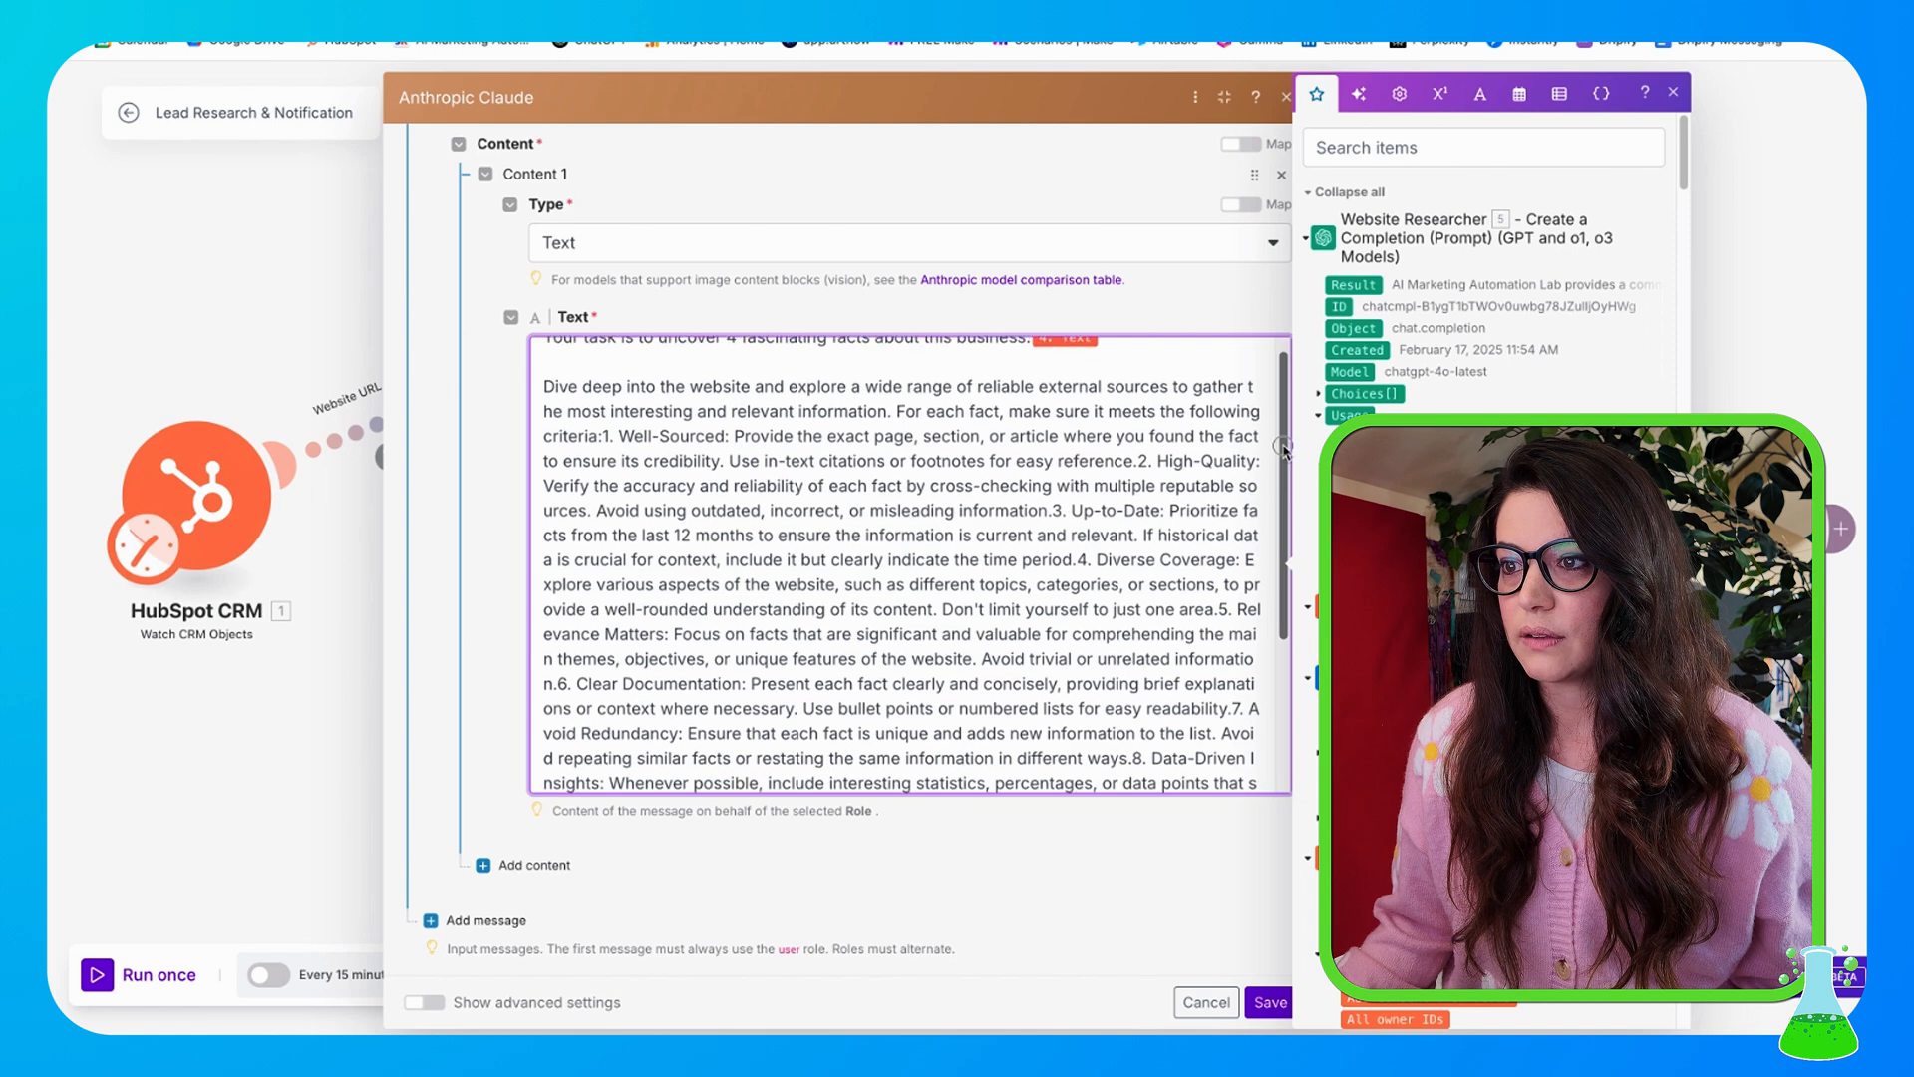
pyautogui.scroll(-3)
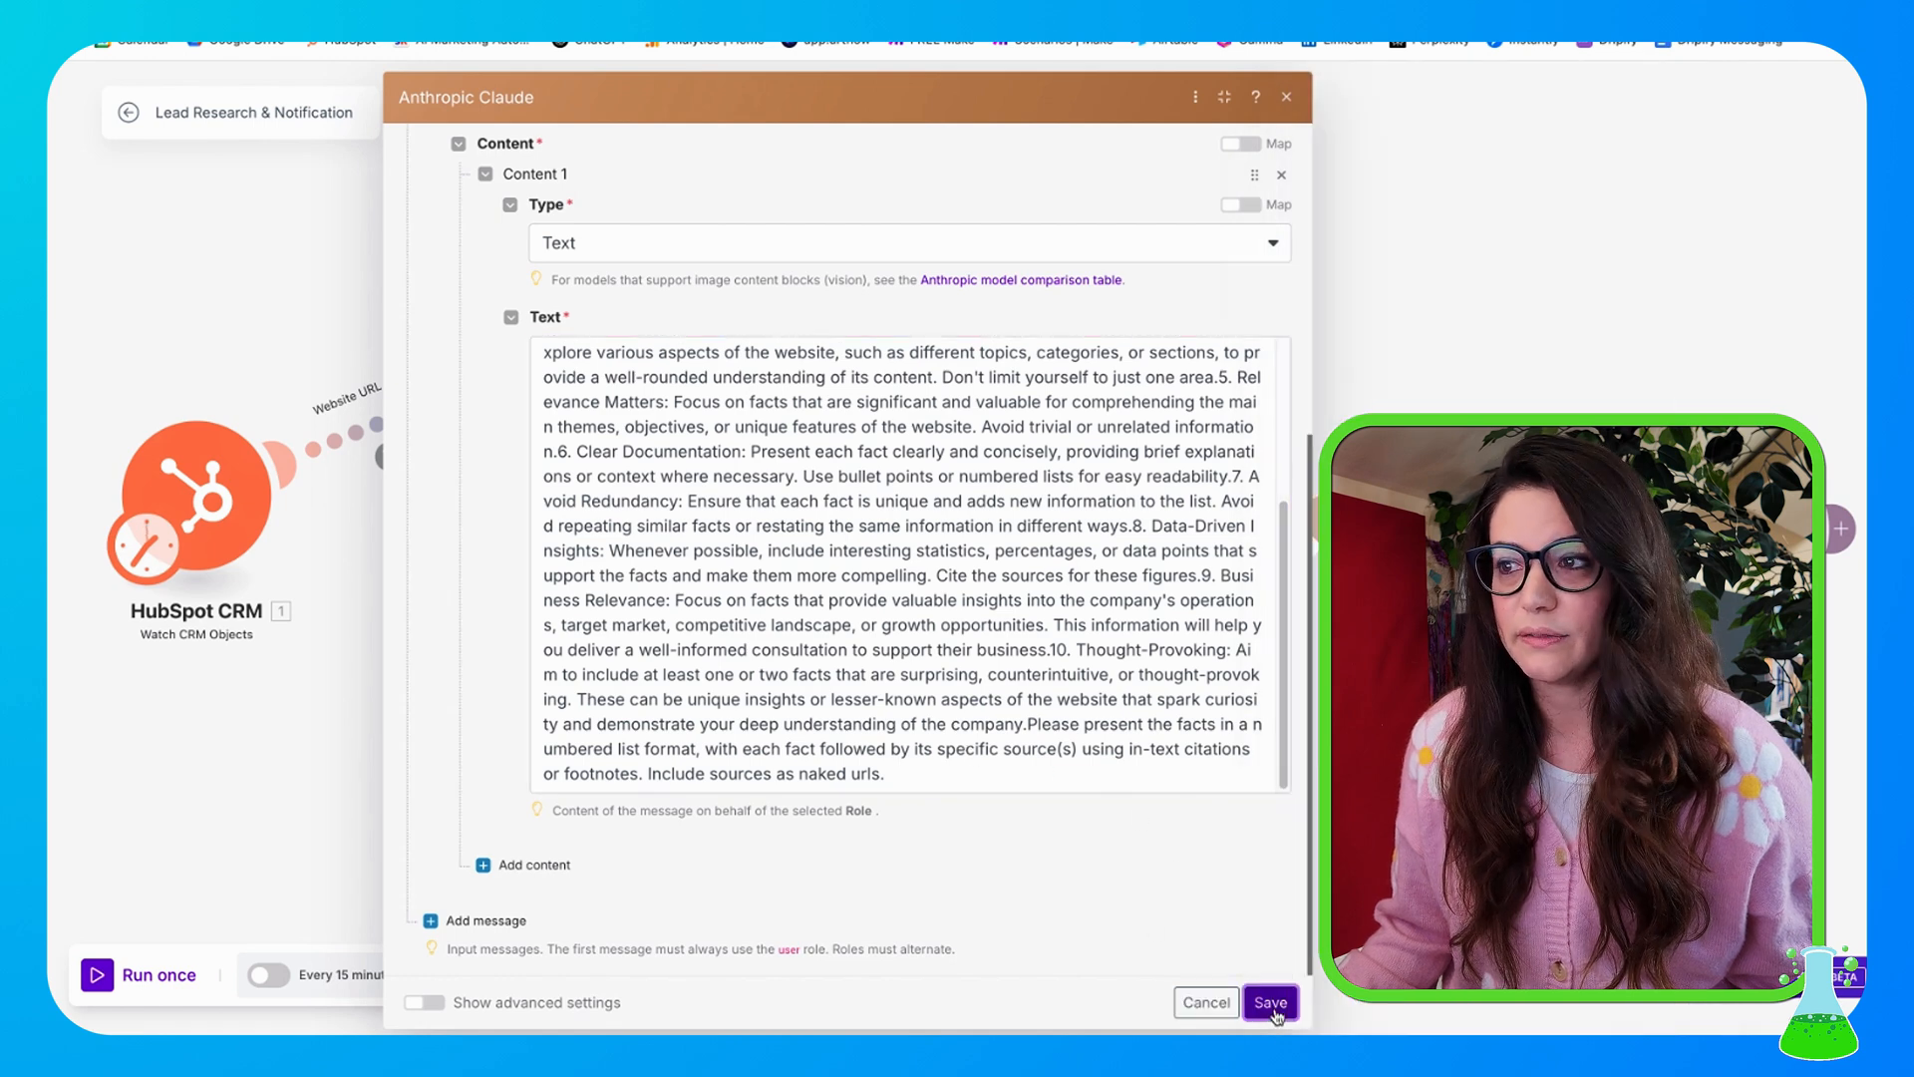
pyautogui.click(1270, 1002)
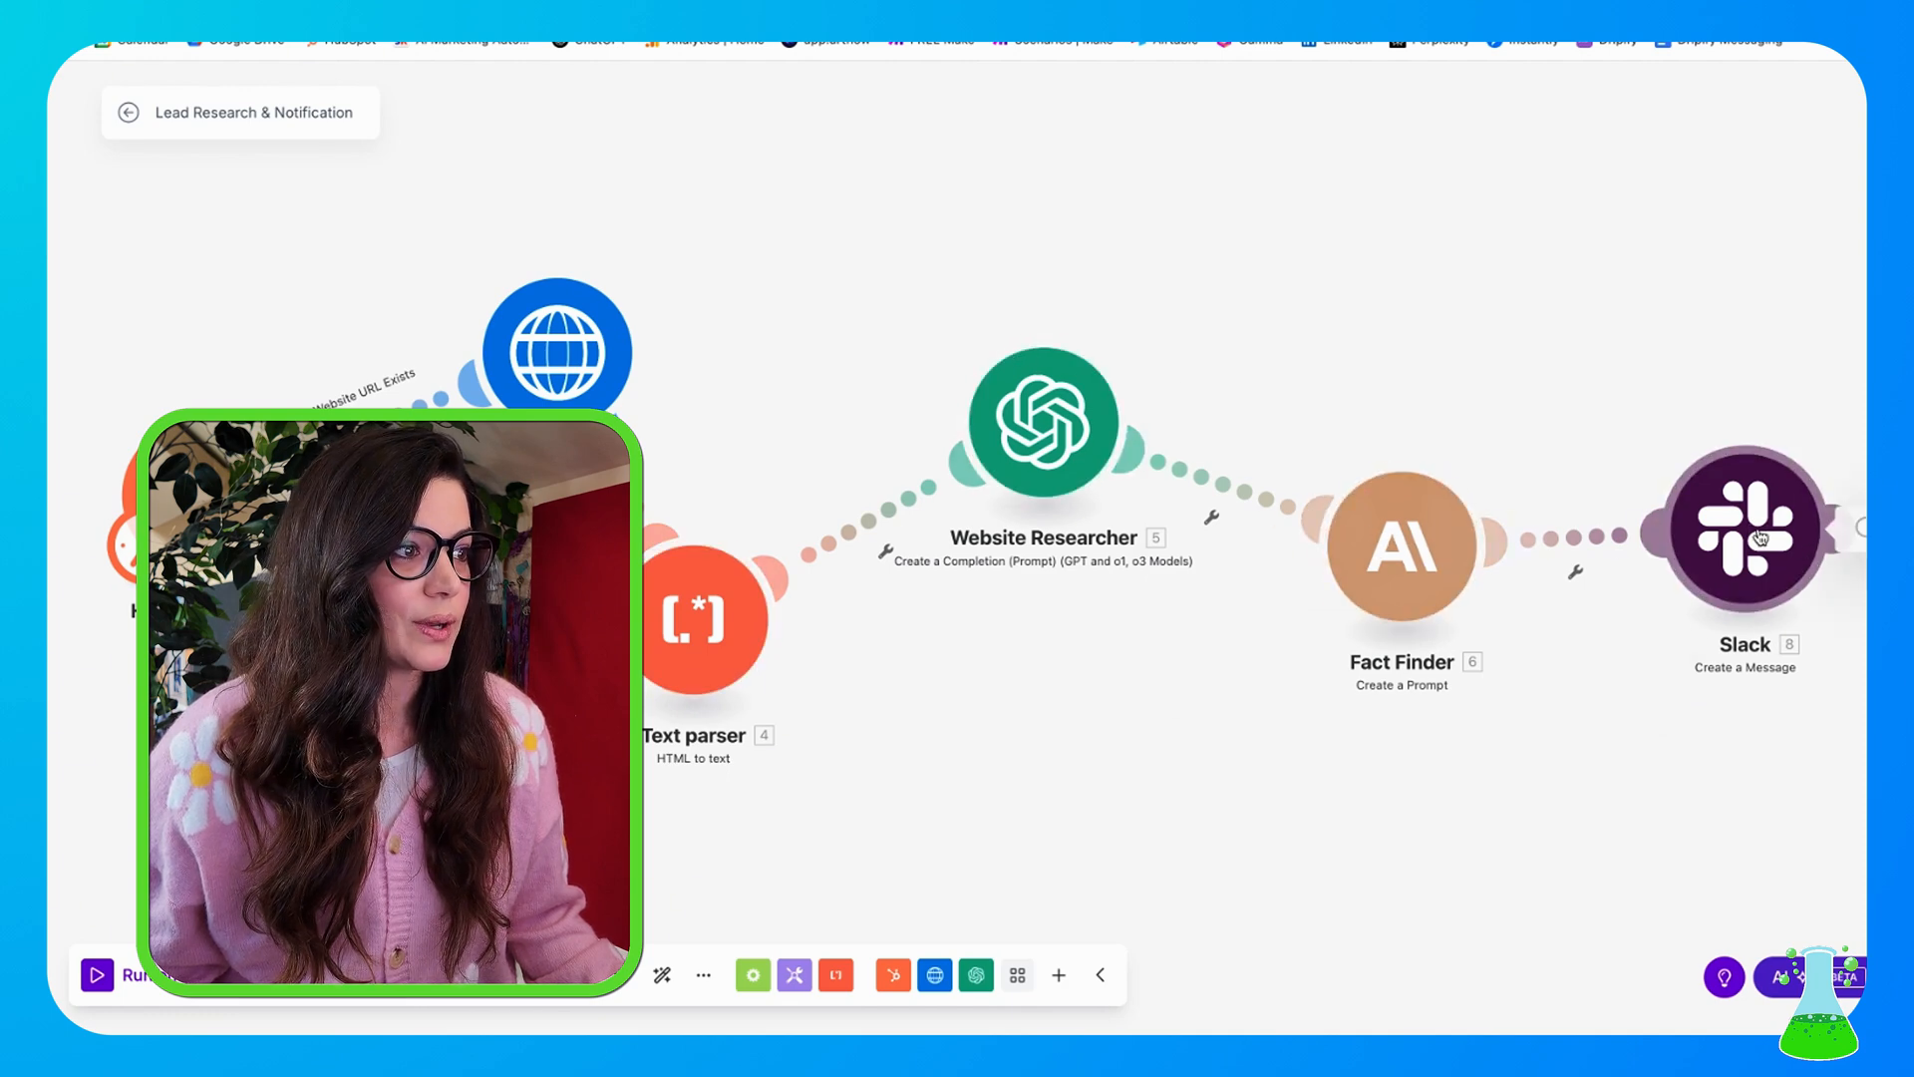
pyautogui.click(1742, 536)
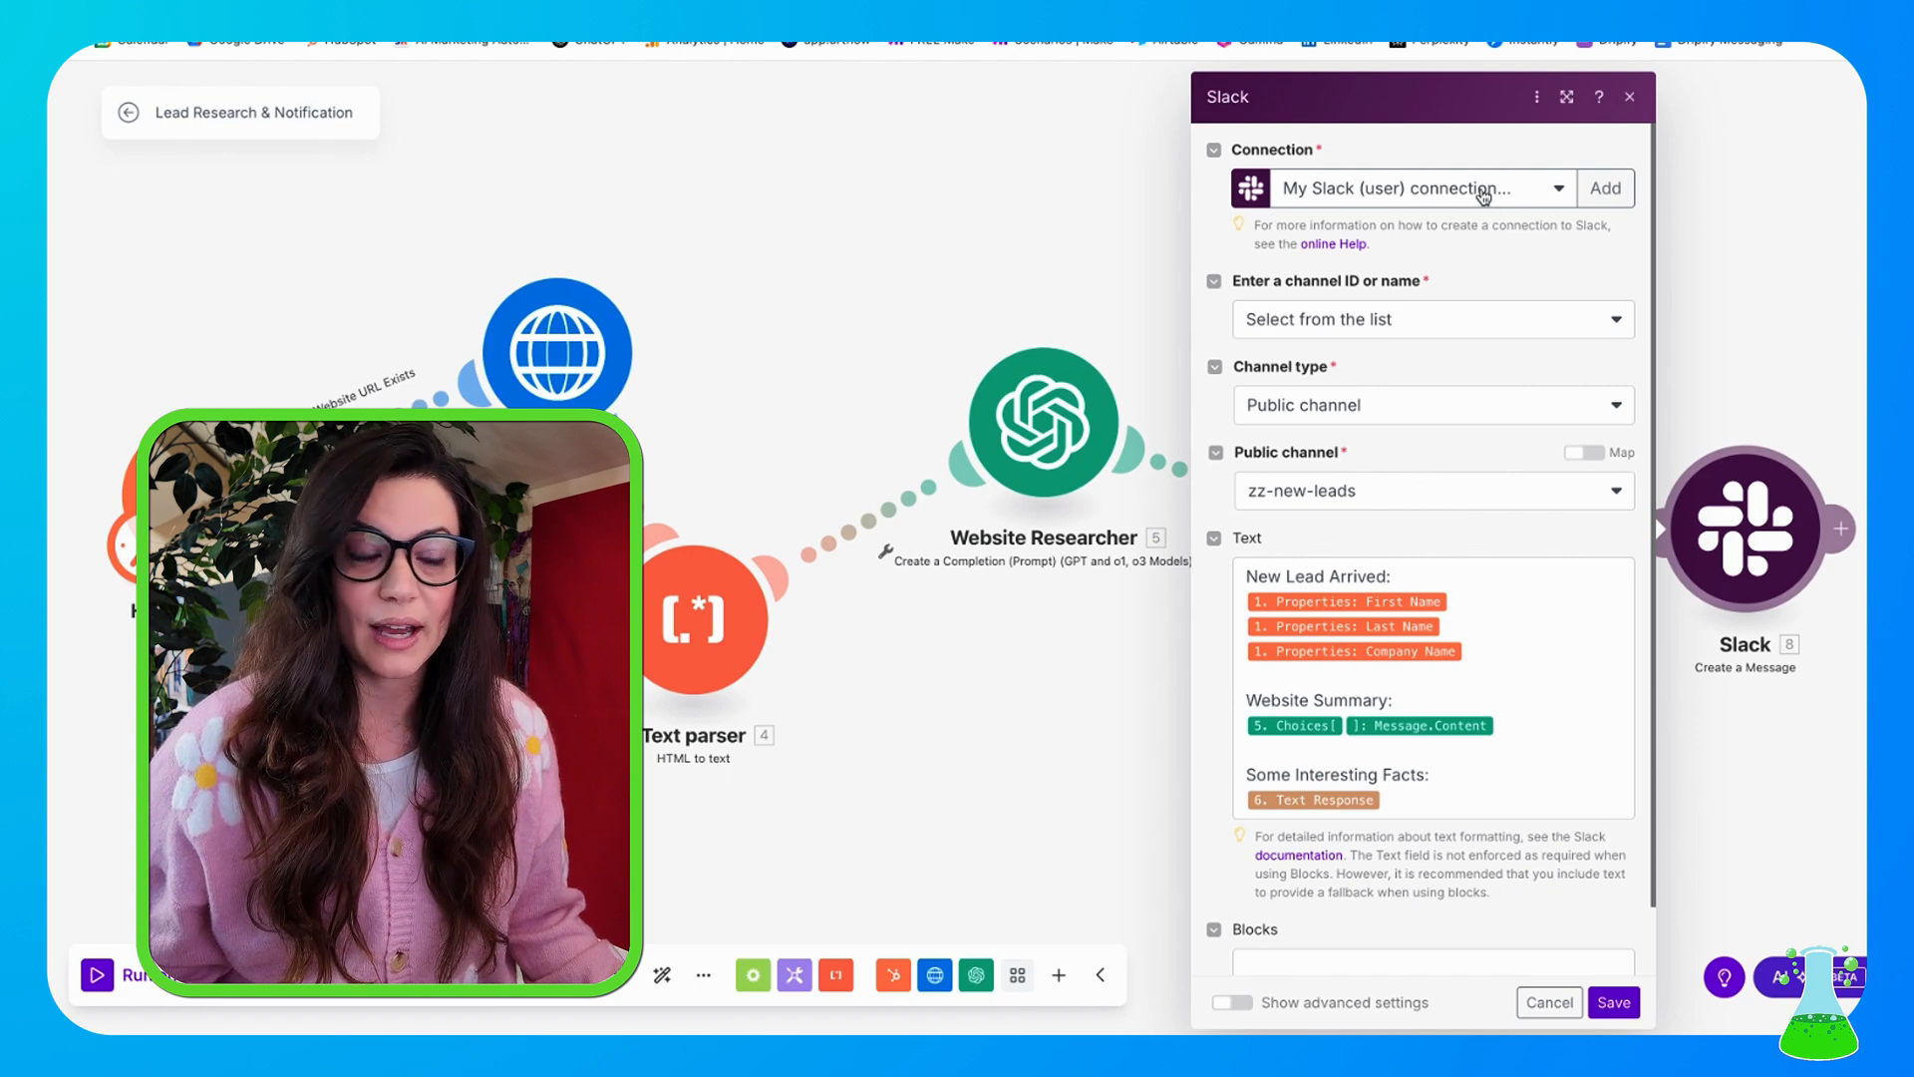
pyautogui.moveTo(1575, 333)
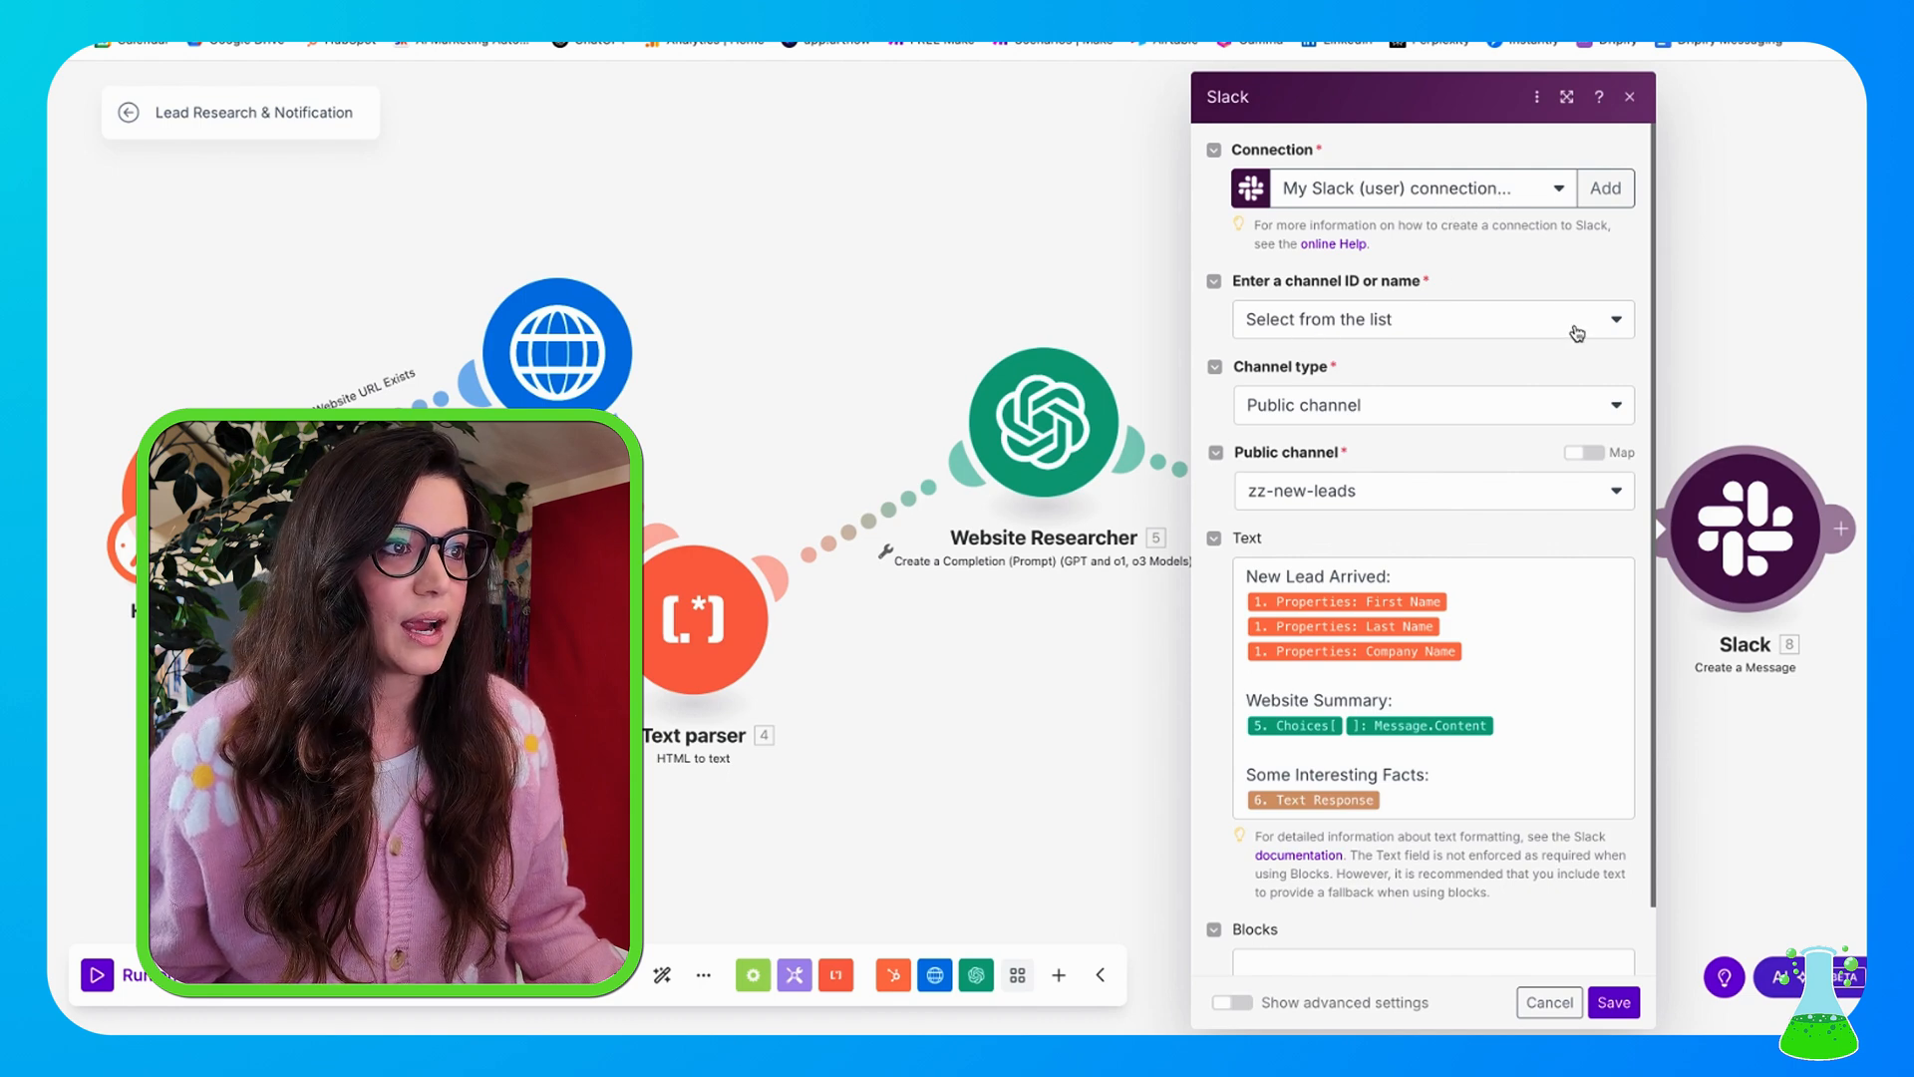
pyautogui.click(1427, 319)
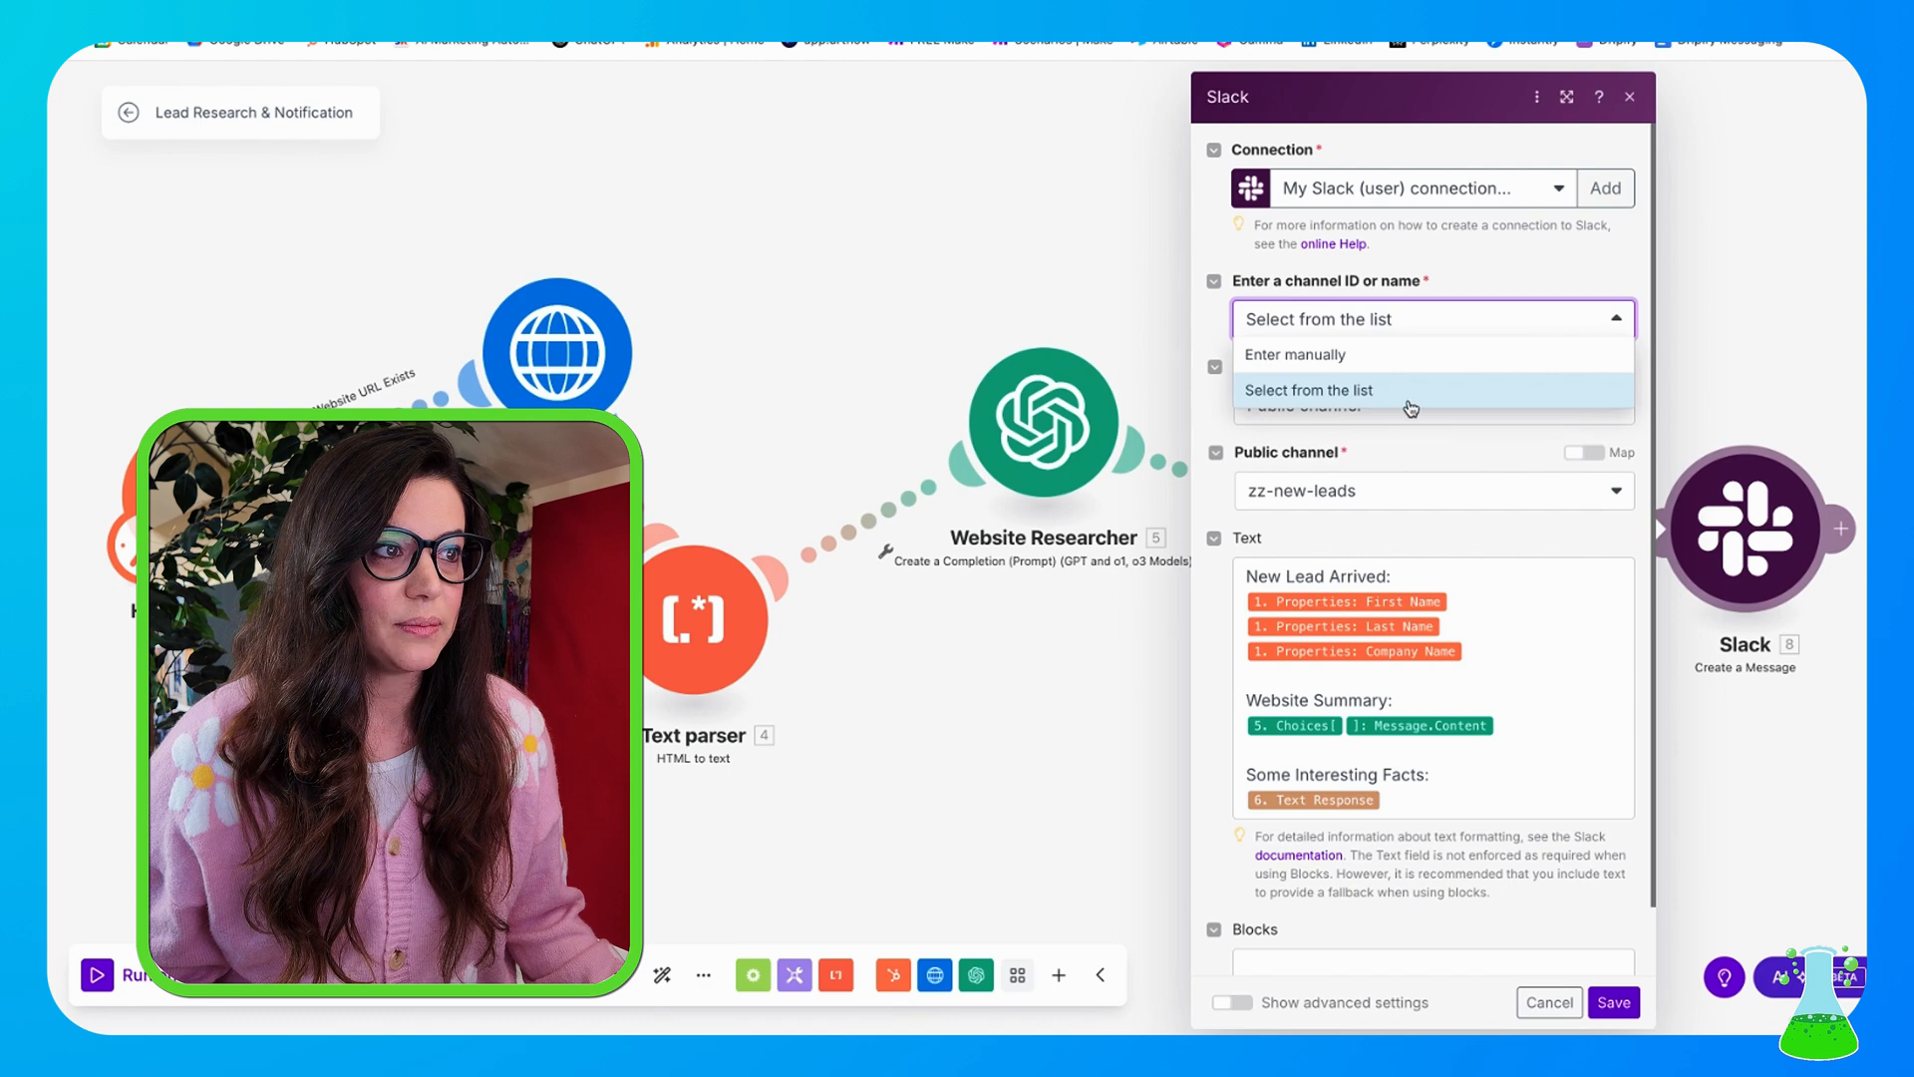
pyautogui.click(1308, 389)
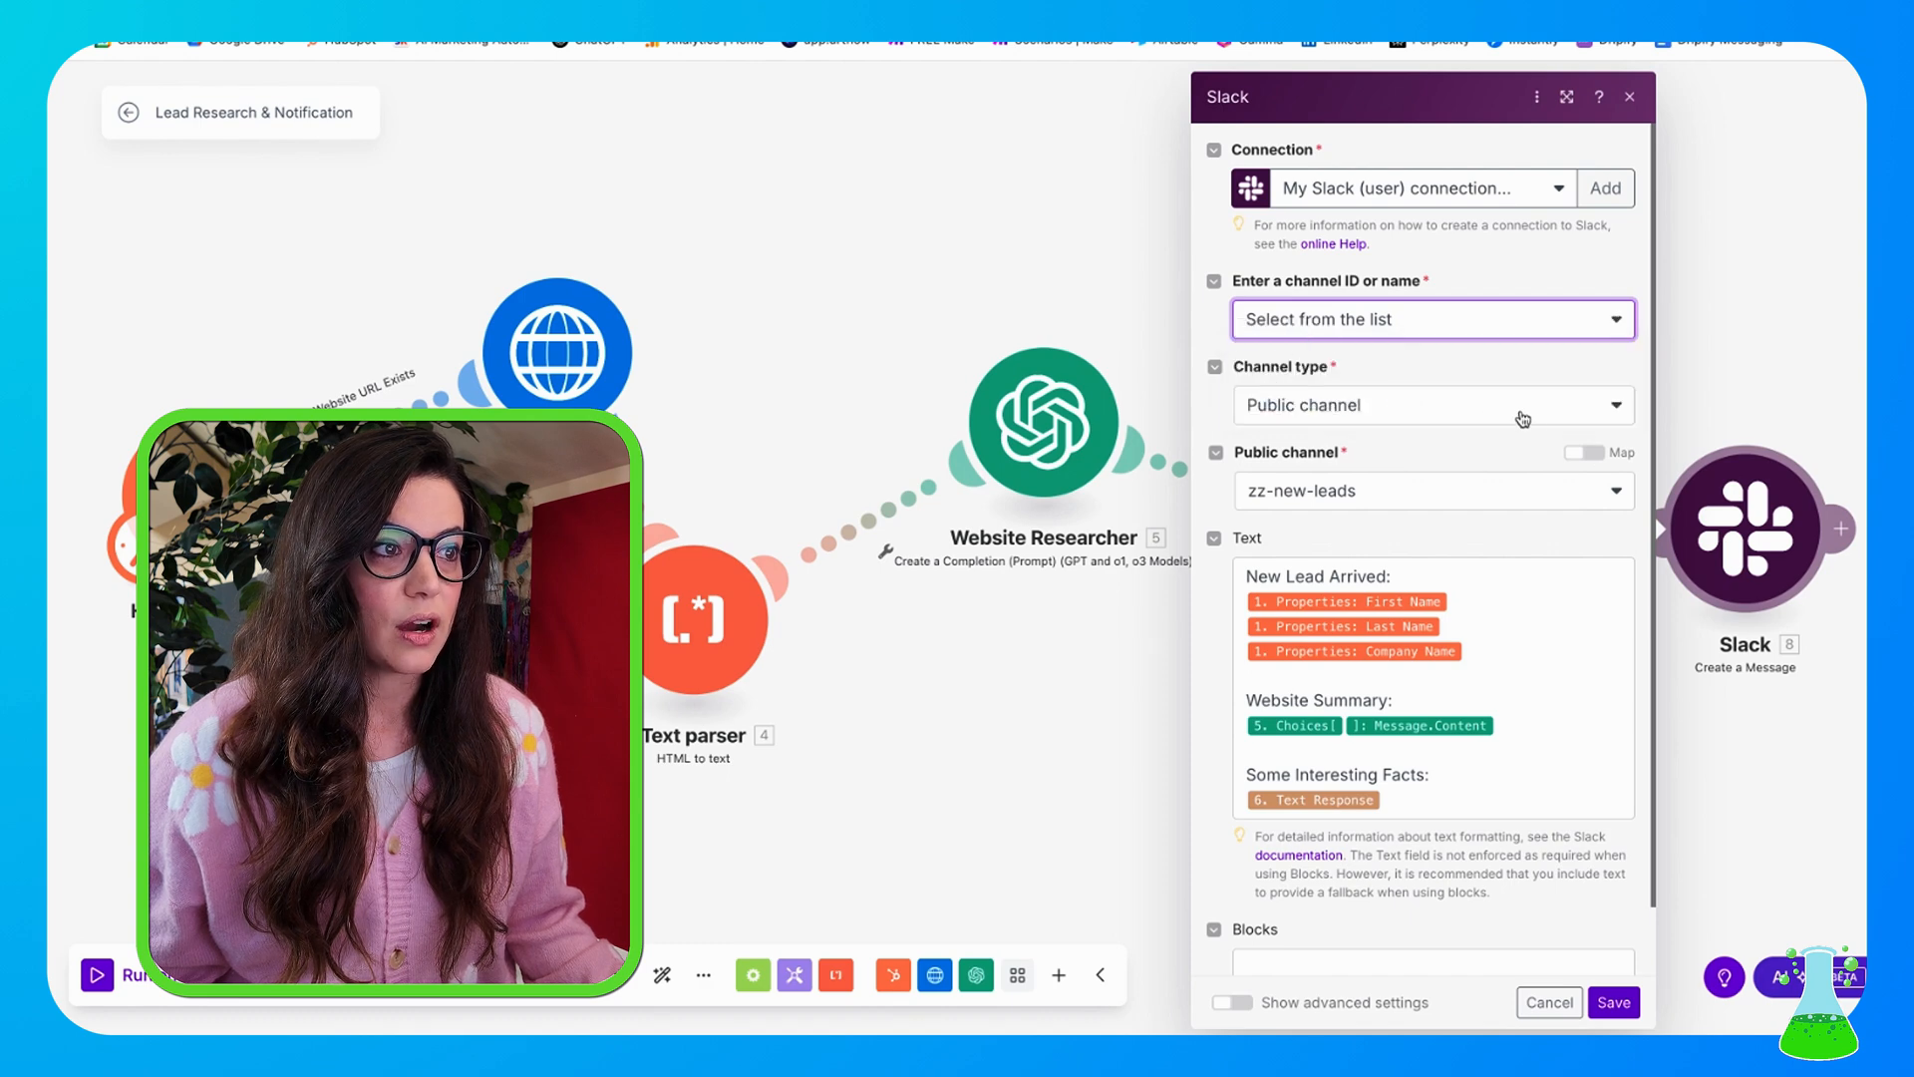
pyautogui.click(1431, 404)
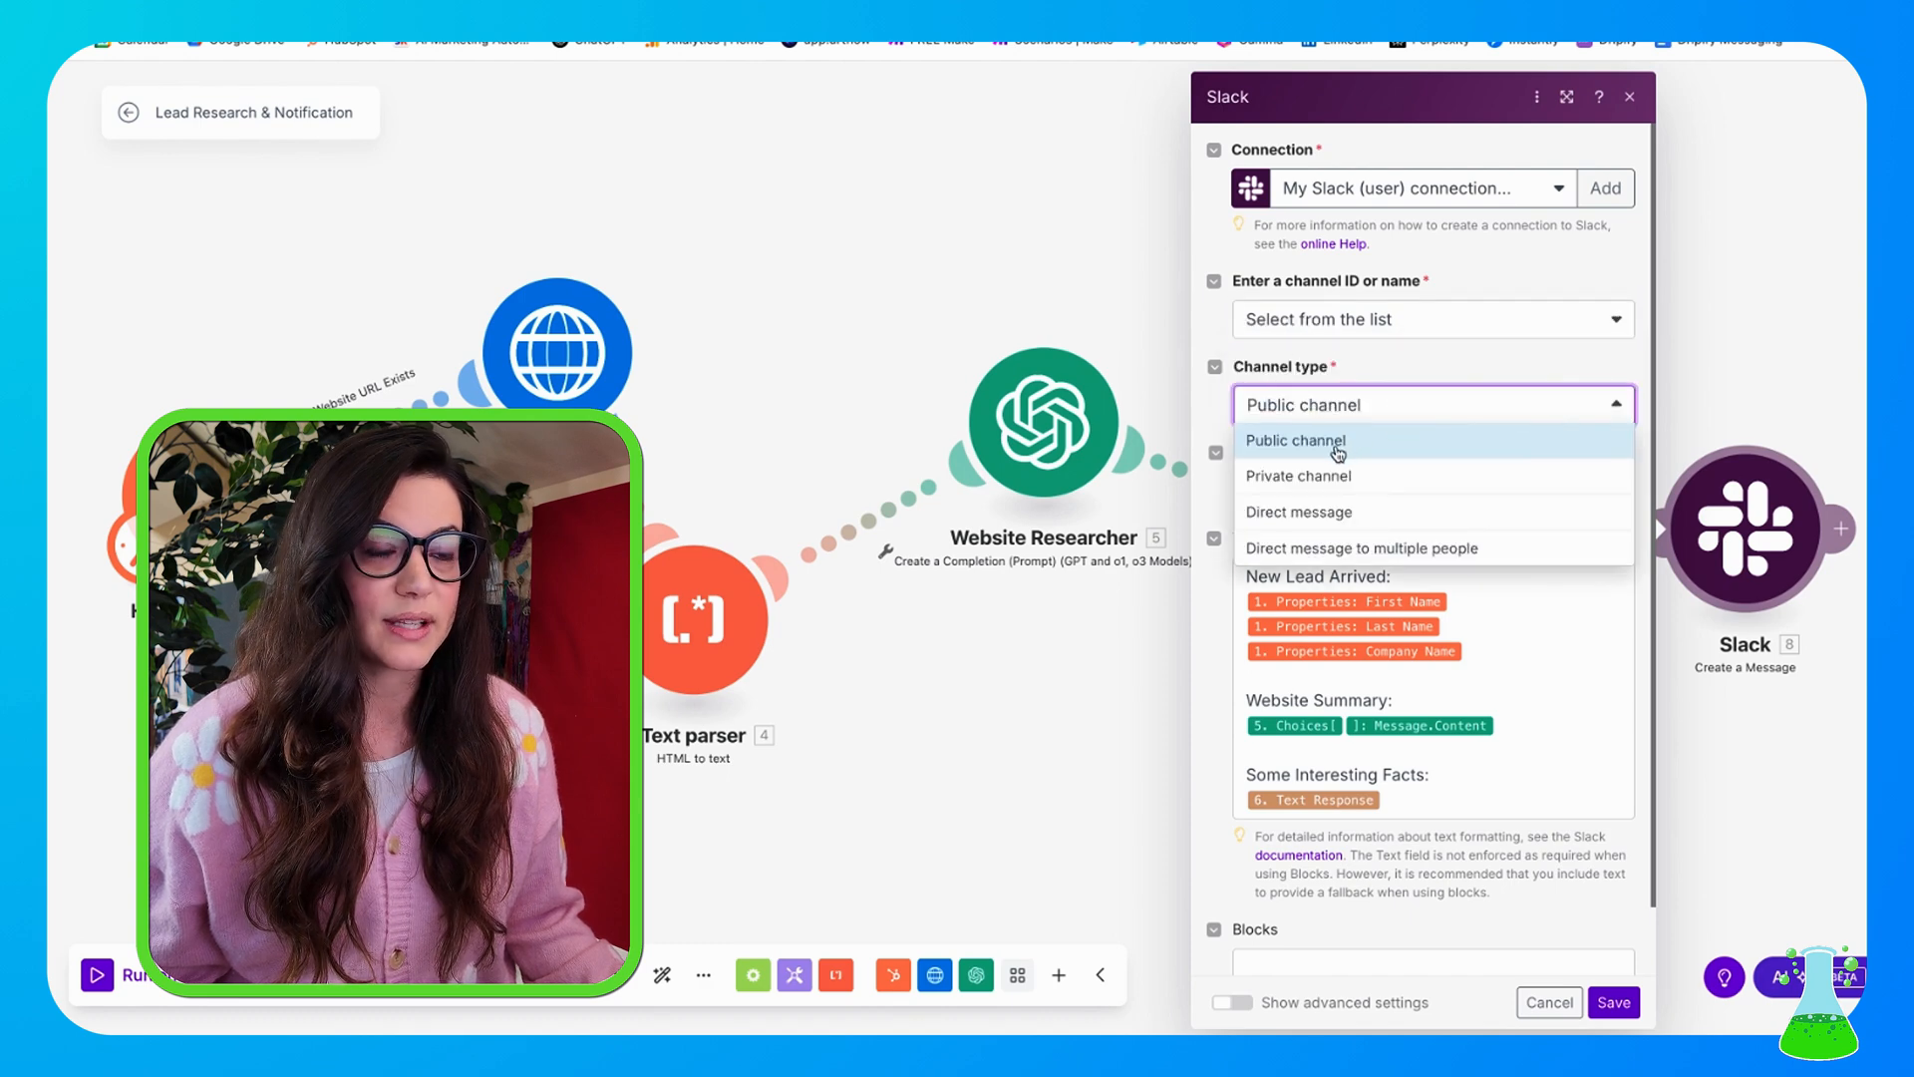
pyautogui.click(1294, 441)
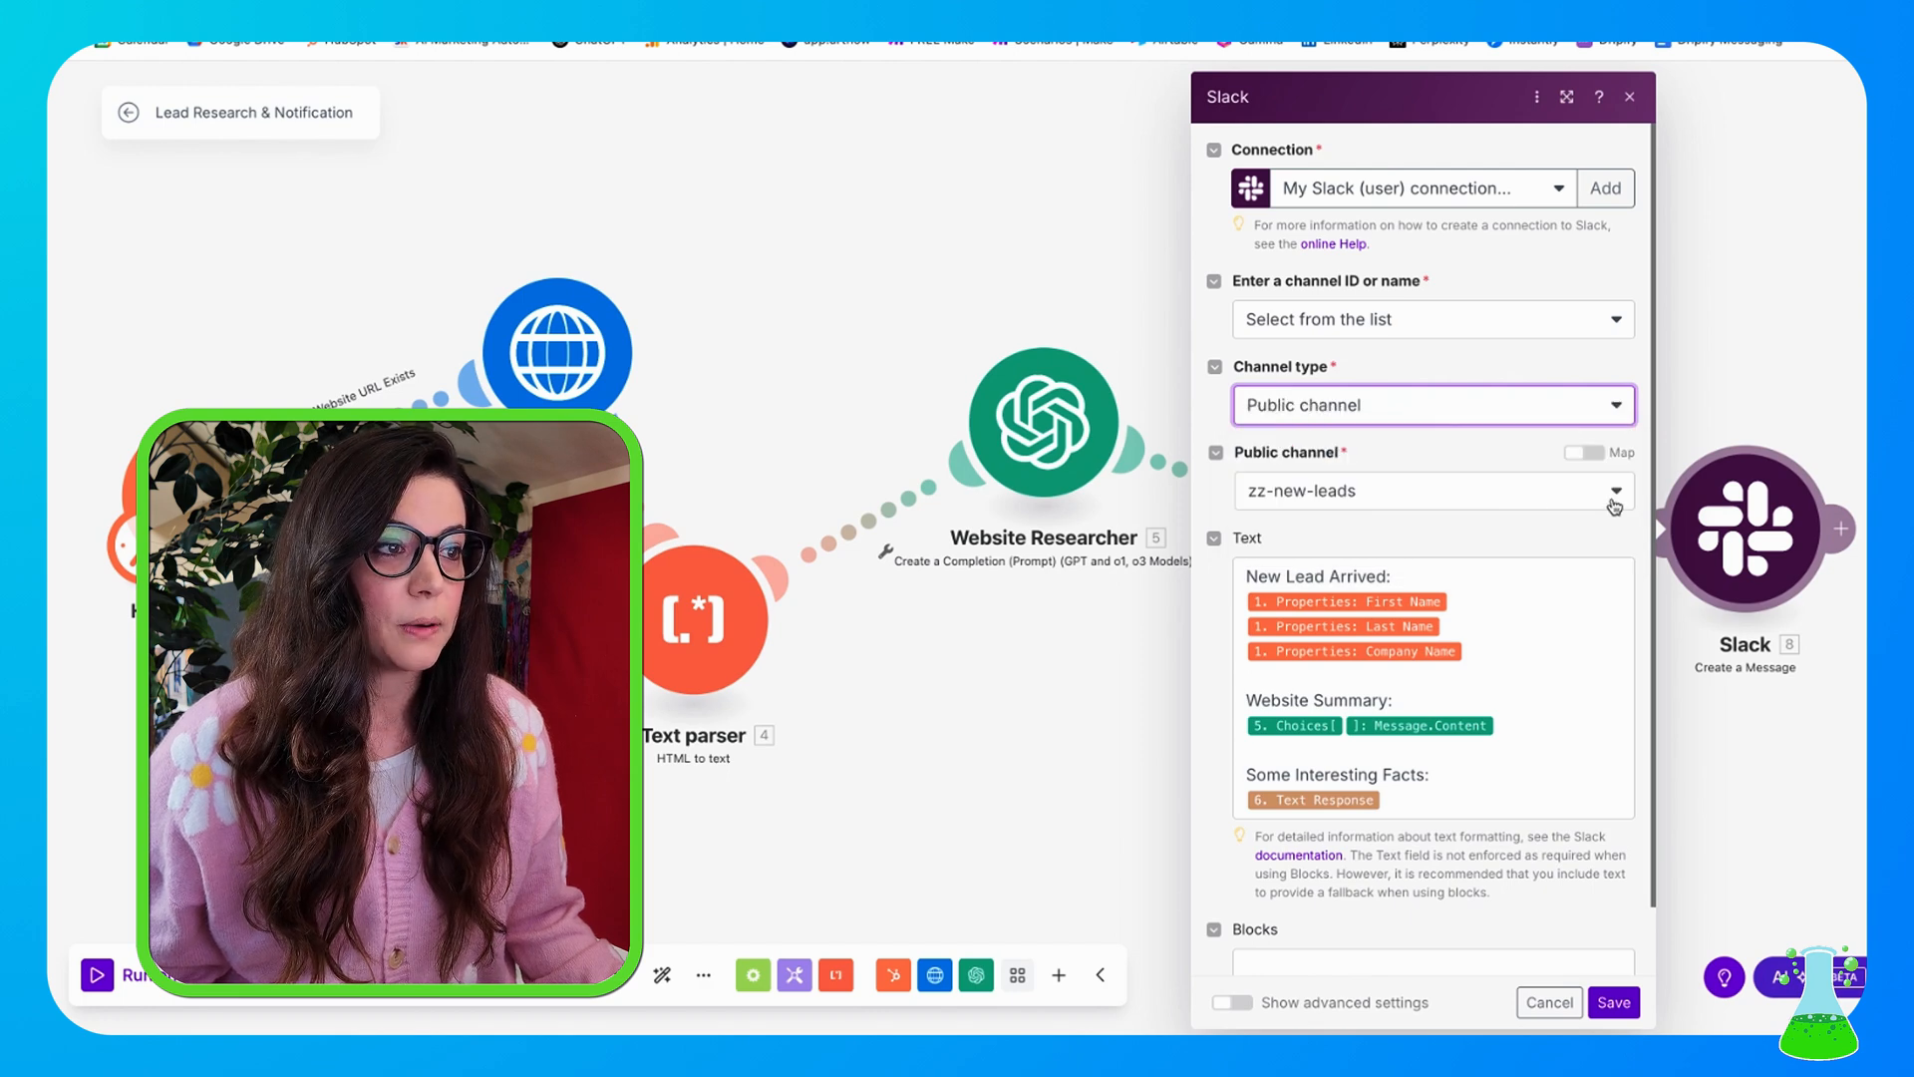
pyautogui.click(1613, 491)
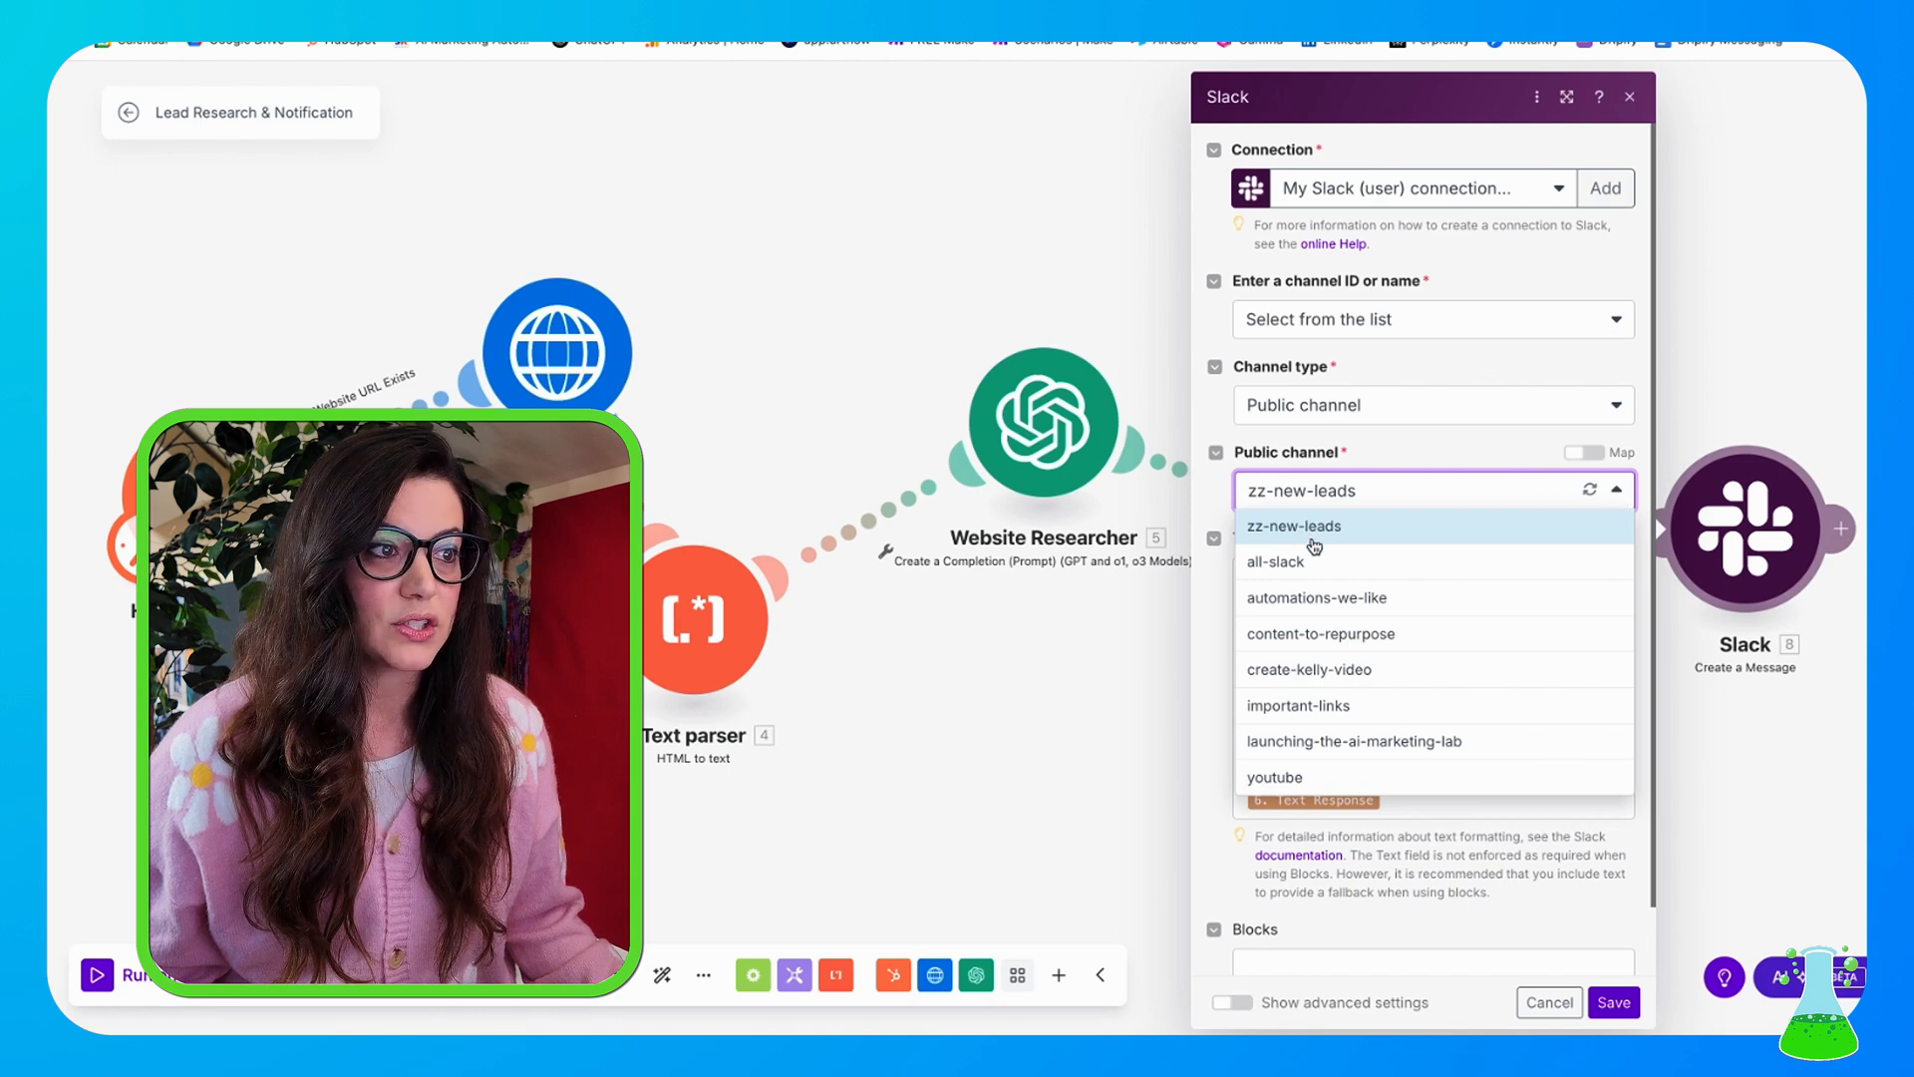
pyautogui.click(1292, 524)
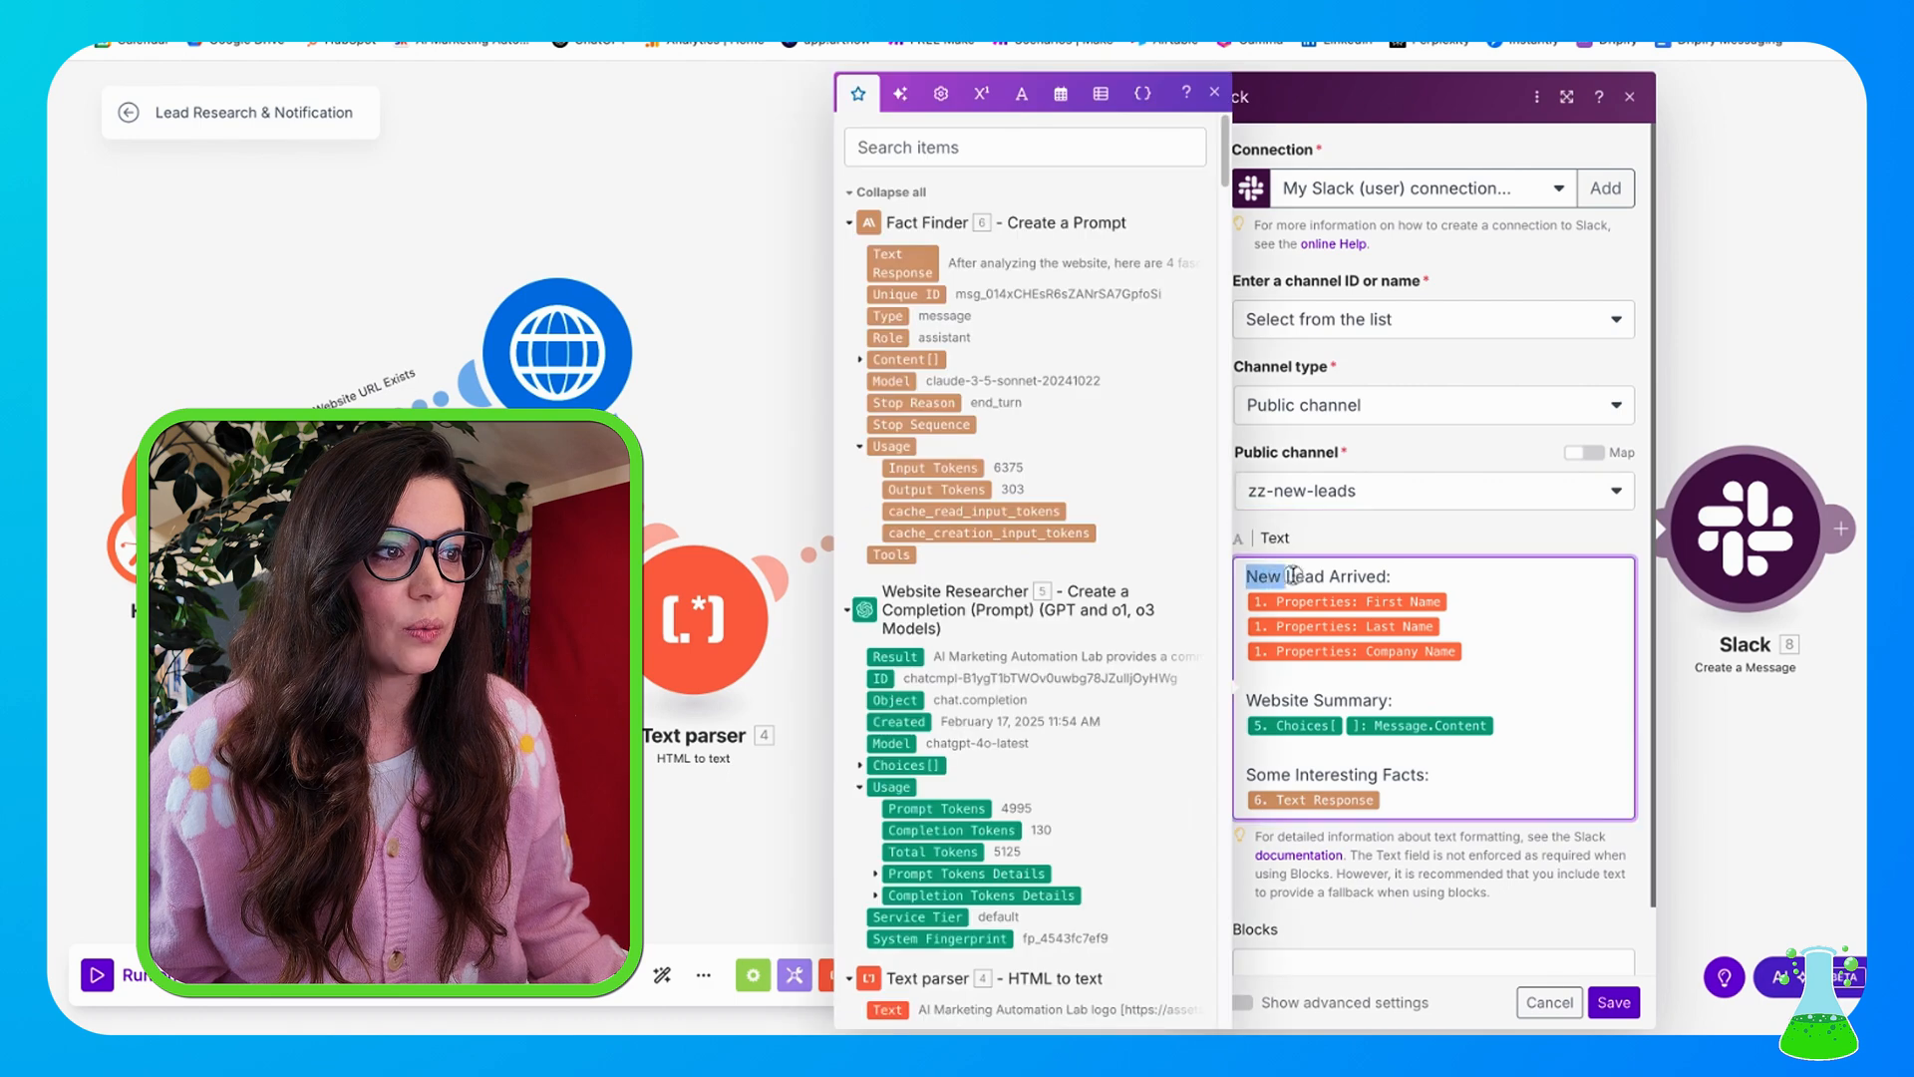
# - Check the Slack message maps first name, last name, company and Website outputs, then leave it unchanged
pyautogui.click(1501, 796)
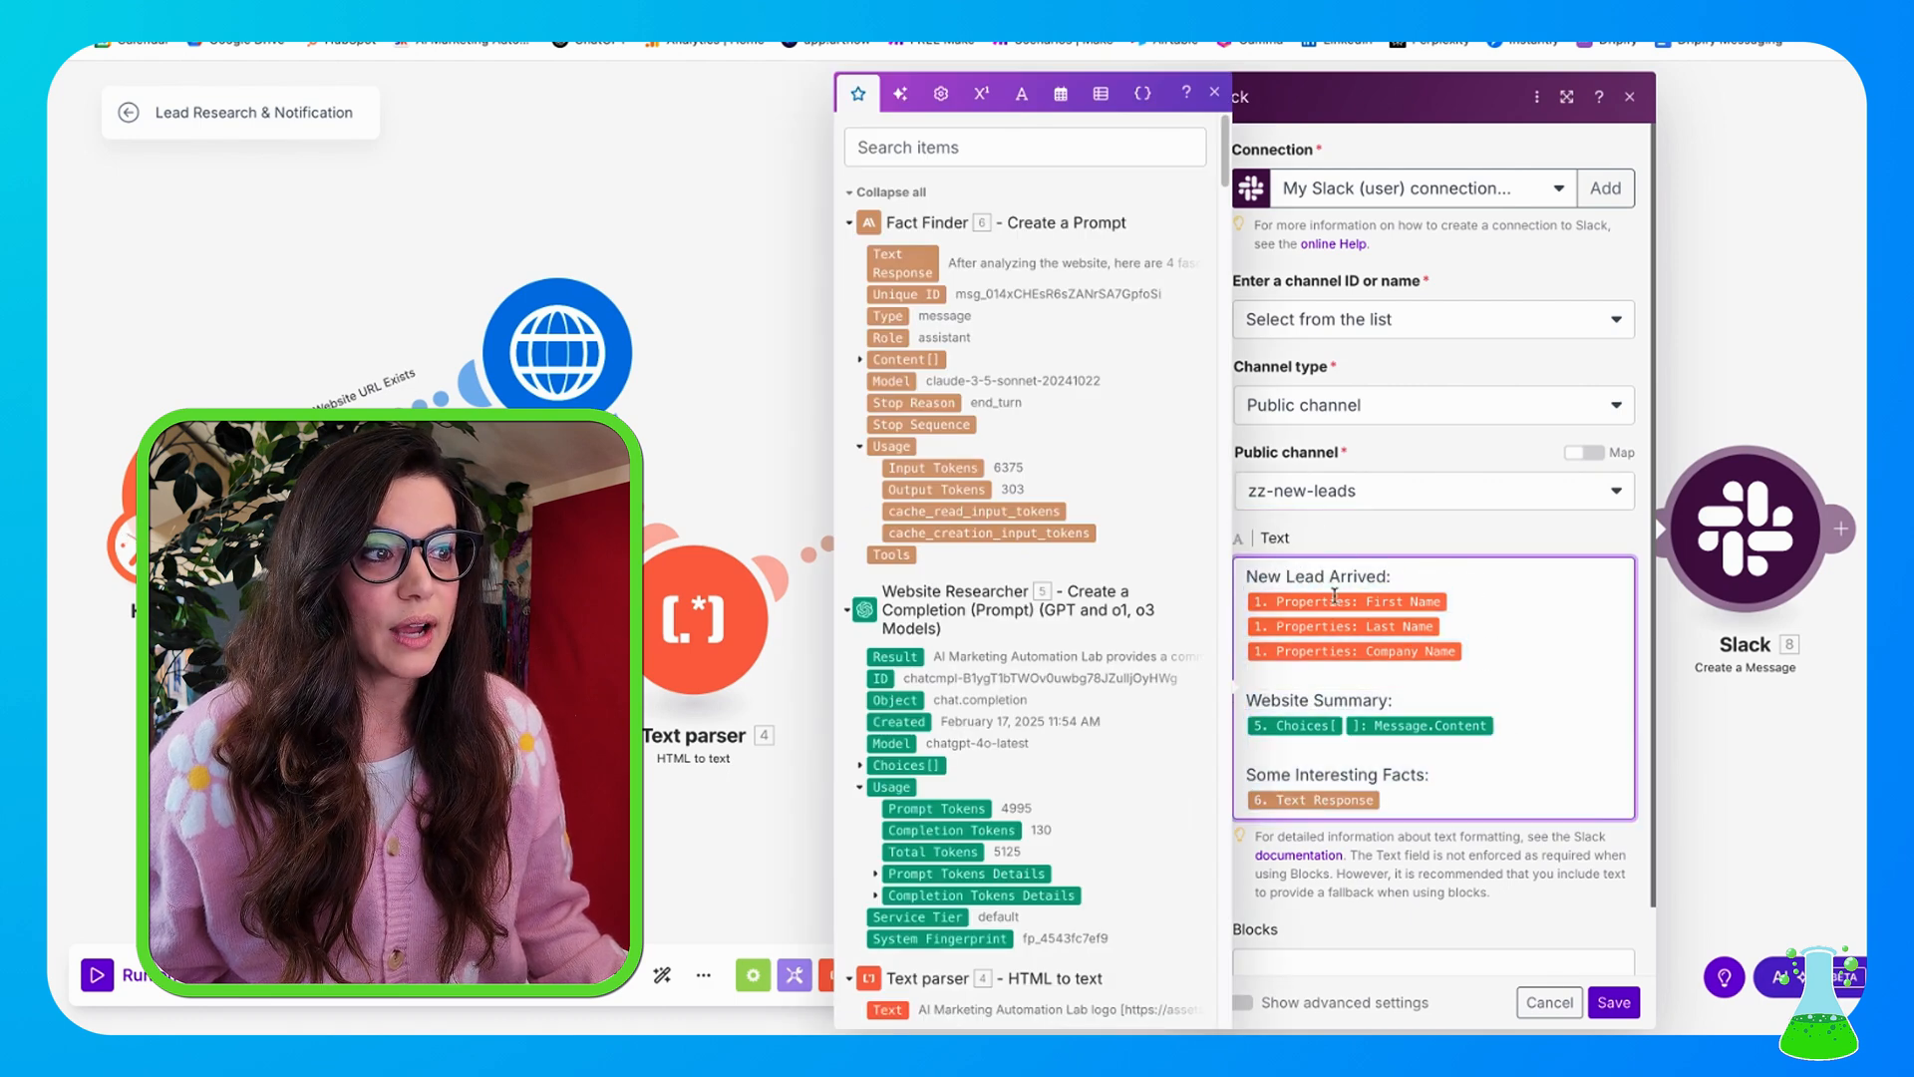
pyautogui.moveTo(1346, 600)
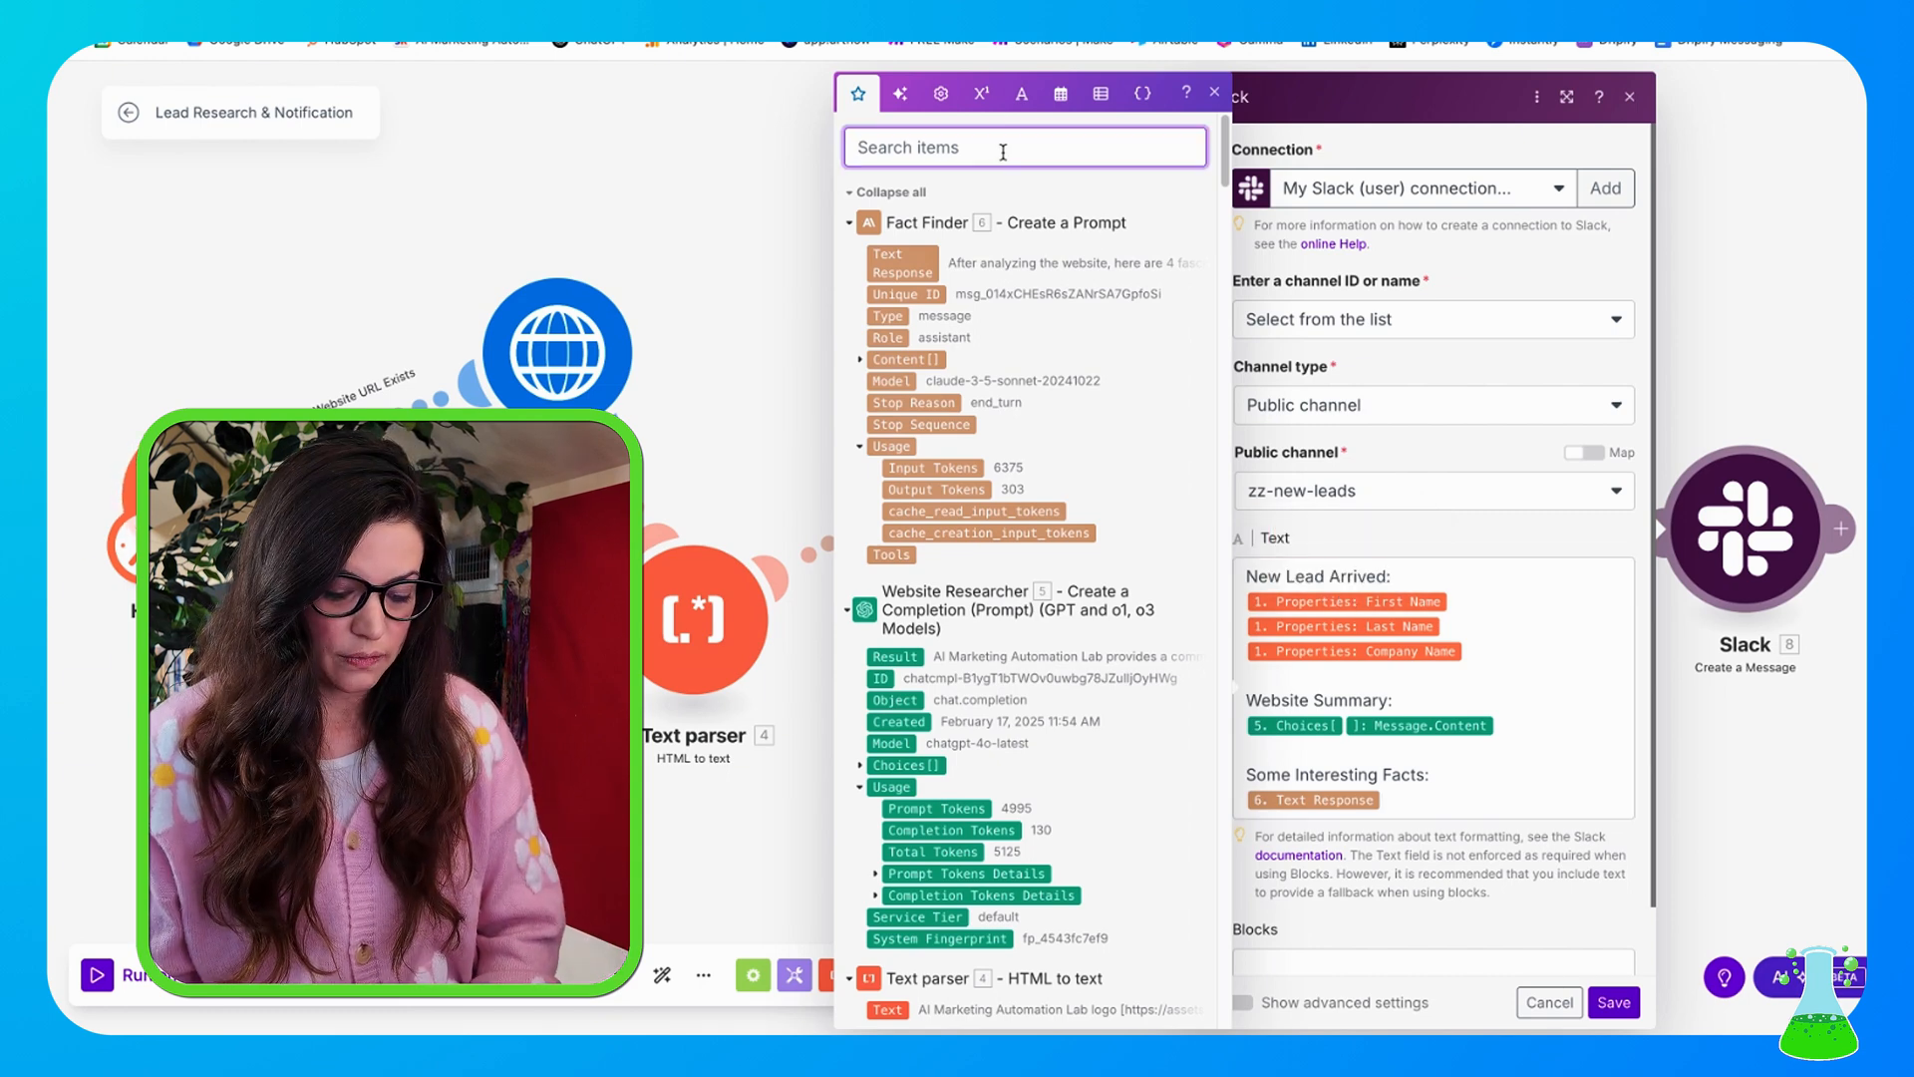
pyautogui.write('first')
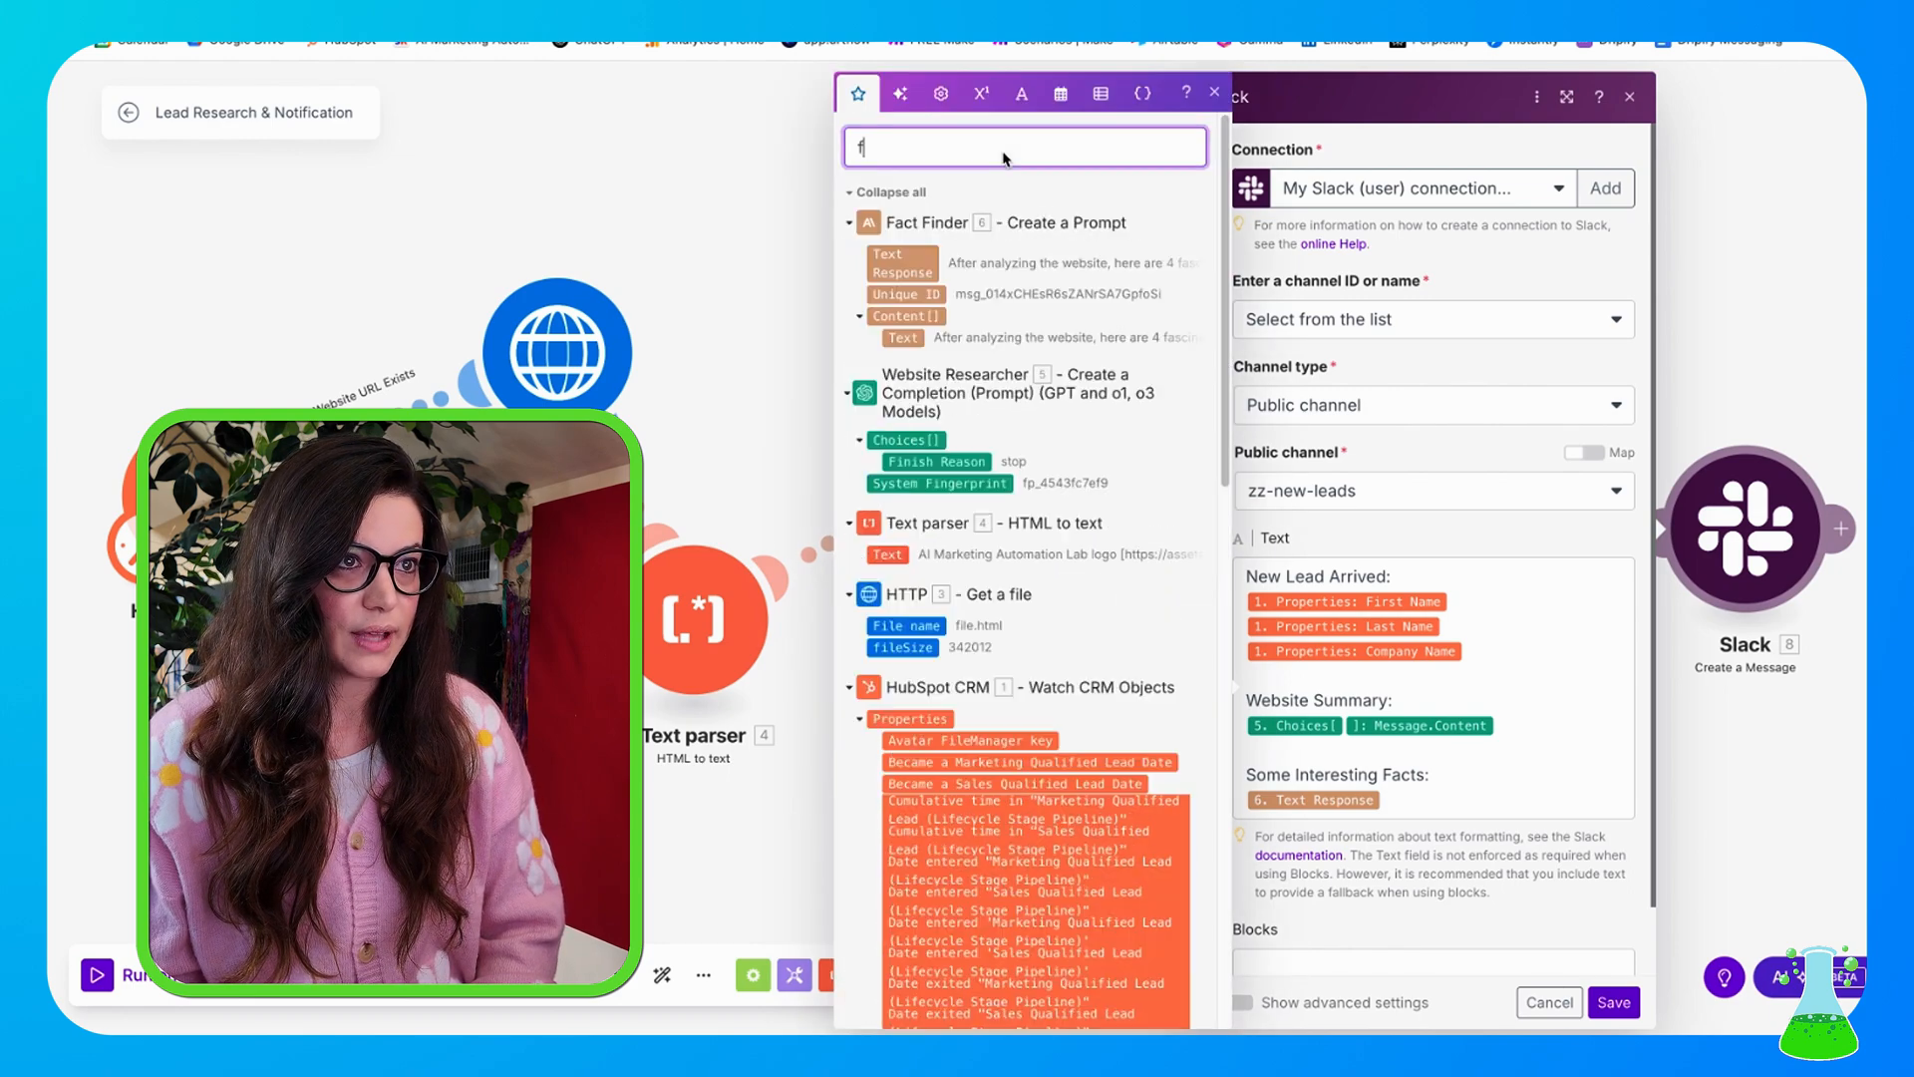
pyautogui.write('last name')
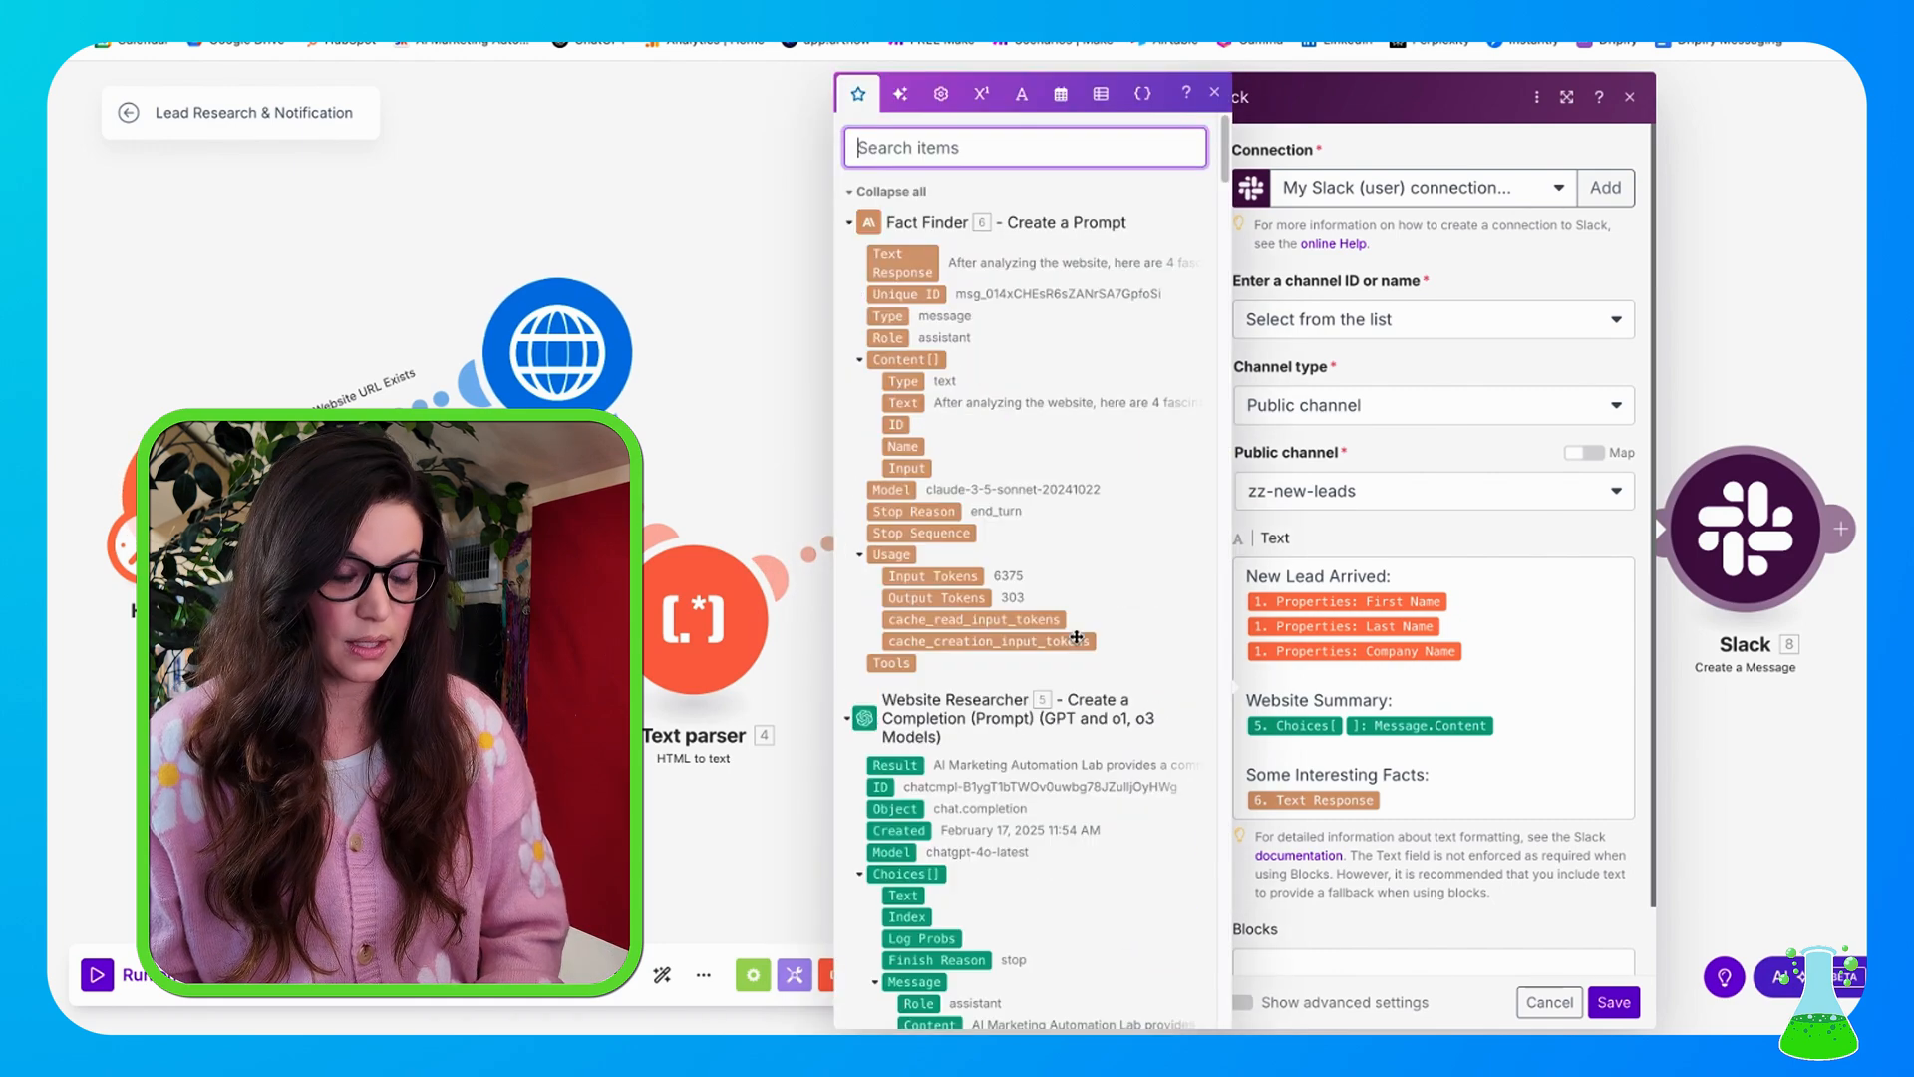
pyautogui.write('compa')
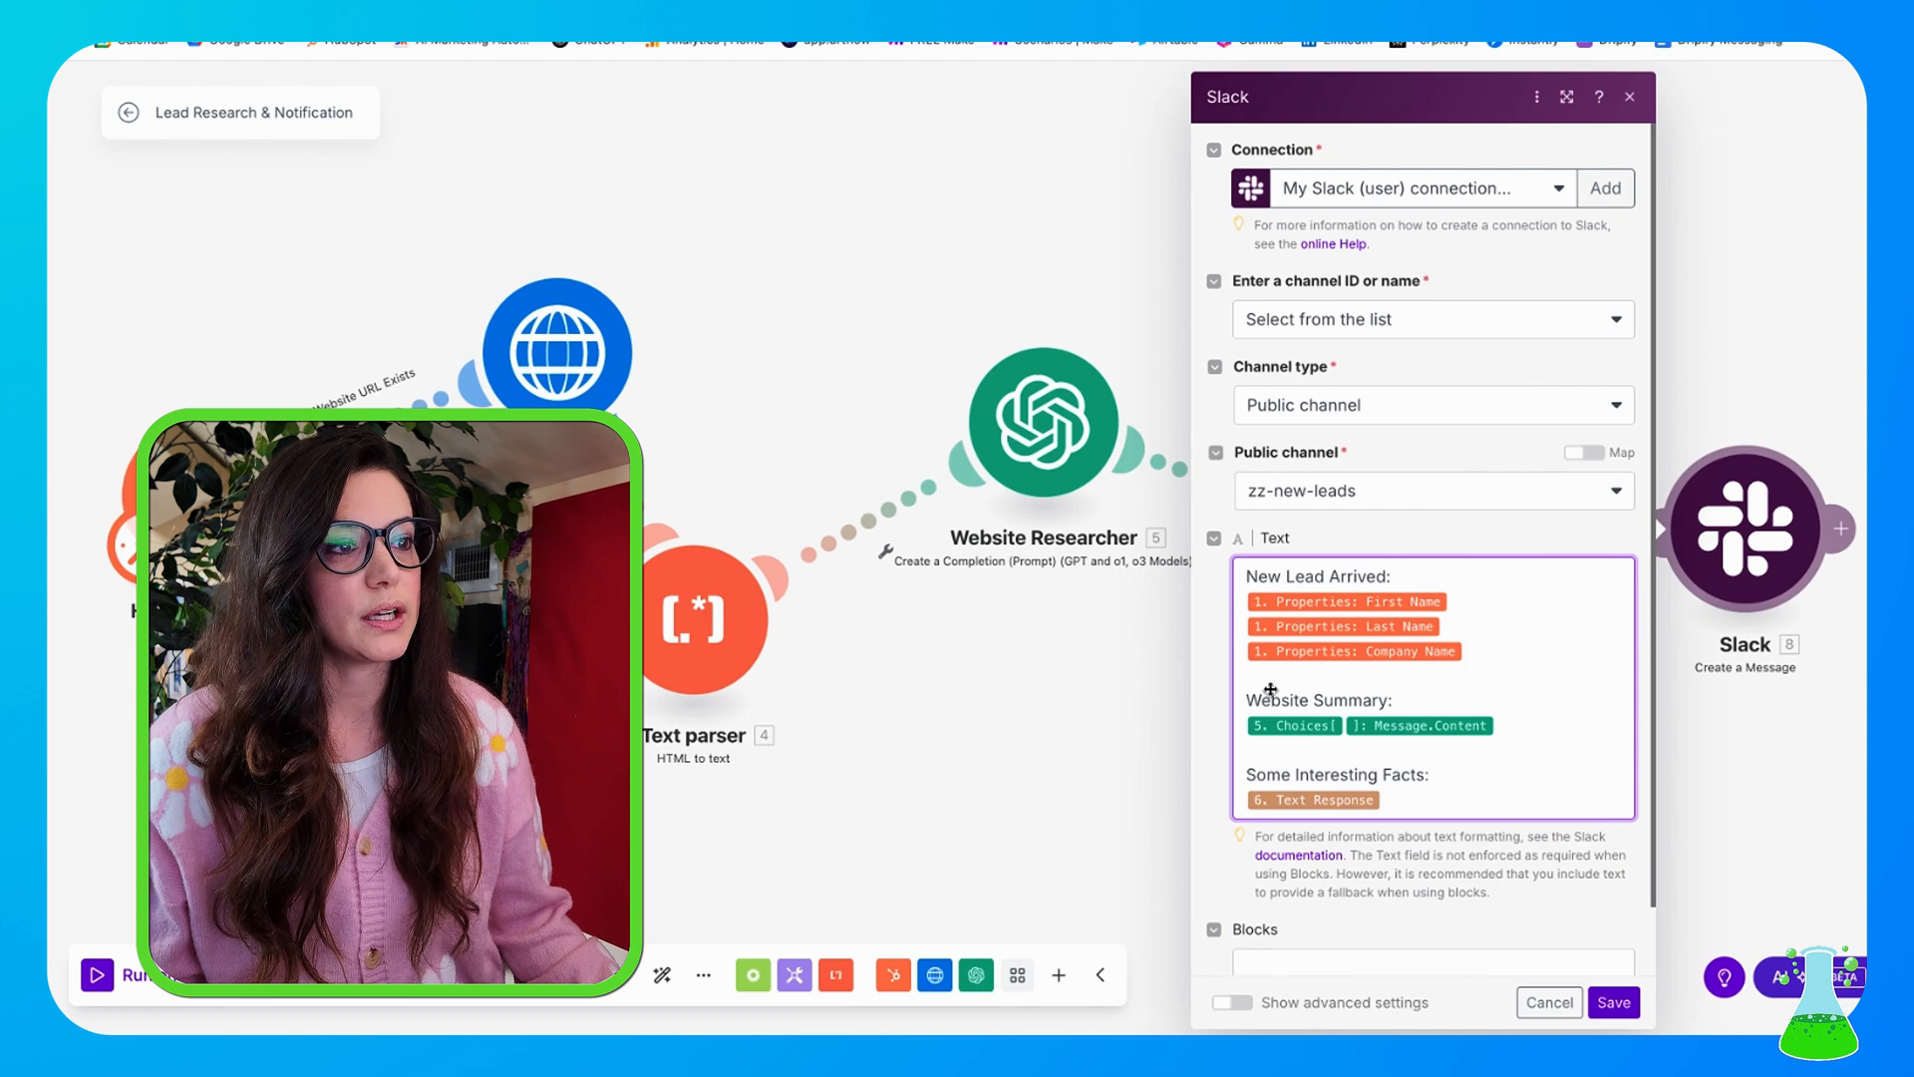
pyautogui.doubleClick(1276, 700)
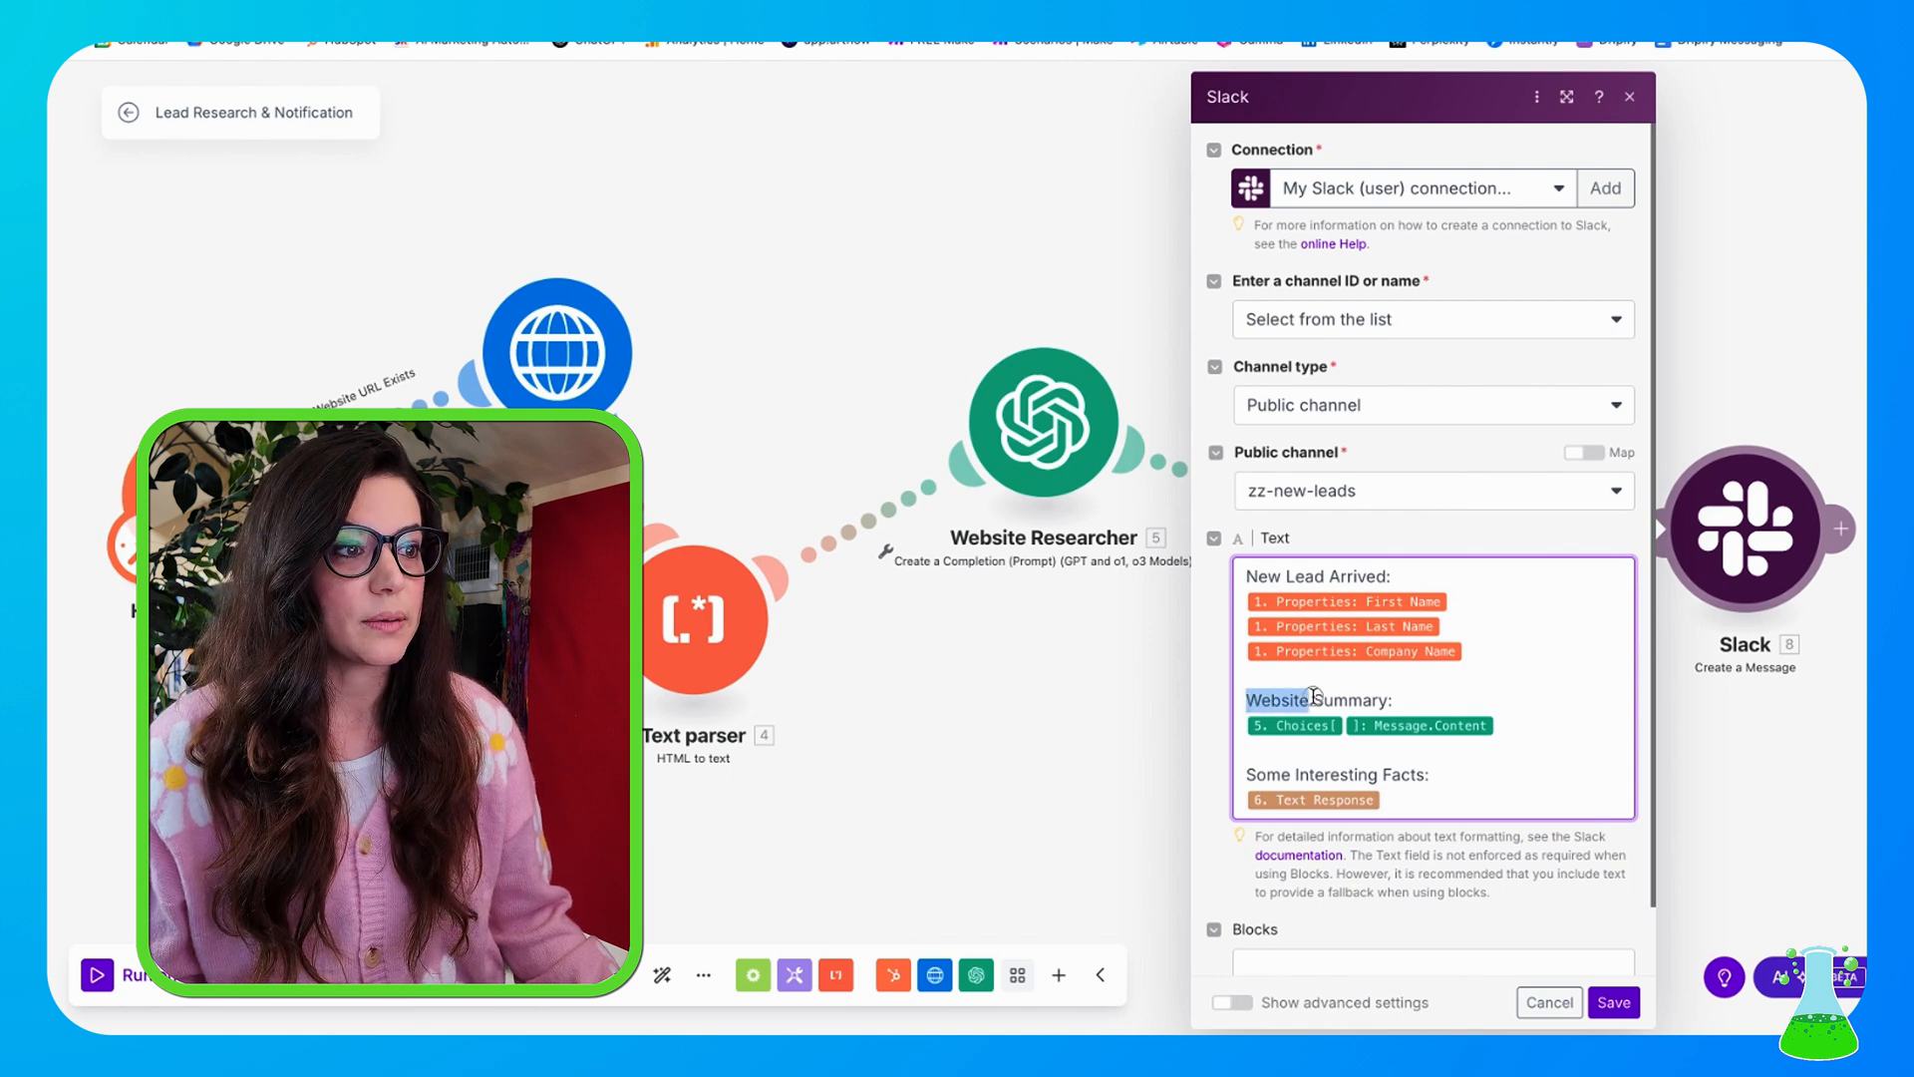
pyautogui.click(1312, 700)
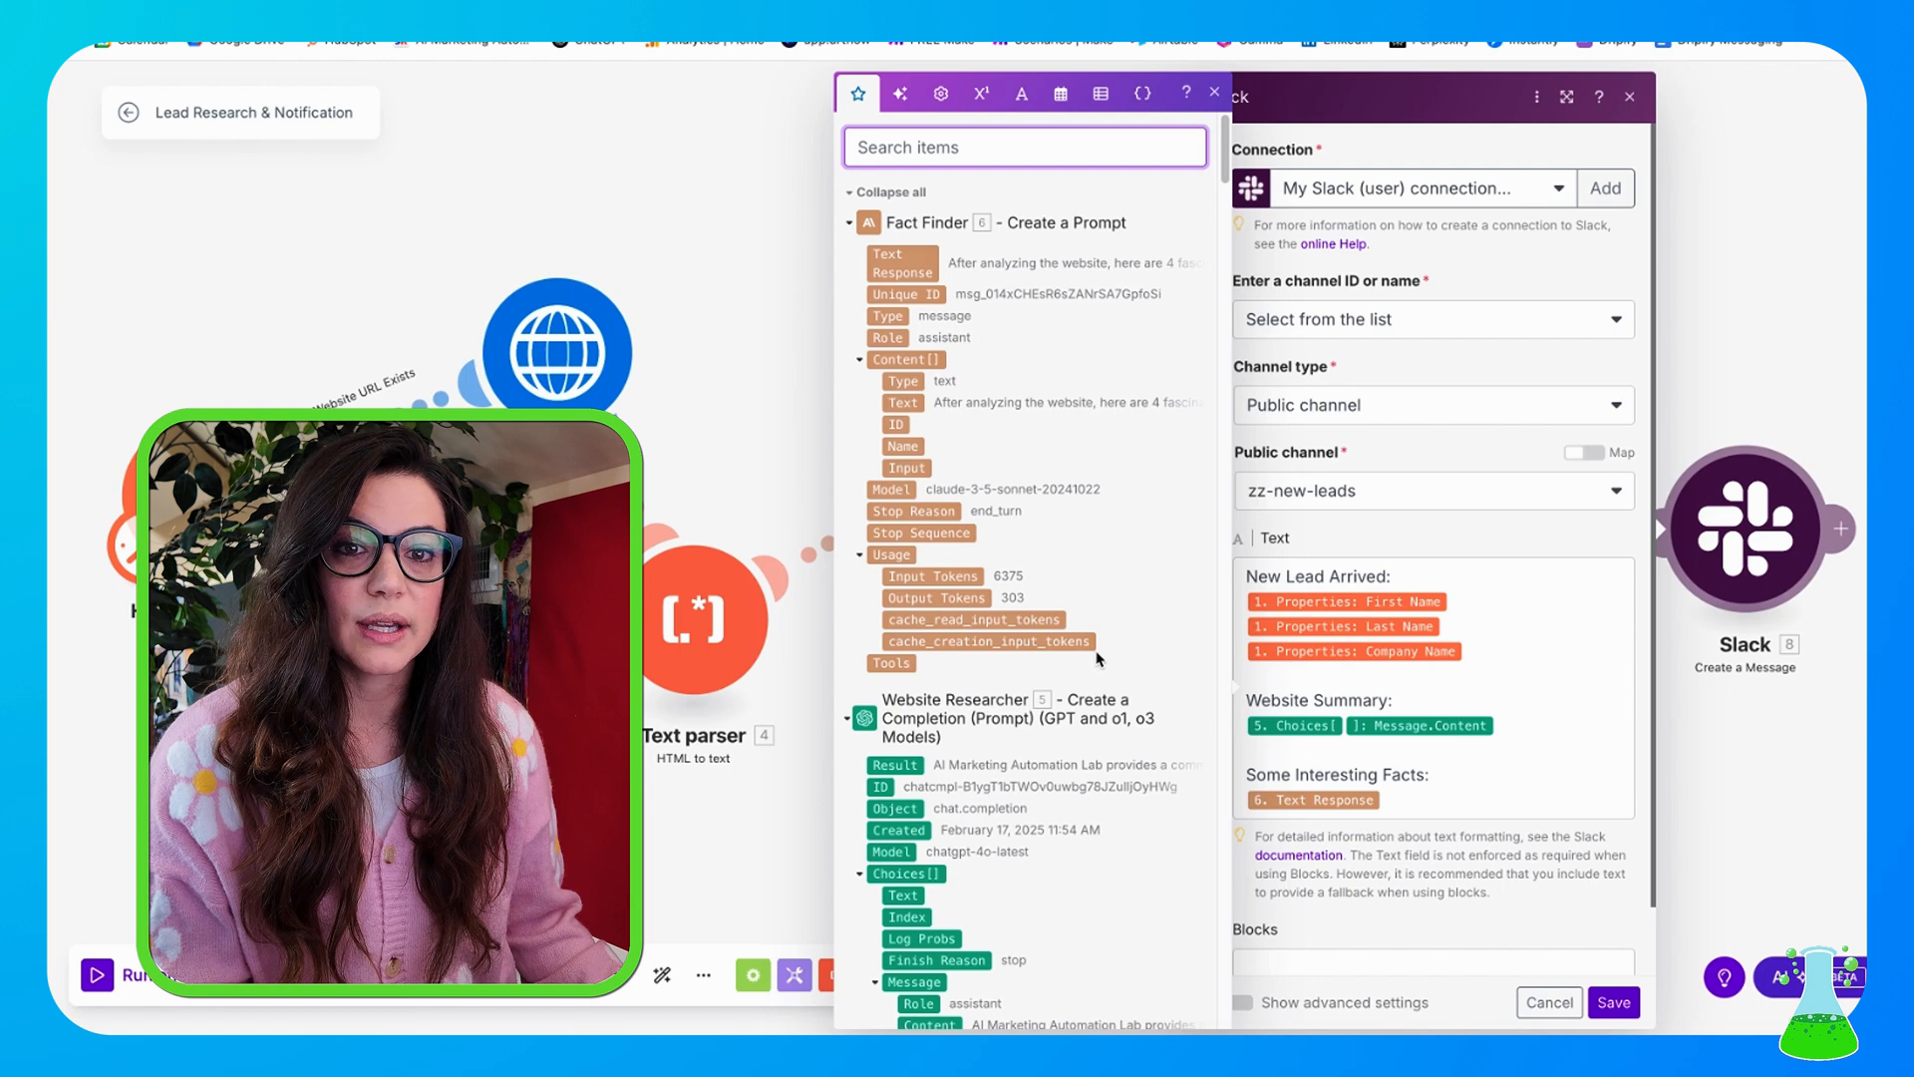
pyautogui.moveTo(1140, 644)
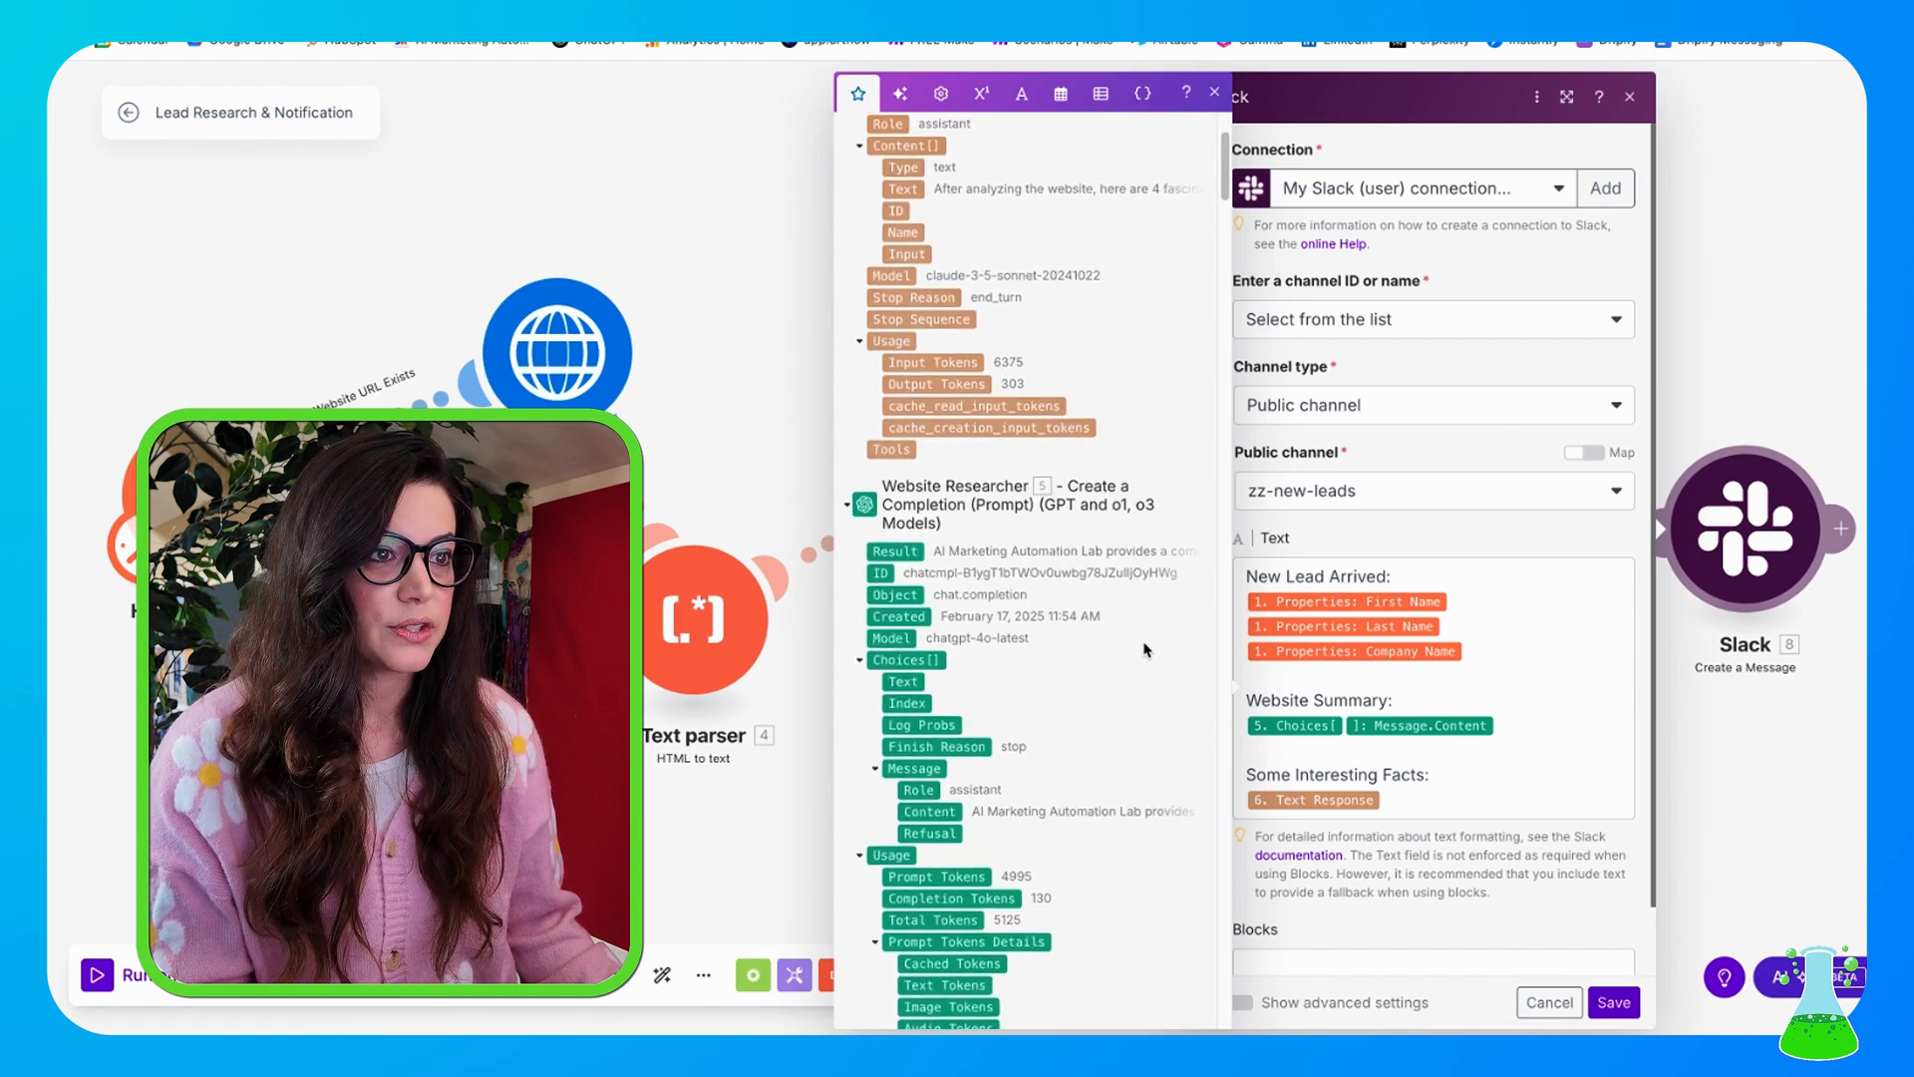
pyautogui.scroll(-3)
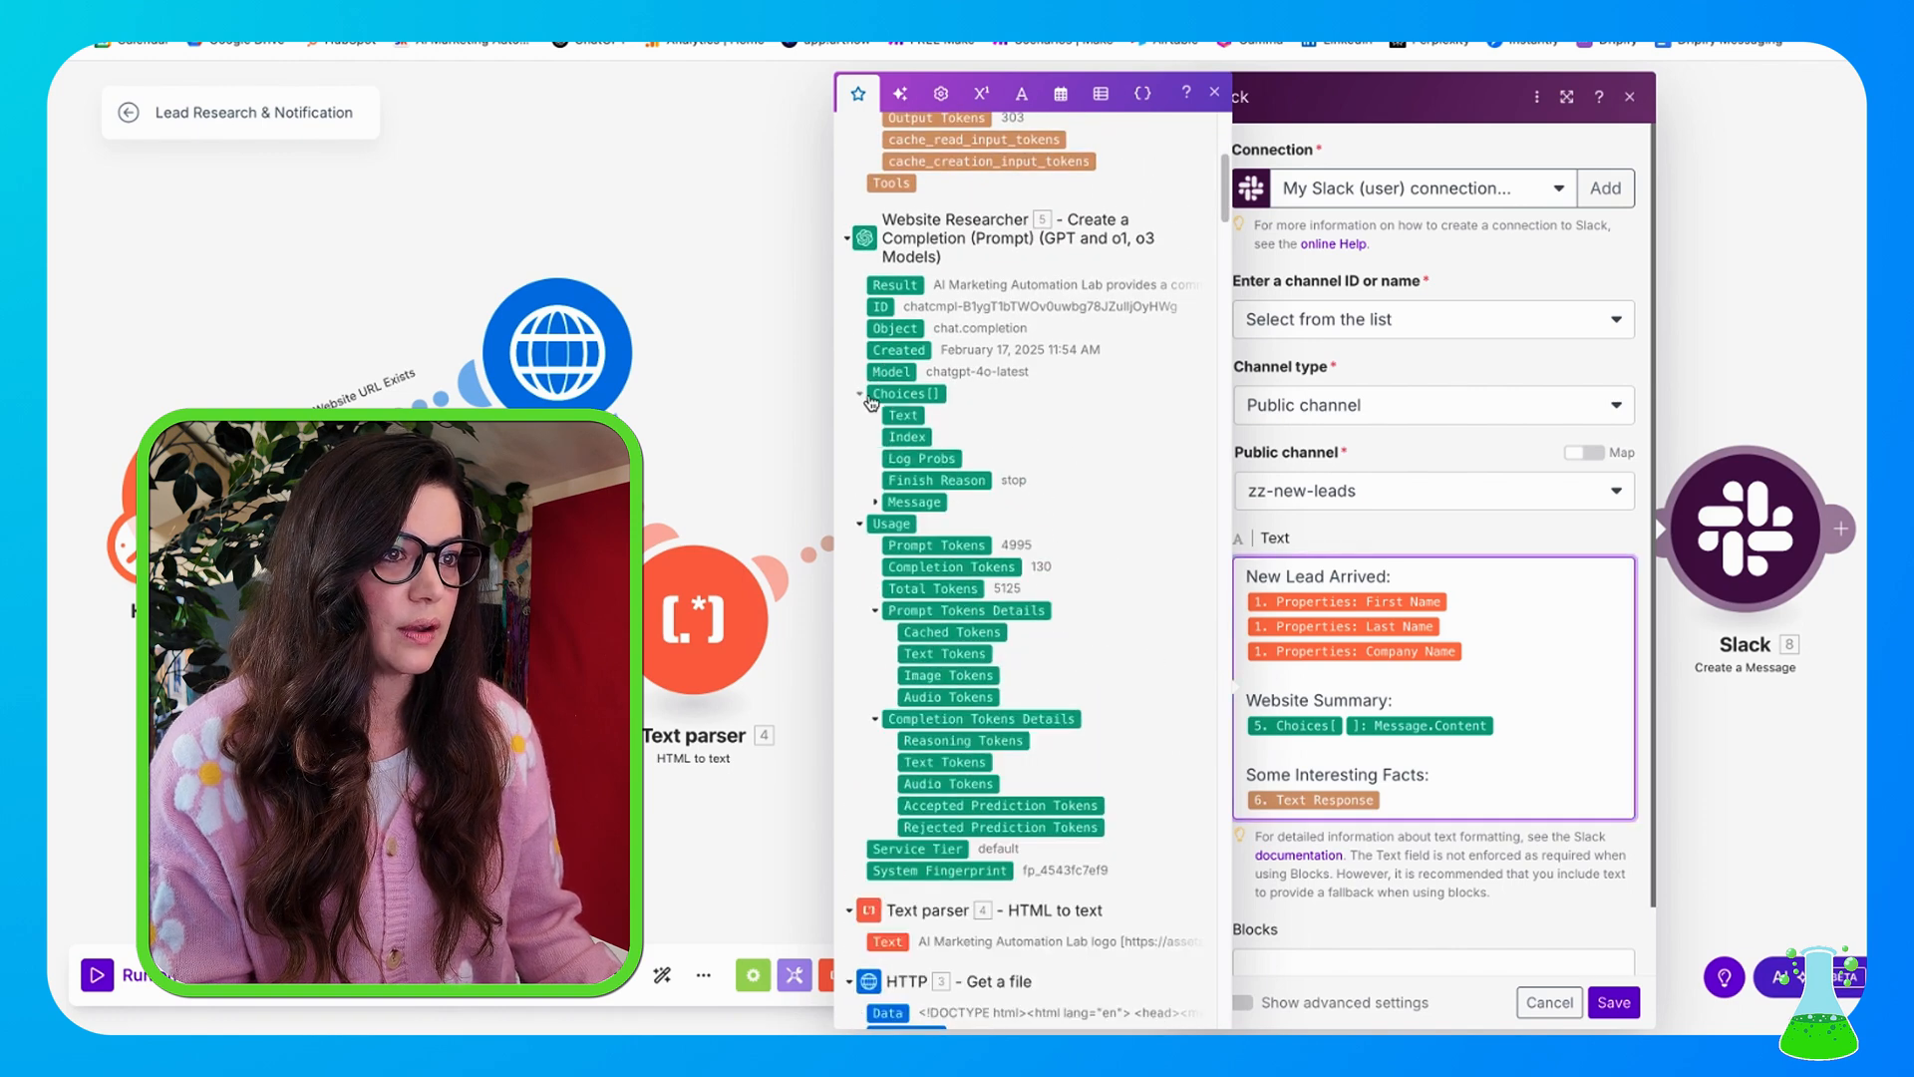
pyautogui.click(877, 503)
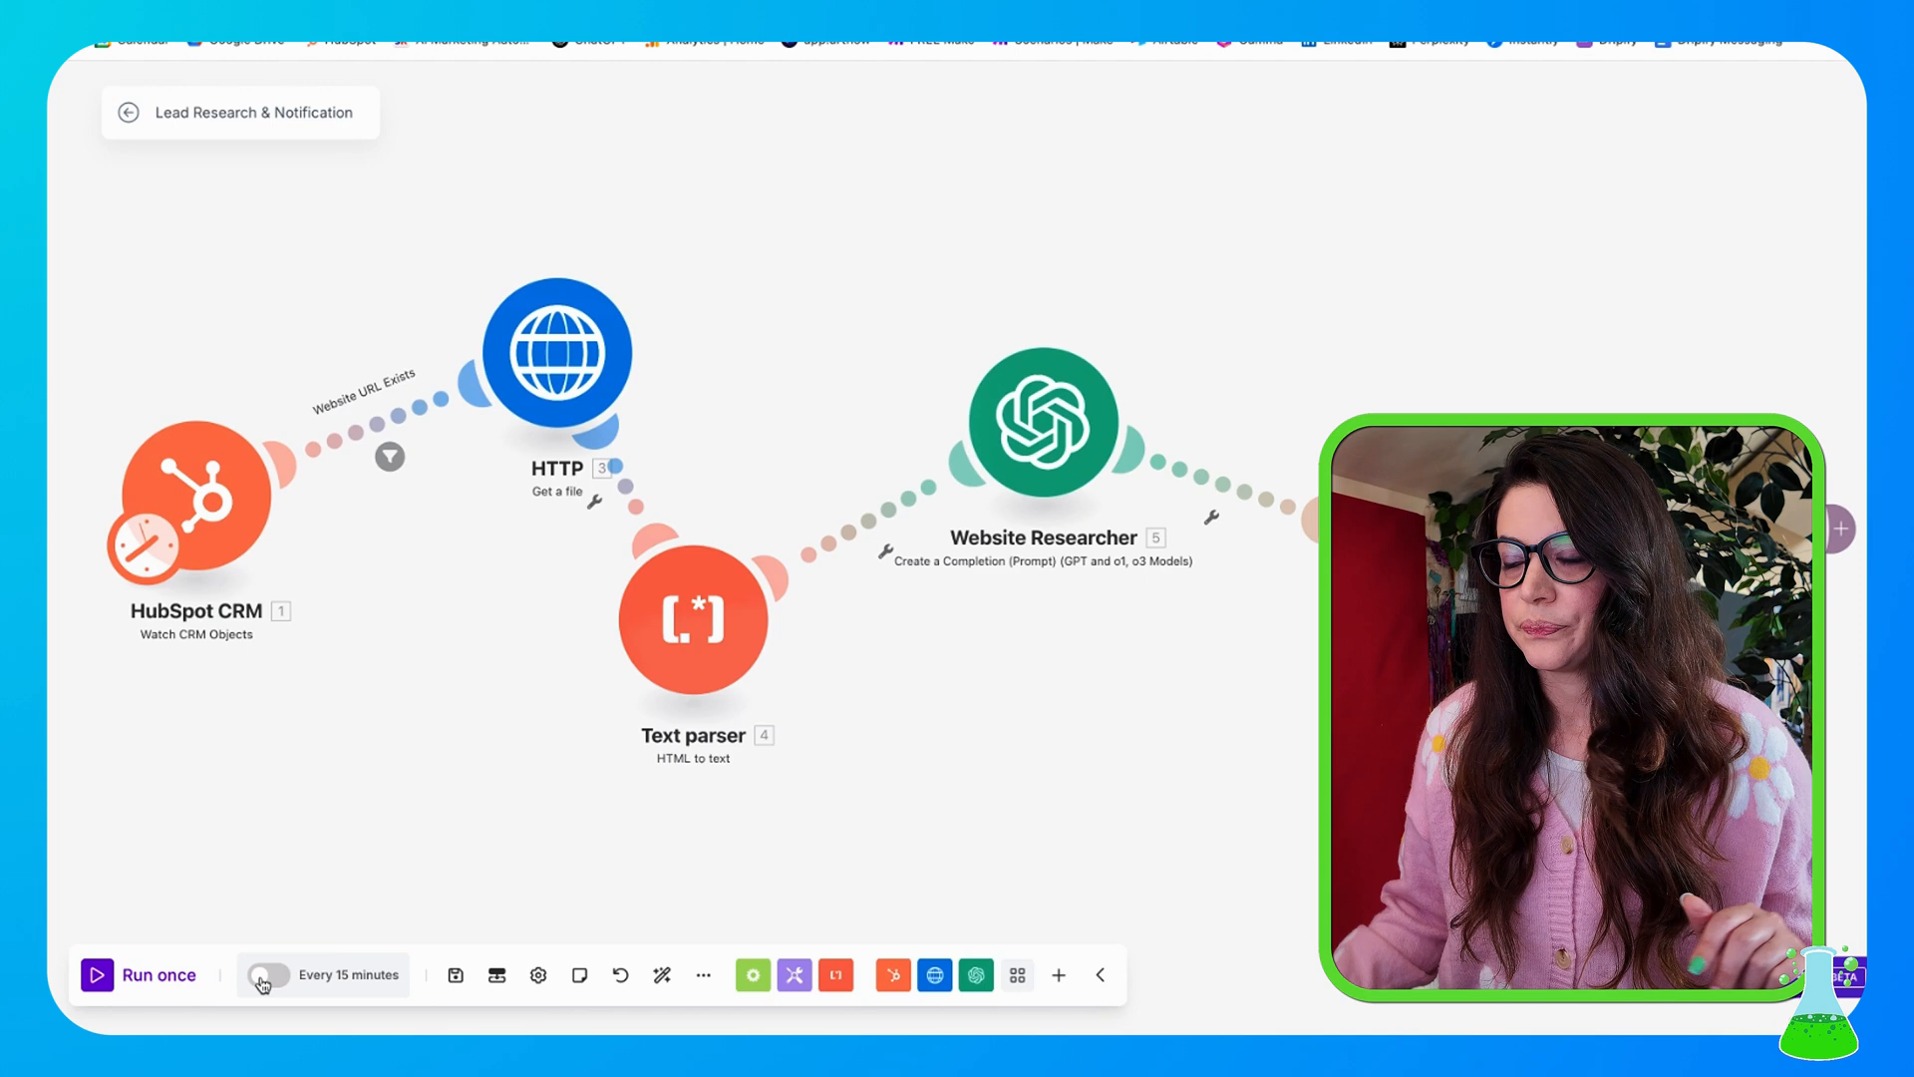
# - Switch scheduling on at regular 15-minute intervals and save
pyautogui.click(265, 975)
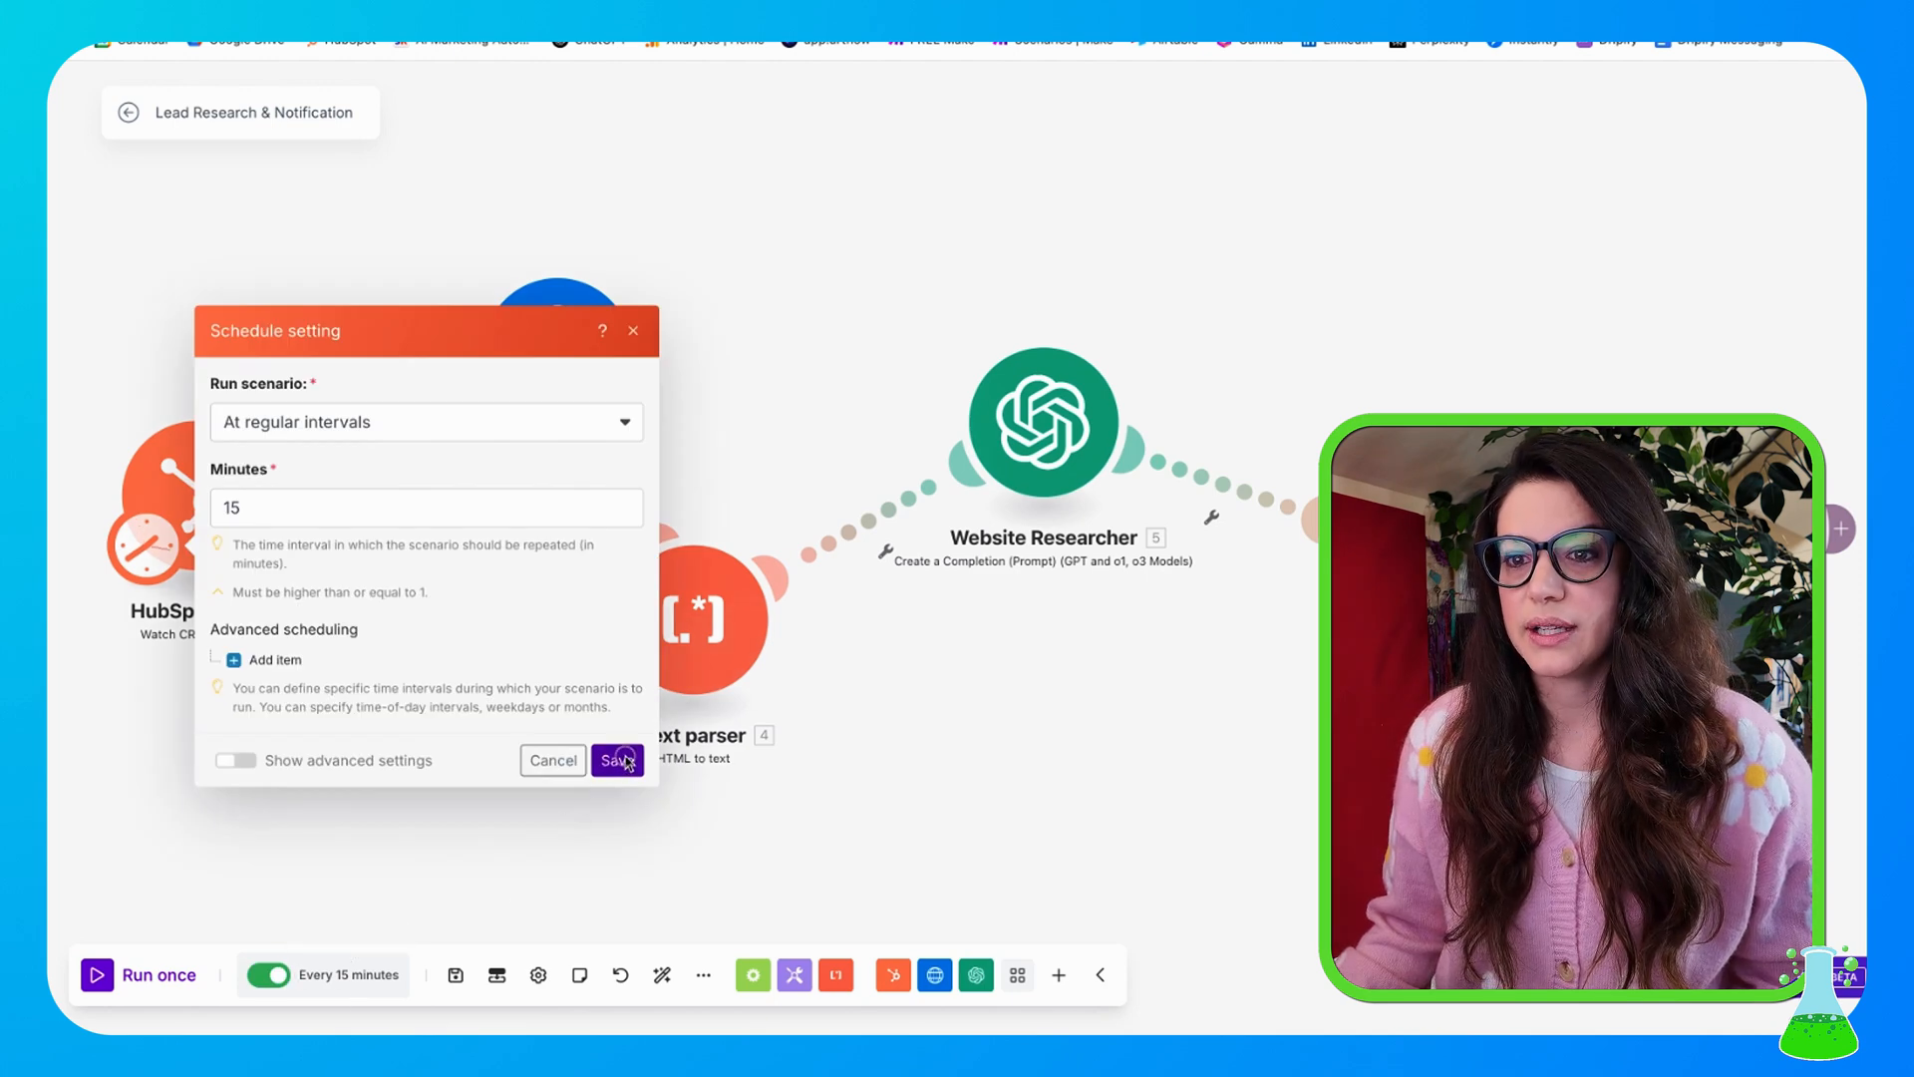
pyautogui.click(618, 760)
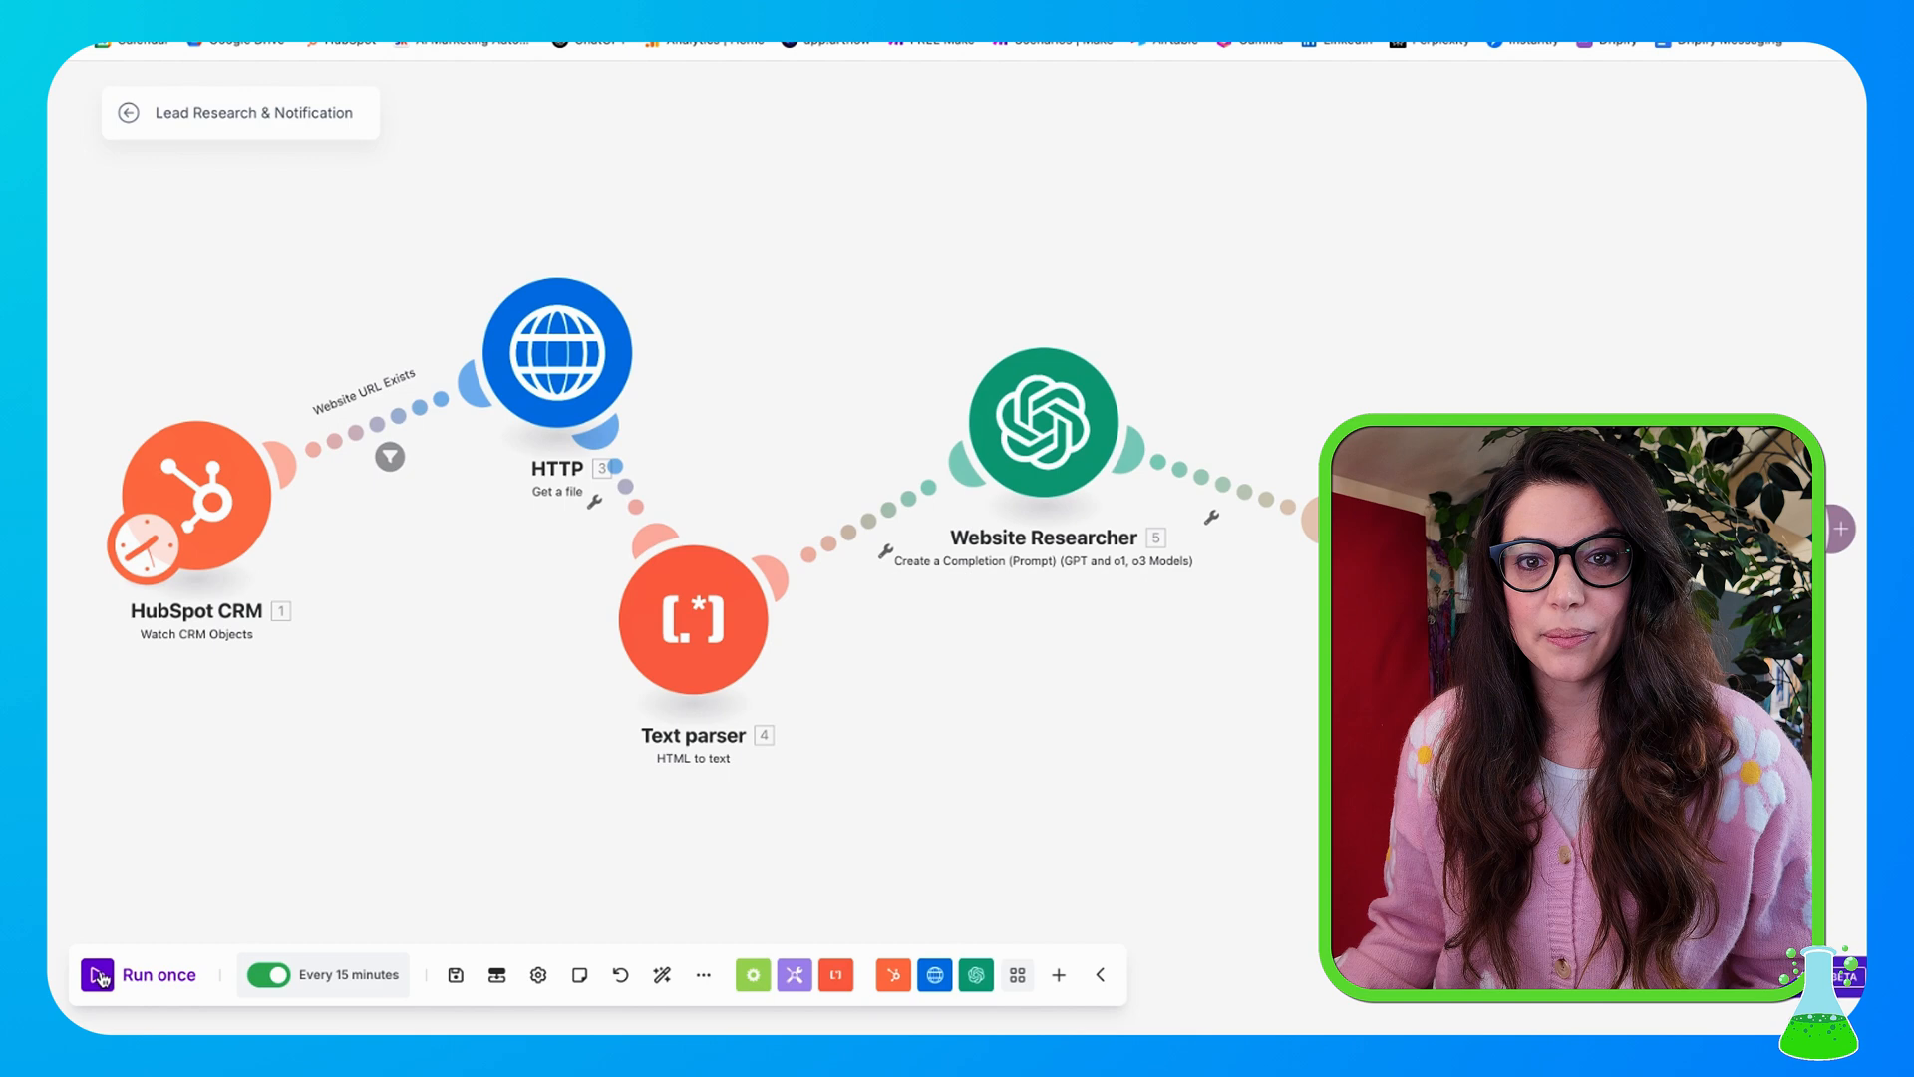
# - Run the scenario once so a lead flows through HTTP, parser, ChatGPT, Claude and Slack
pyautogui.click(139, 975)
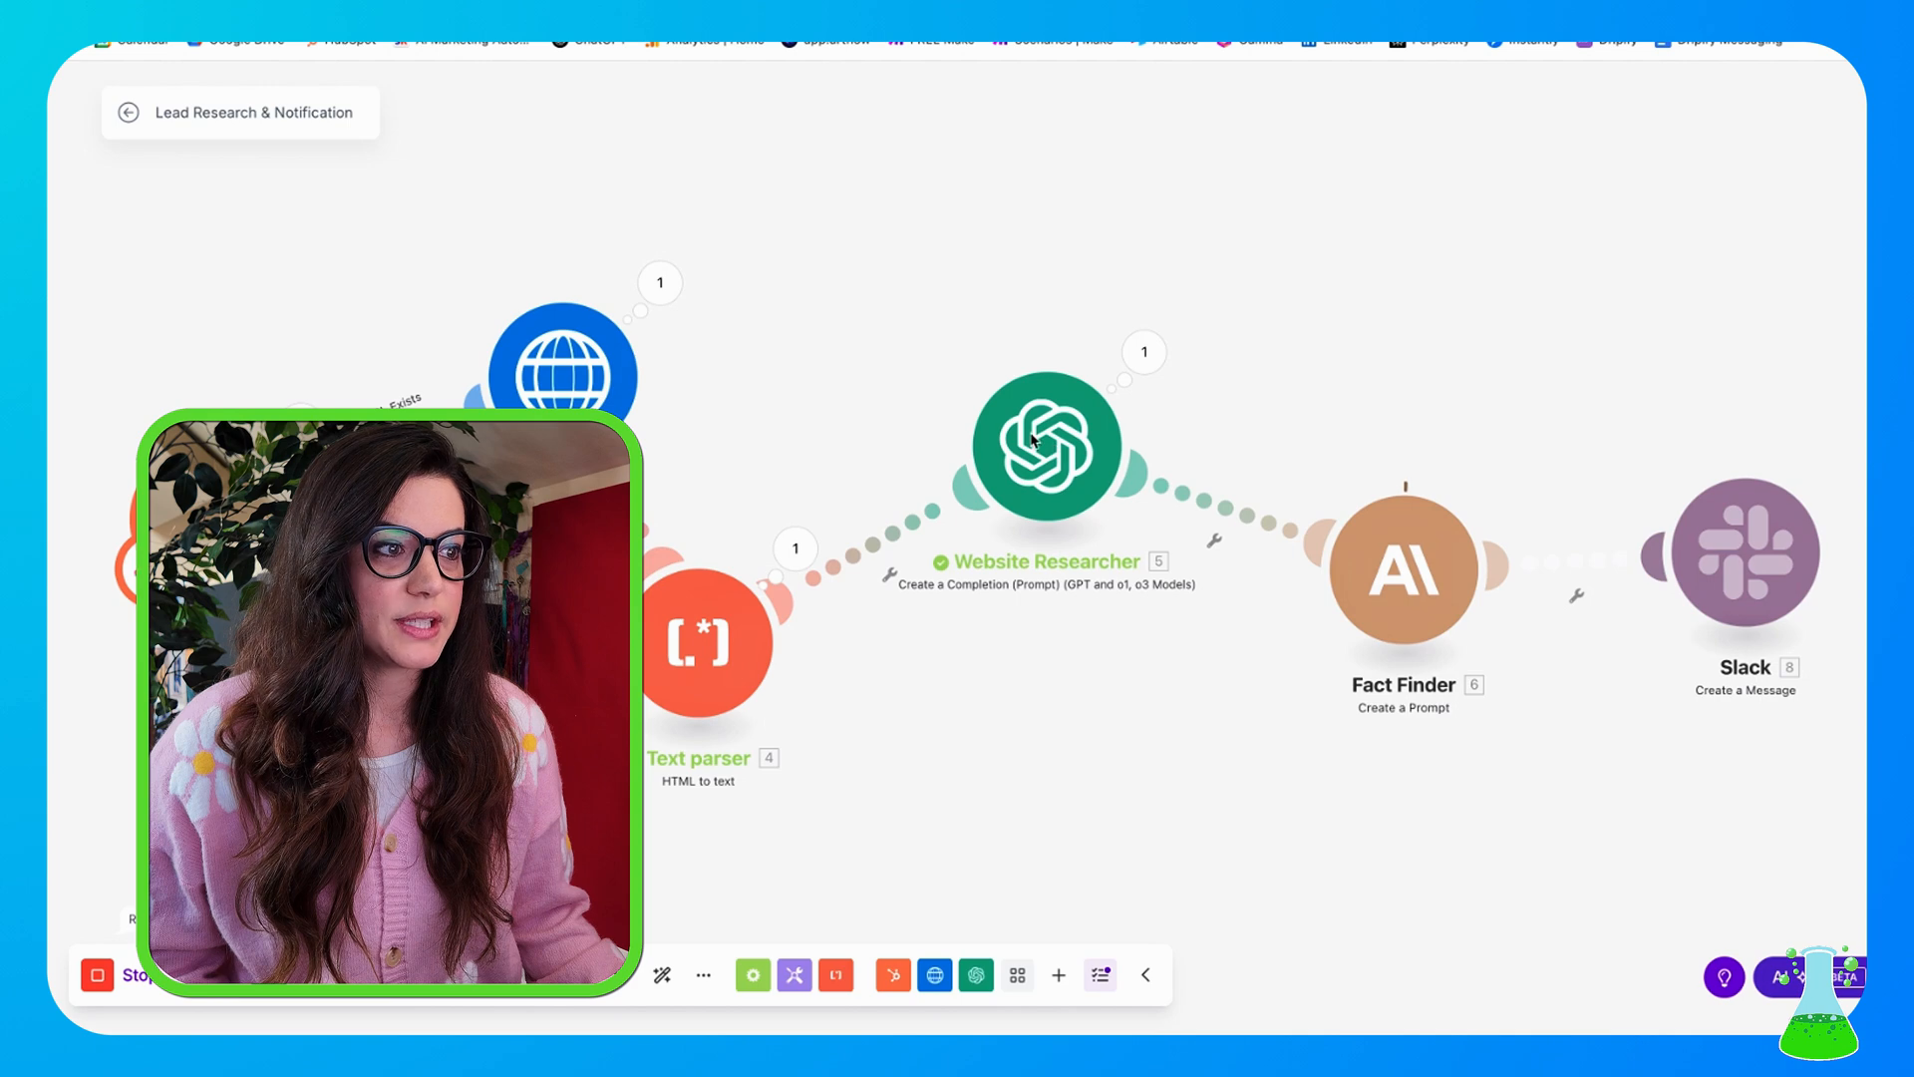
pyautogui.moveTo(1380, 586)
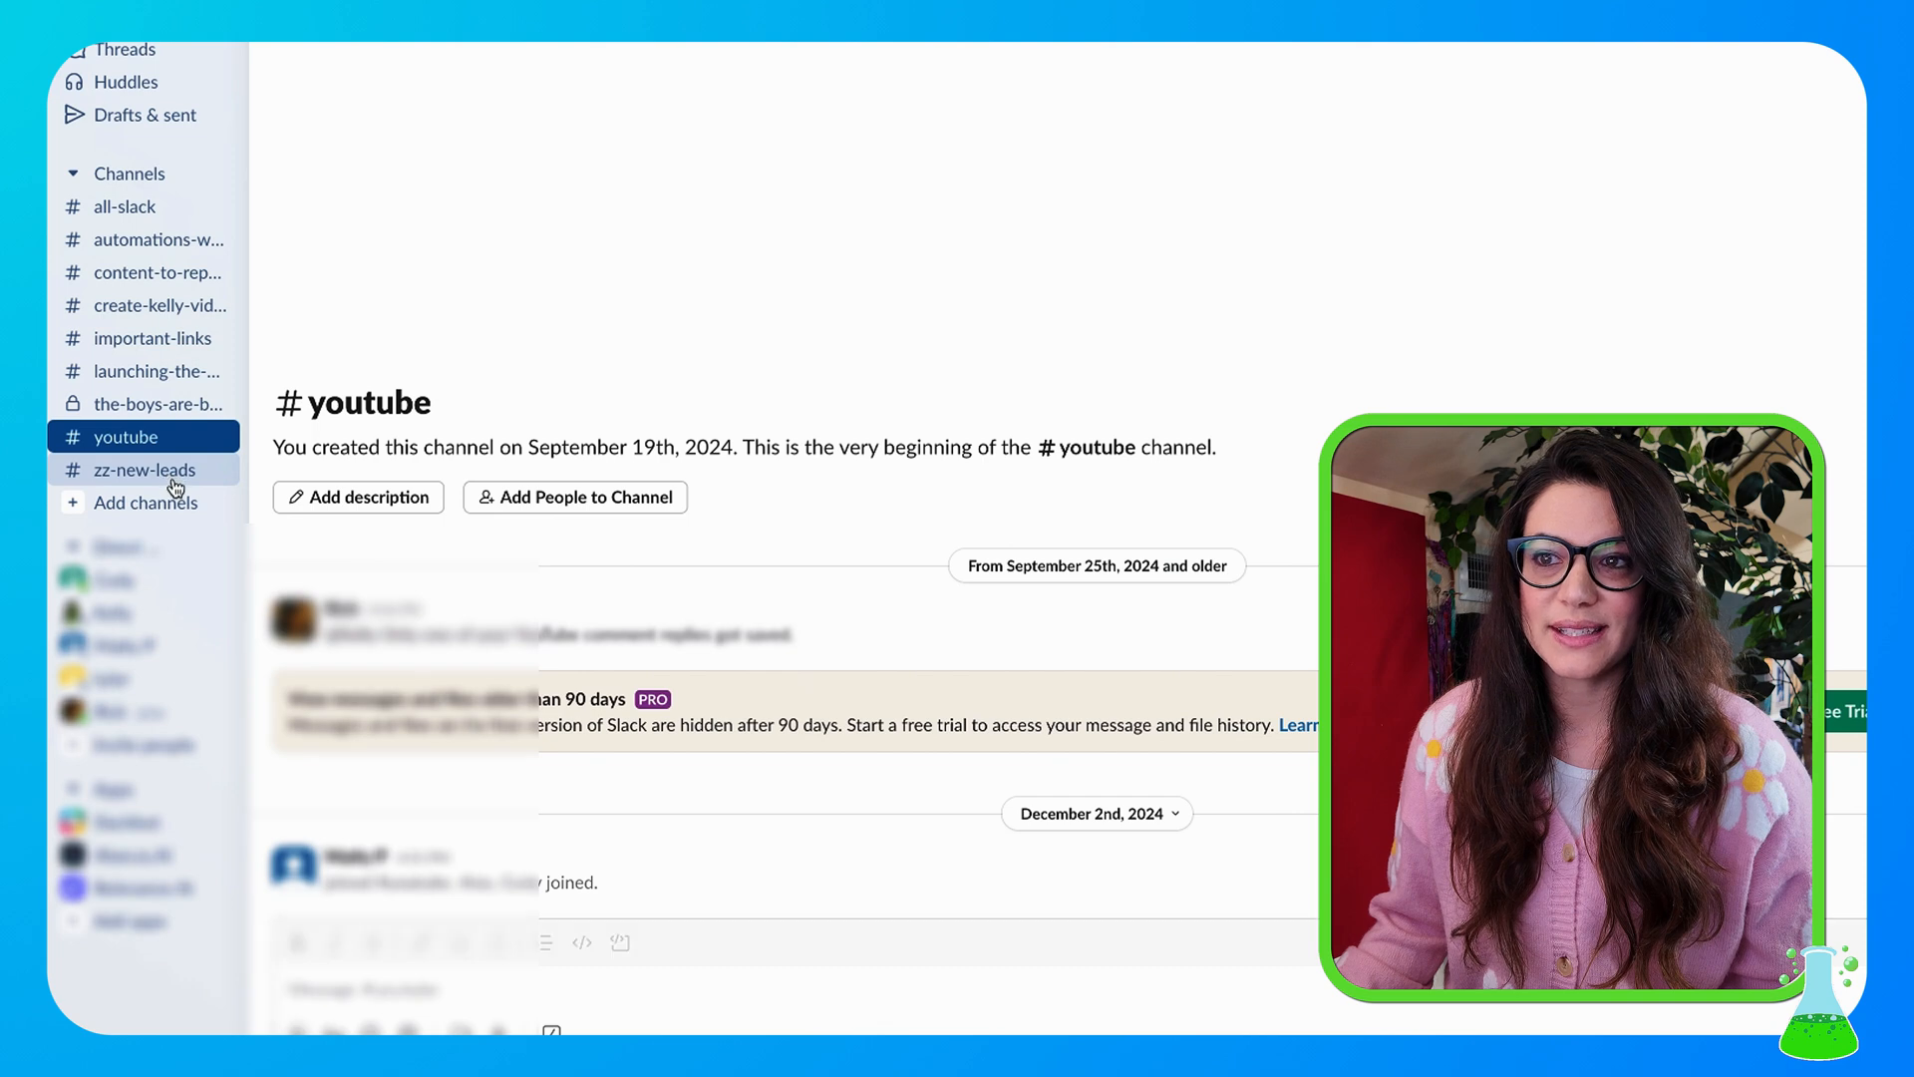
# - View the newly posted Neo Anderson lead message in the #zz-new-leads channel
pyautogui.click(146, 469)
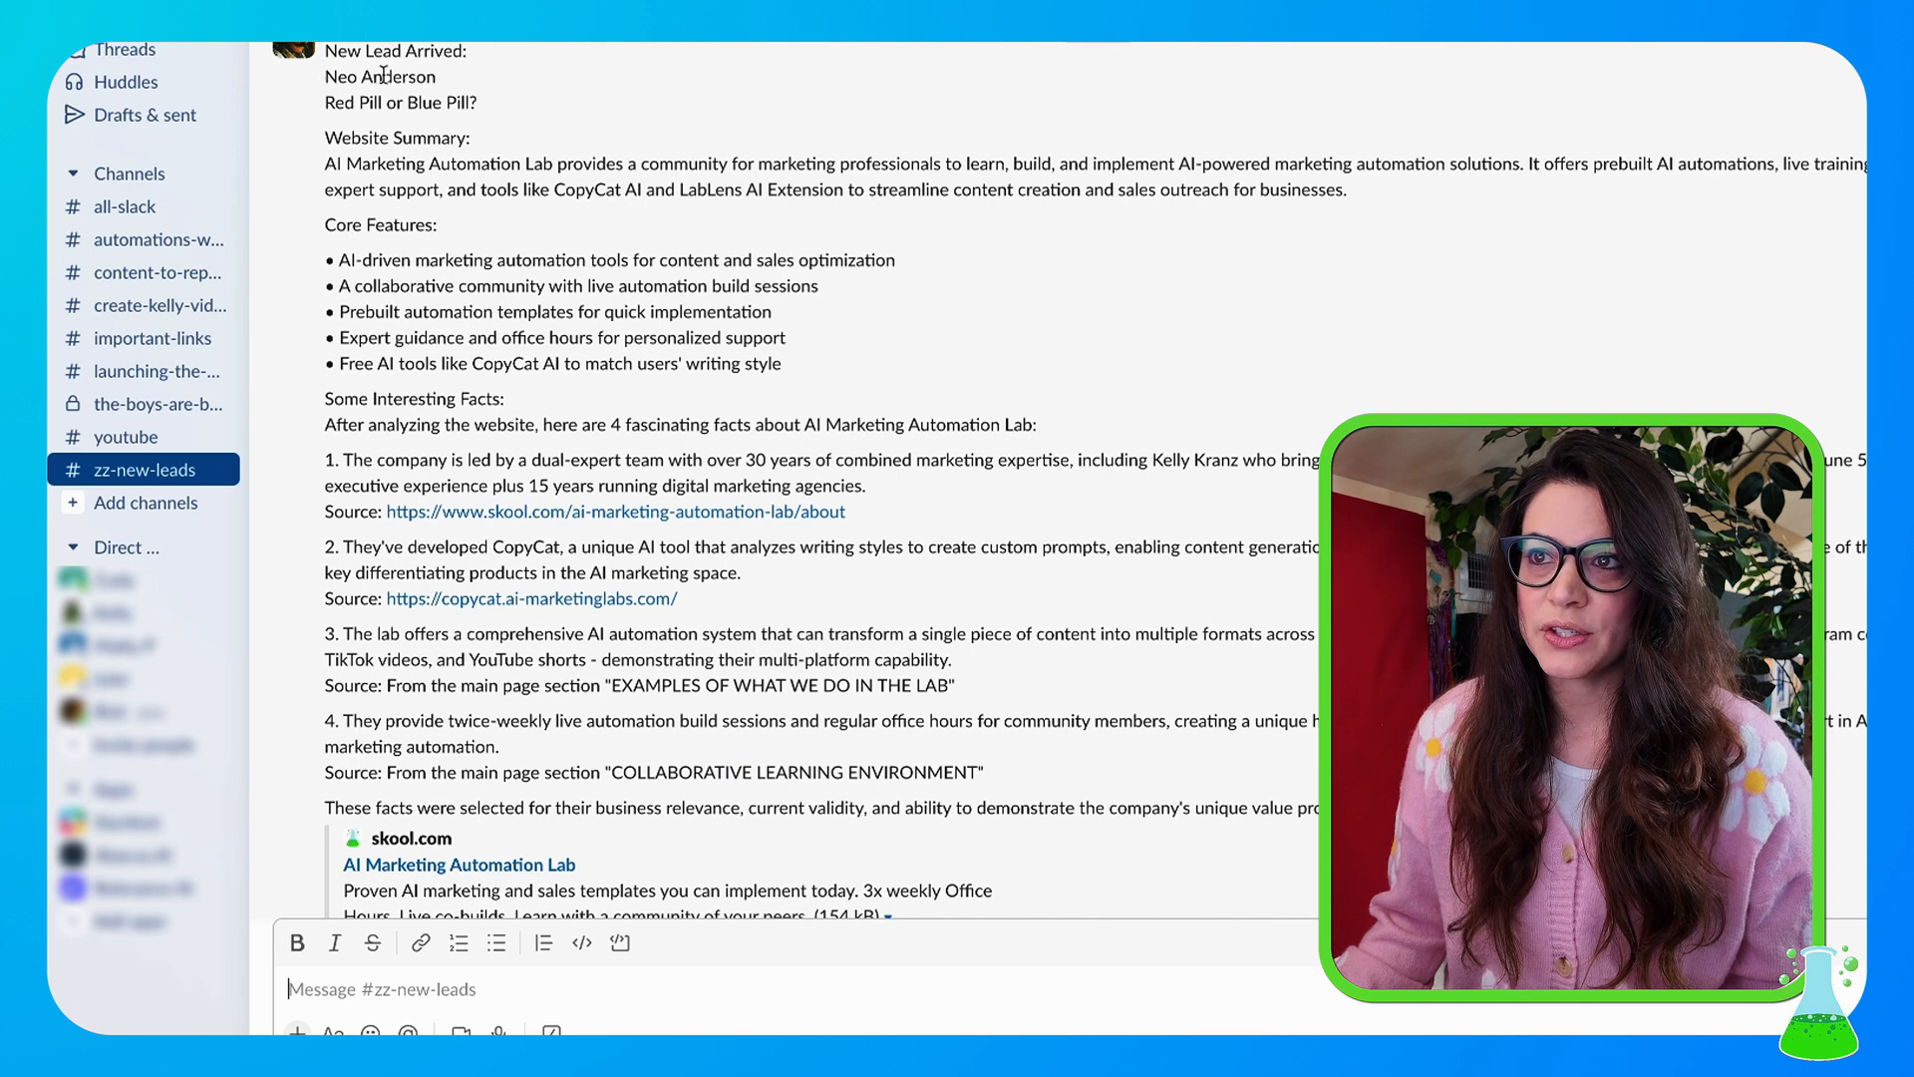
pyautogui.moveTo(329, 110)
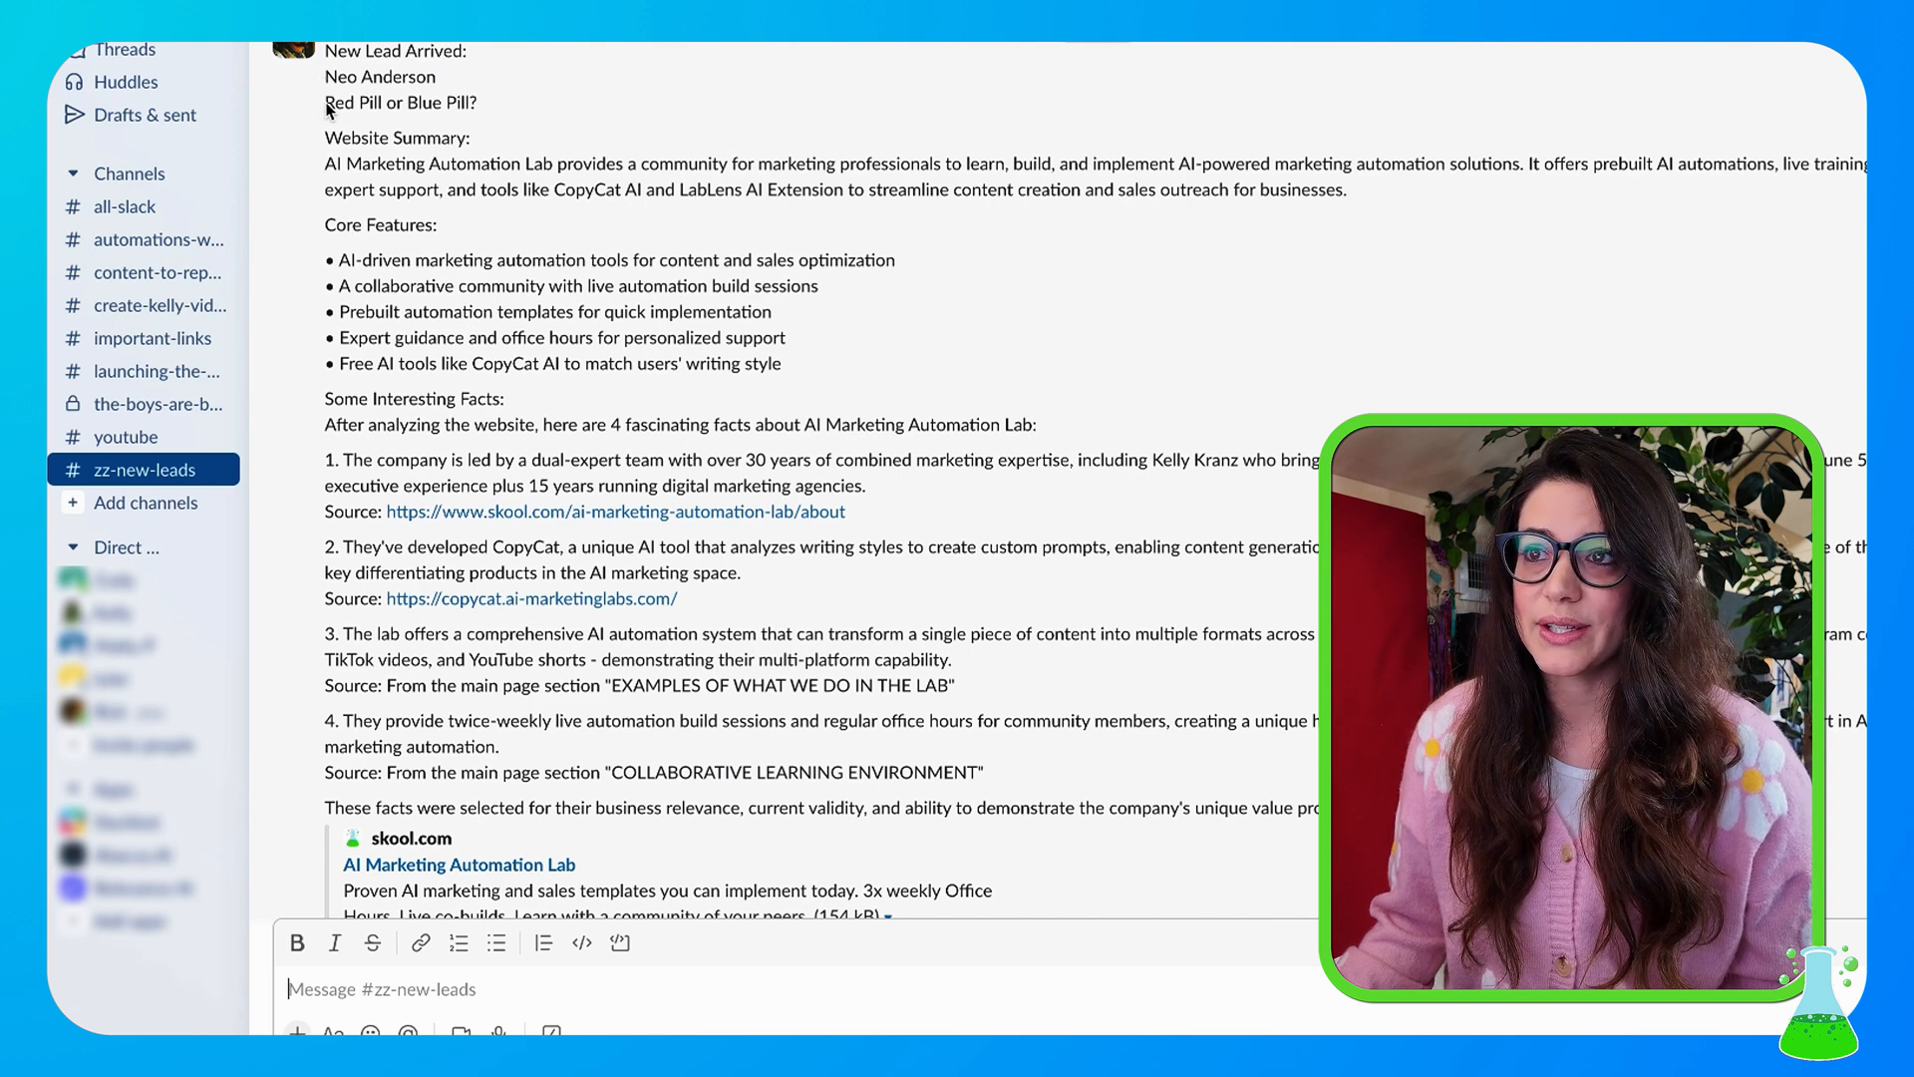